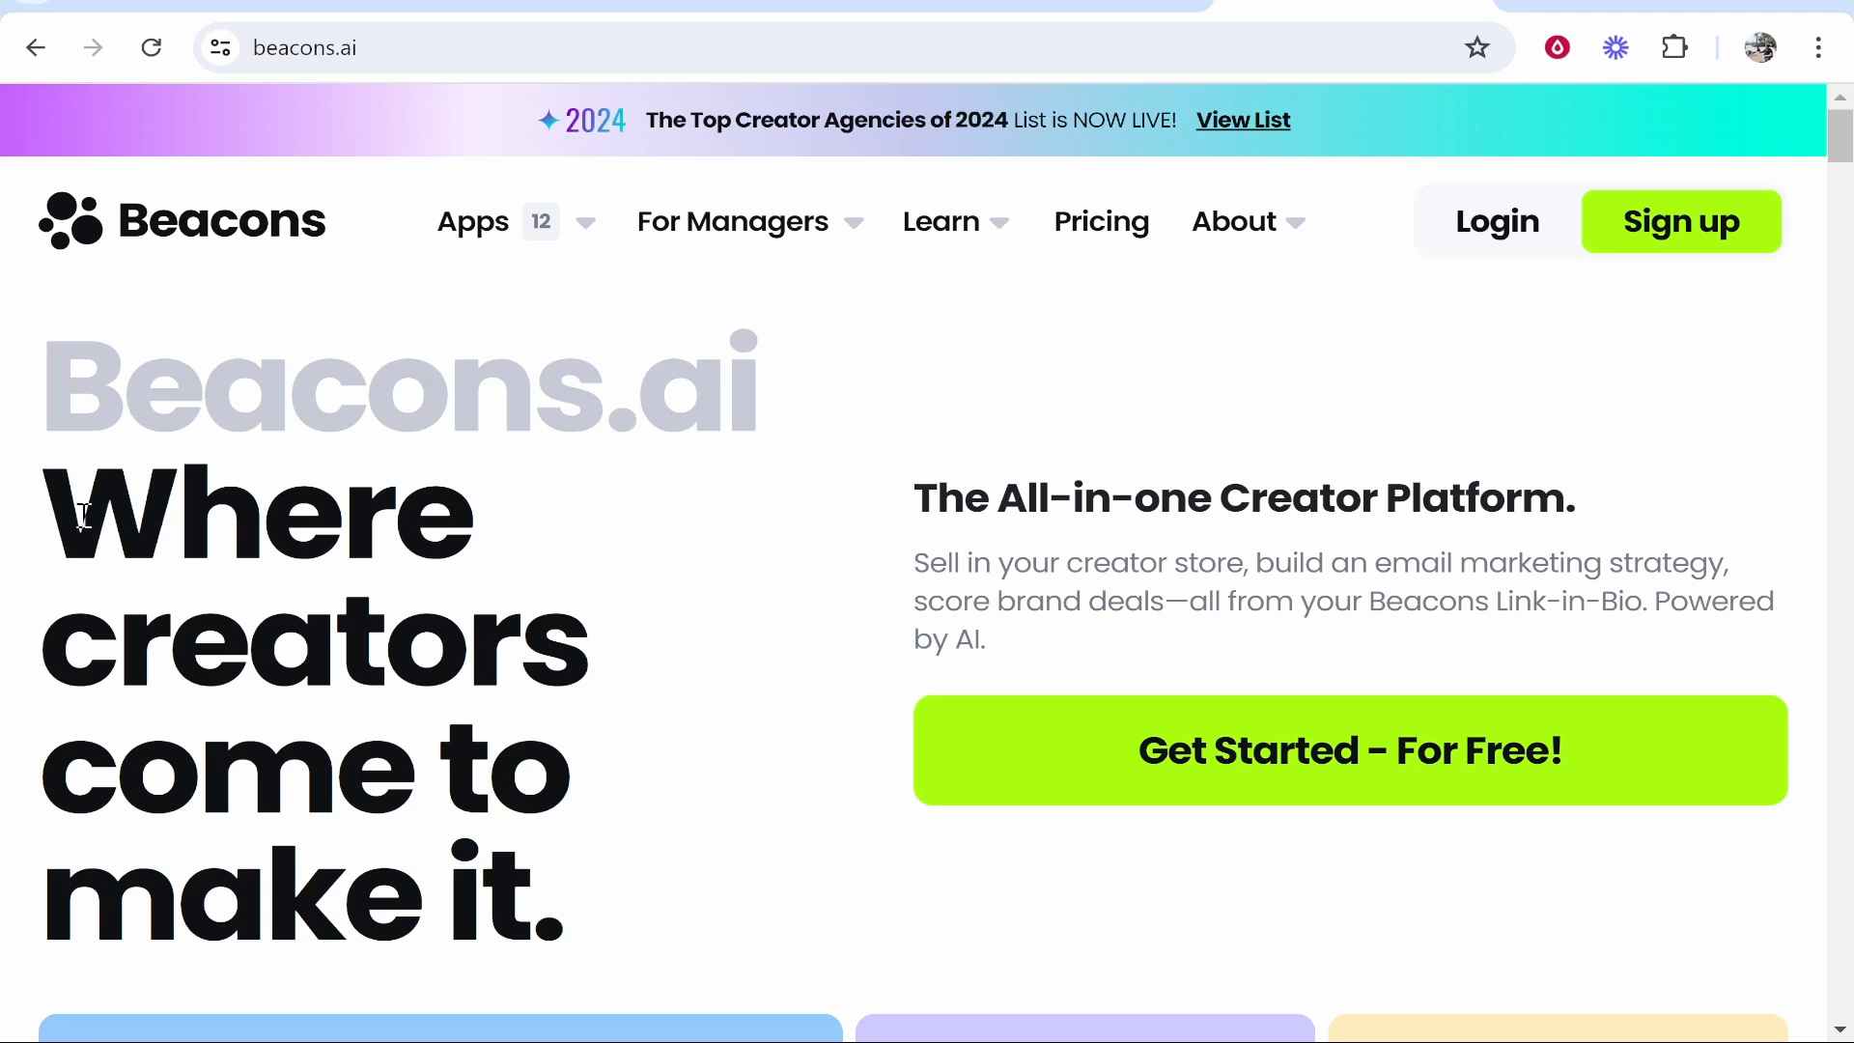
pyautogui.moveTo(118, 477)
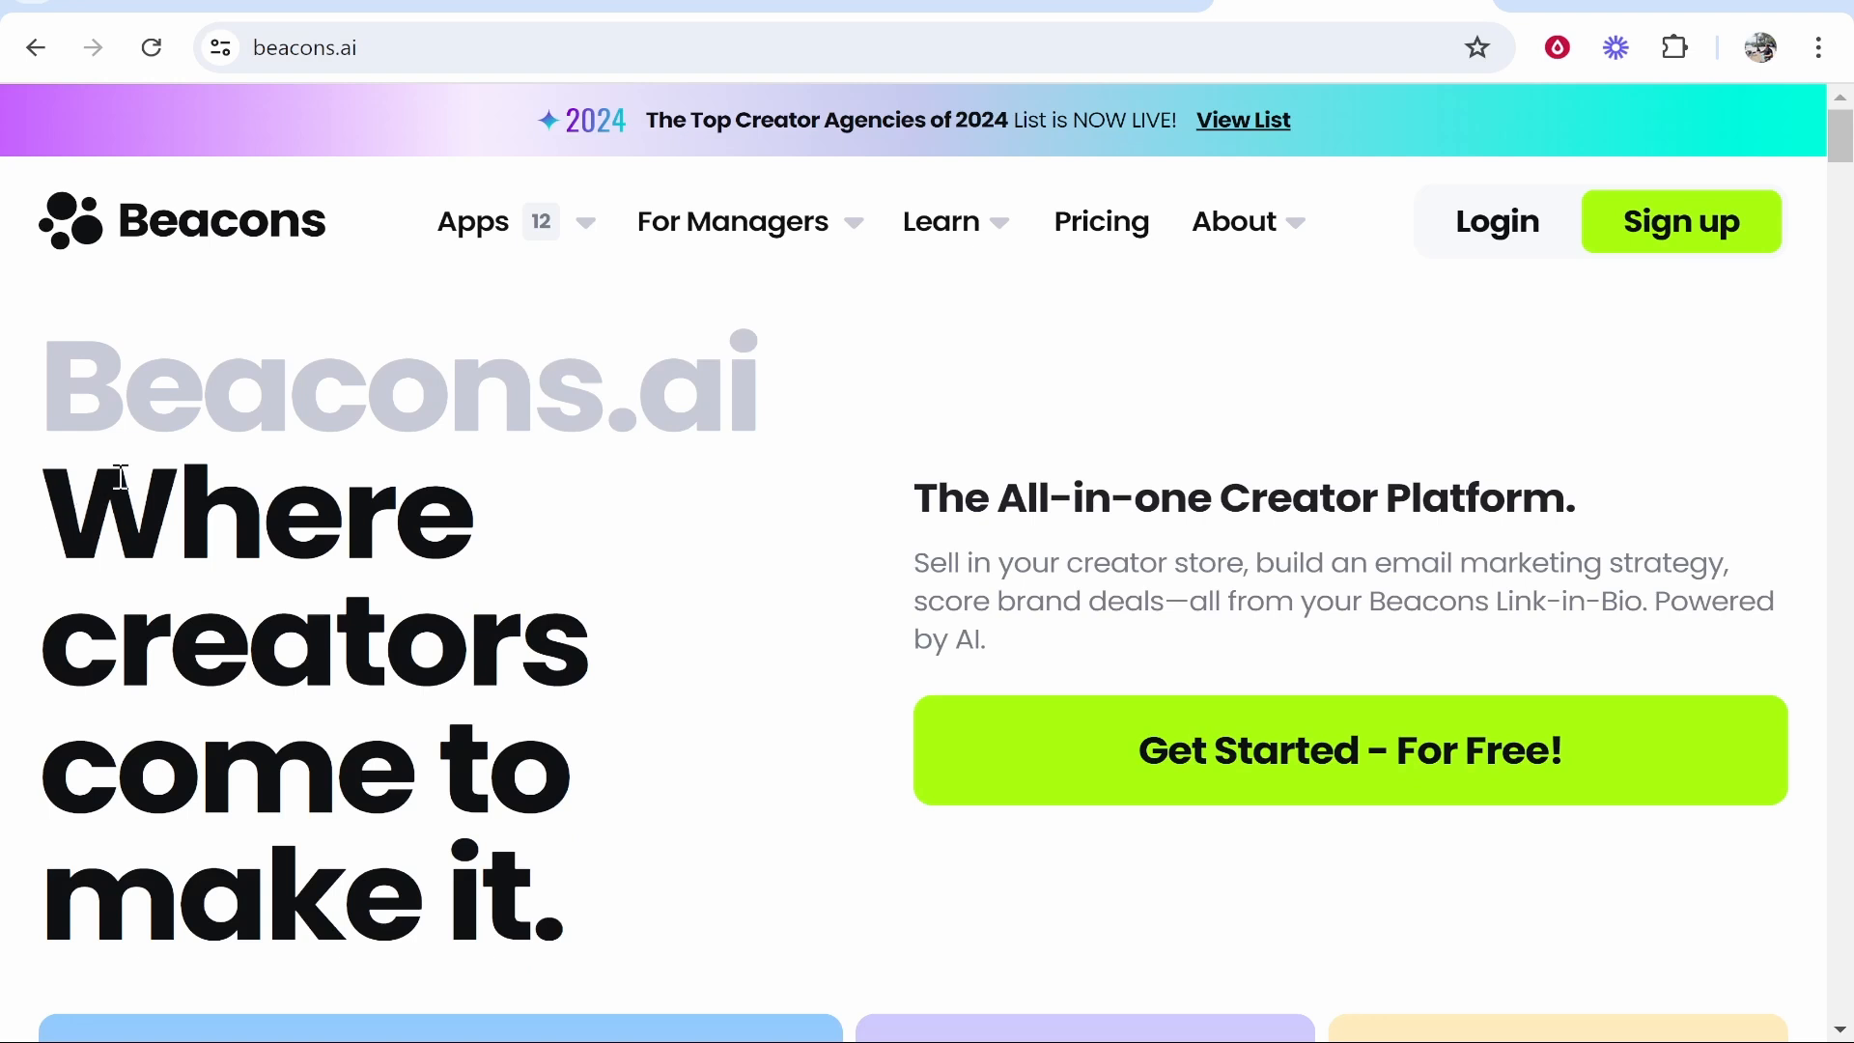
# Start a free creator account from the beacons.ai home page via 'Get Started - For Free!'
pyautogui.click(732, 220)
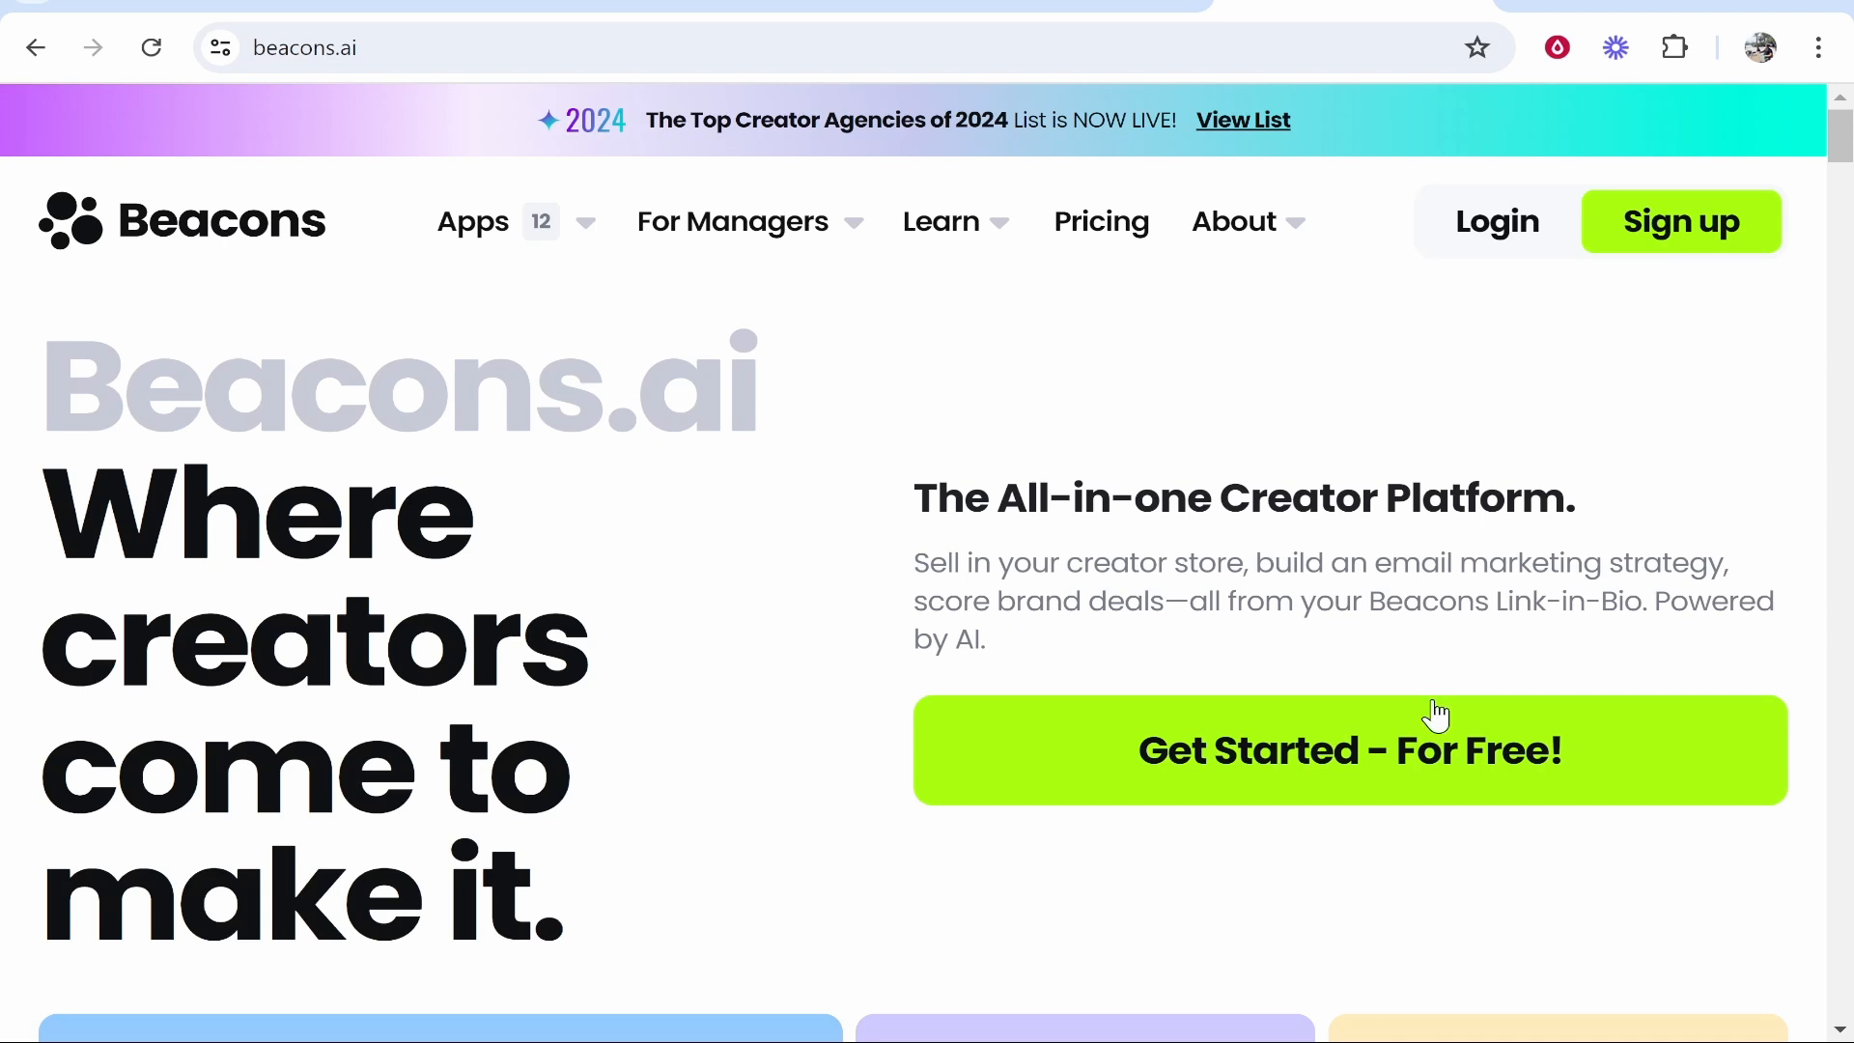
pyautogui.click(1350, 750)
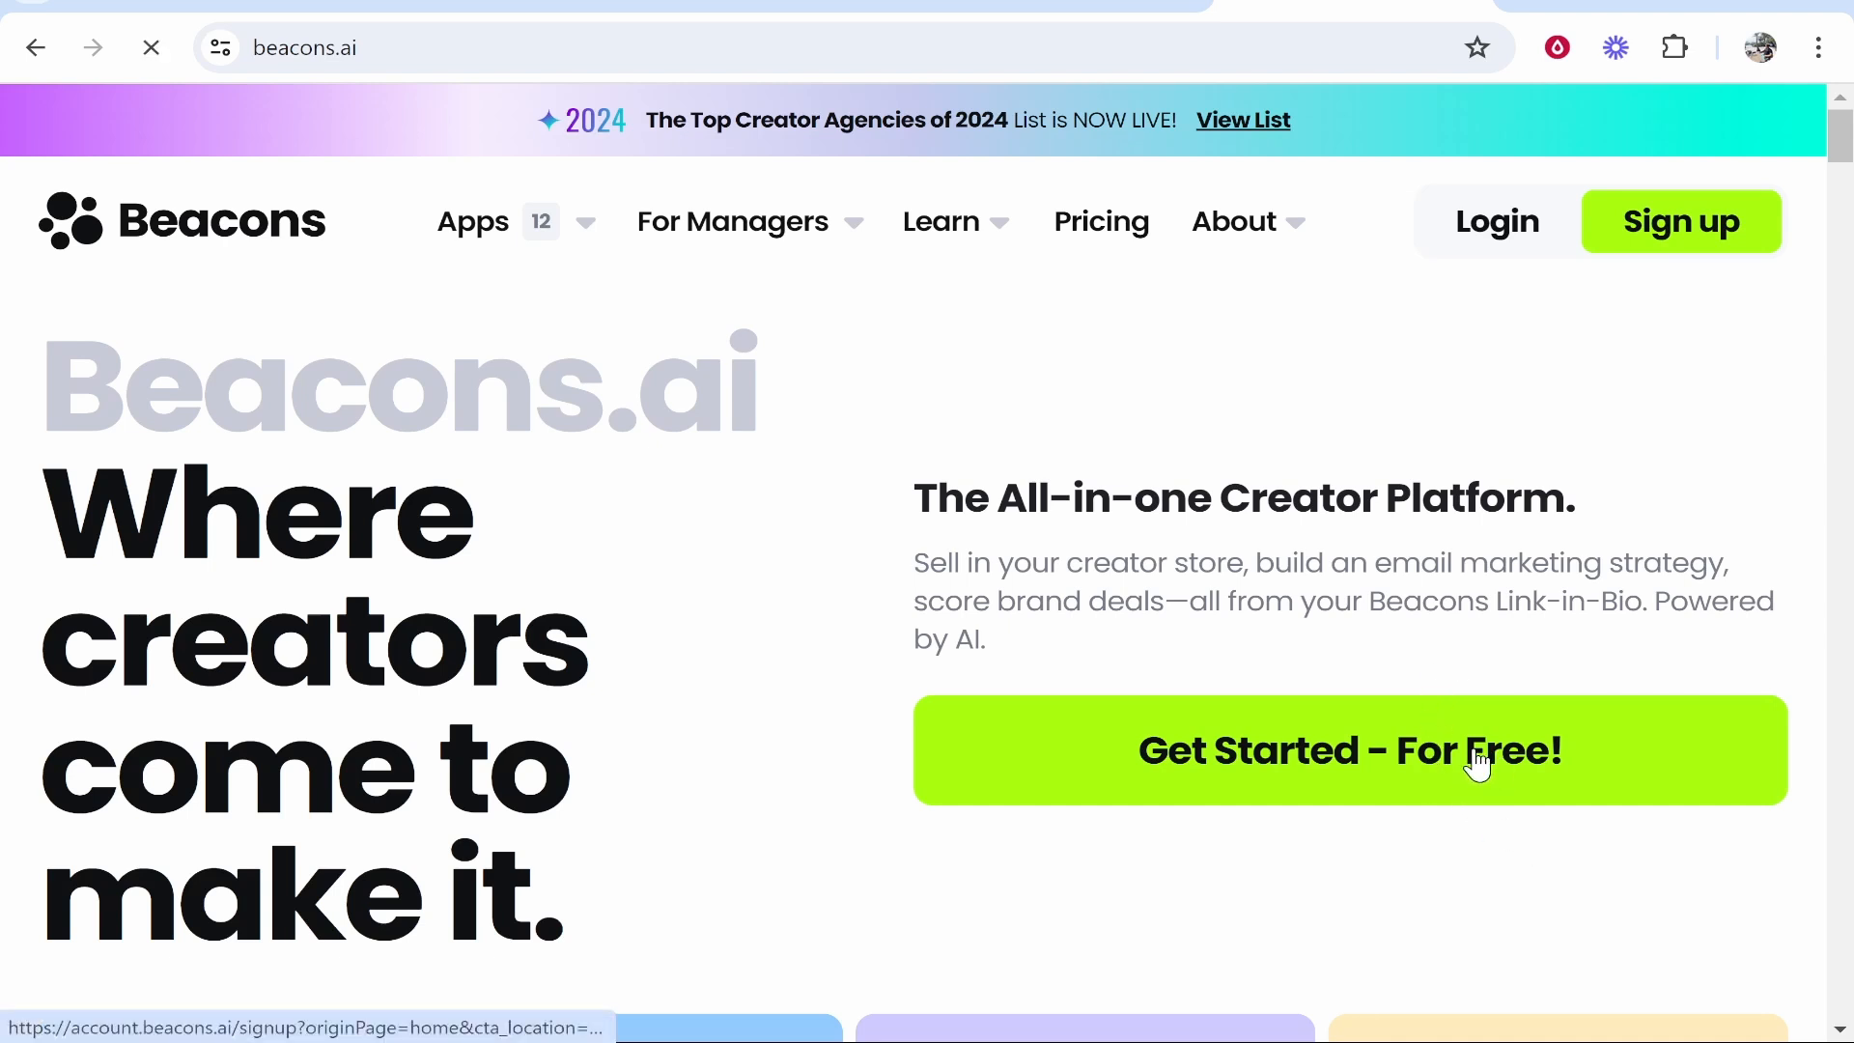
# Claim the username 'knowle' as available and reach the Name, Email, Password form
pyautogui.click(1349, 749)
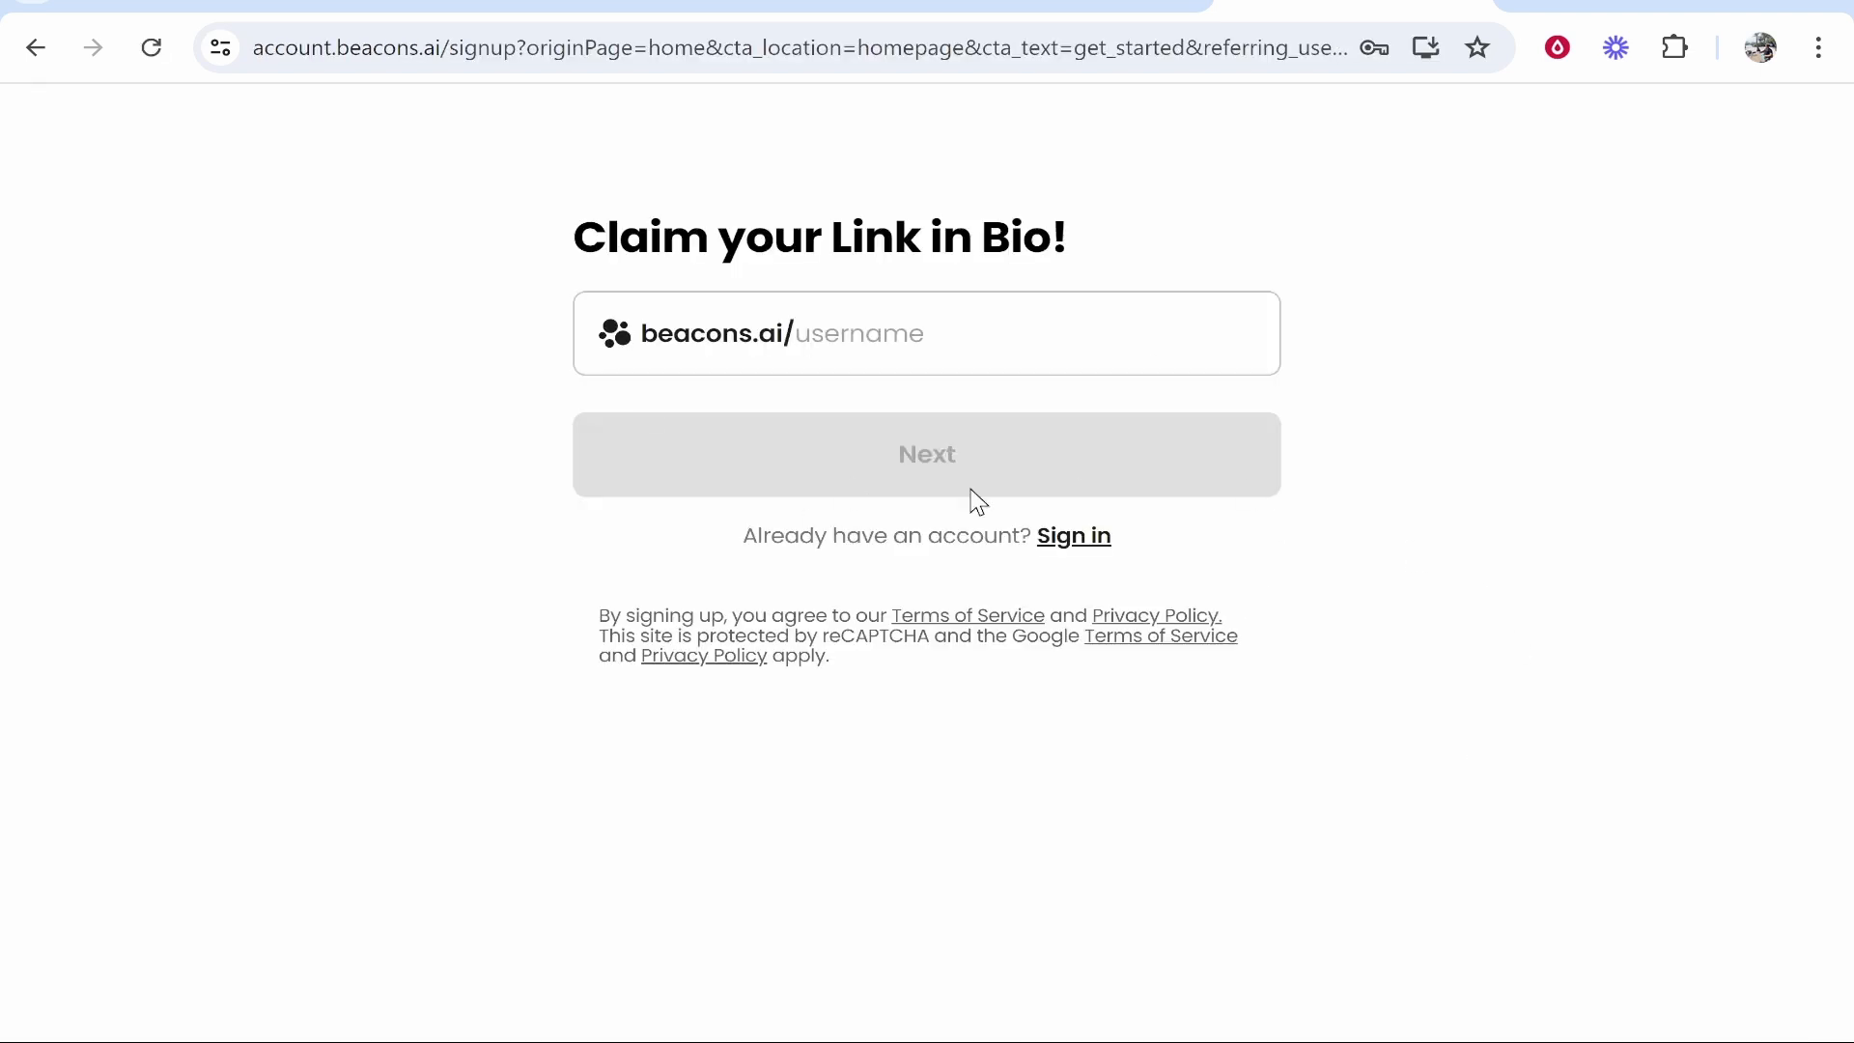
pyautogui.click(925, 333)
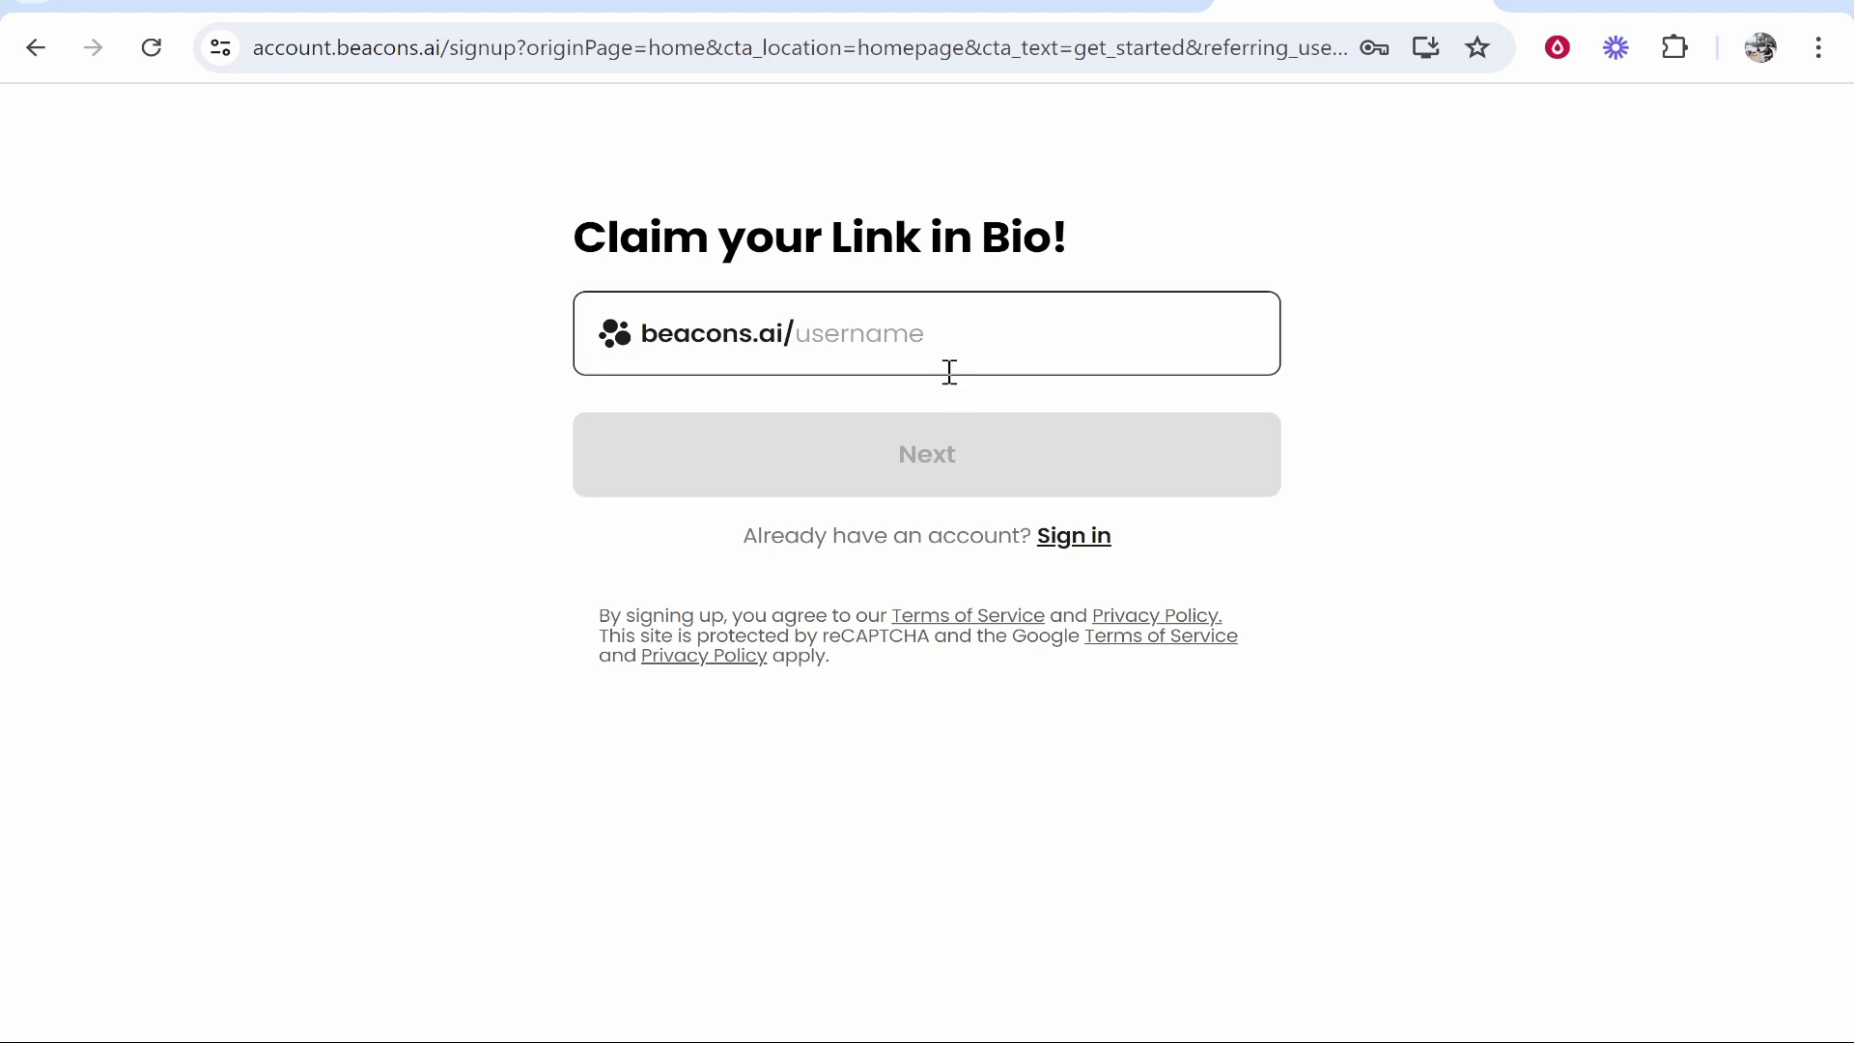
pyautogui.click(925, 332)
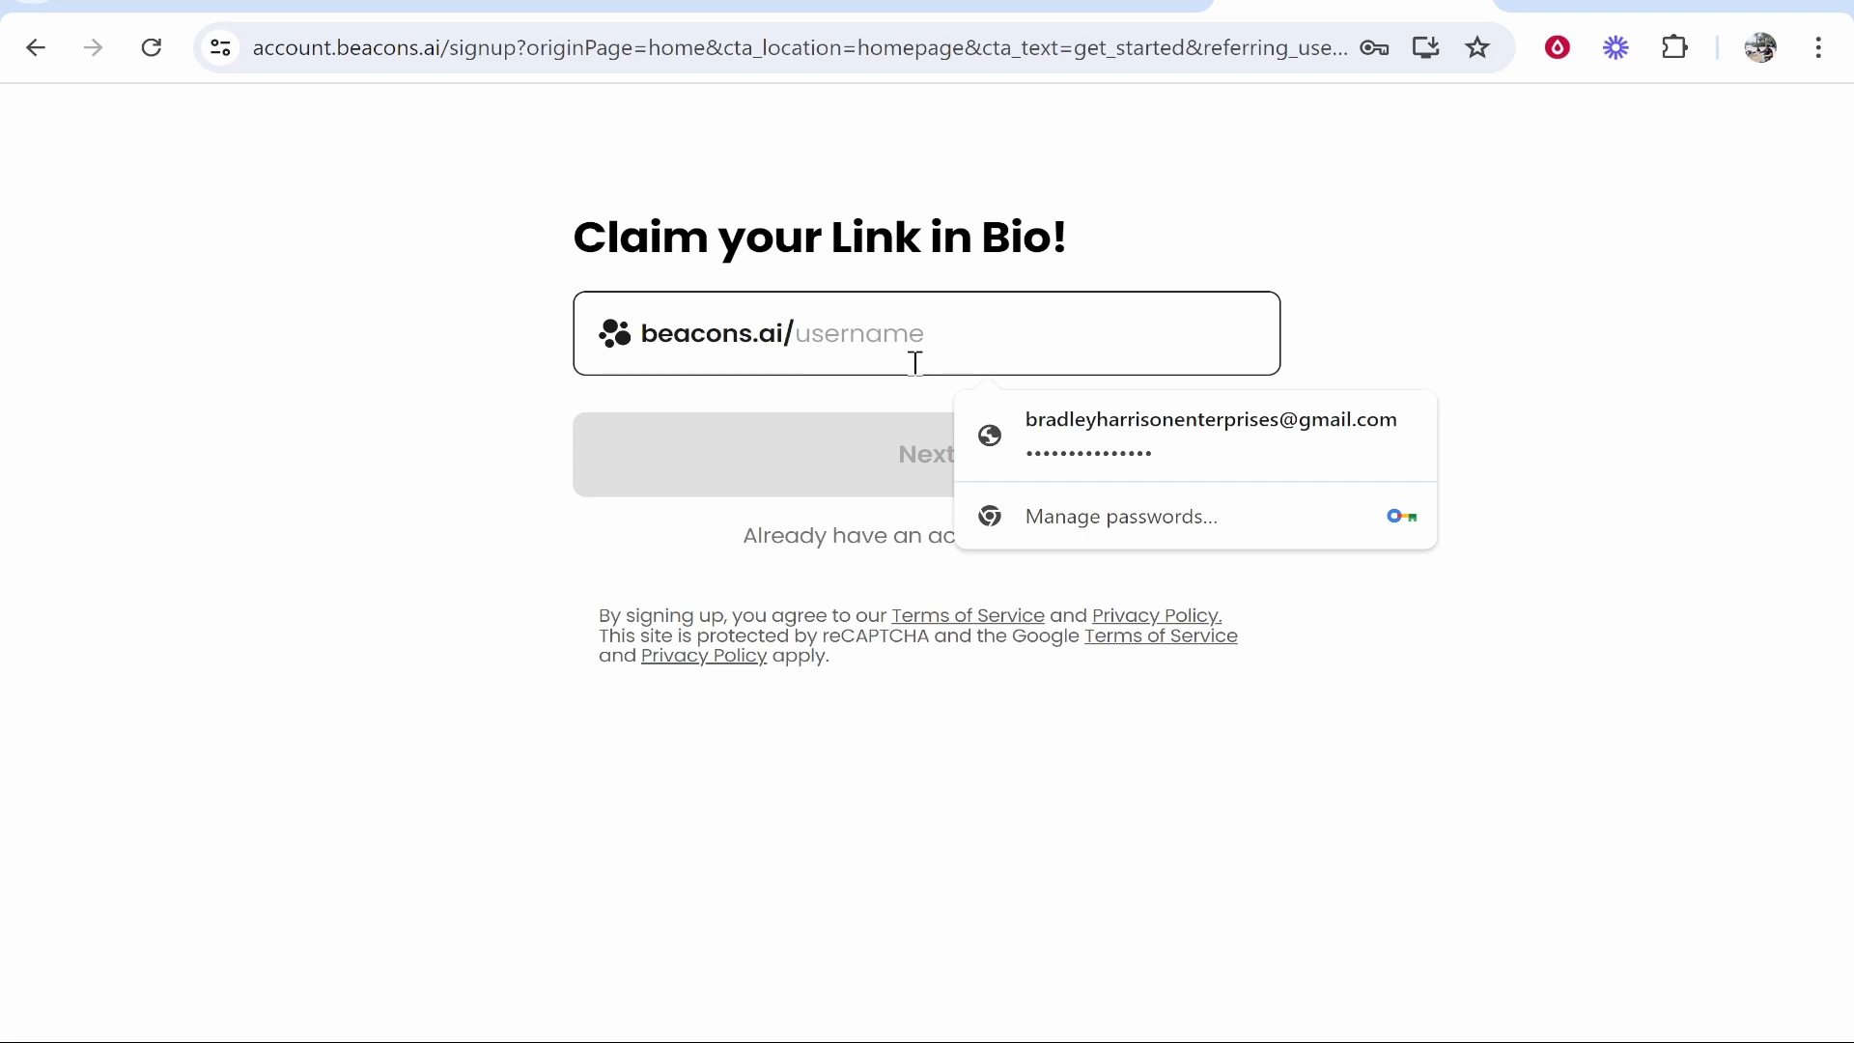
pyautogui.write('knowle')
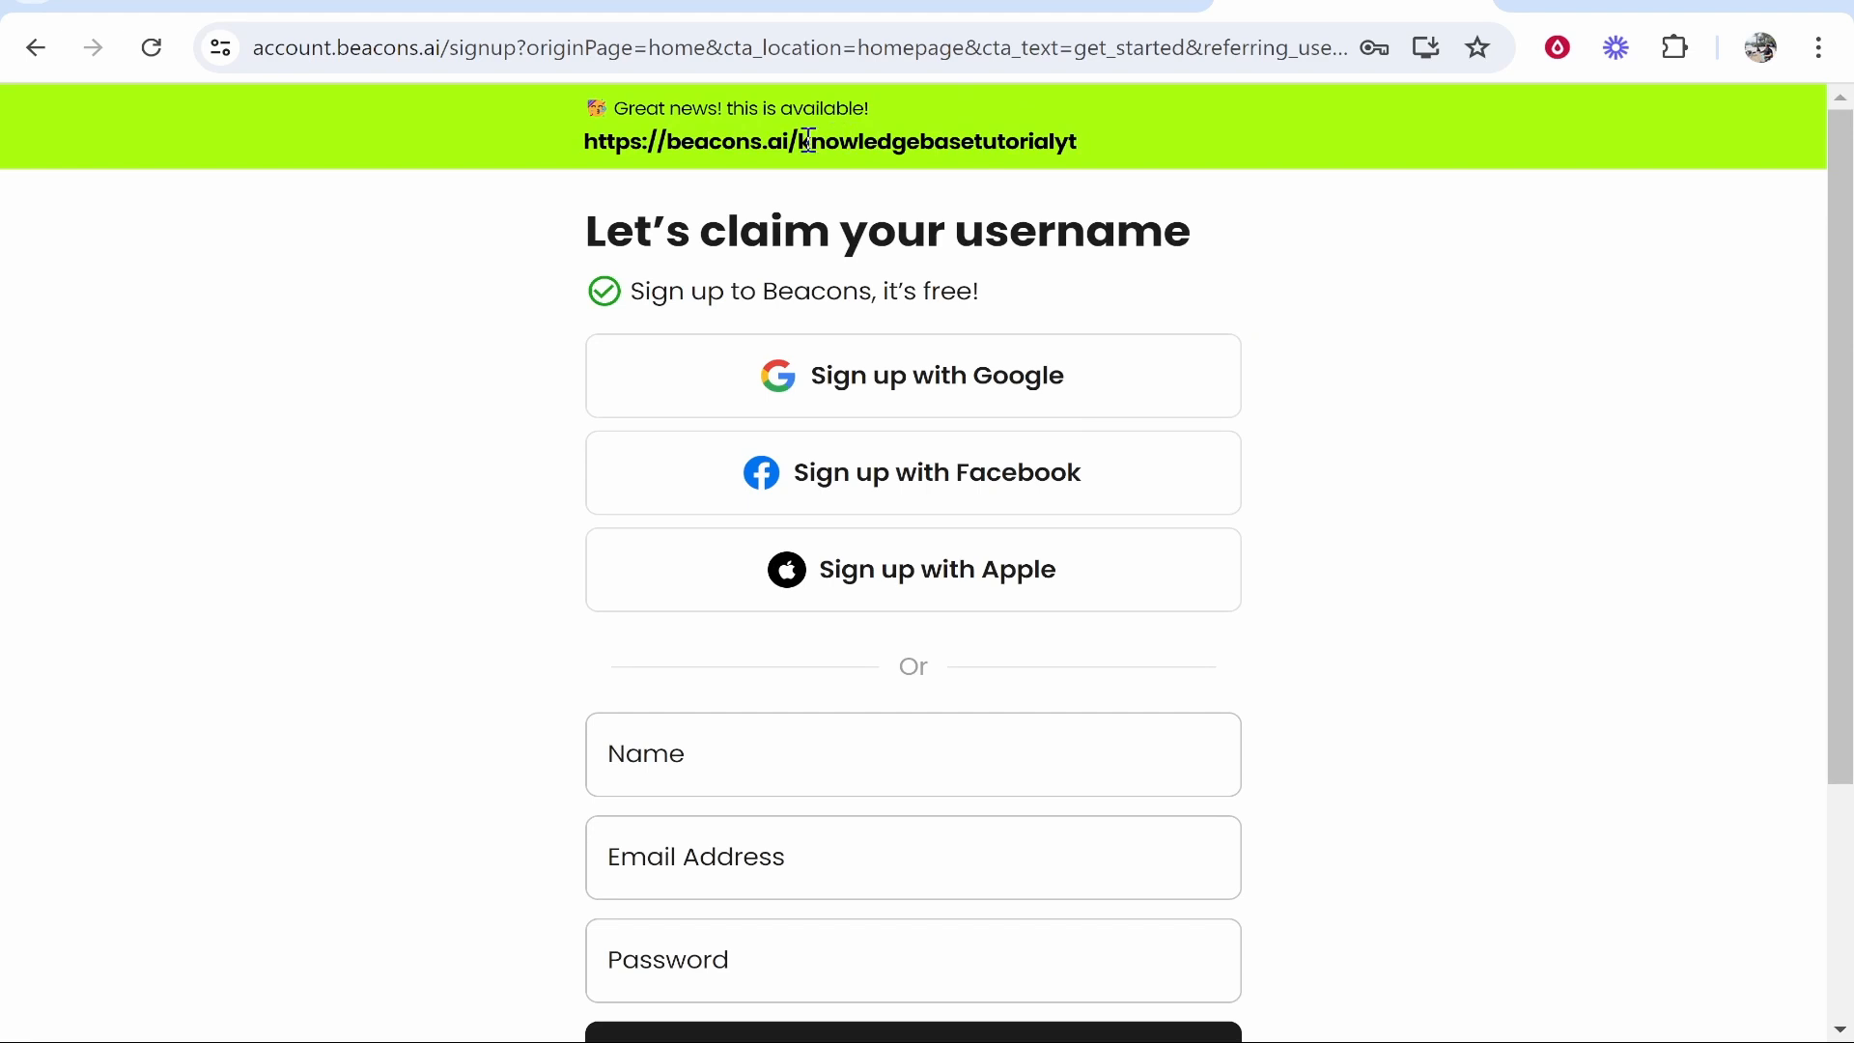
pyautogui.doubleClick(935, 141)
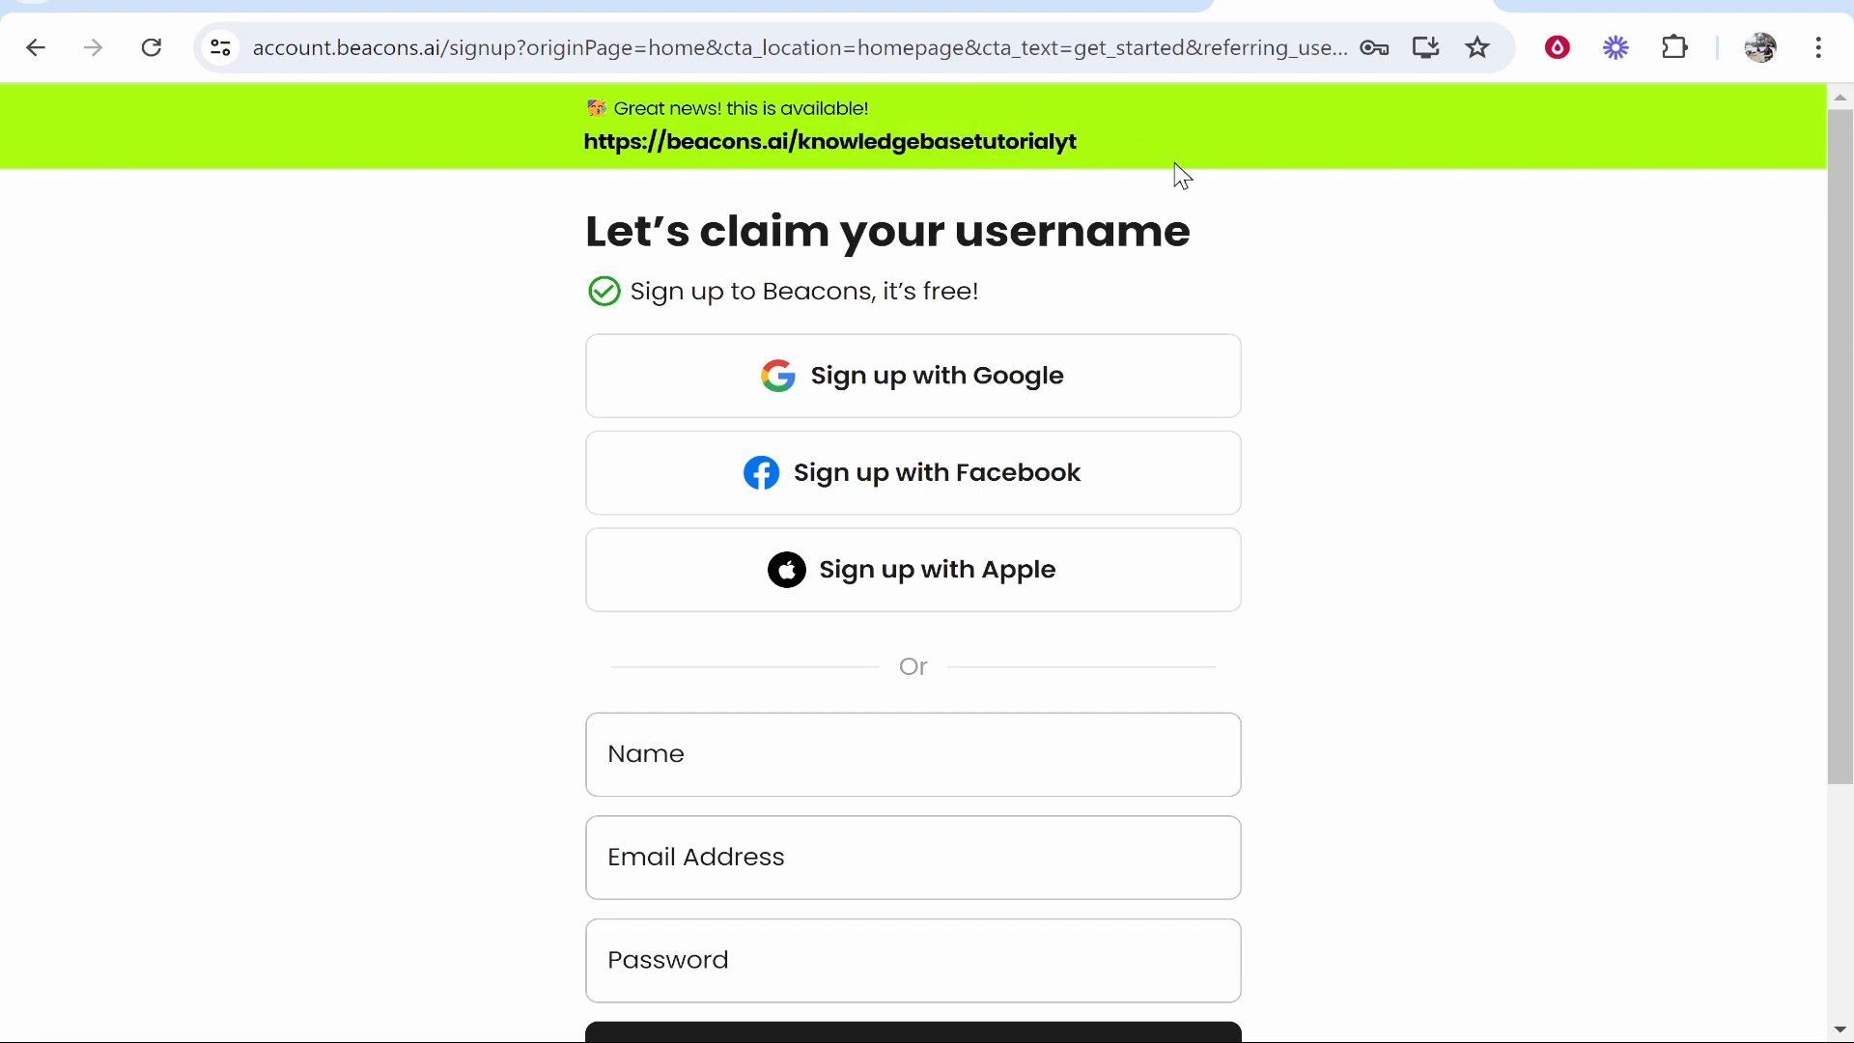
pyautogui.scroll(-3)
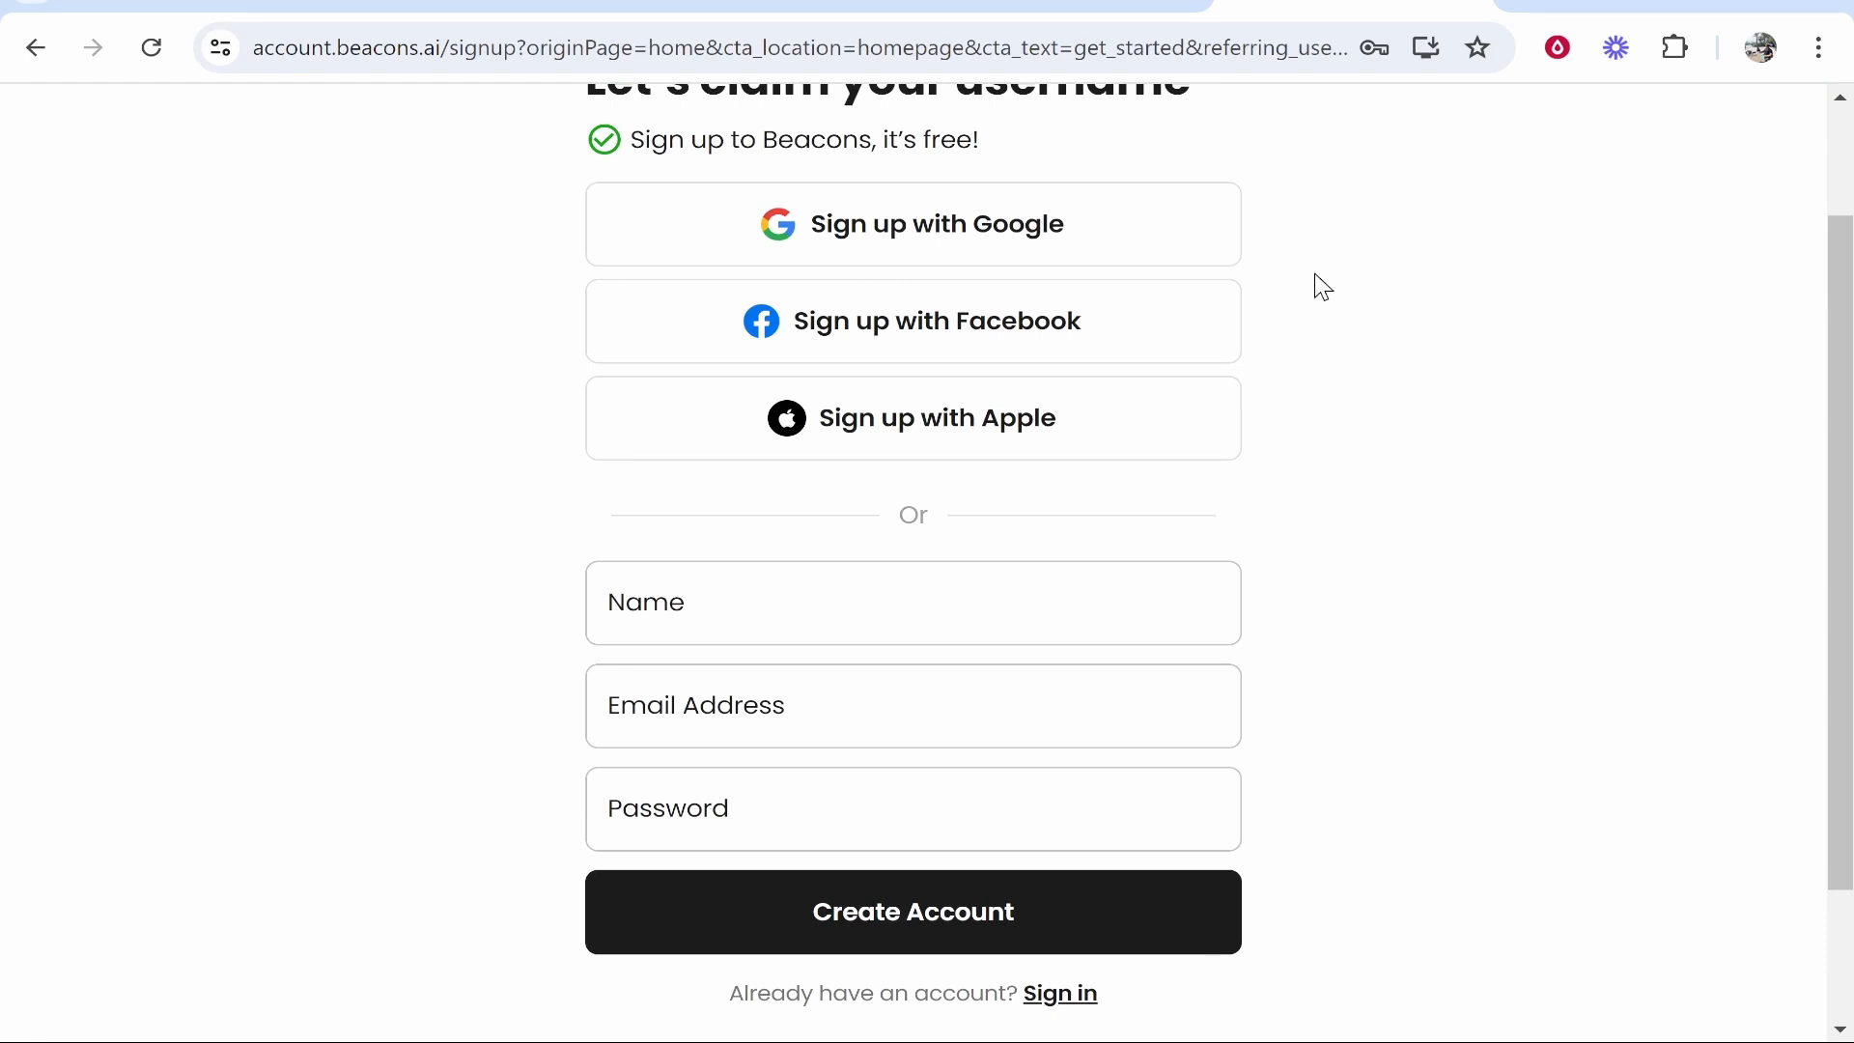
# Create the account and add an Instagram handle on the socials step
pyautogui.click(911, 911)
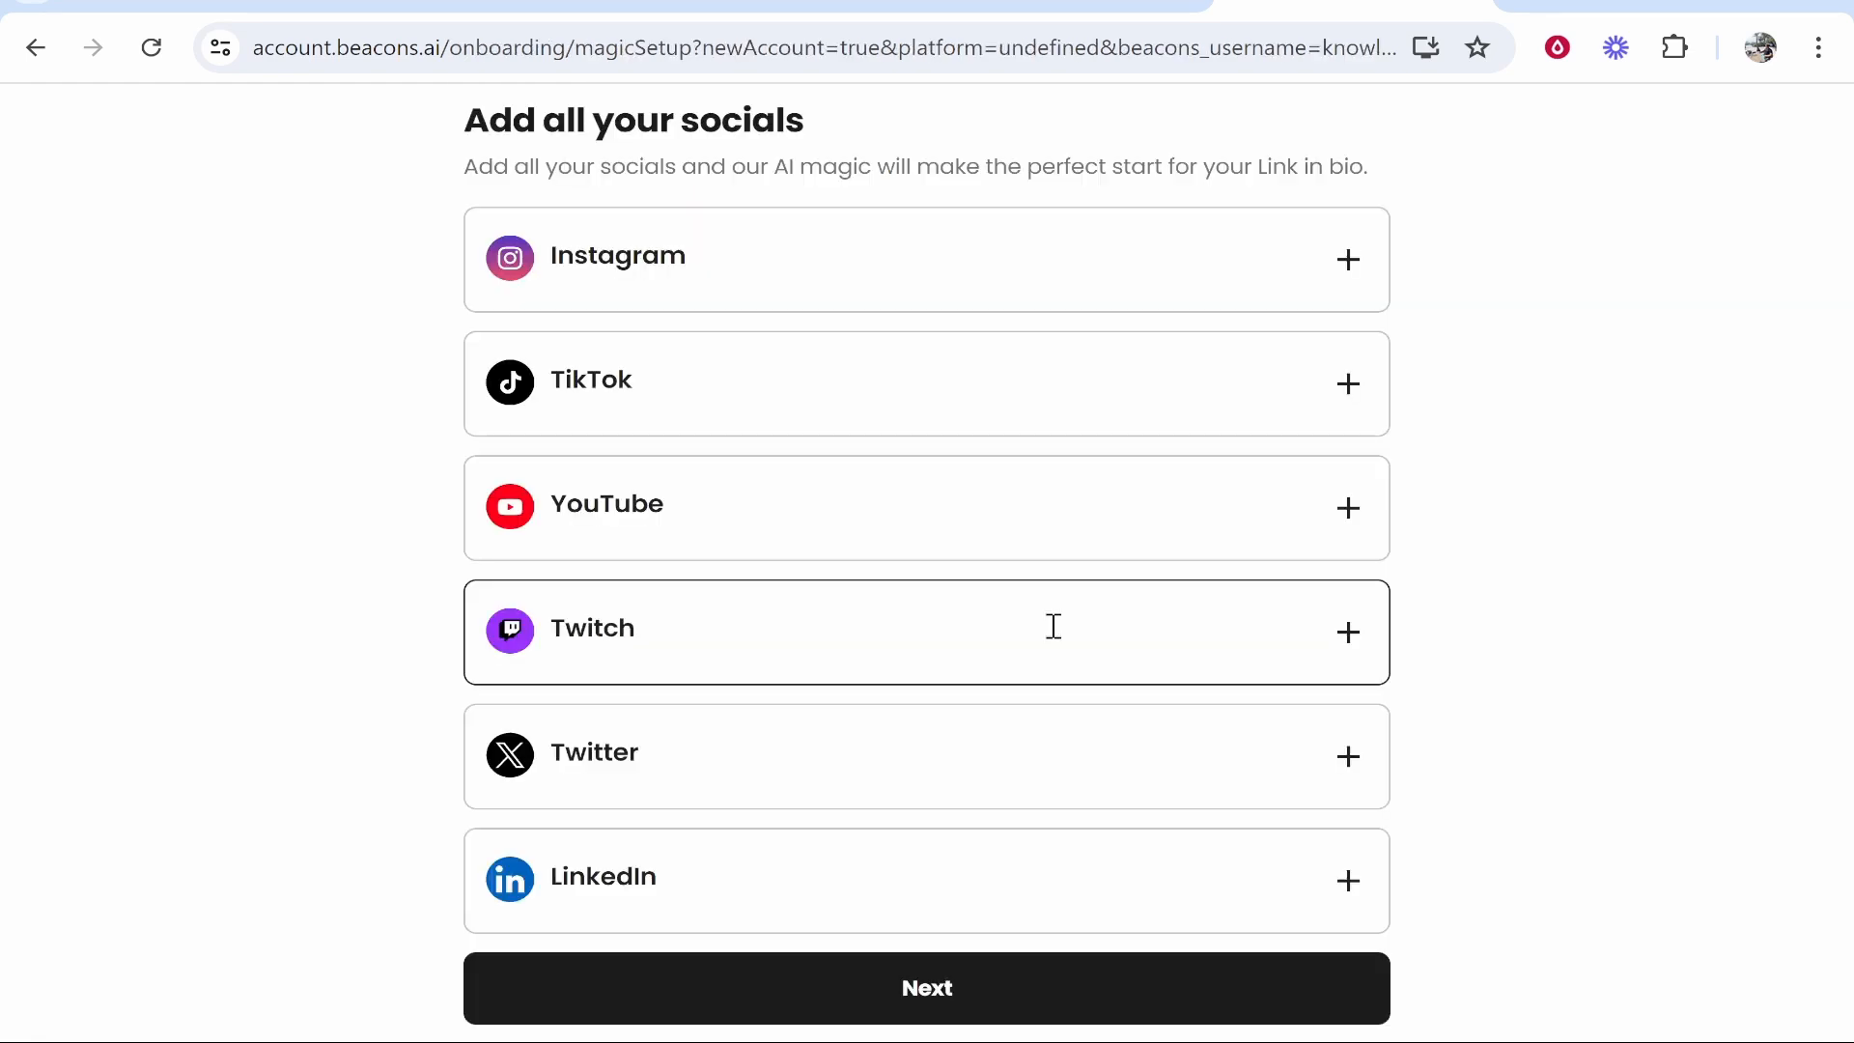
pyautogui.moveTo(1010, 649)
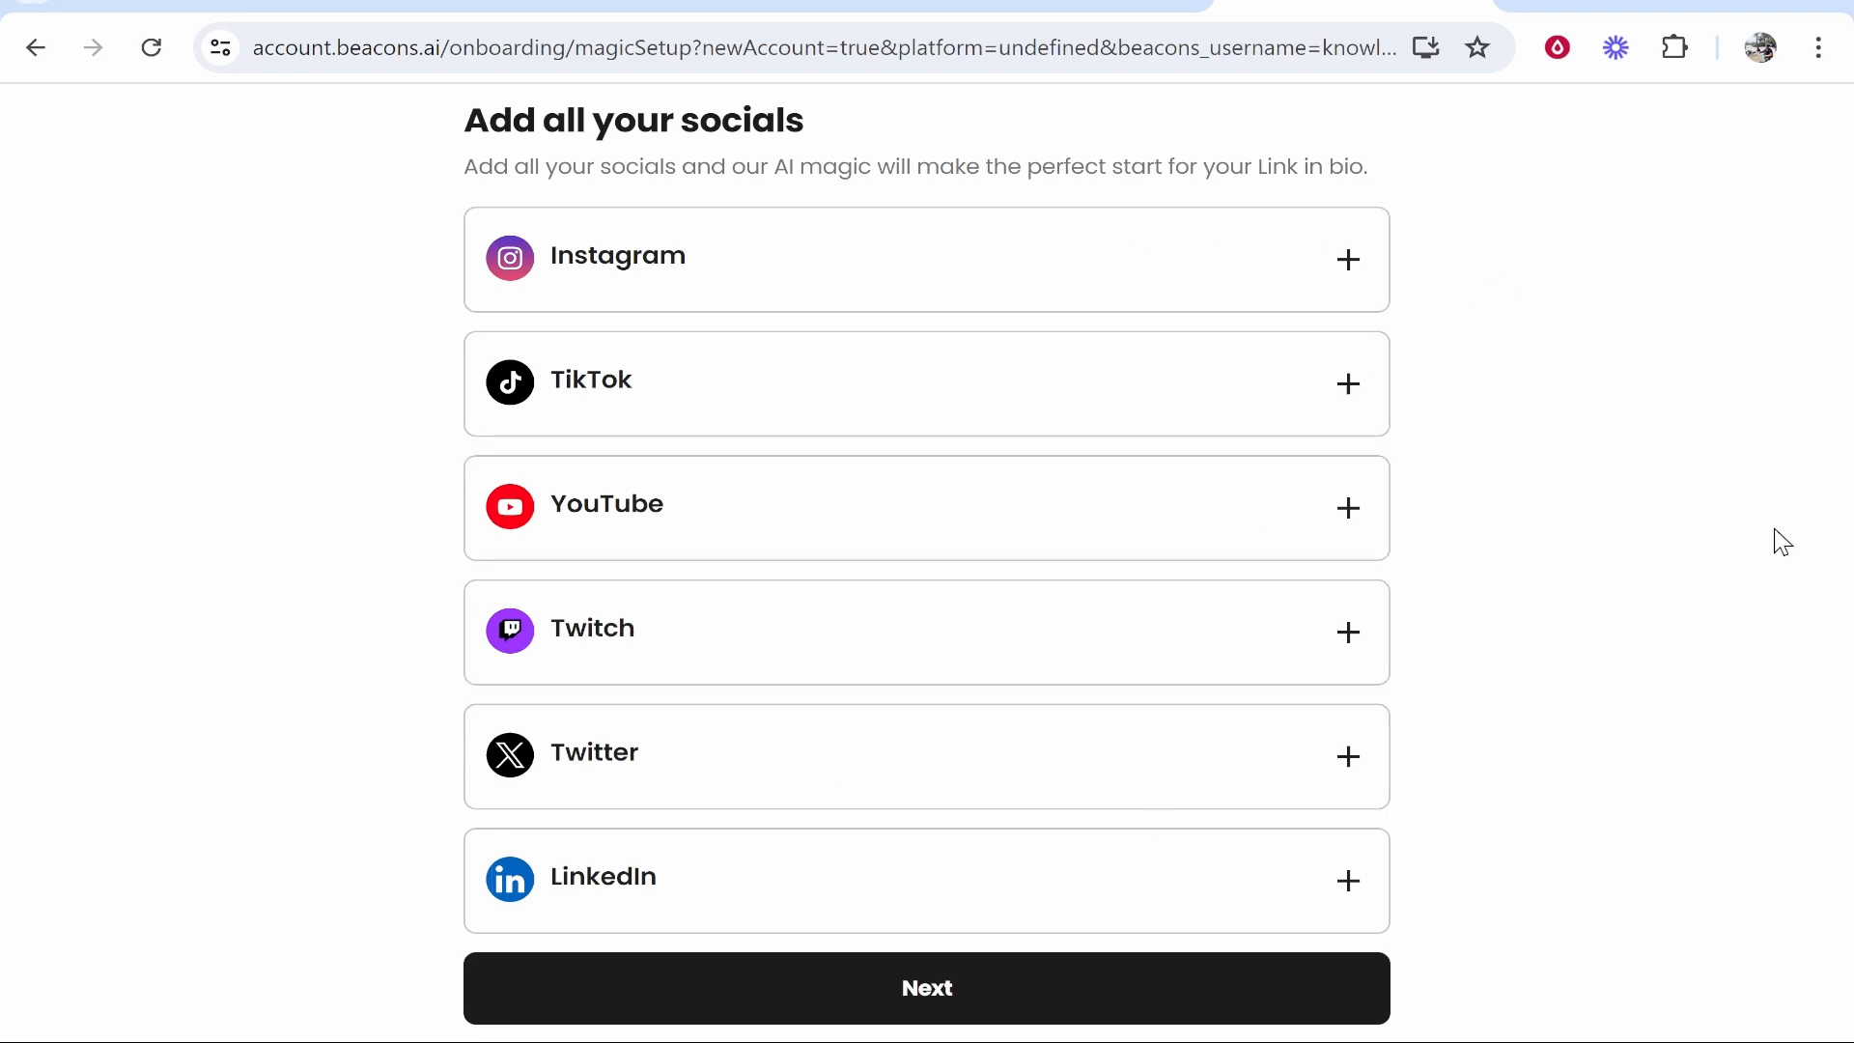
pyautogui.moveTo(1182, 973)
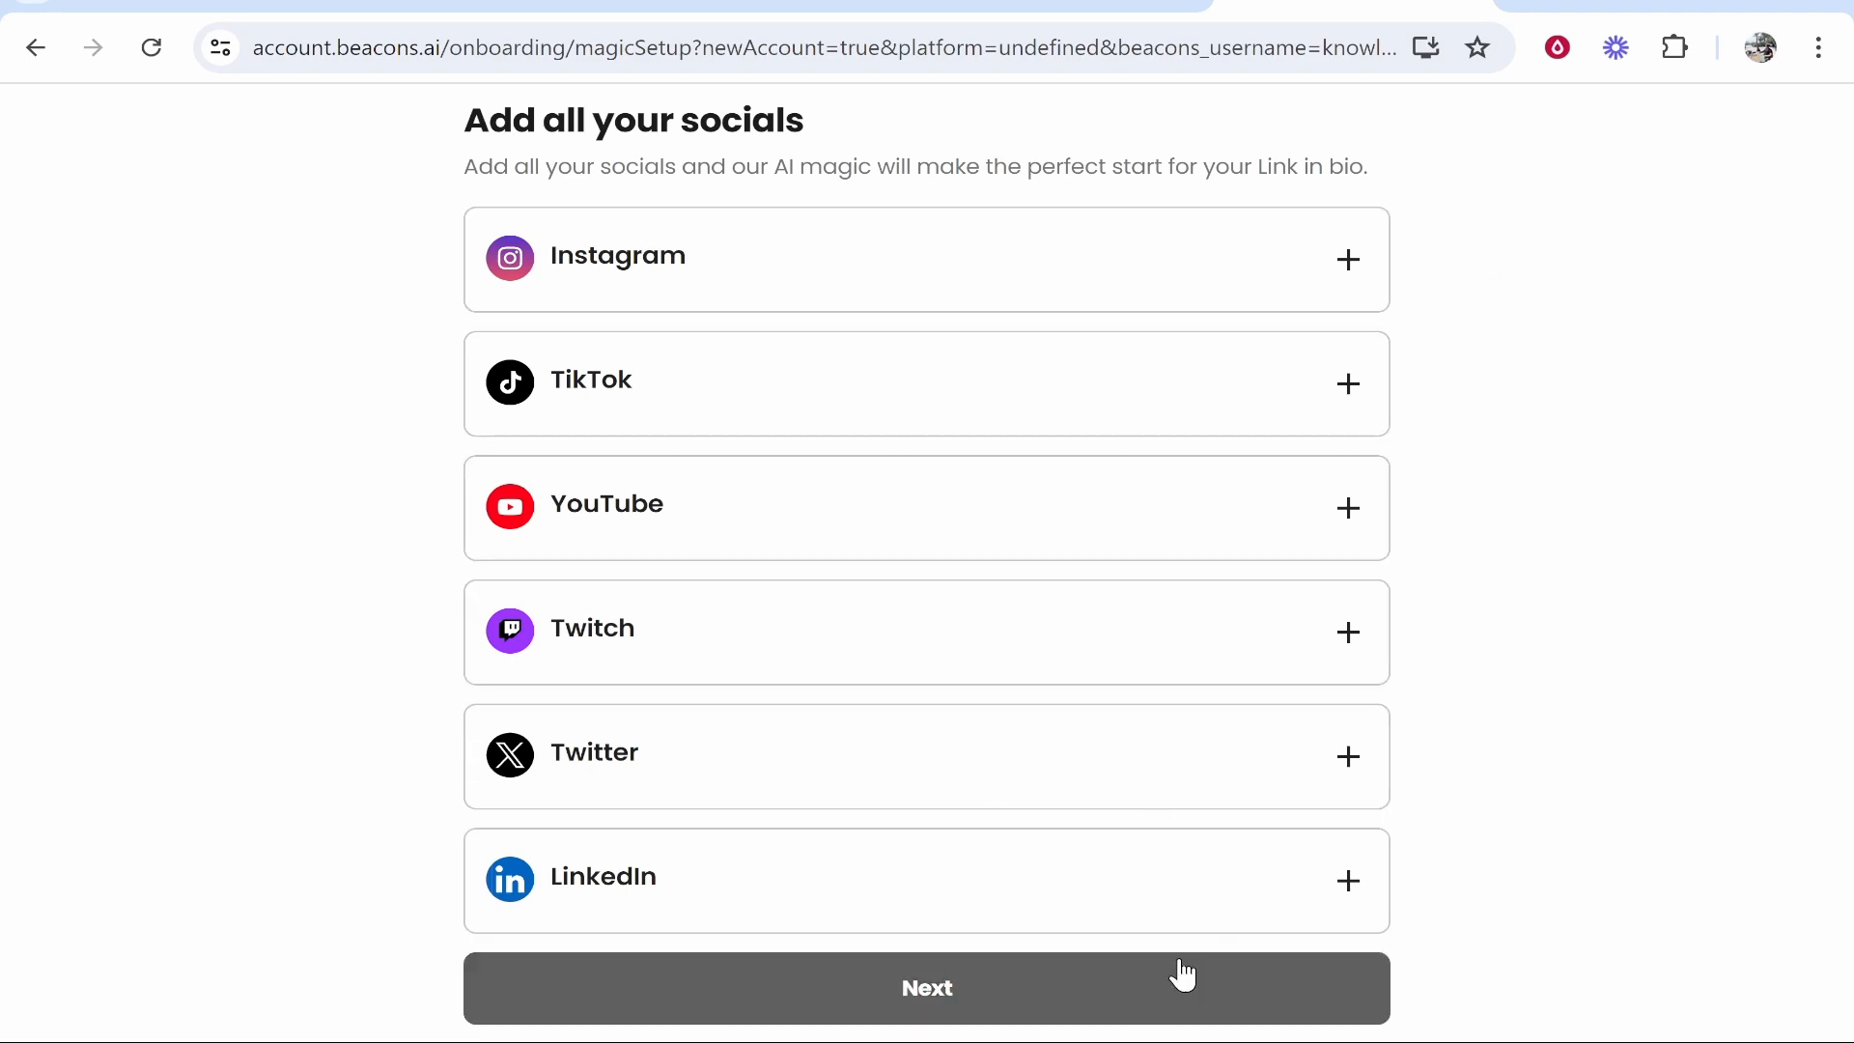
pyautogui.click(925, 987)
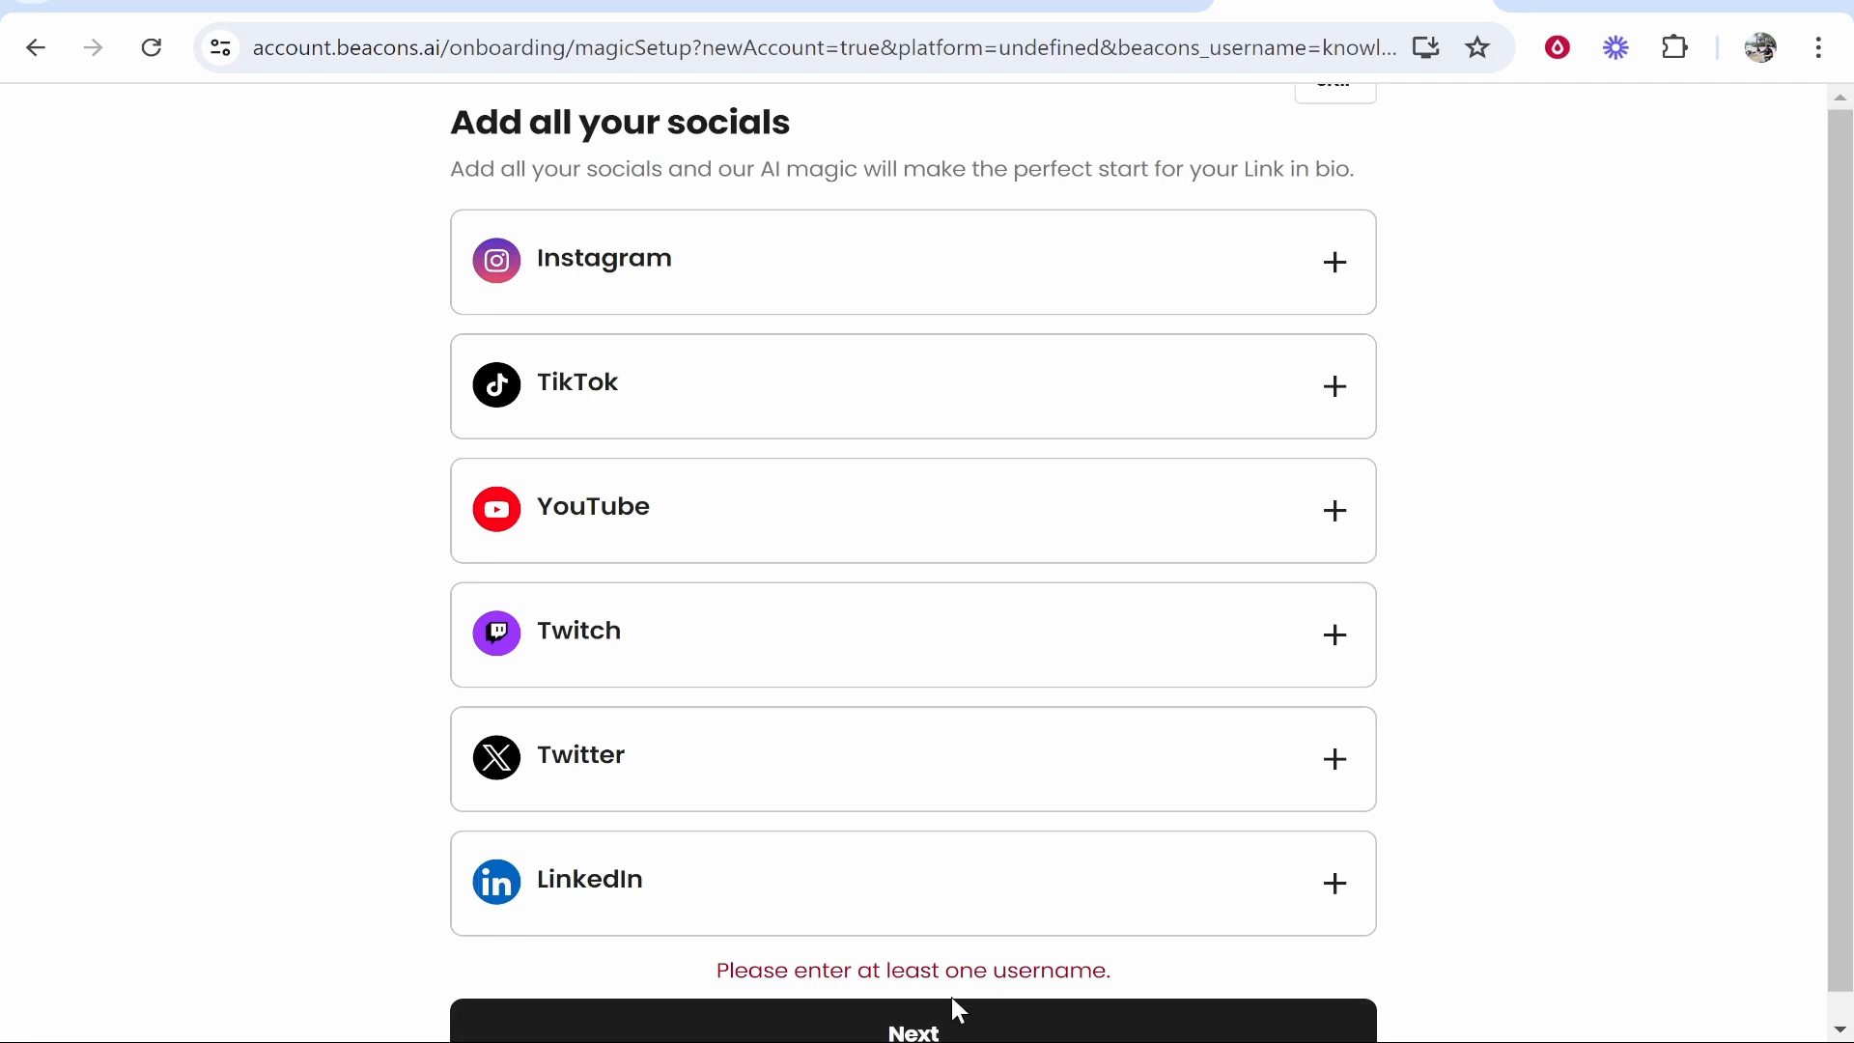
pyautogui.moveTo(981, 970)
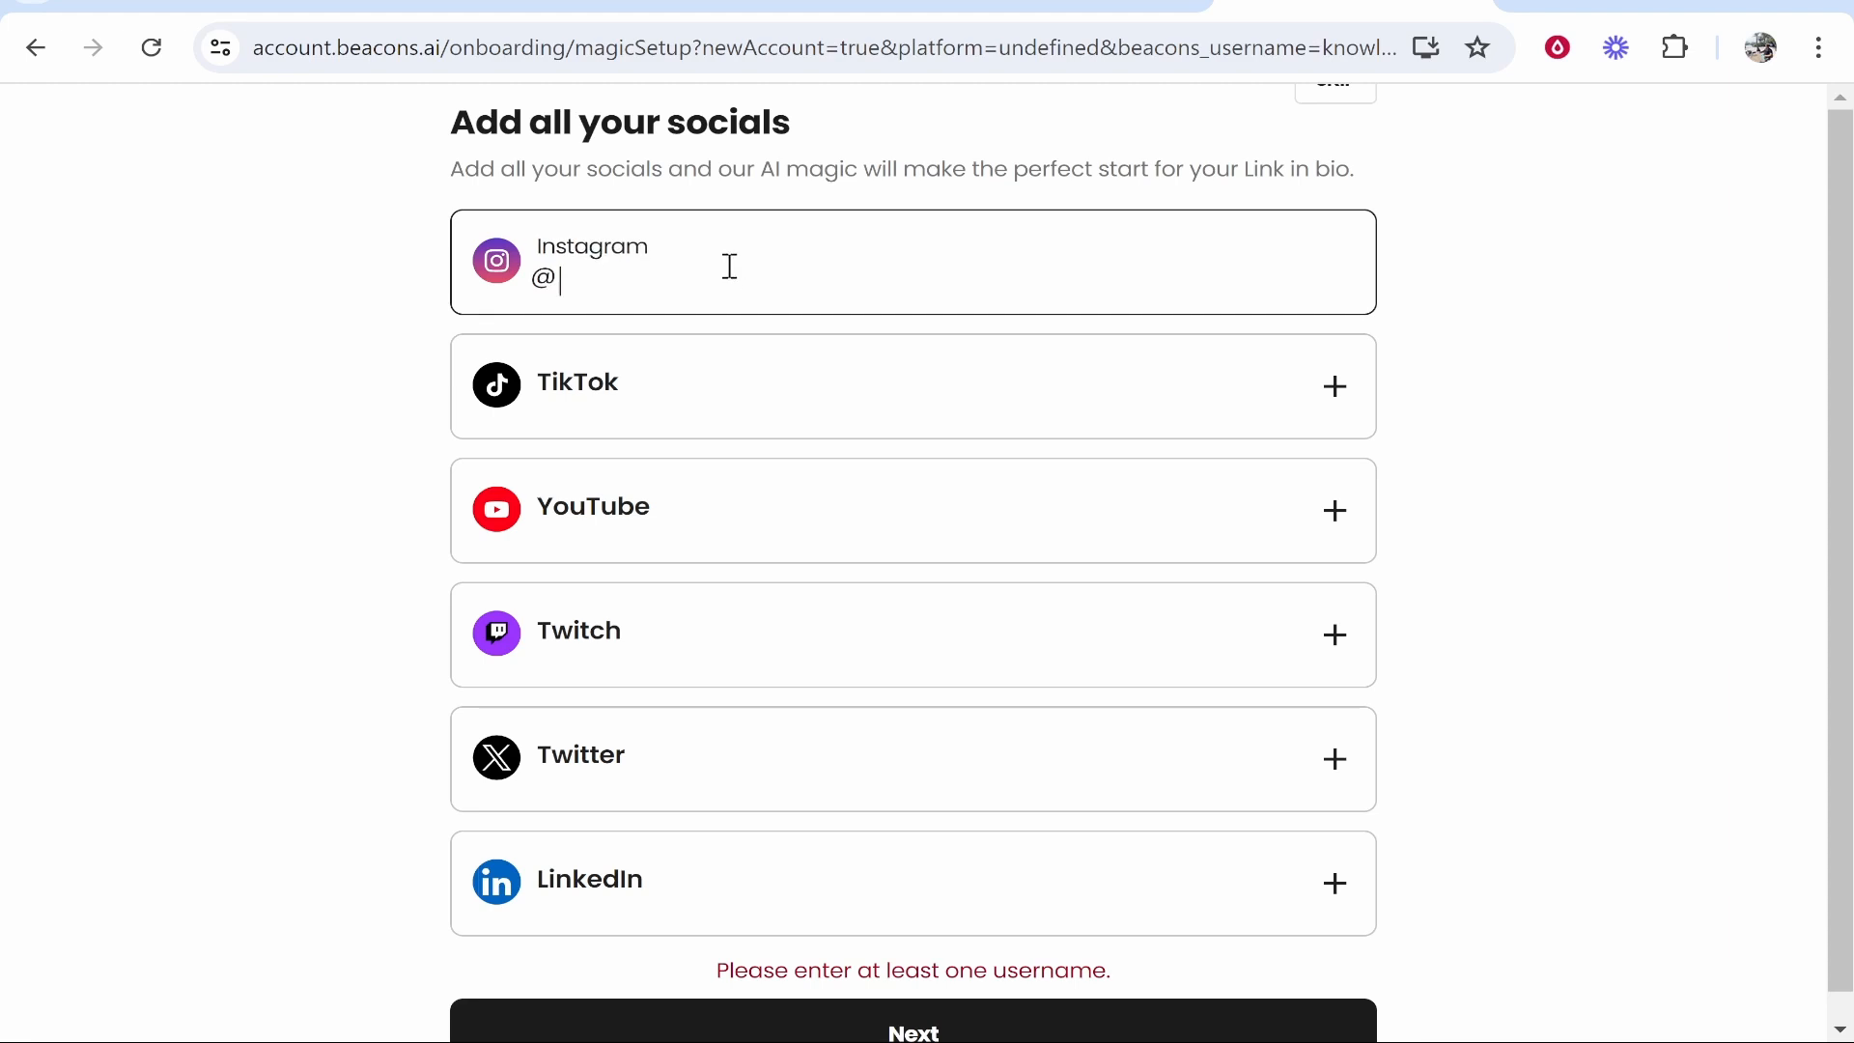
pyautogui.click(912, 1023)
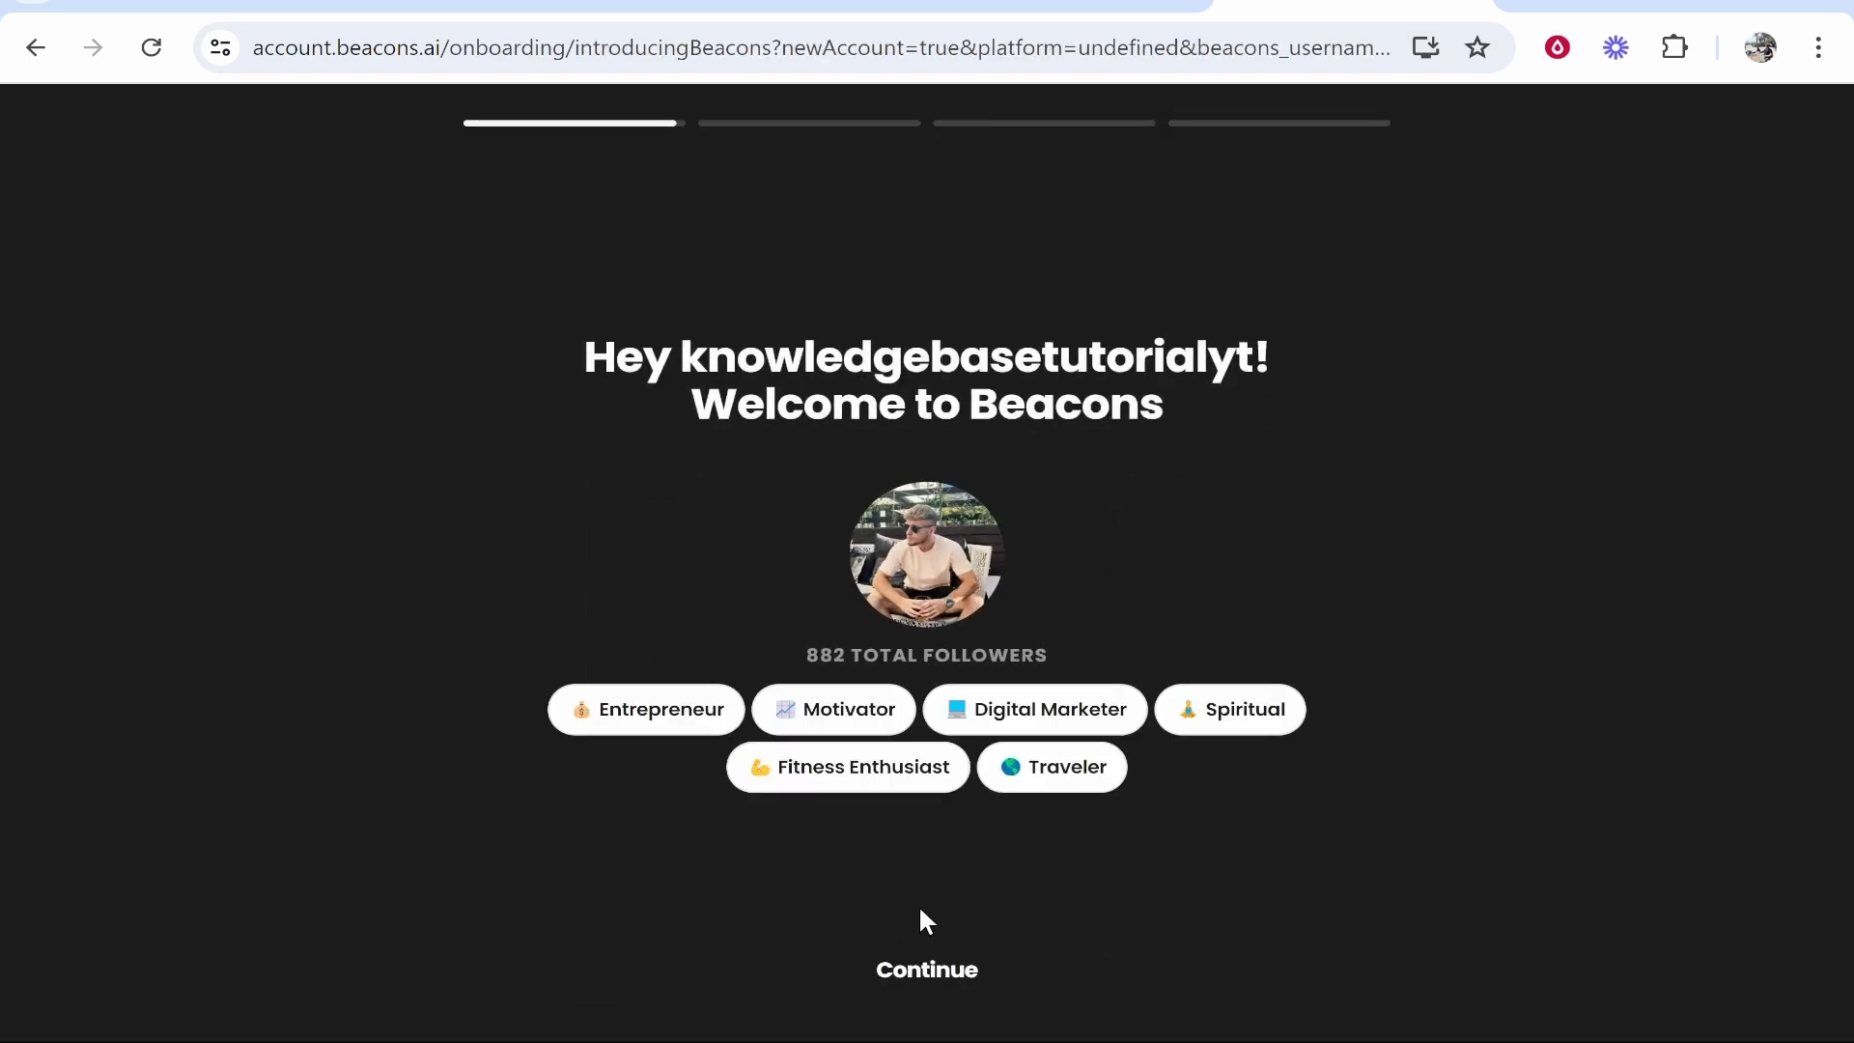
# Continue past the 'Welcome to Beacons' summary to the content categories
pyautogui.click(925, 968)
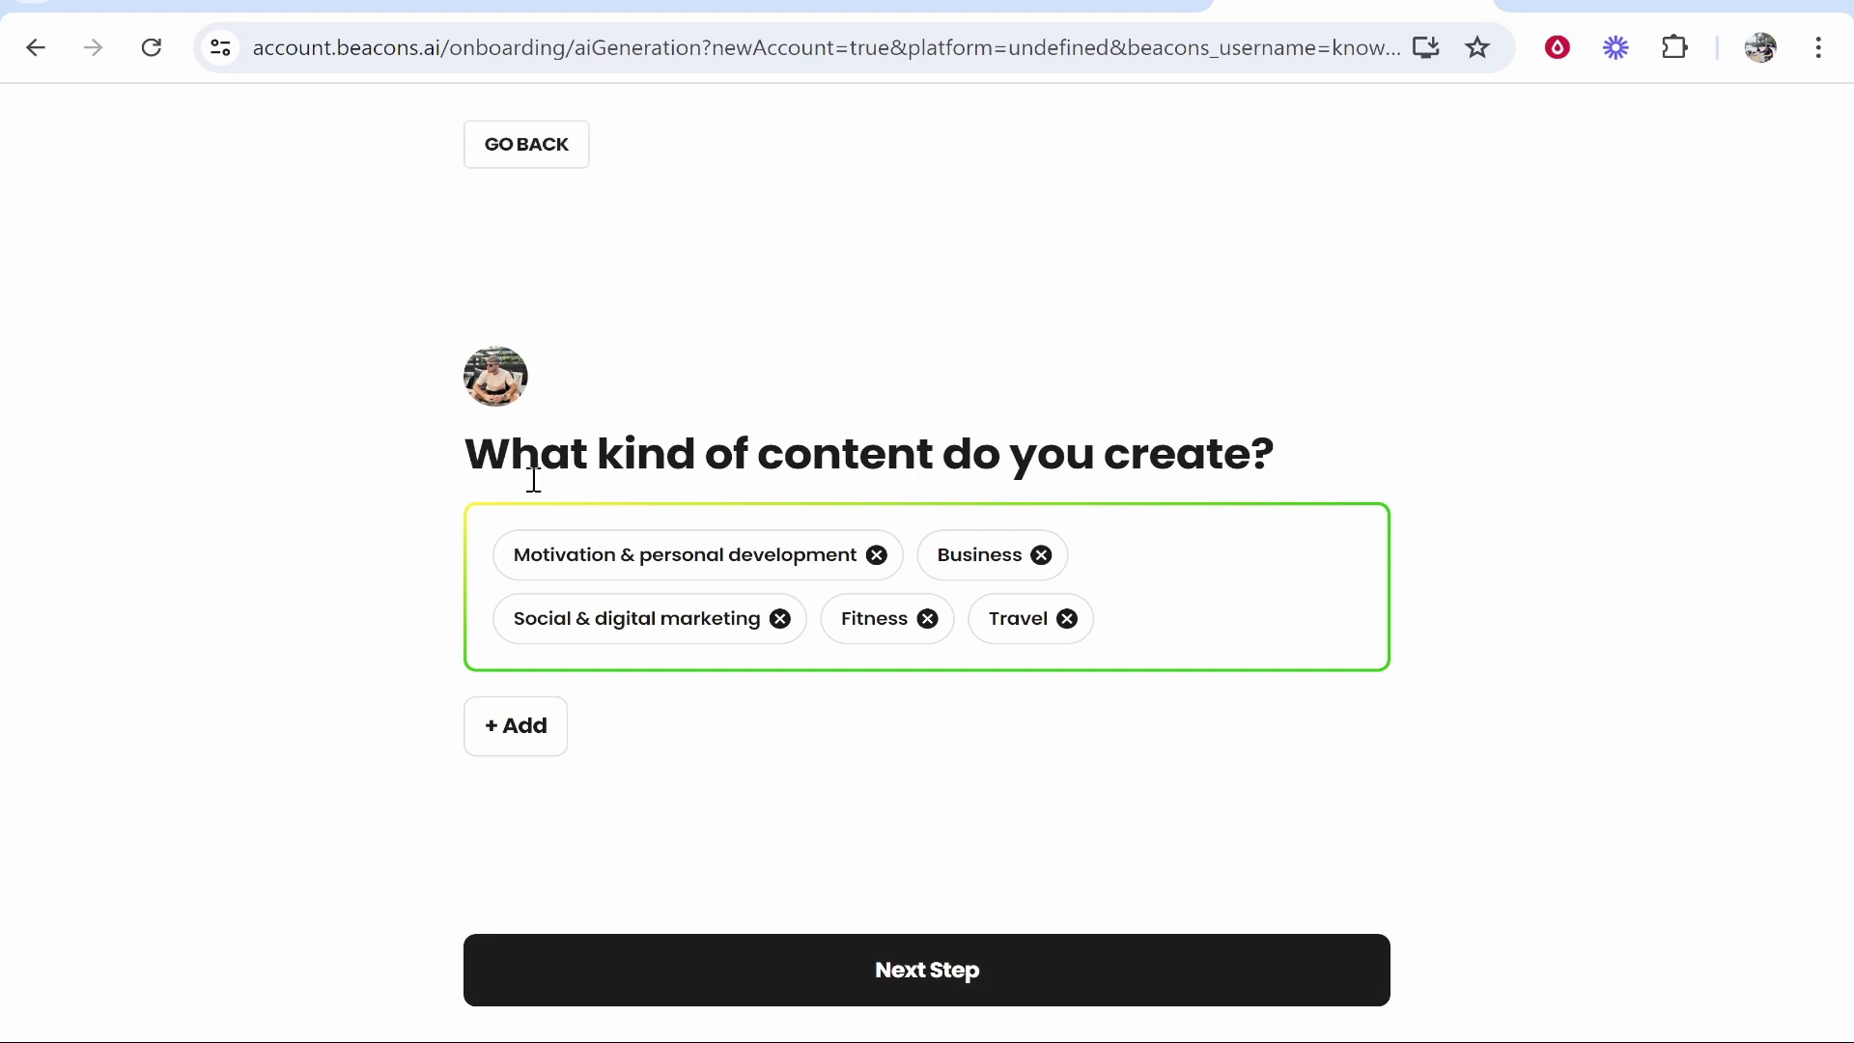
pyautogui.moveTo(819, 373)
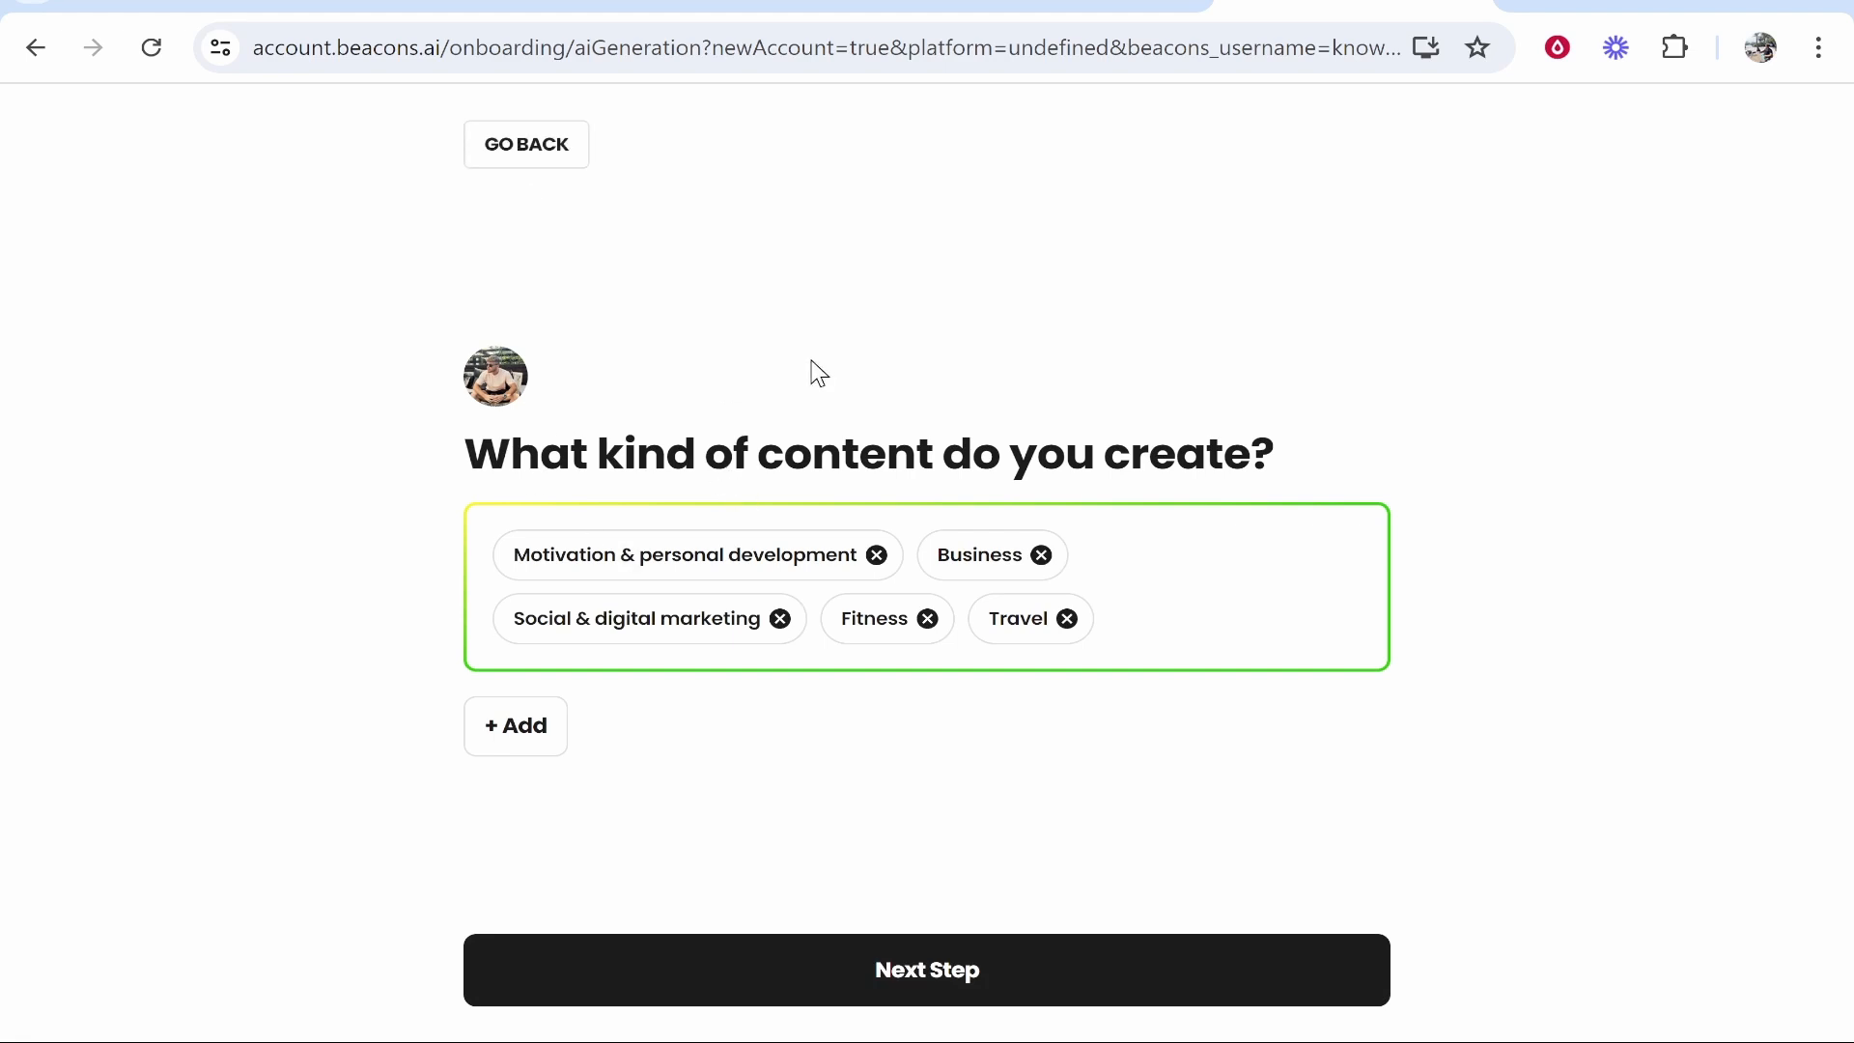
pyautogui.moveTo(1188, 626)
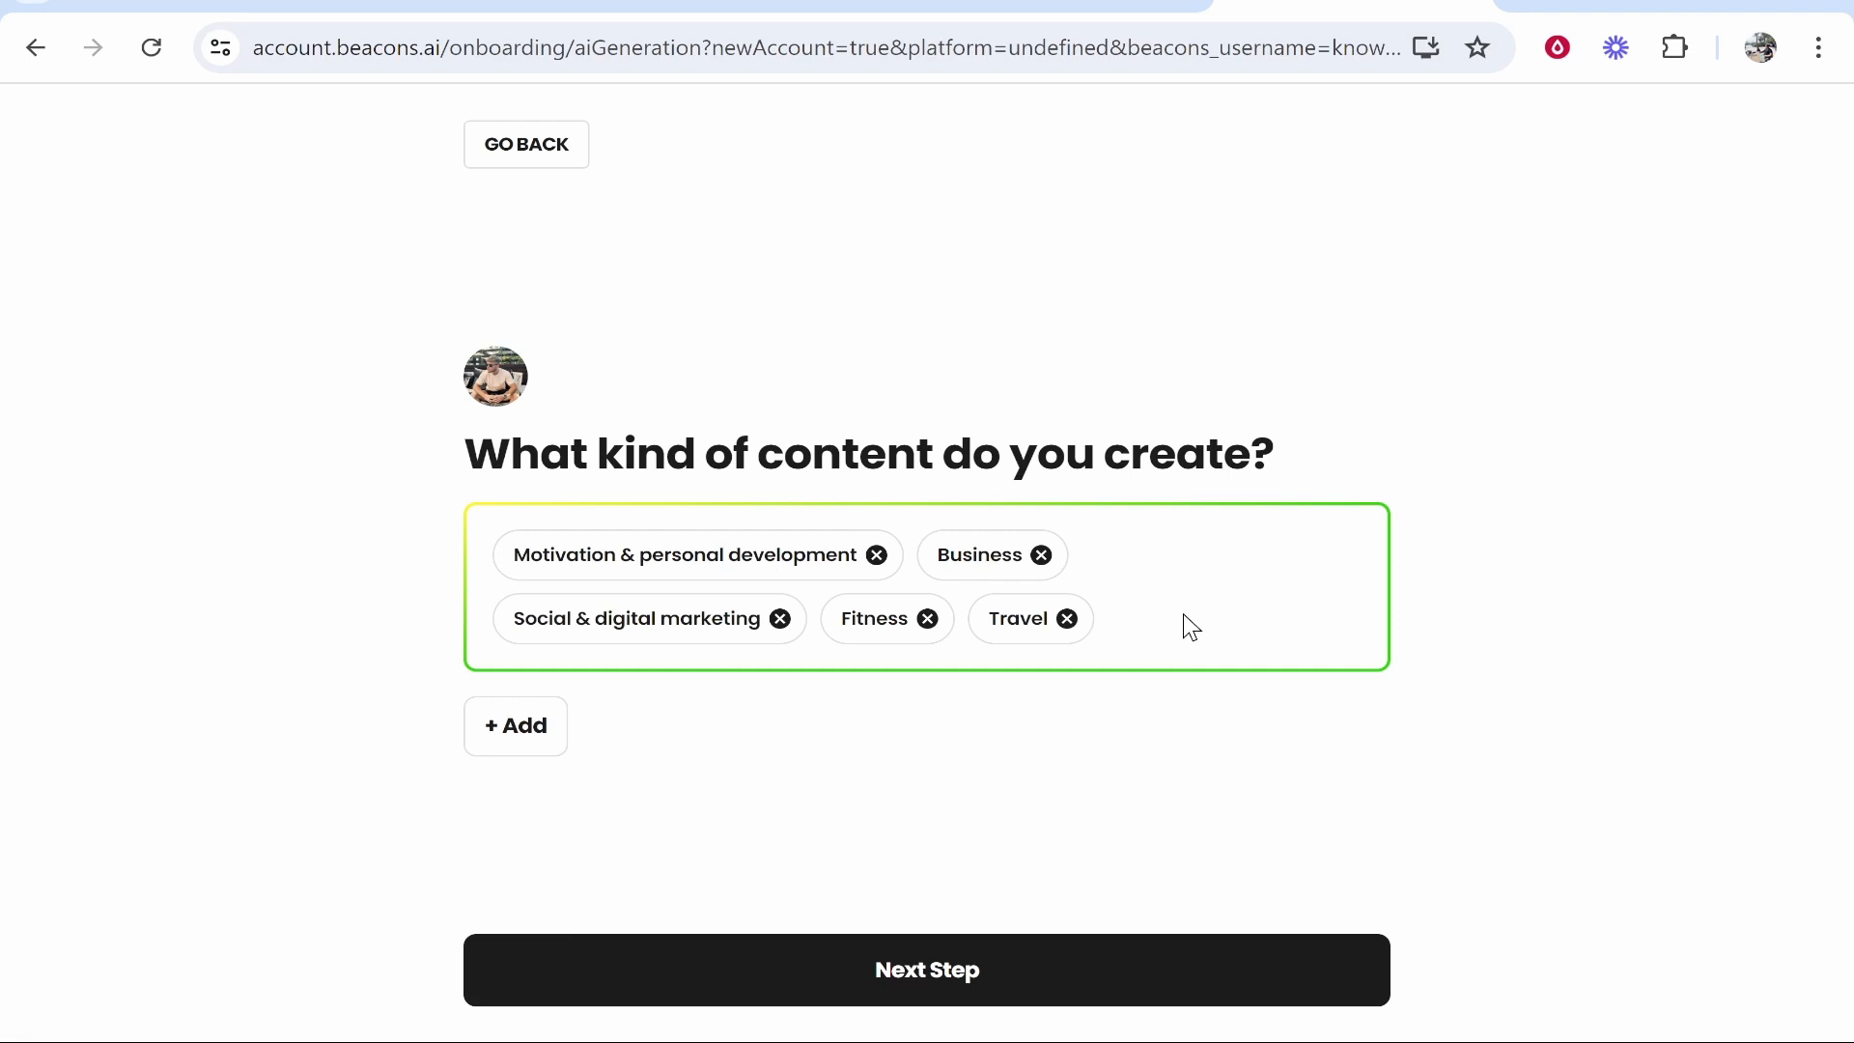
# Add 'youtube' as a content category and regenerate the bio to 'Mastering passive income with YouTube'
pyautogui.click(513, 724)
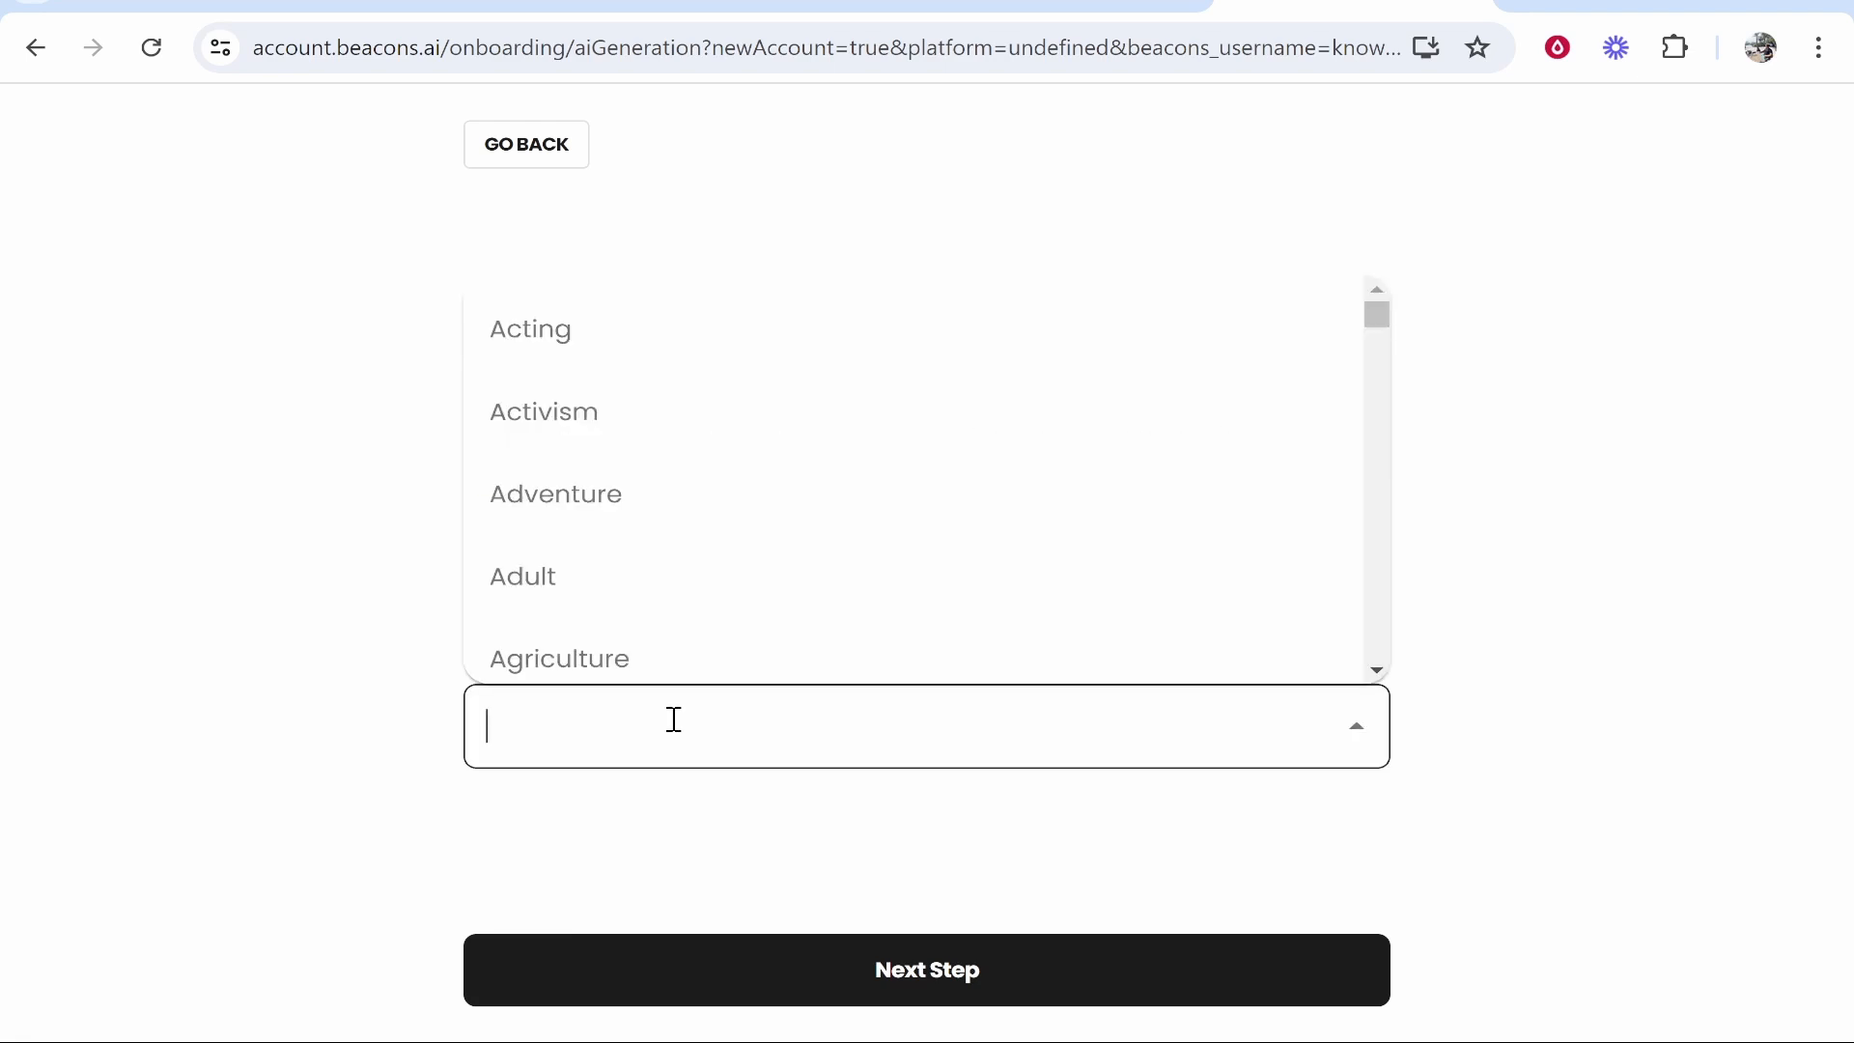
pyautogui.write('youtube')
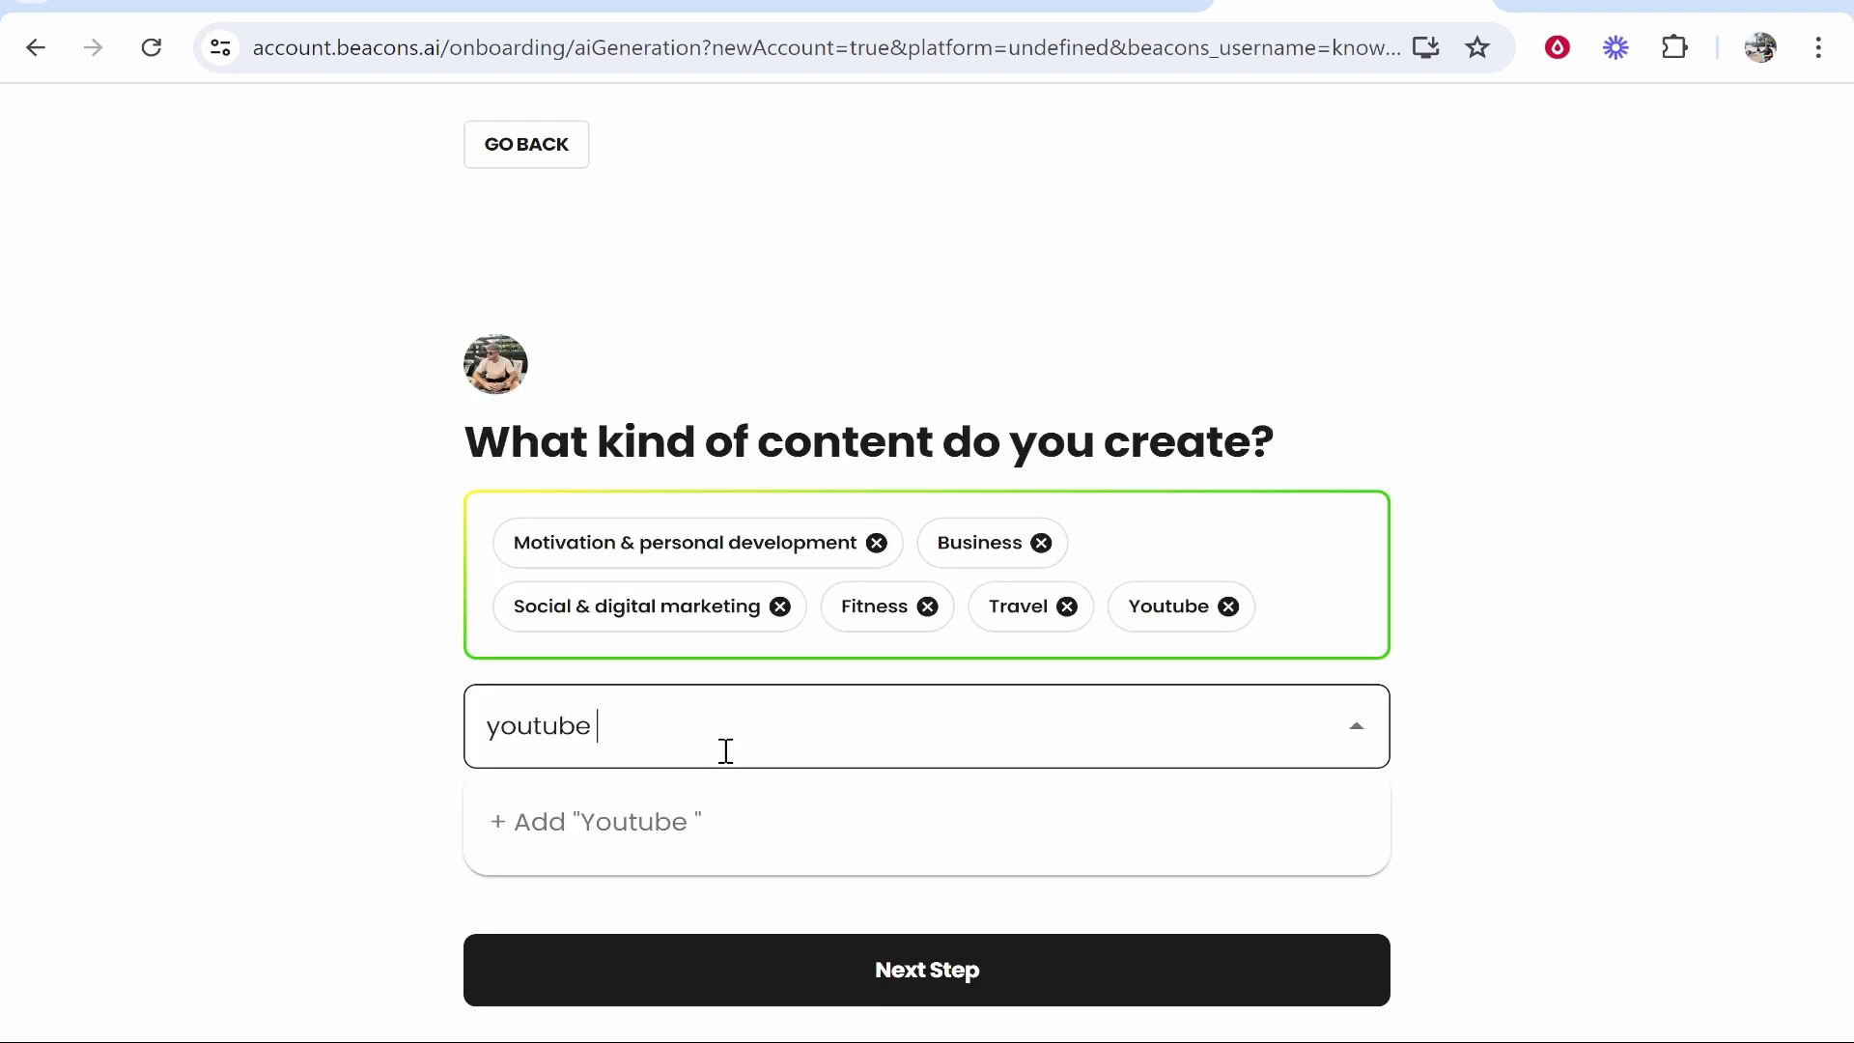
pyautogui.click(926, 969)
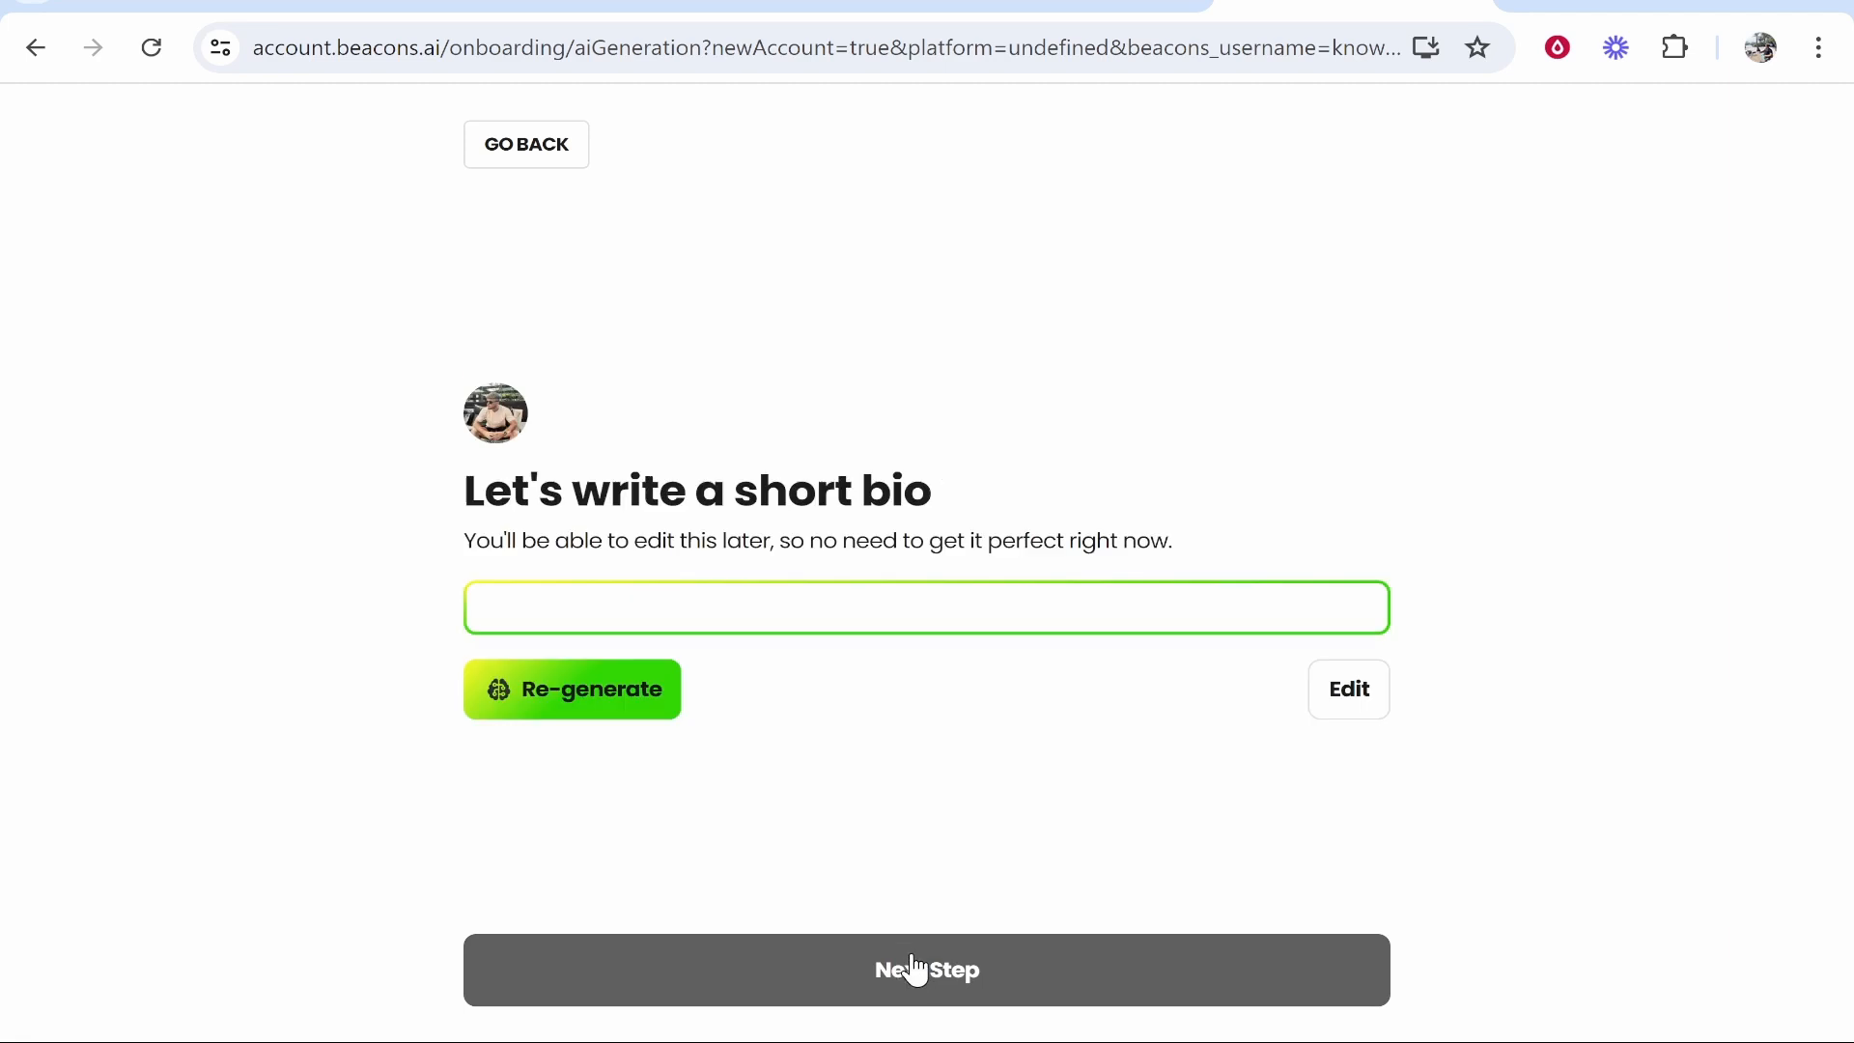
pyautogui.click(572, 688)
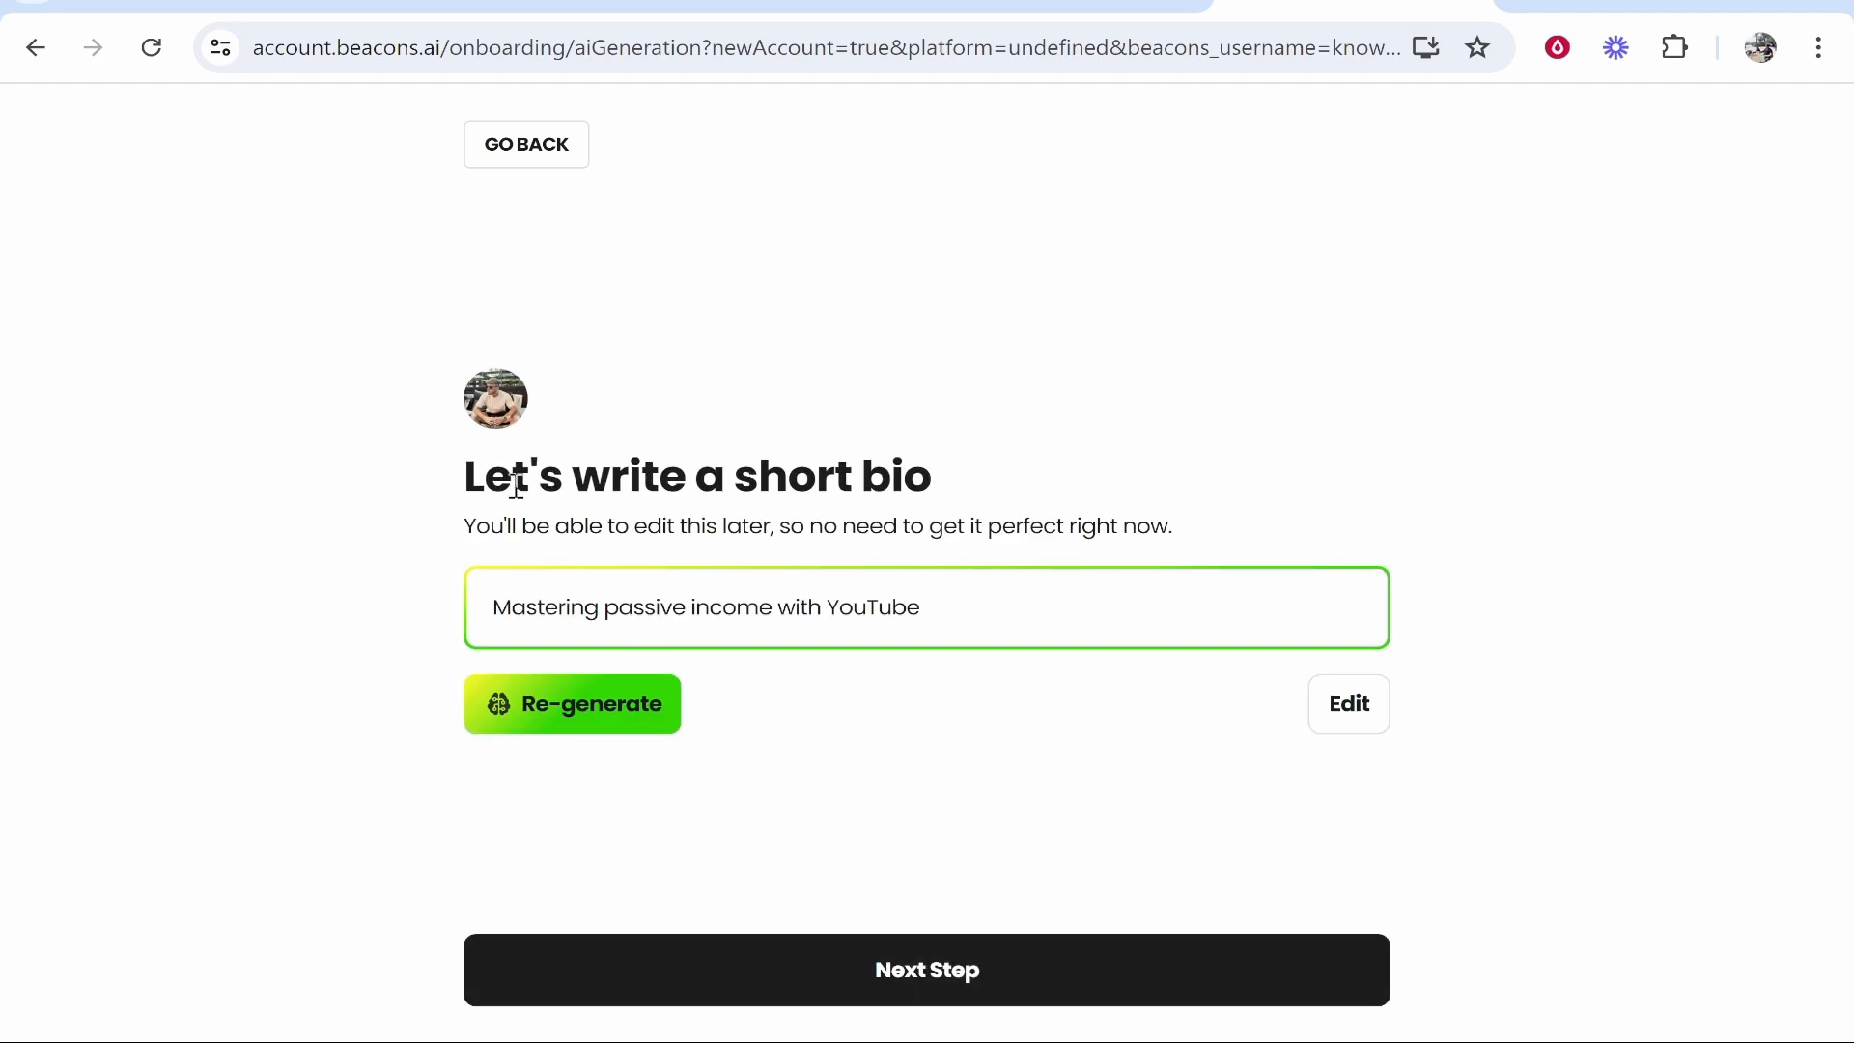
pyautogui.moveTo(568, 739)
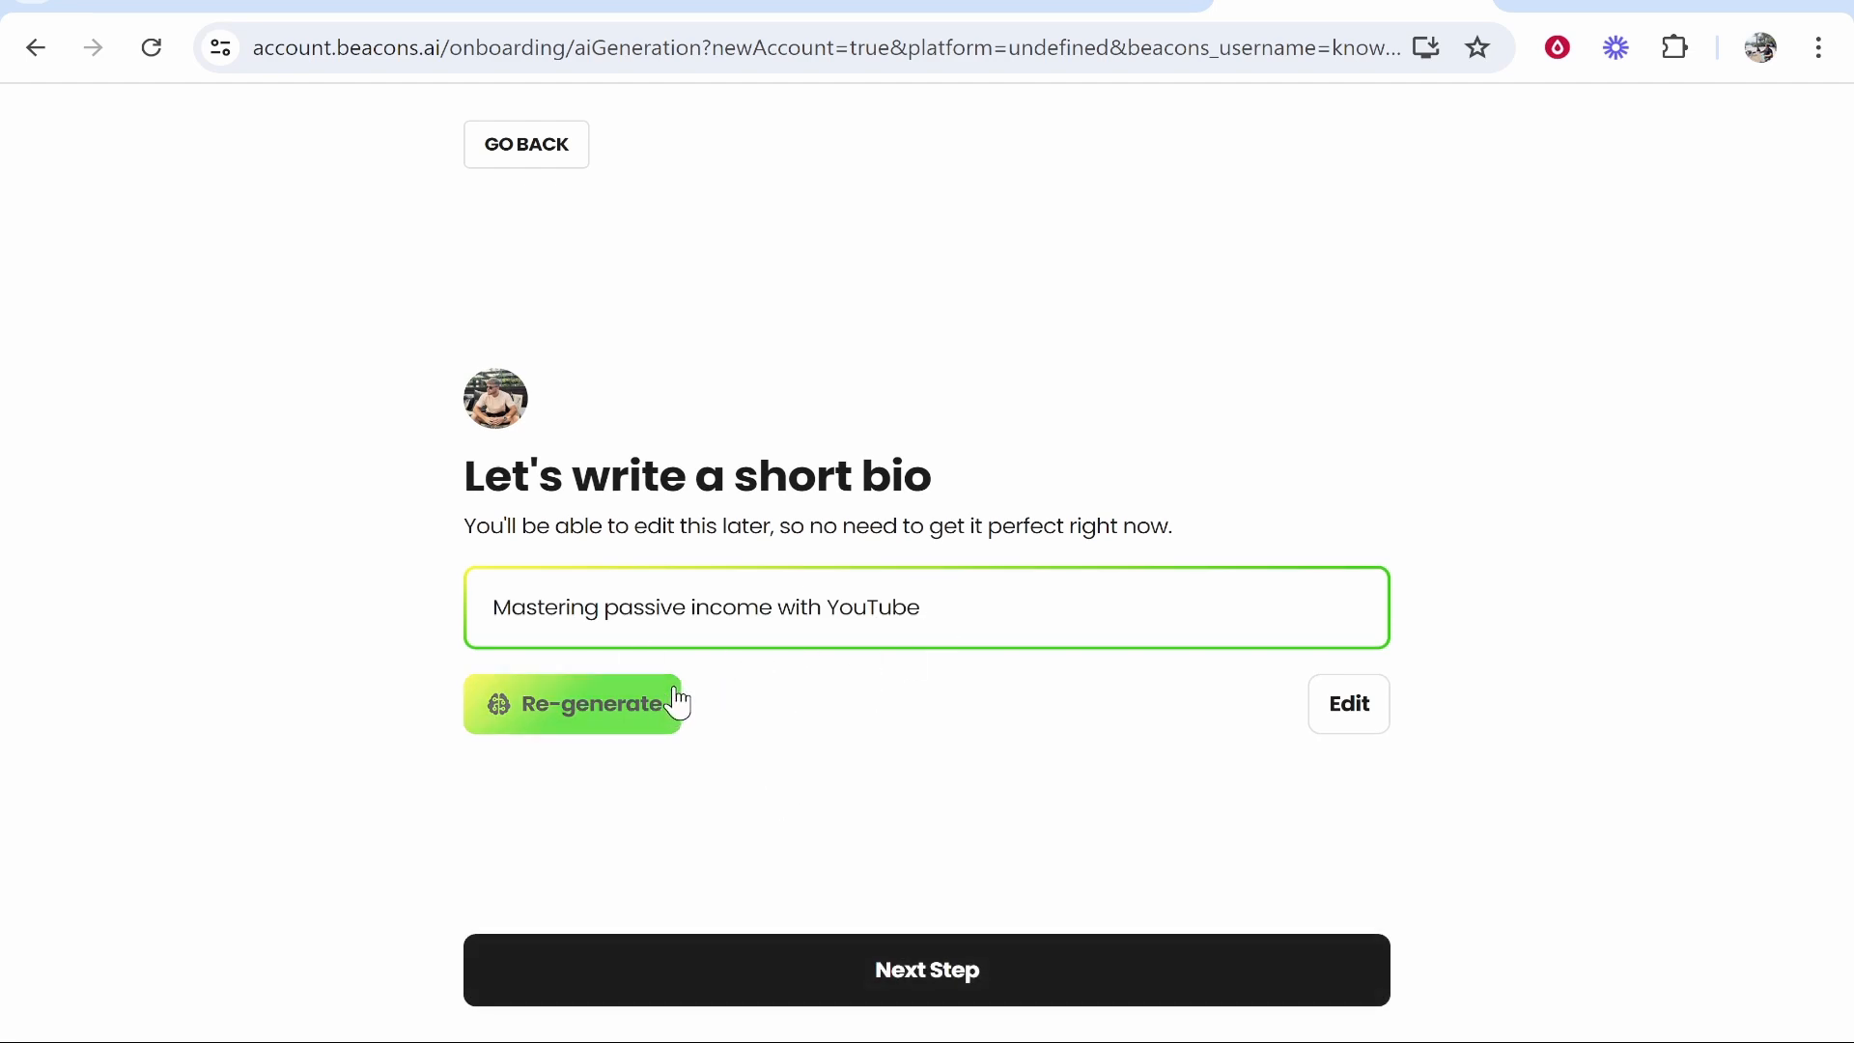
pyautogui.click(925, 970)
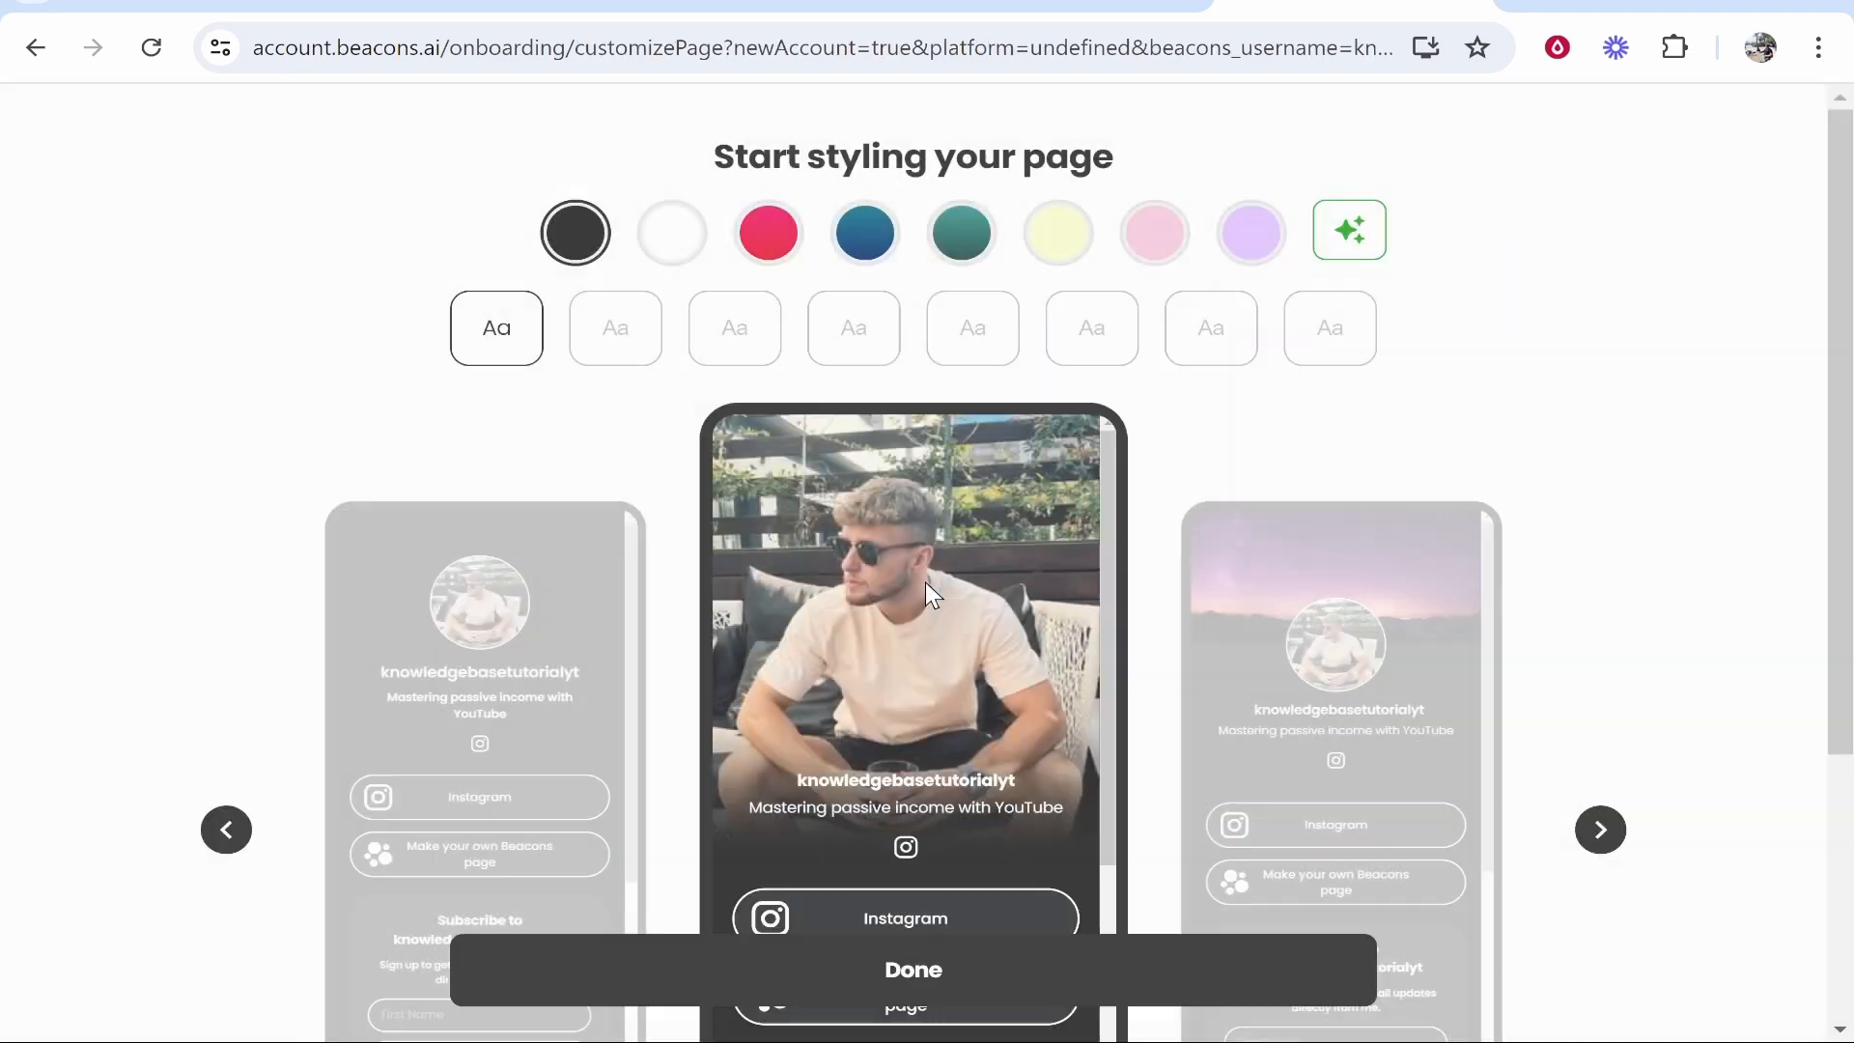
# Accept the page styling with Done and activate the Beacons Store until 'Your store is ready'
pyautogui.click(913, 969)
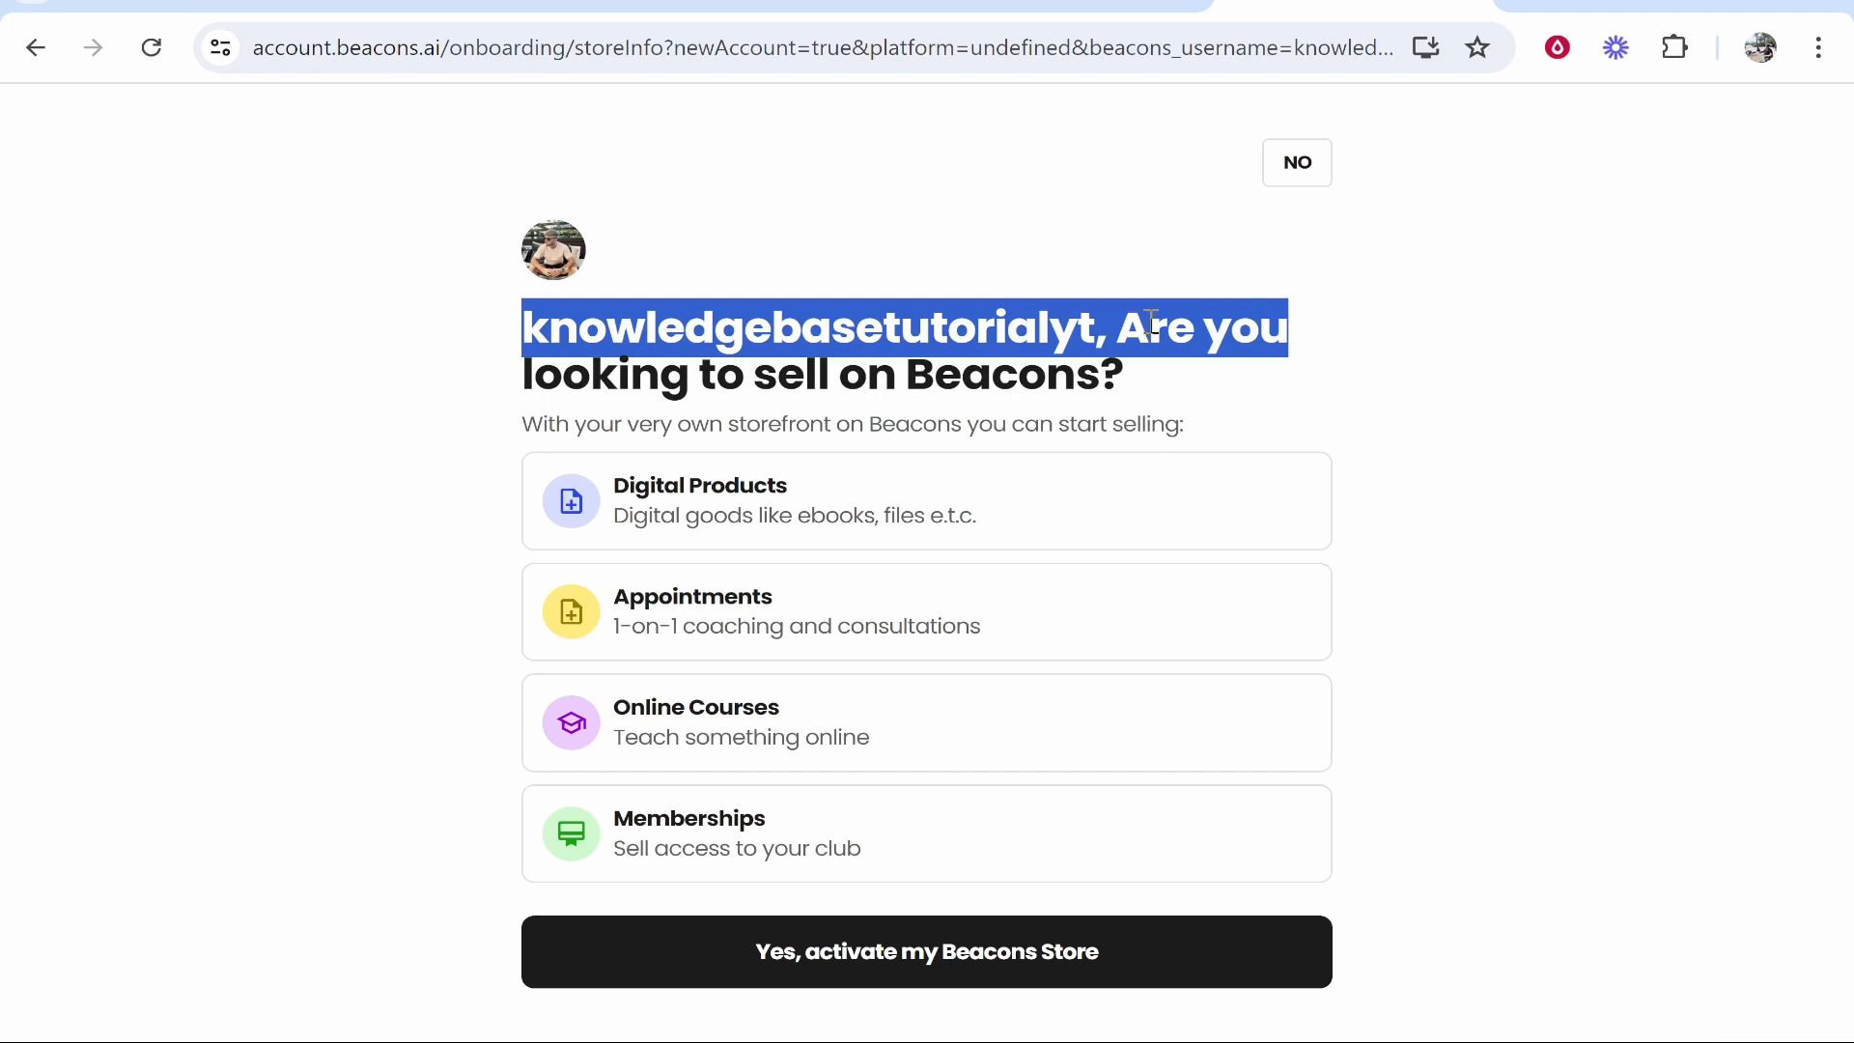
pyautogui.moveTo(690, 549)
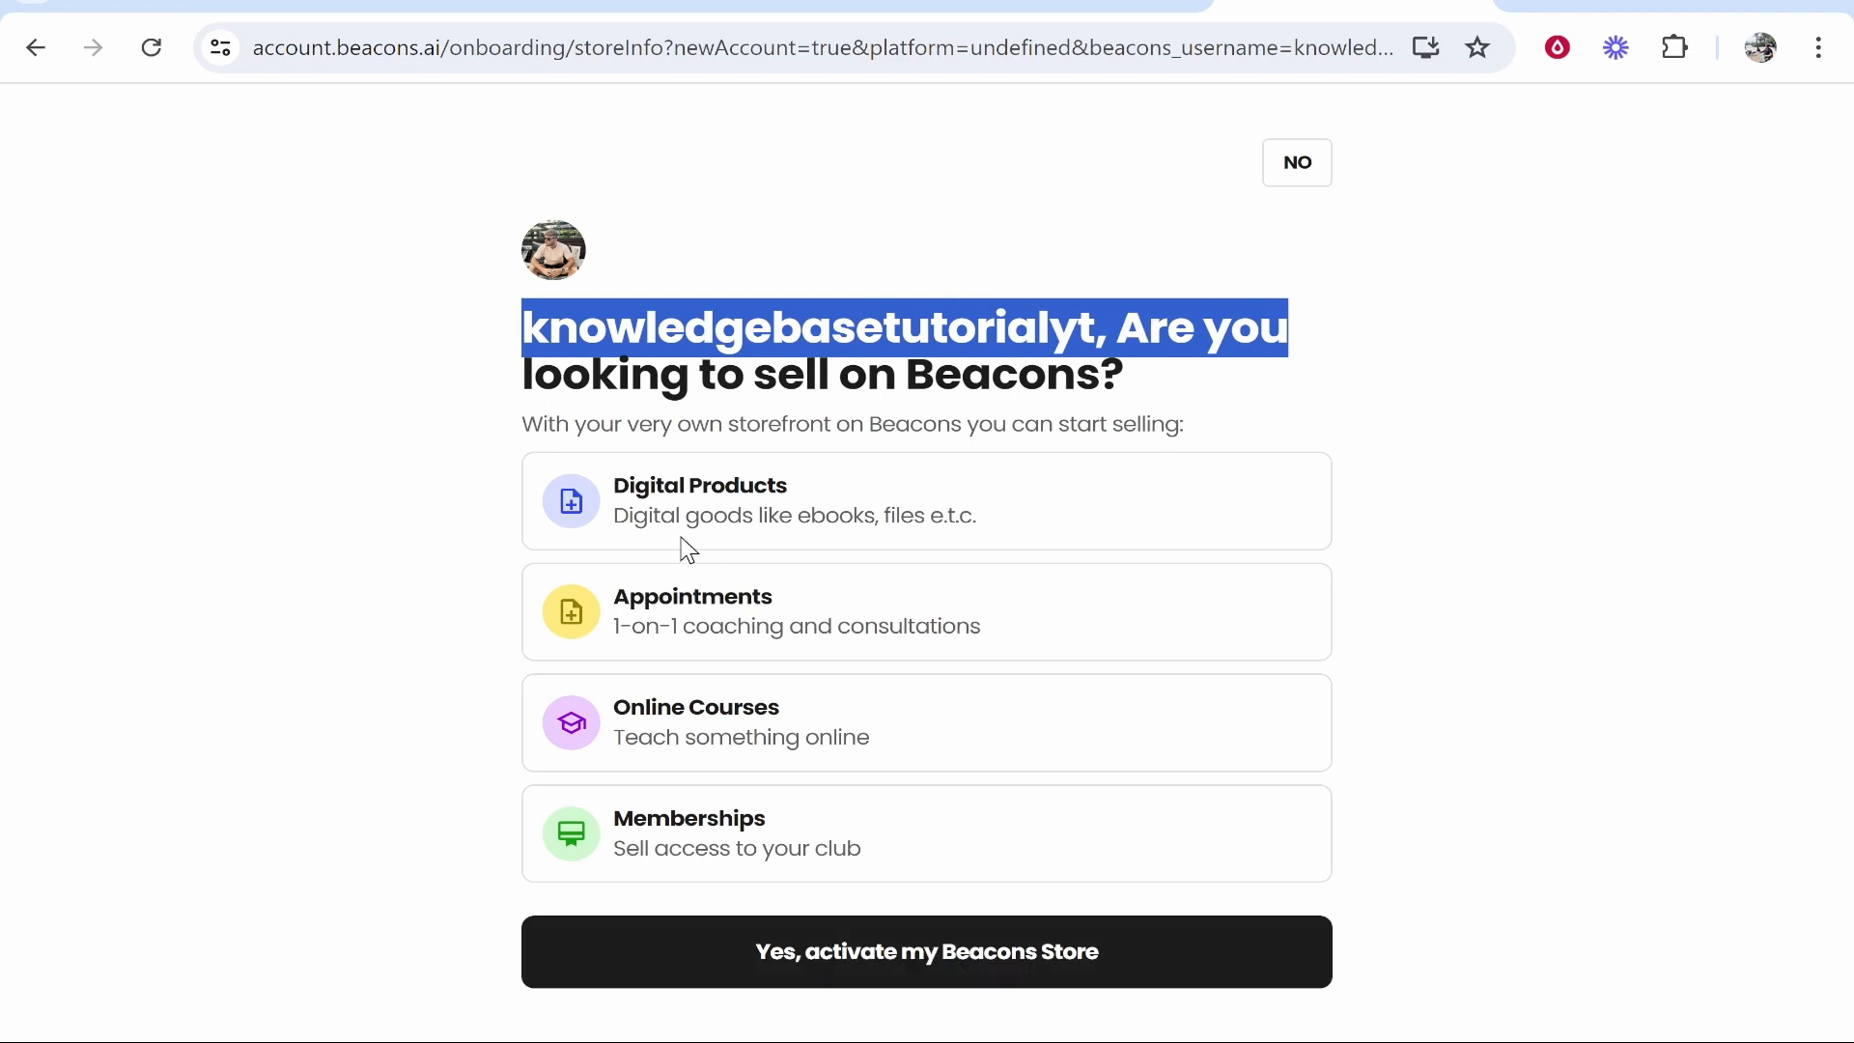
pyautogui.click(925, 950)
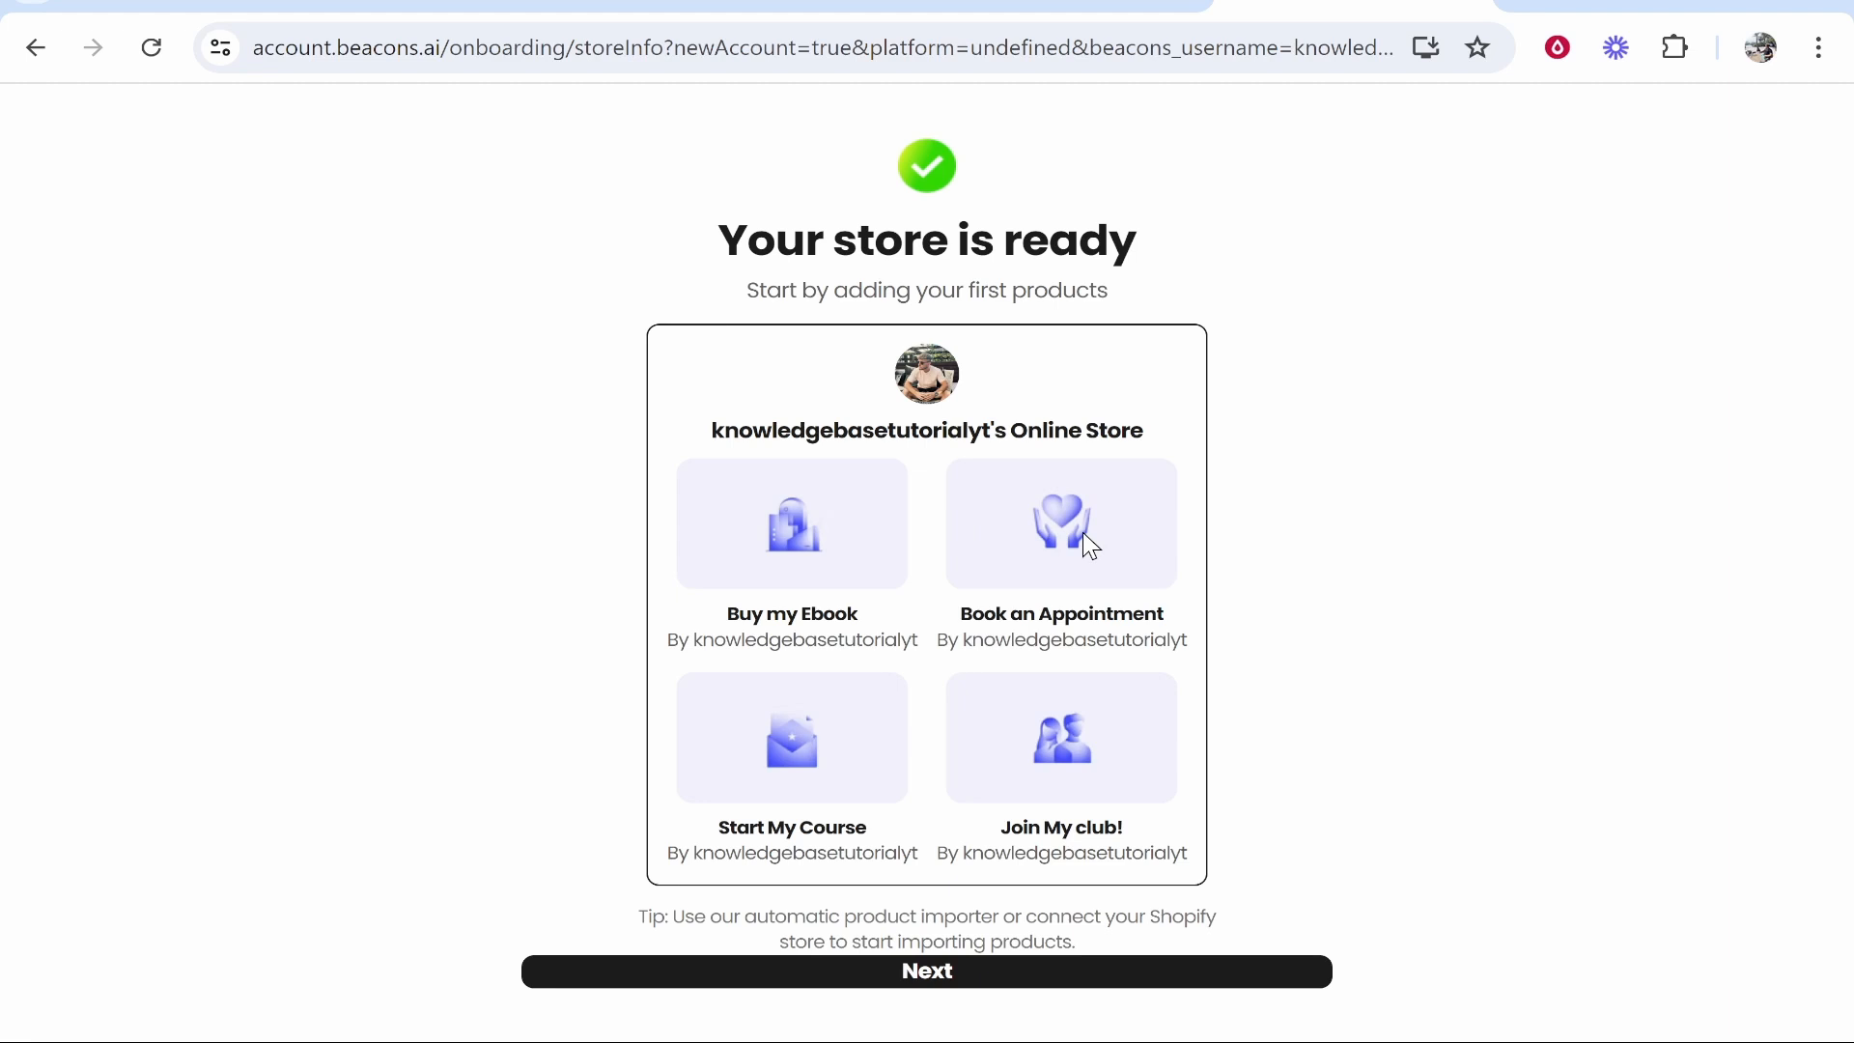
pyautogui.click(925, 972)
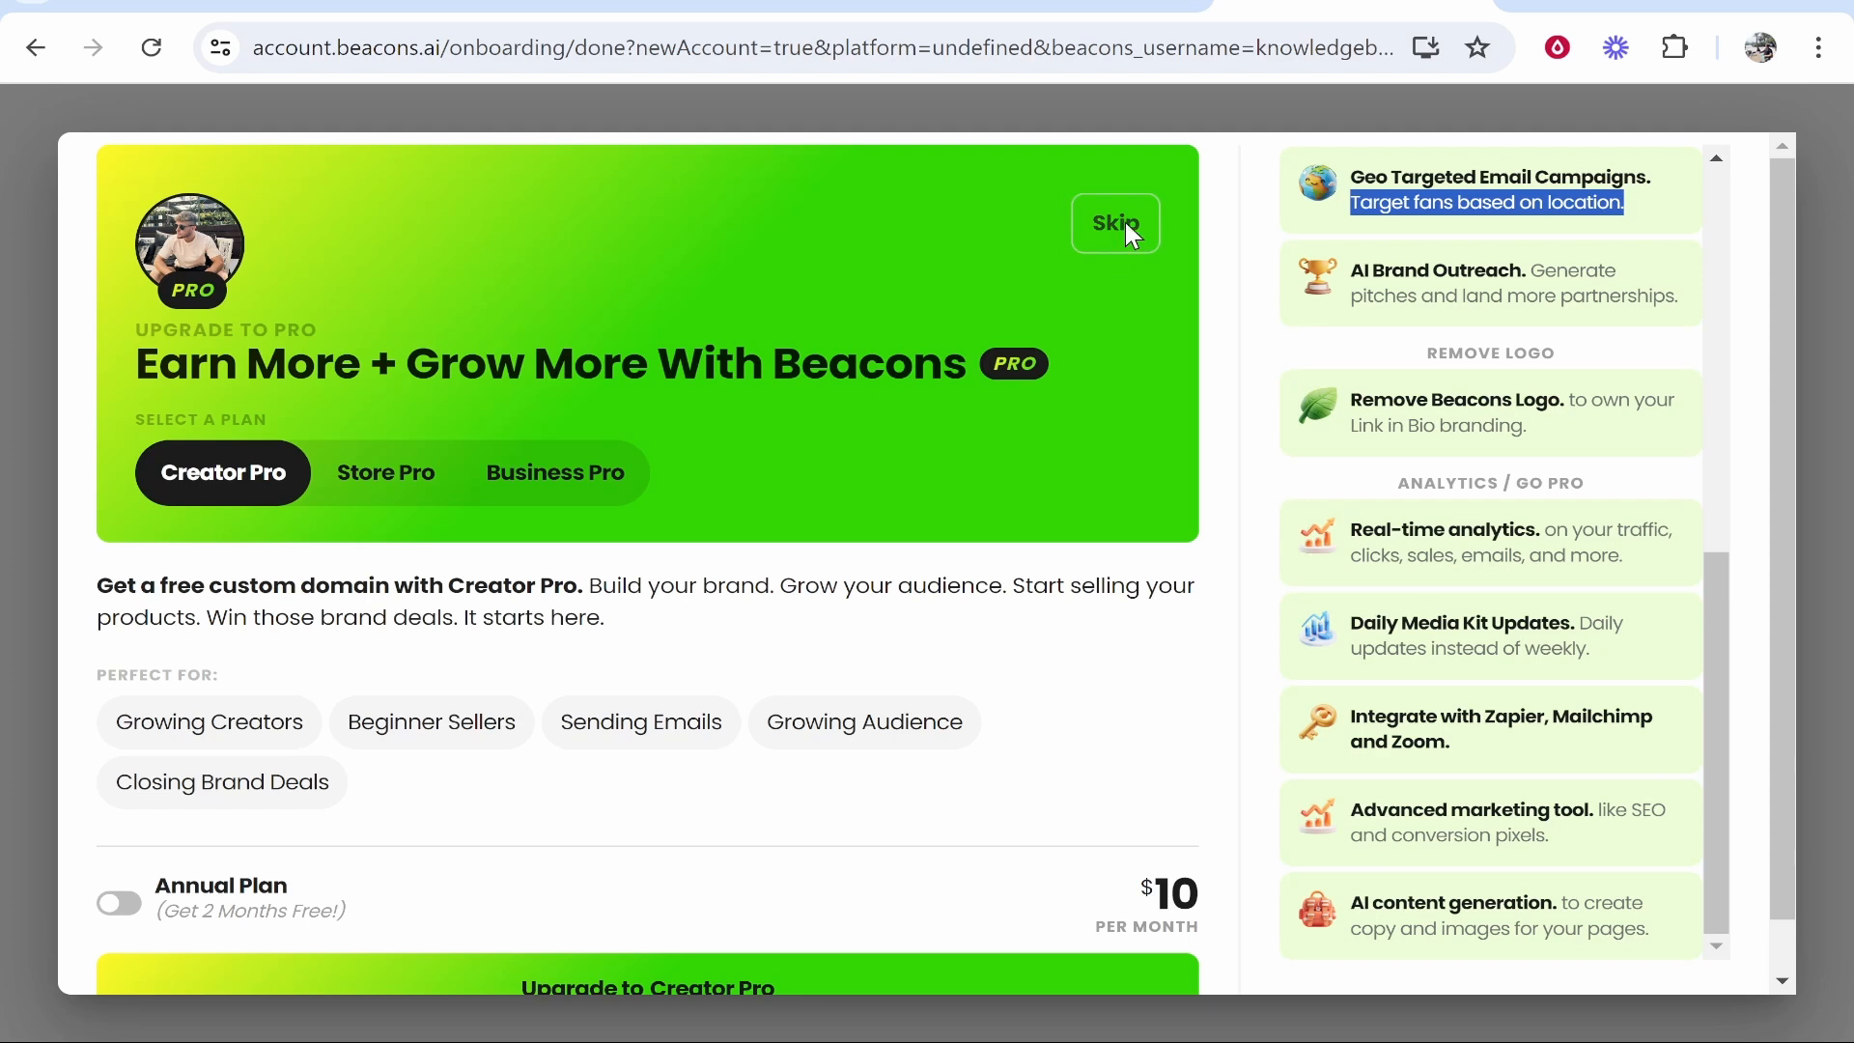
# Skip the Pro upgrade offer and land on the home dashboard
pyautogui.click(1113, 224)
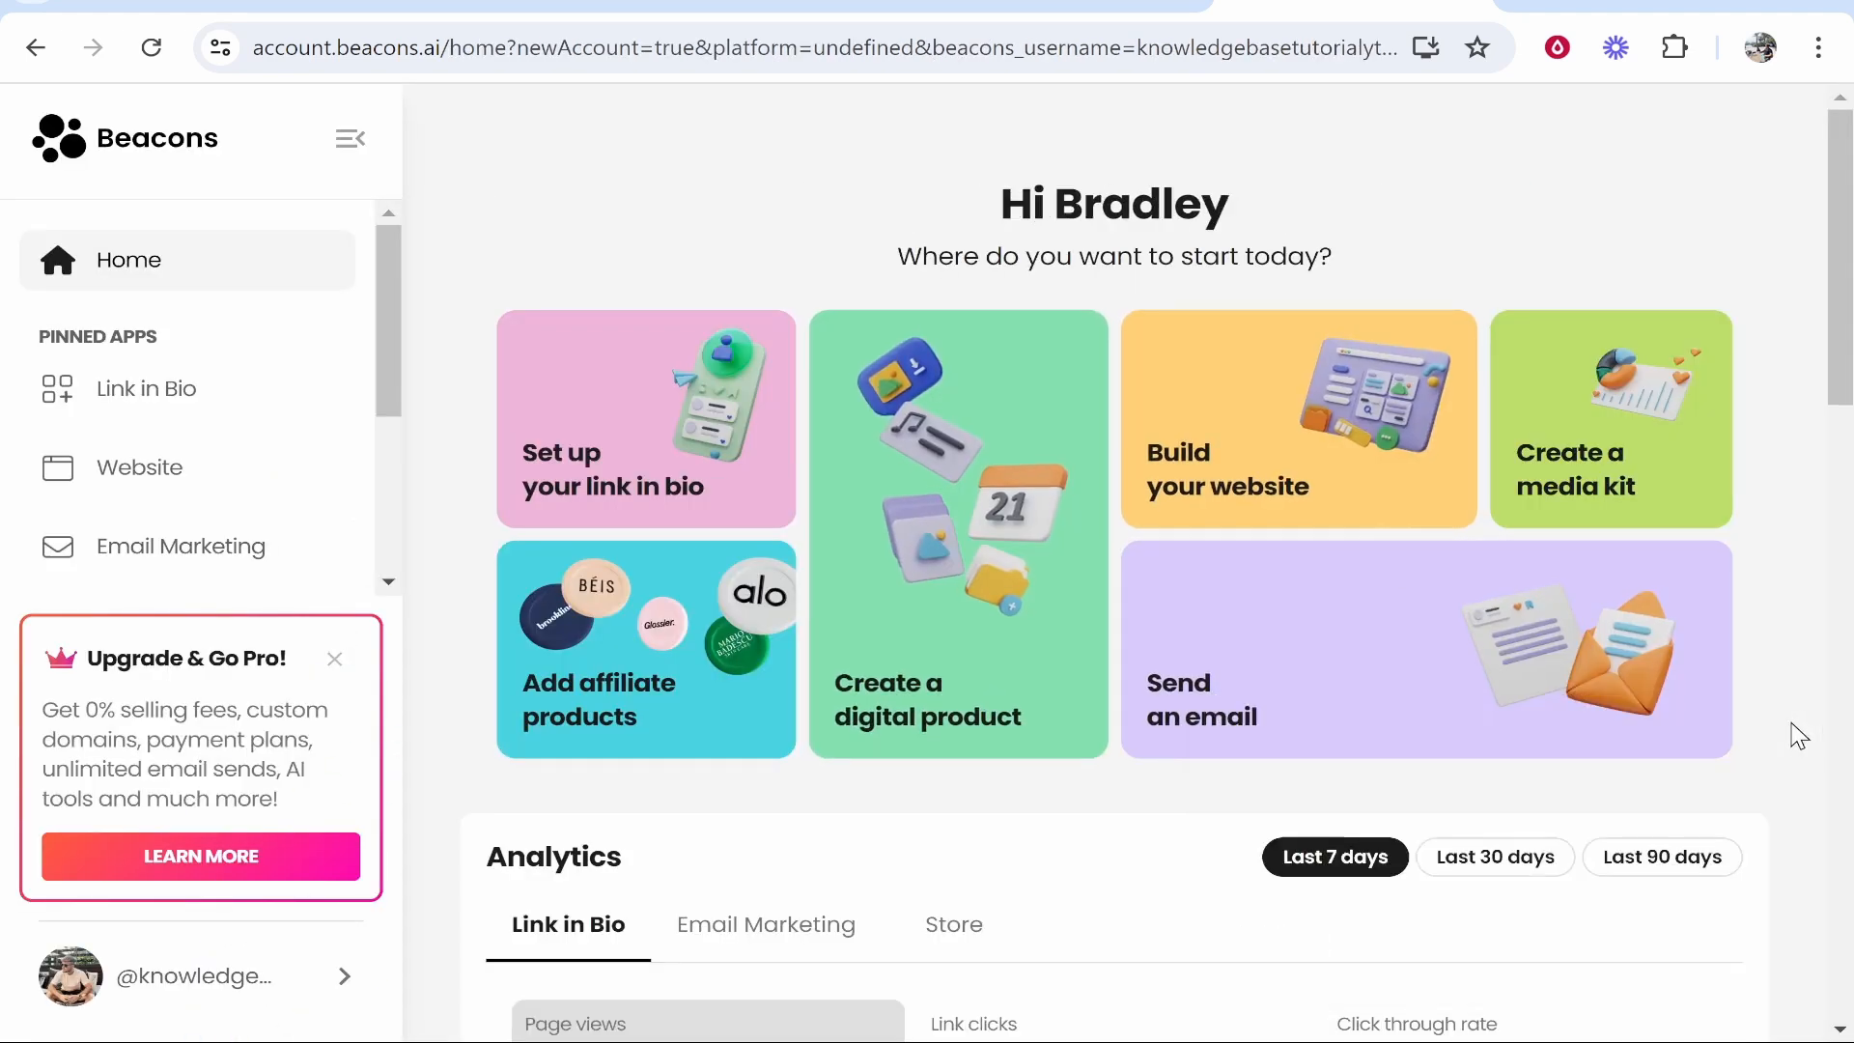
pyautogui.moveTo(972, 141)
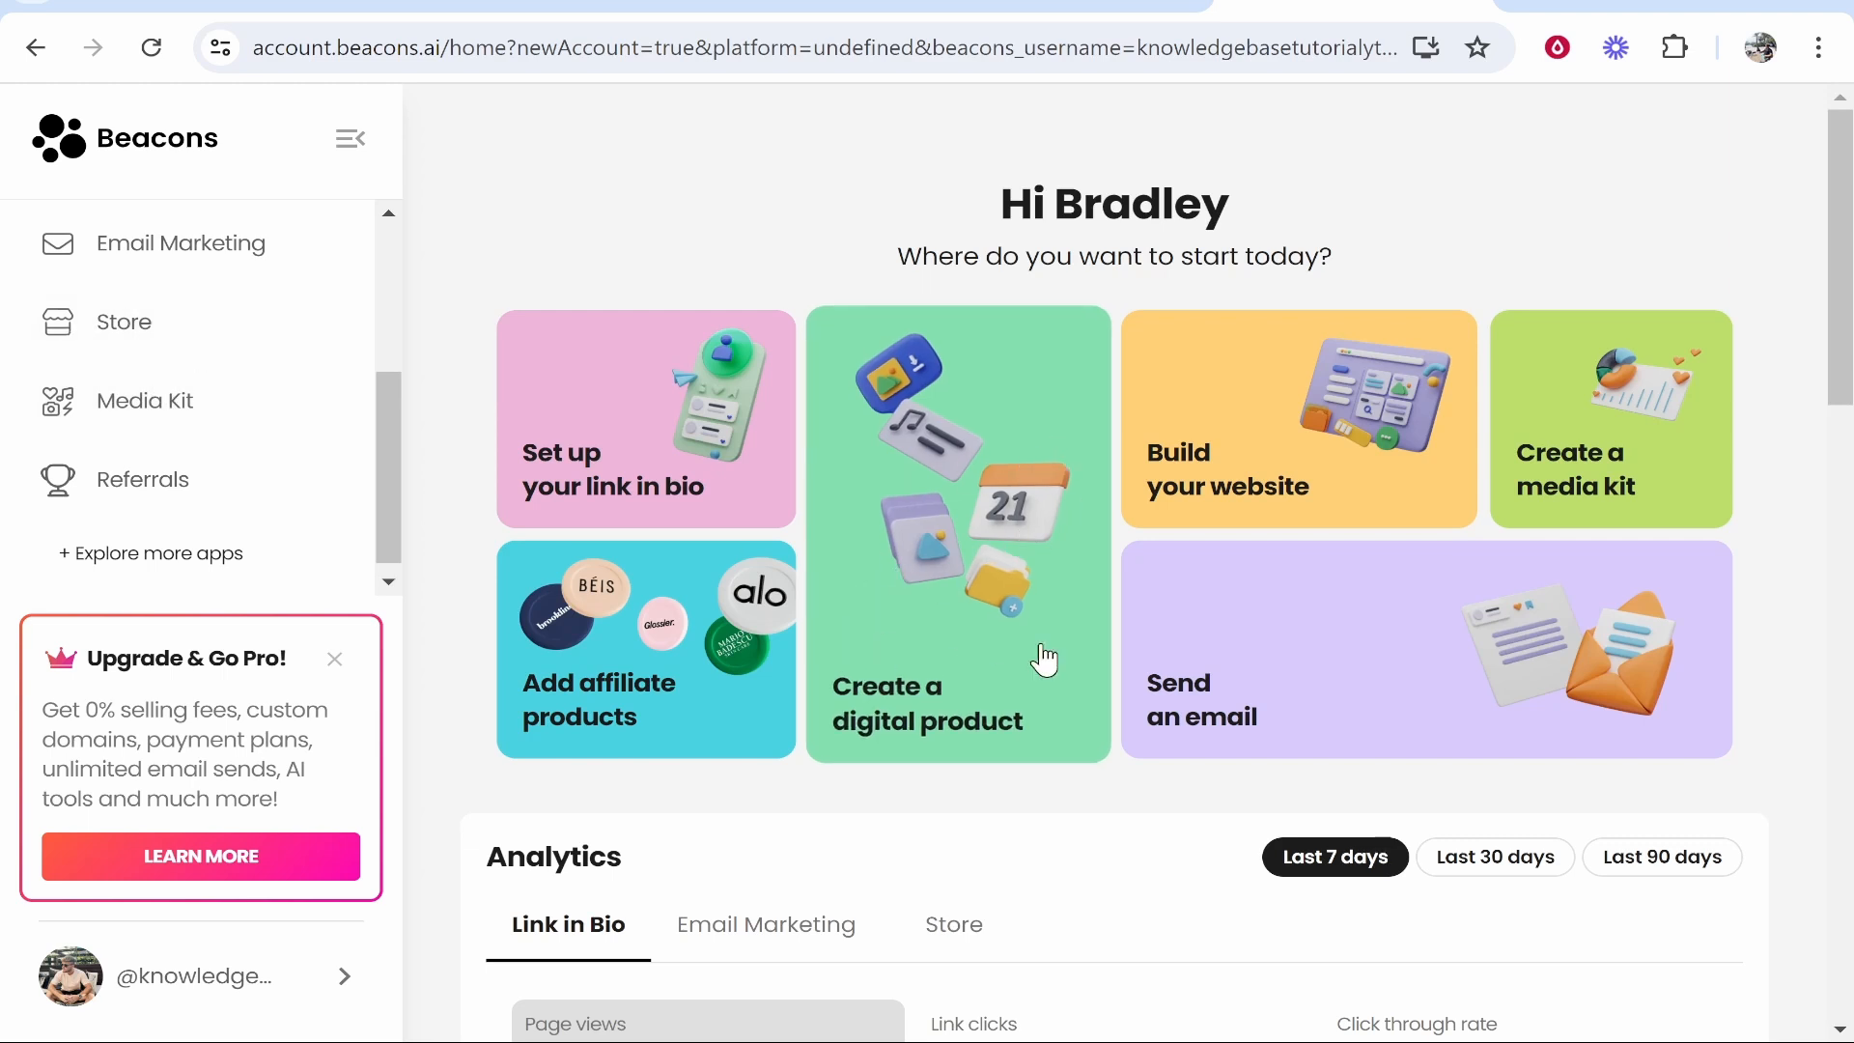
pyautogui.moveTo(174, 335)
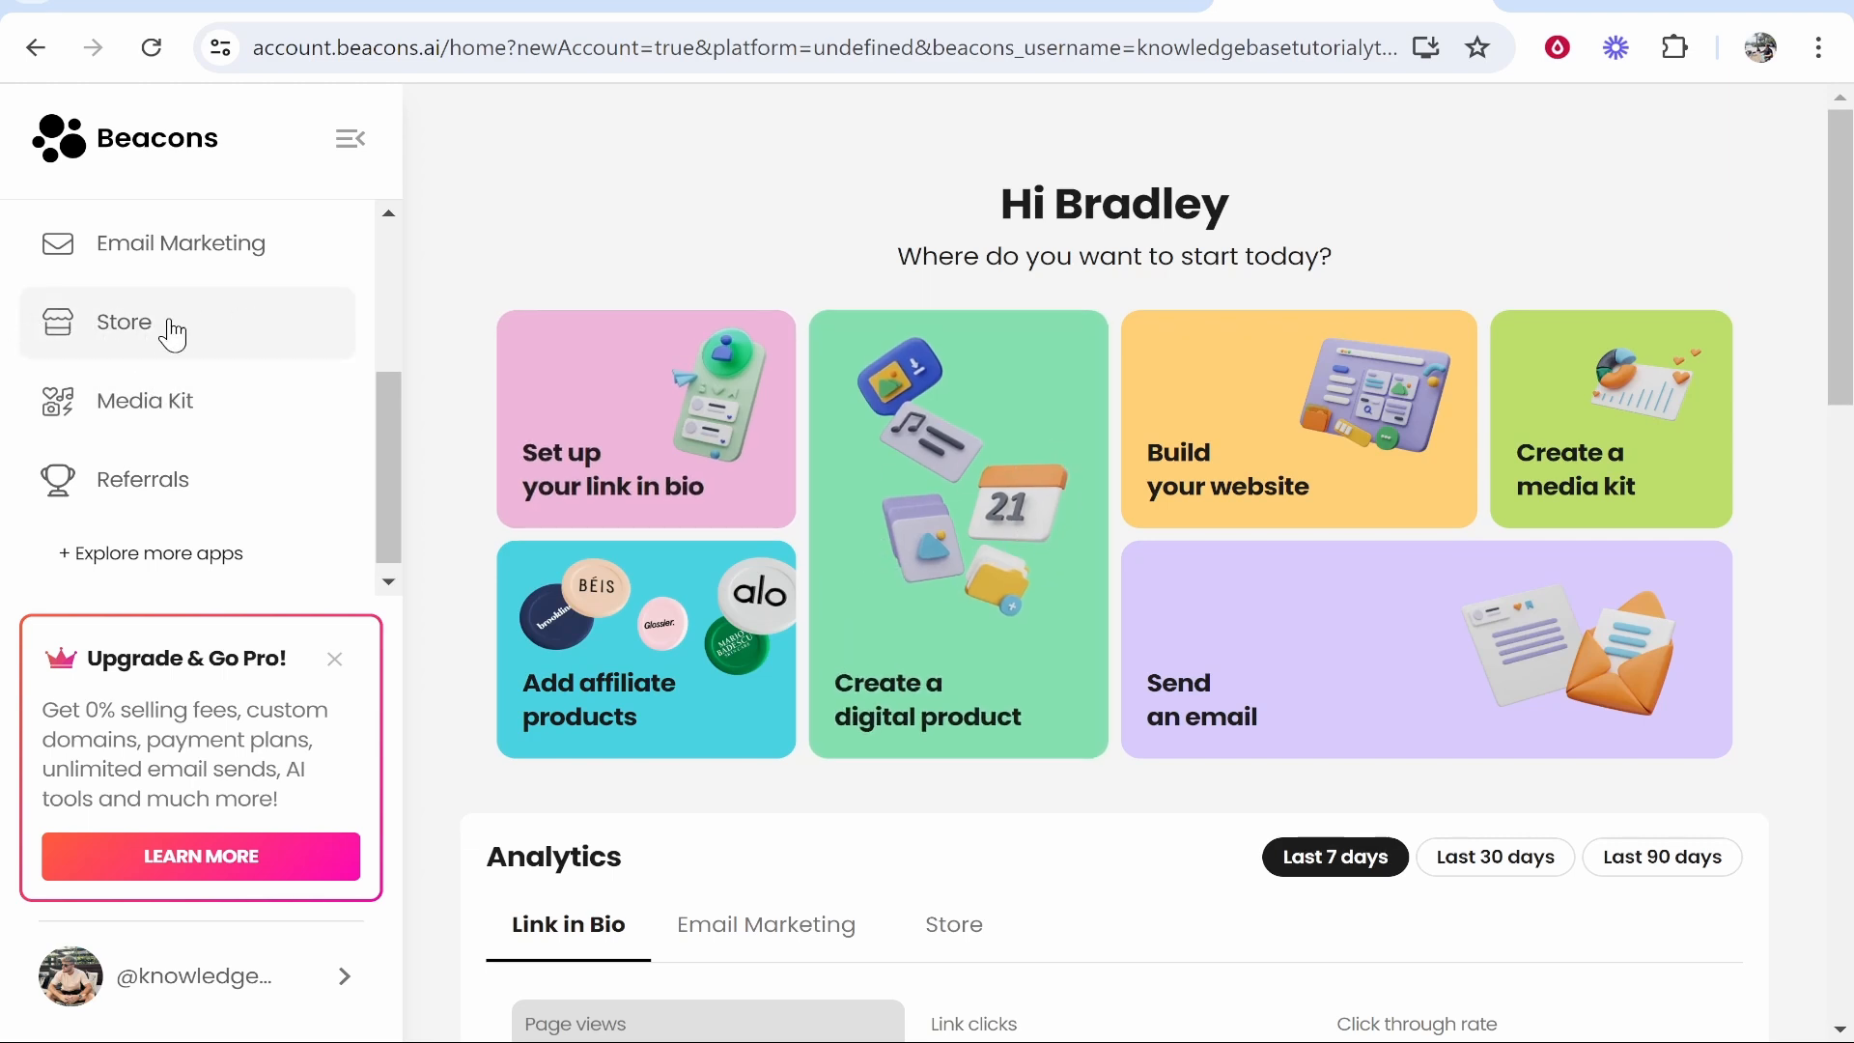
# Create a Digital product from Store and reach its page editor past the tour tips
pyautogui.click(123, 323)
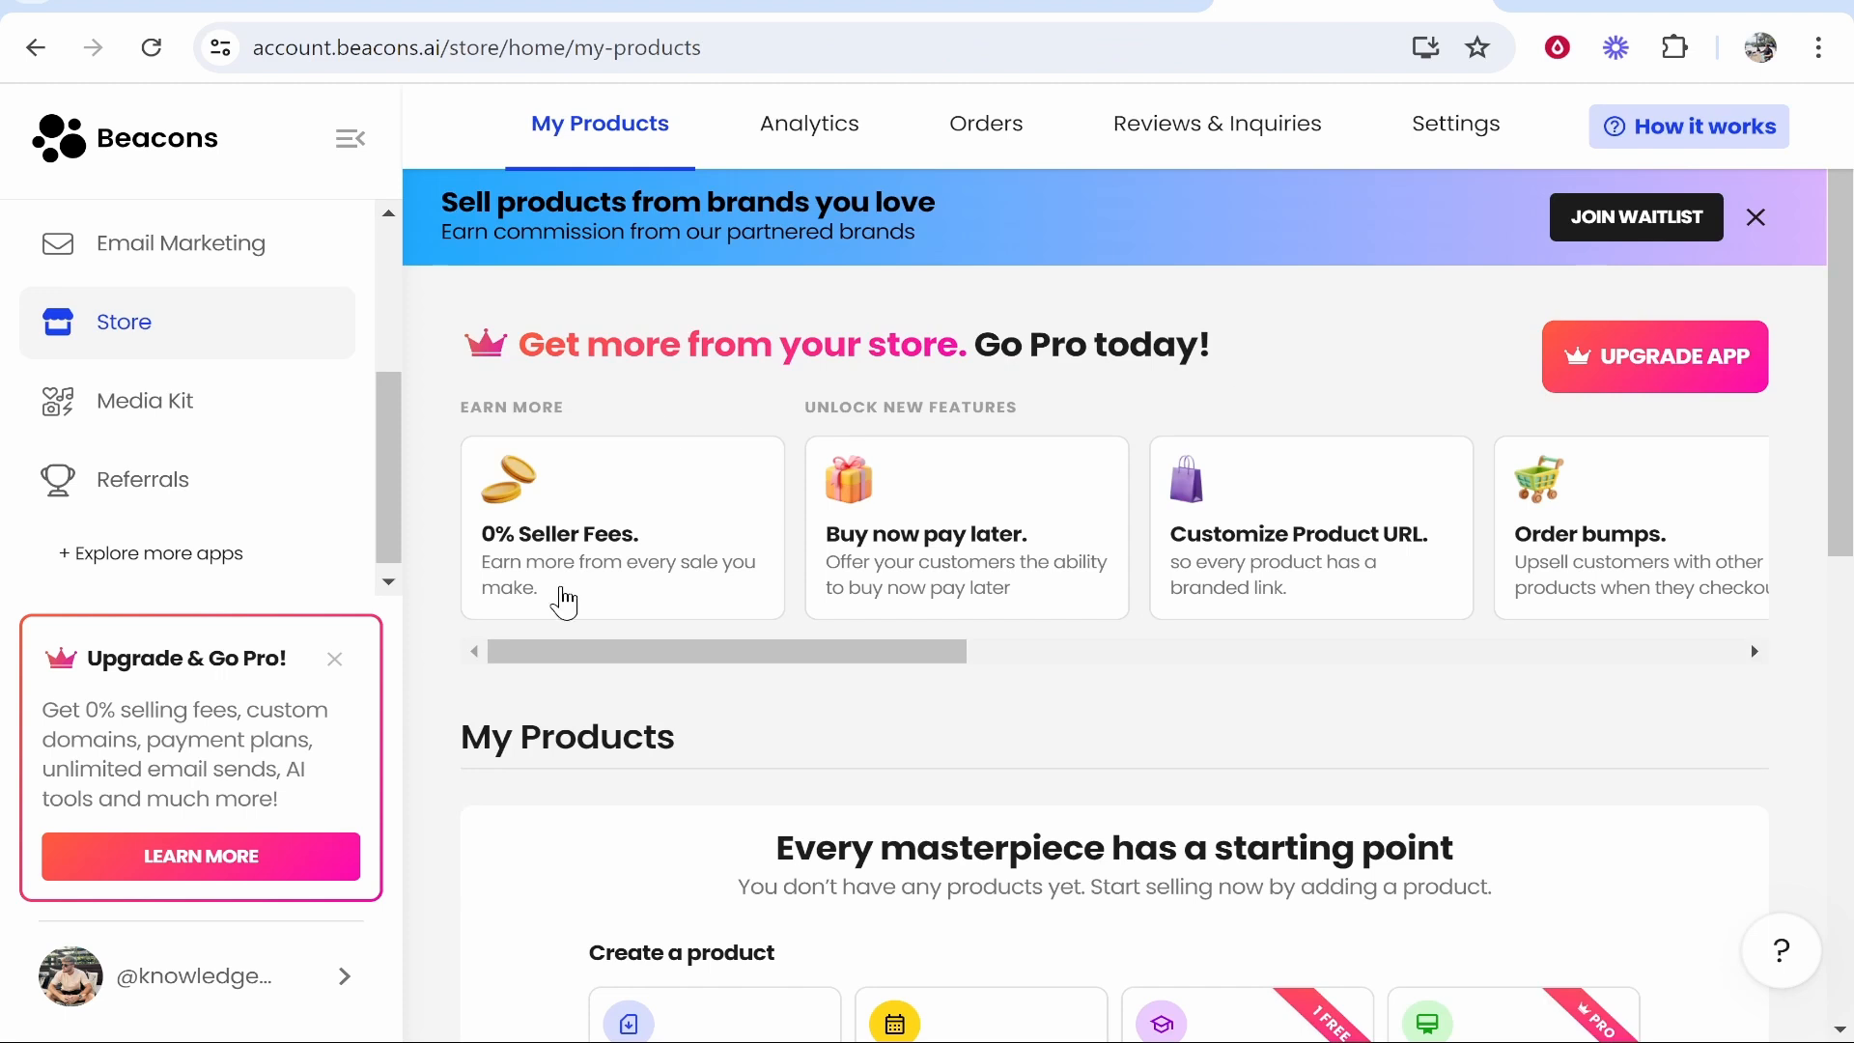
pyautogui.scroll(-3)
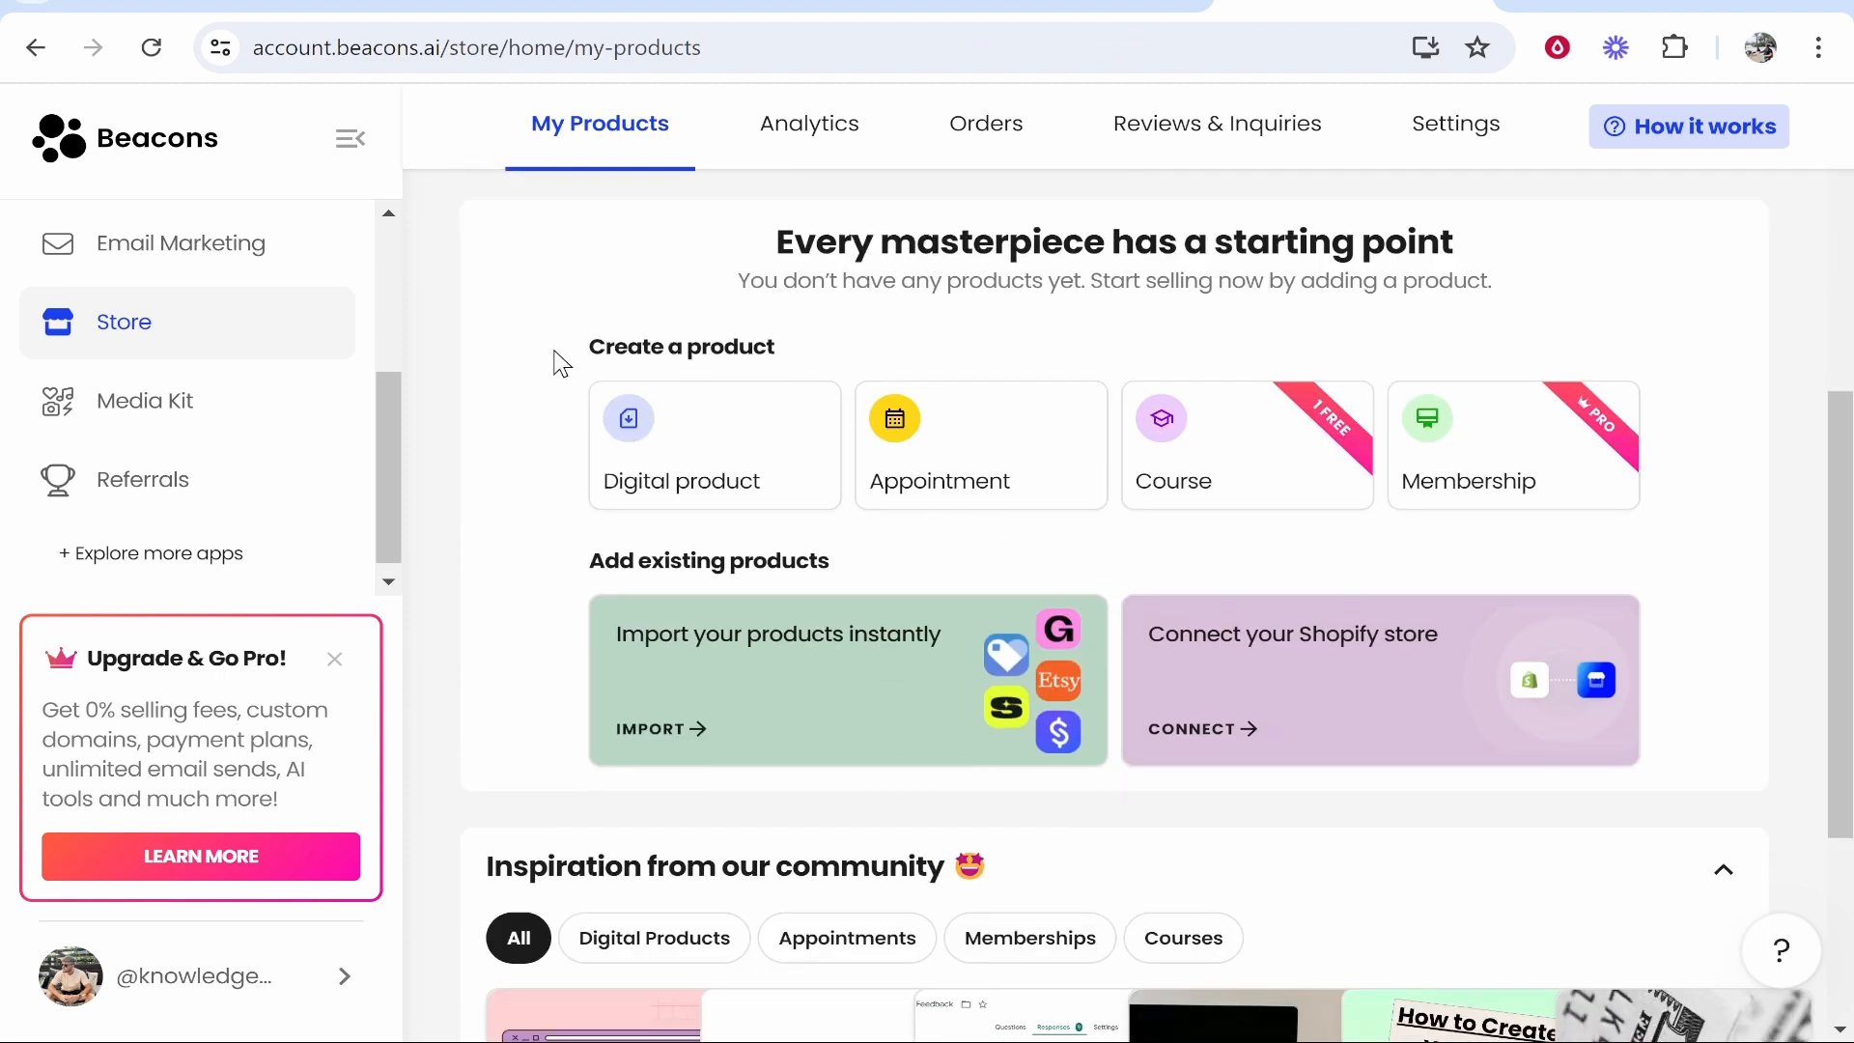
pyautogui.moveTo(709, 456)
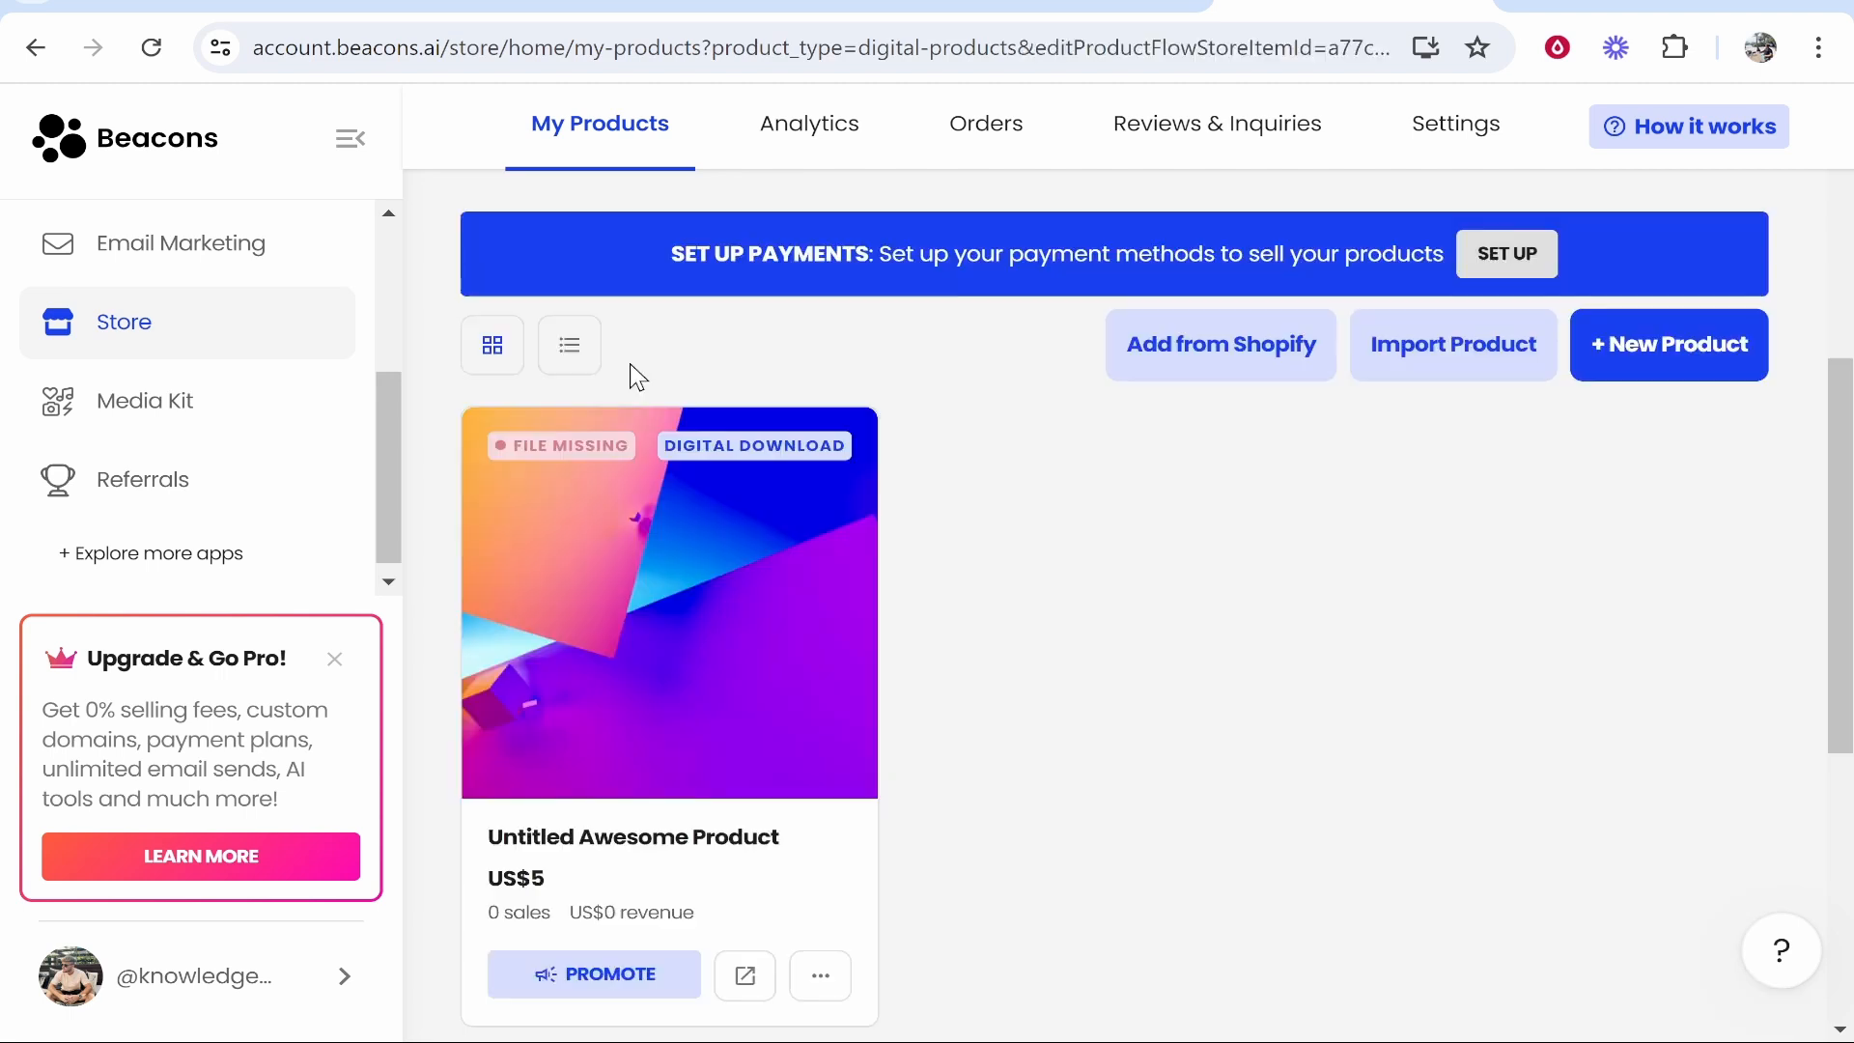
pyautogui.click(668, 601)
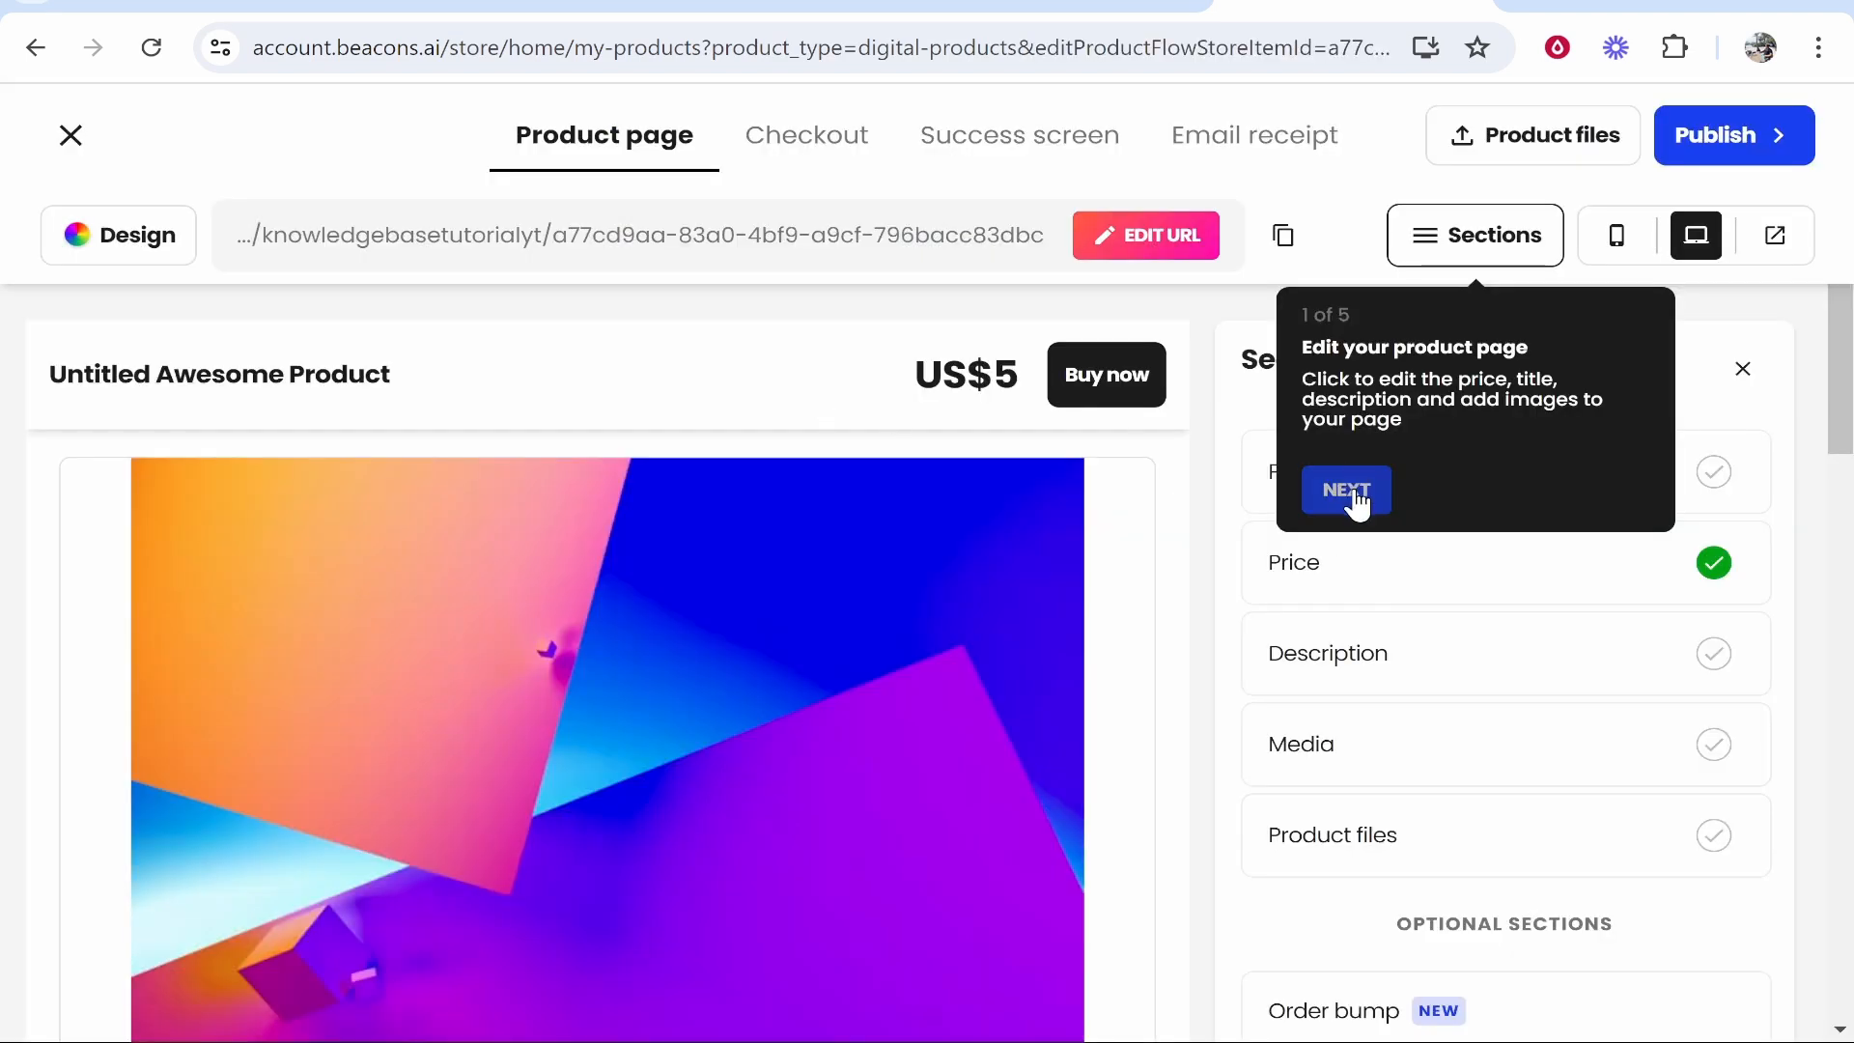
pyautogui.click(1346, 488)
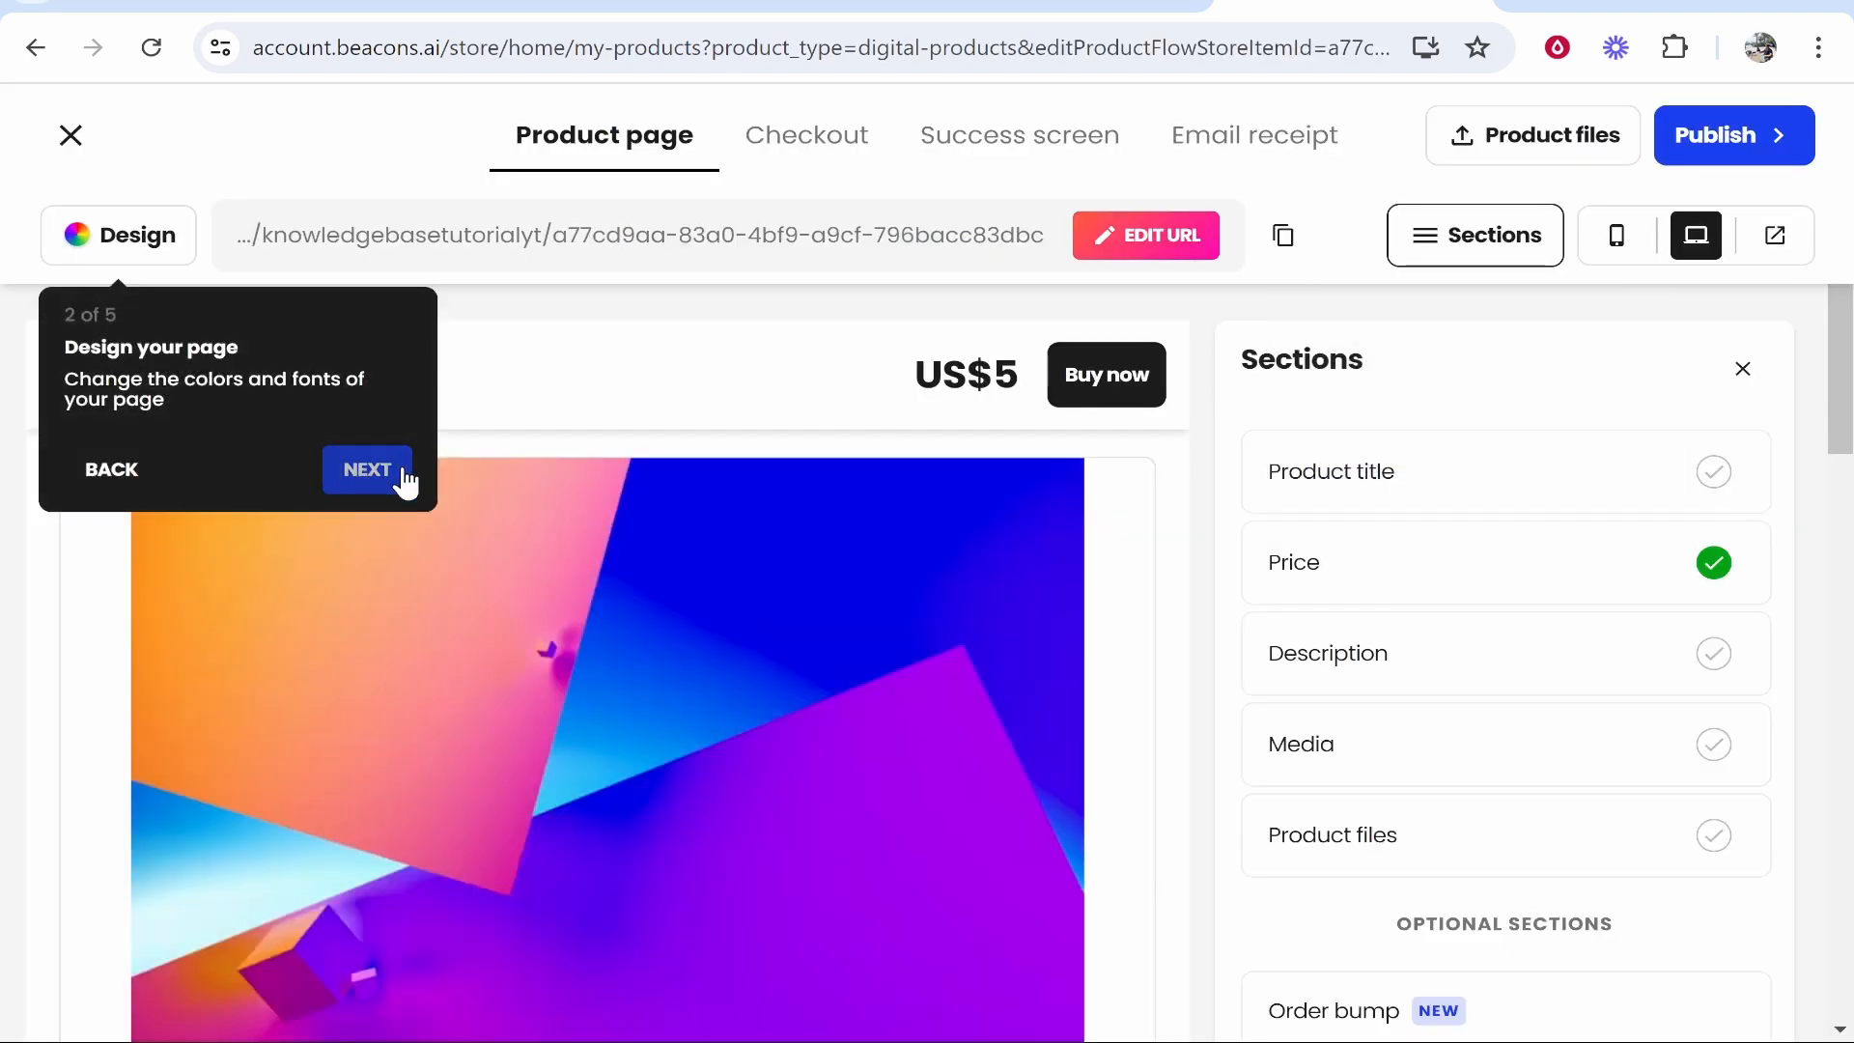
pyautogui.click(367, 469)
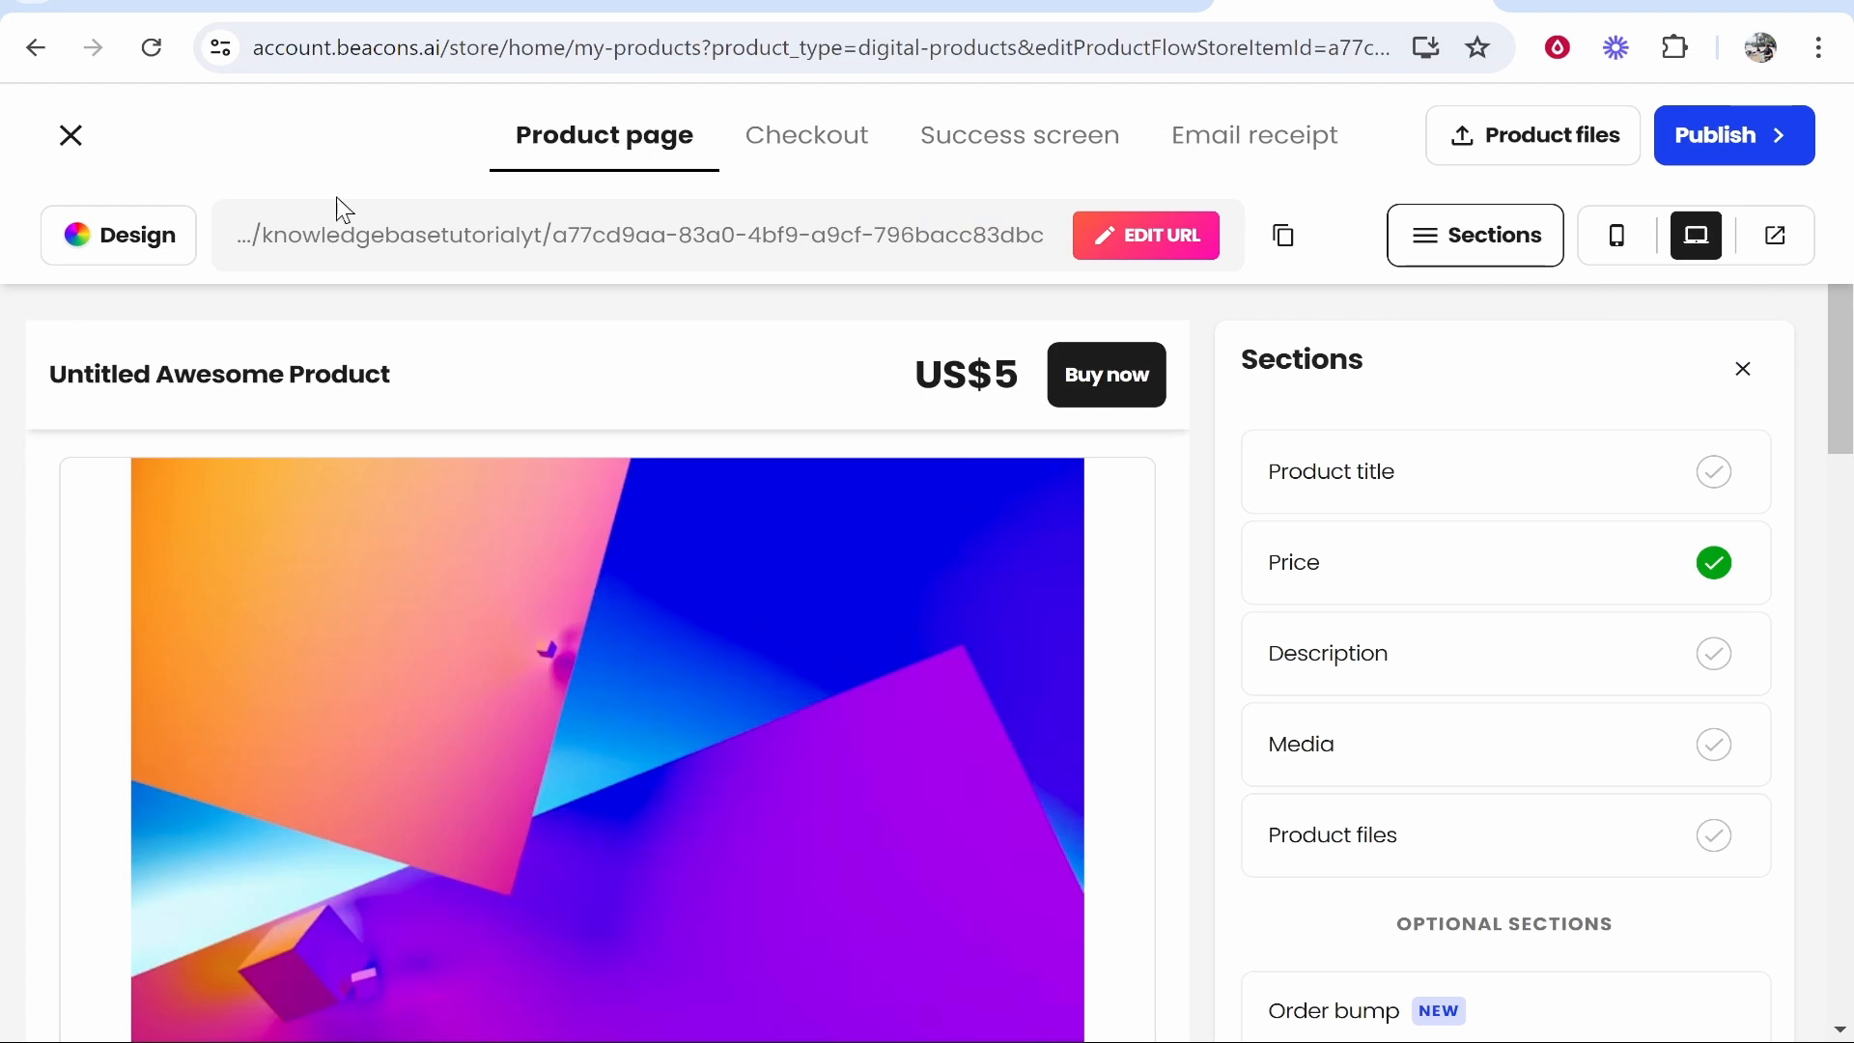
# Apply a side-by-side layout and the Shuffle palette with orange buttons in Design
pyautogui.click(118, 234)
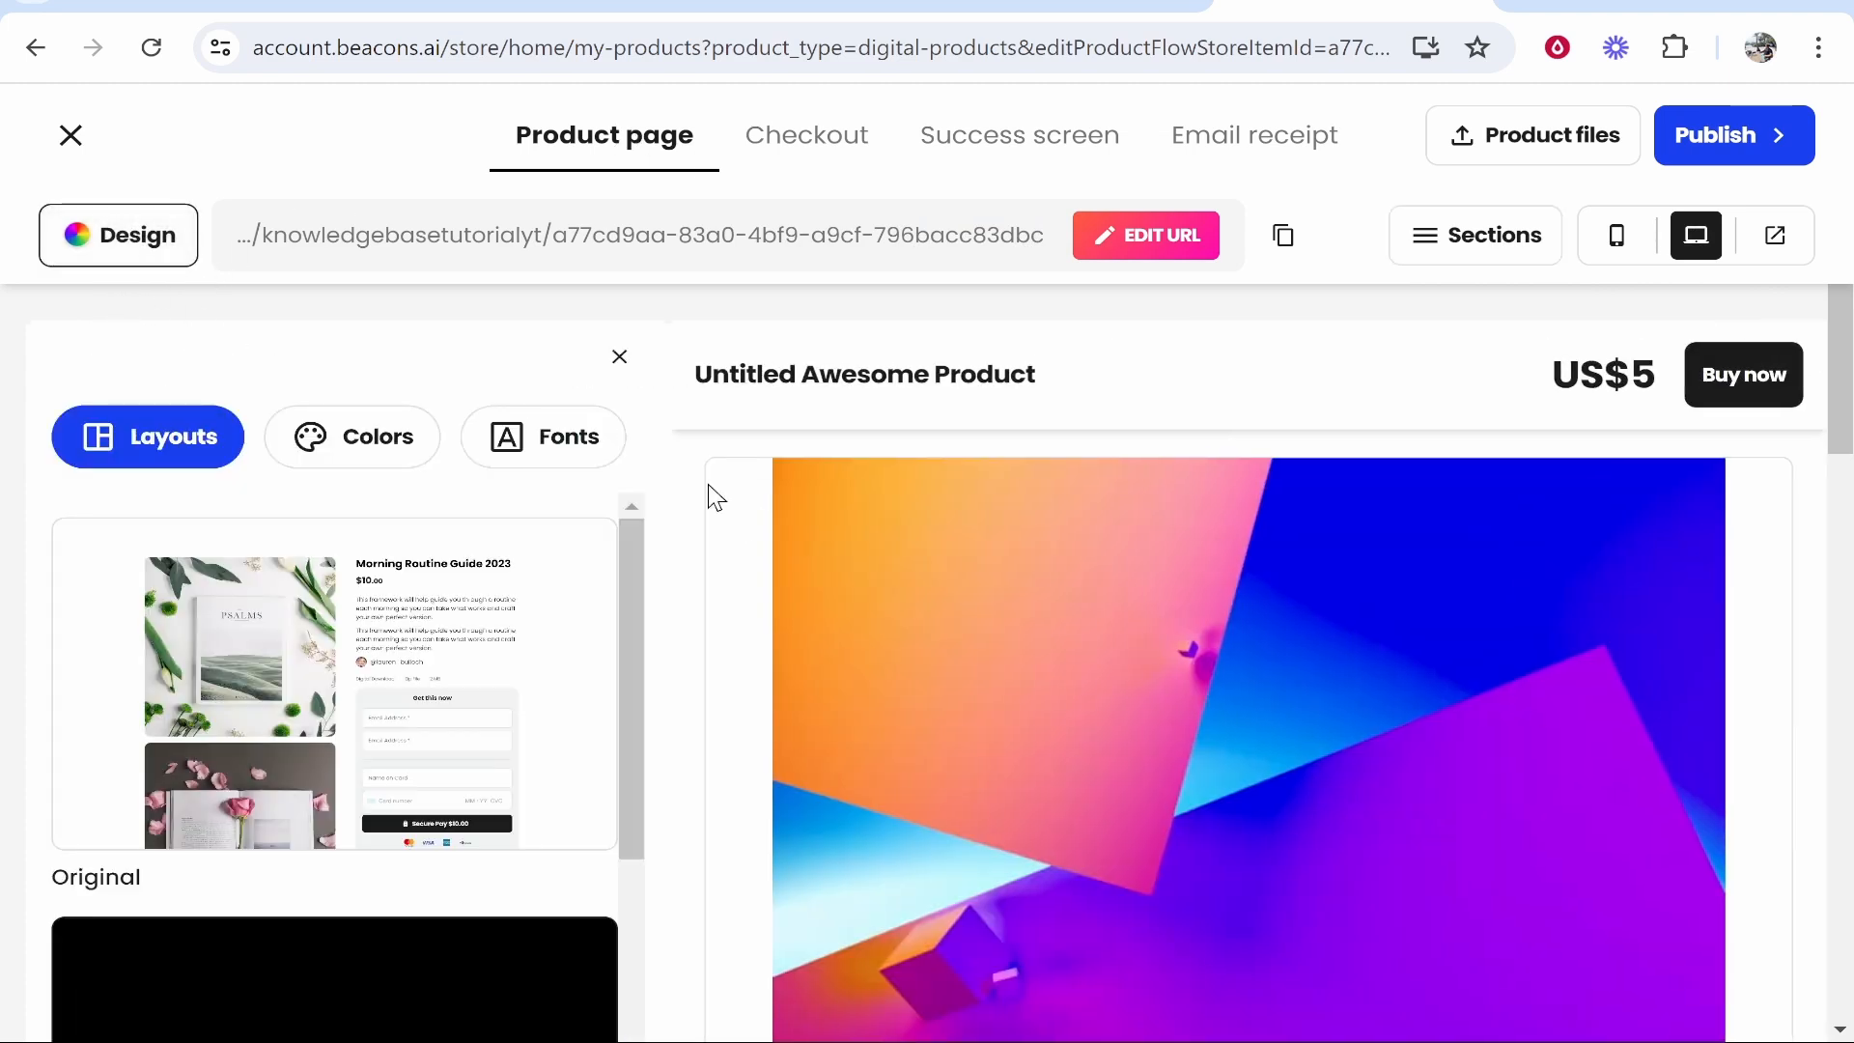
pyautogui.scroll(-3)
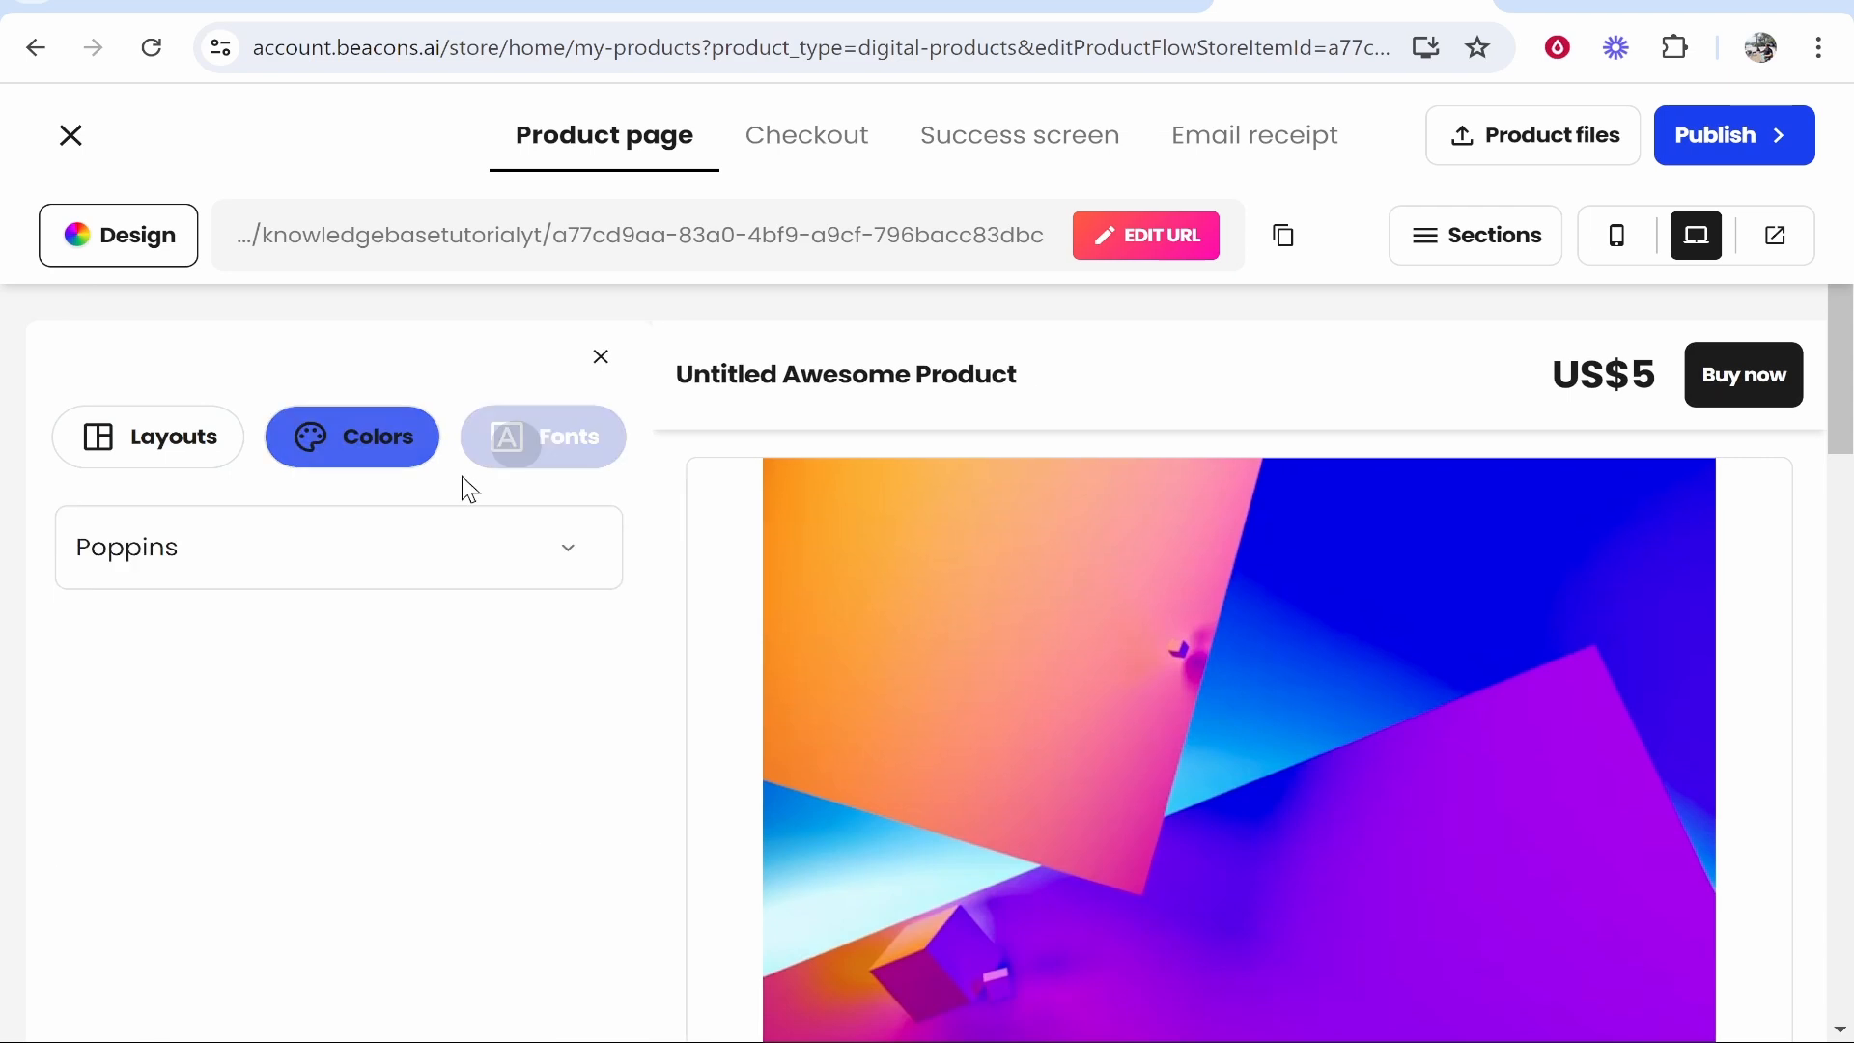
pyautogui.click(352, 436)
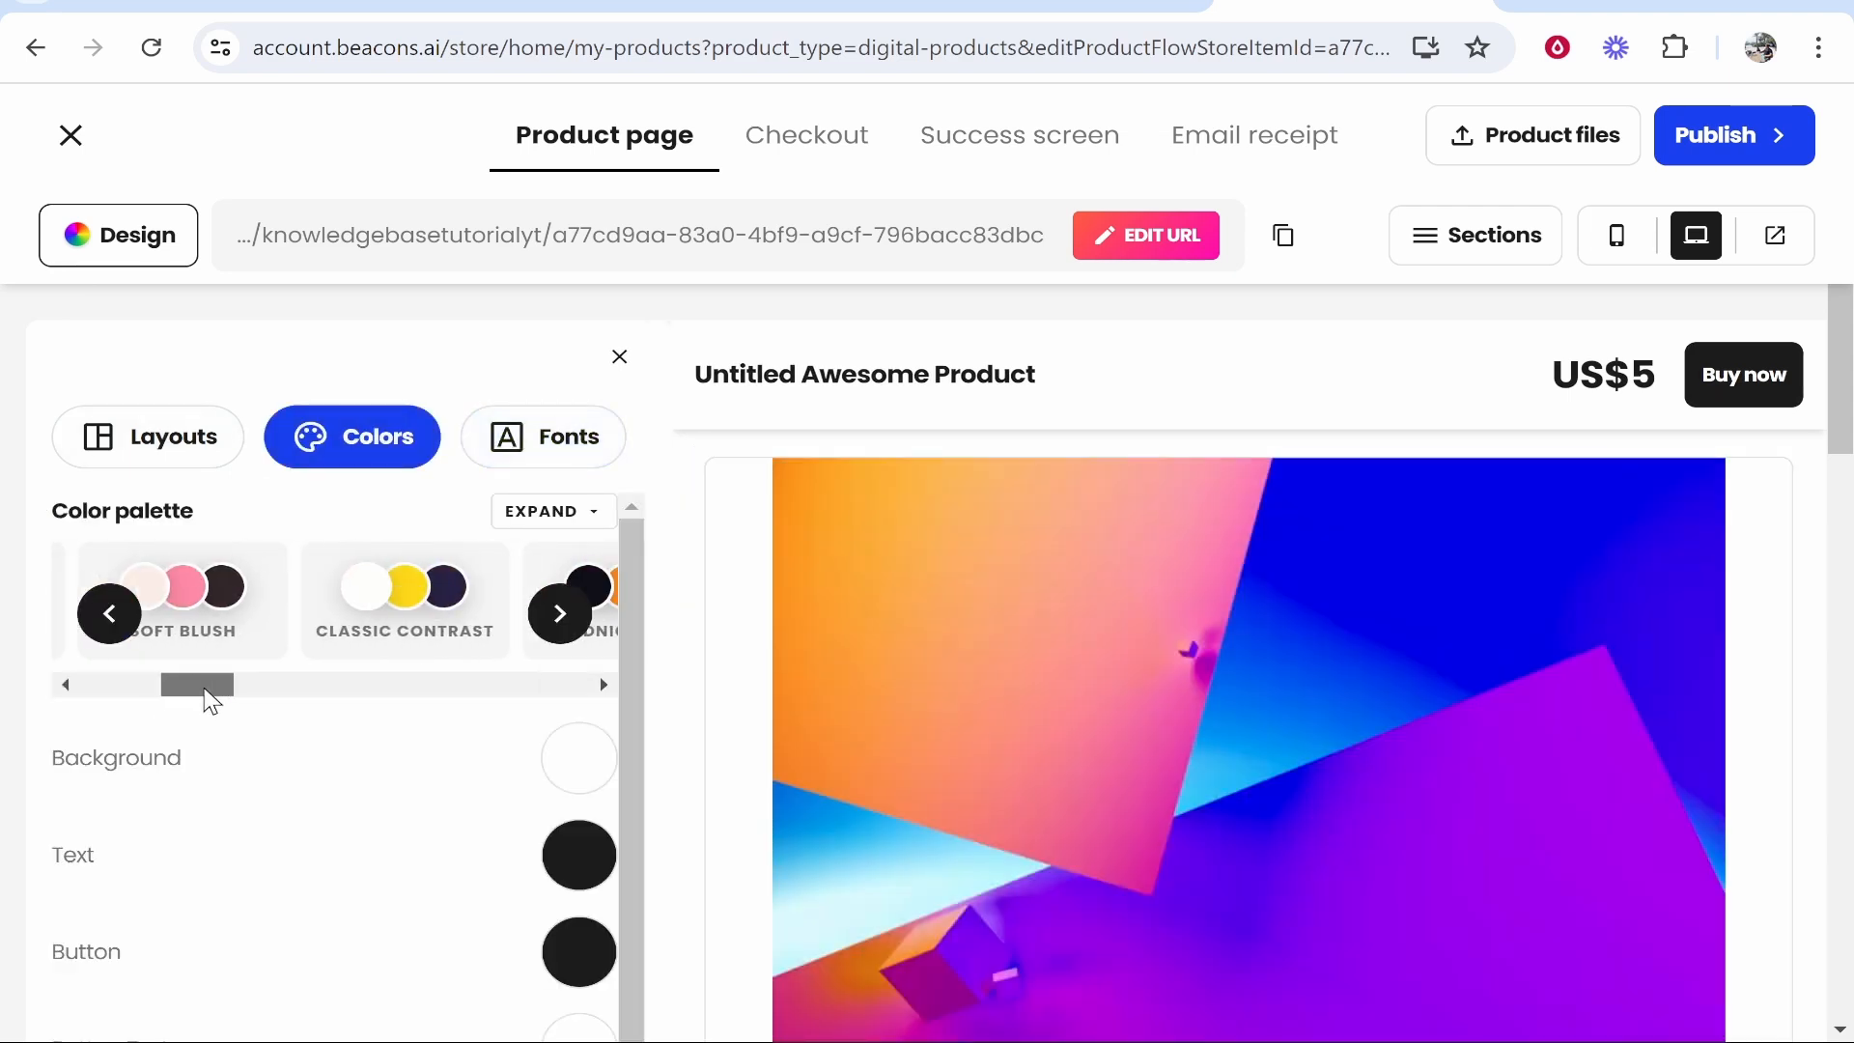
pyautogui.click(149, 436)
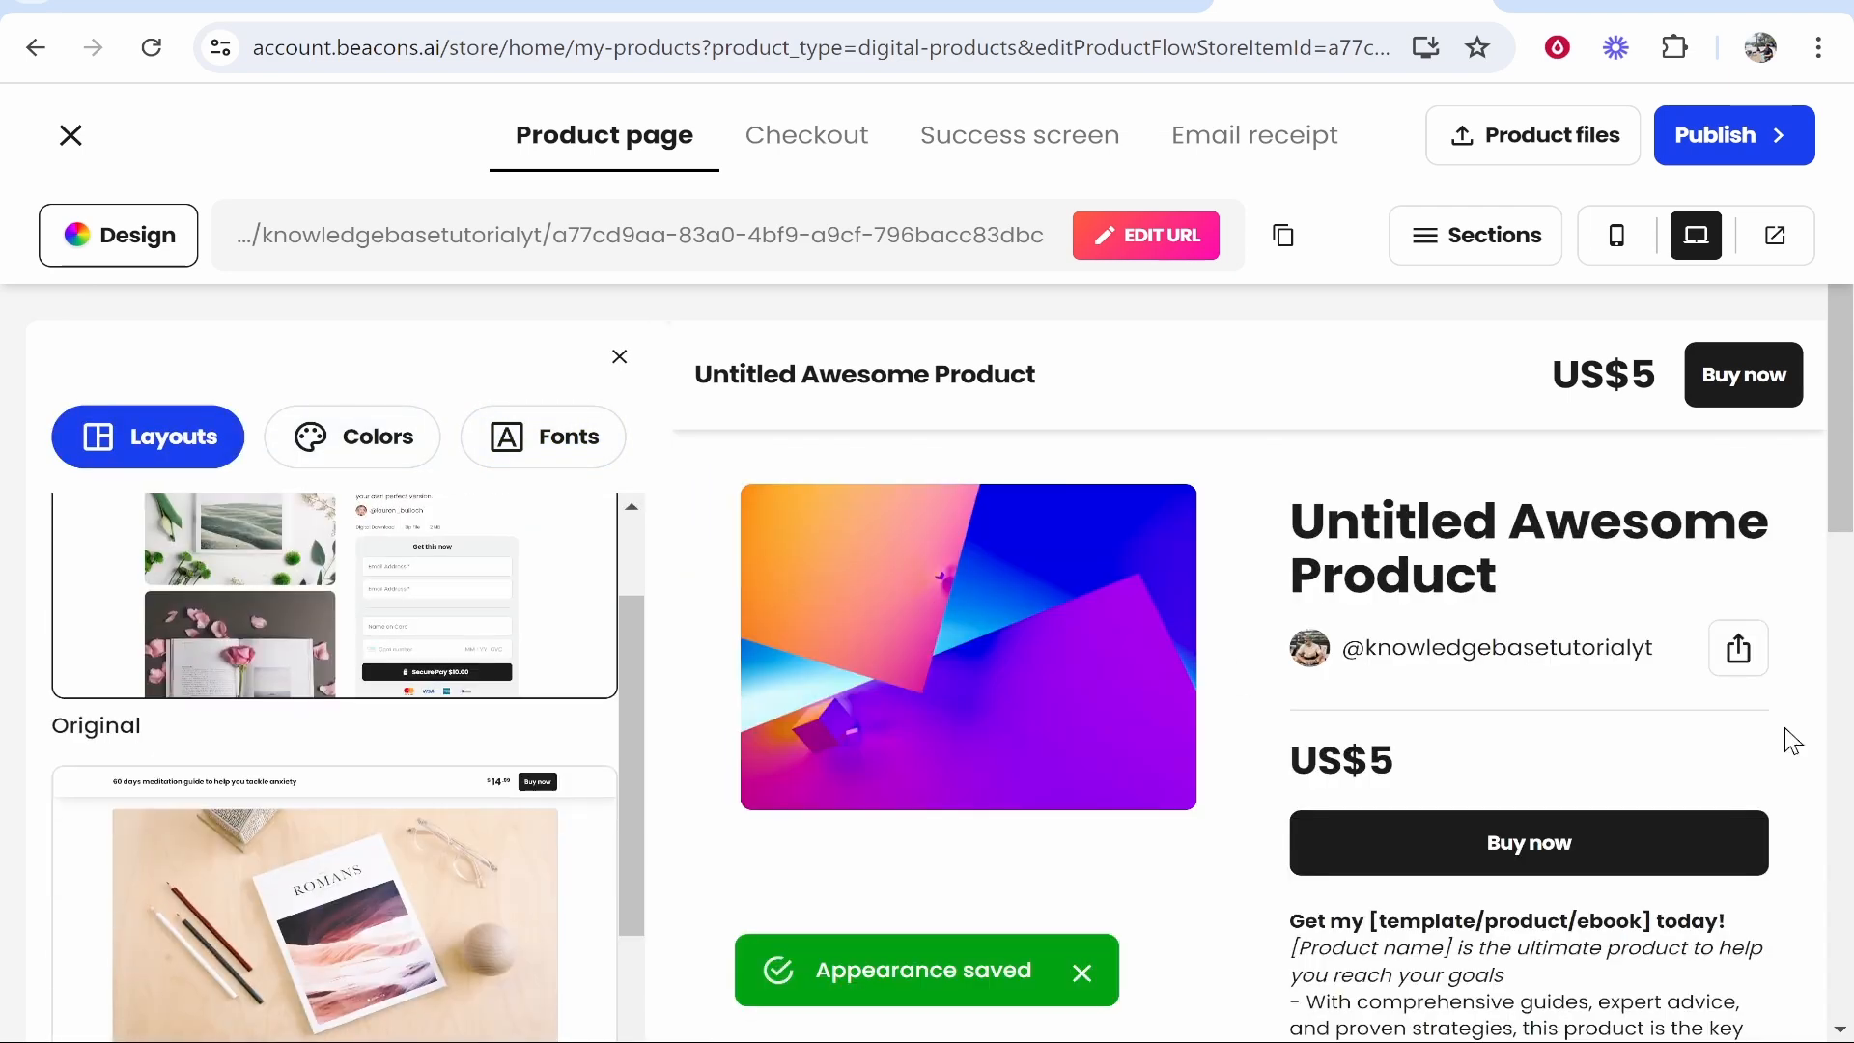
pyautogui.click(351, 436)
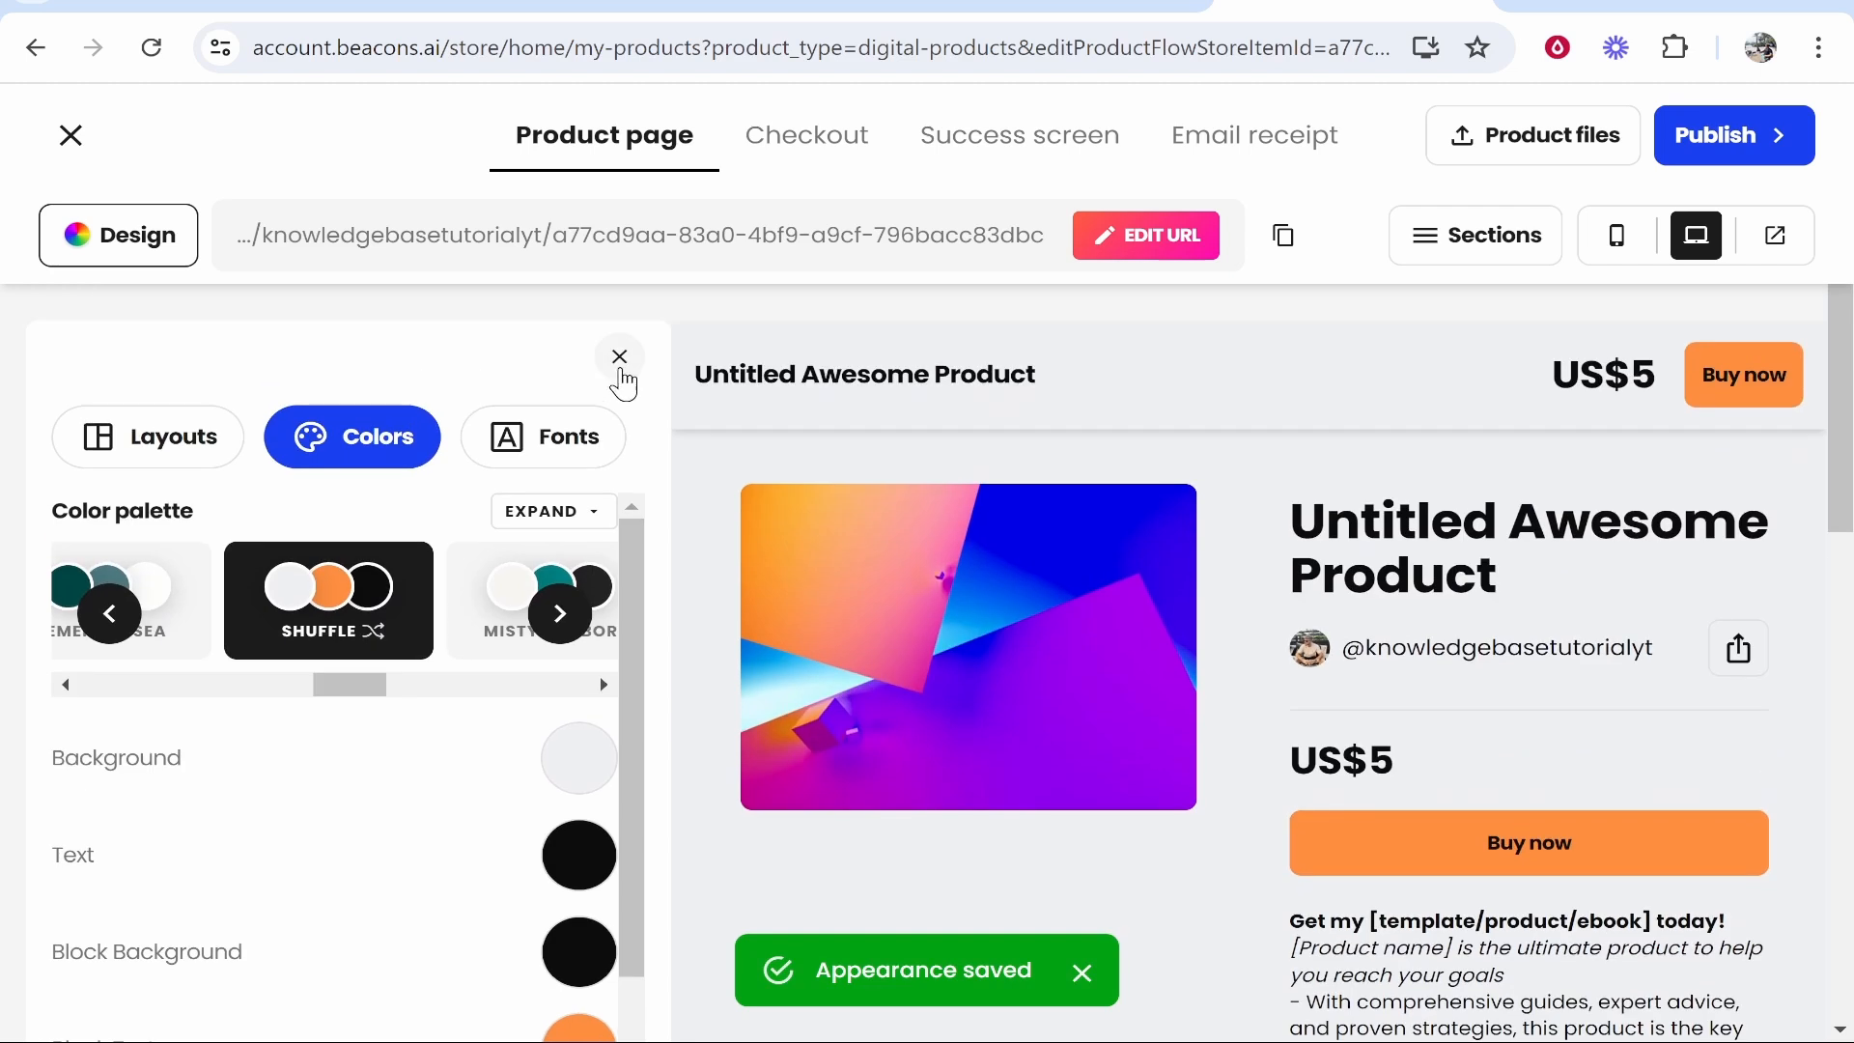
pyautogui.click(620, 357)
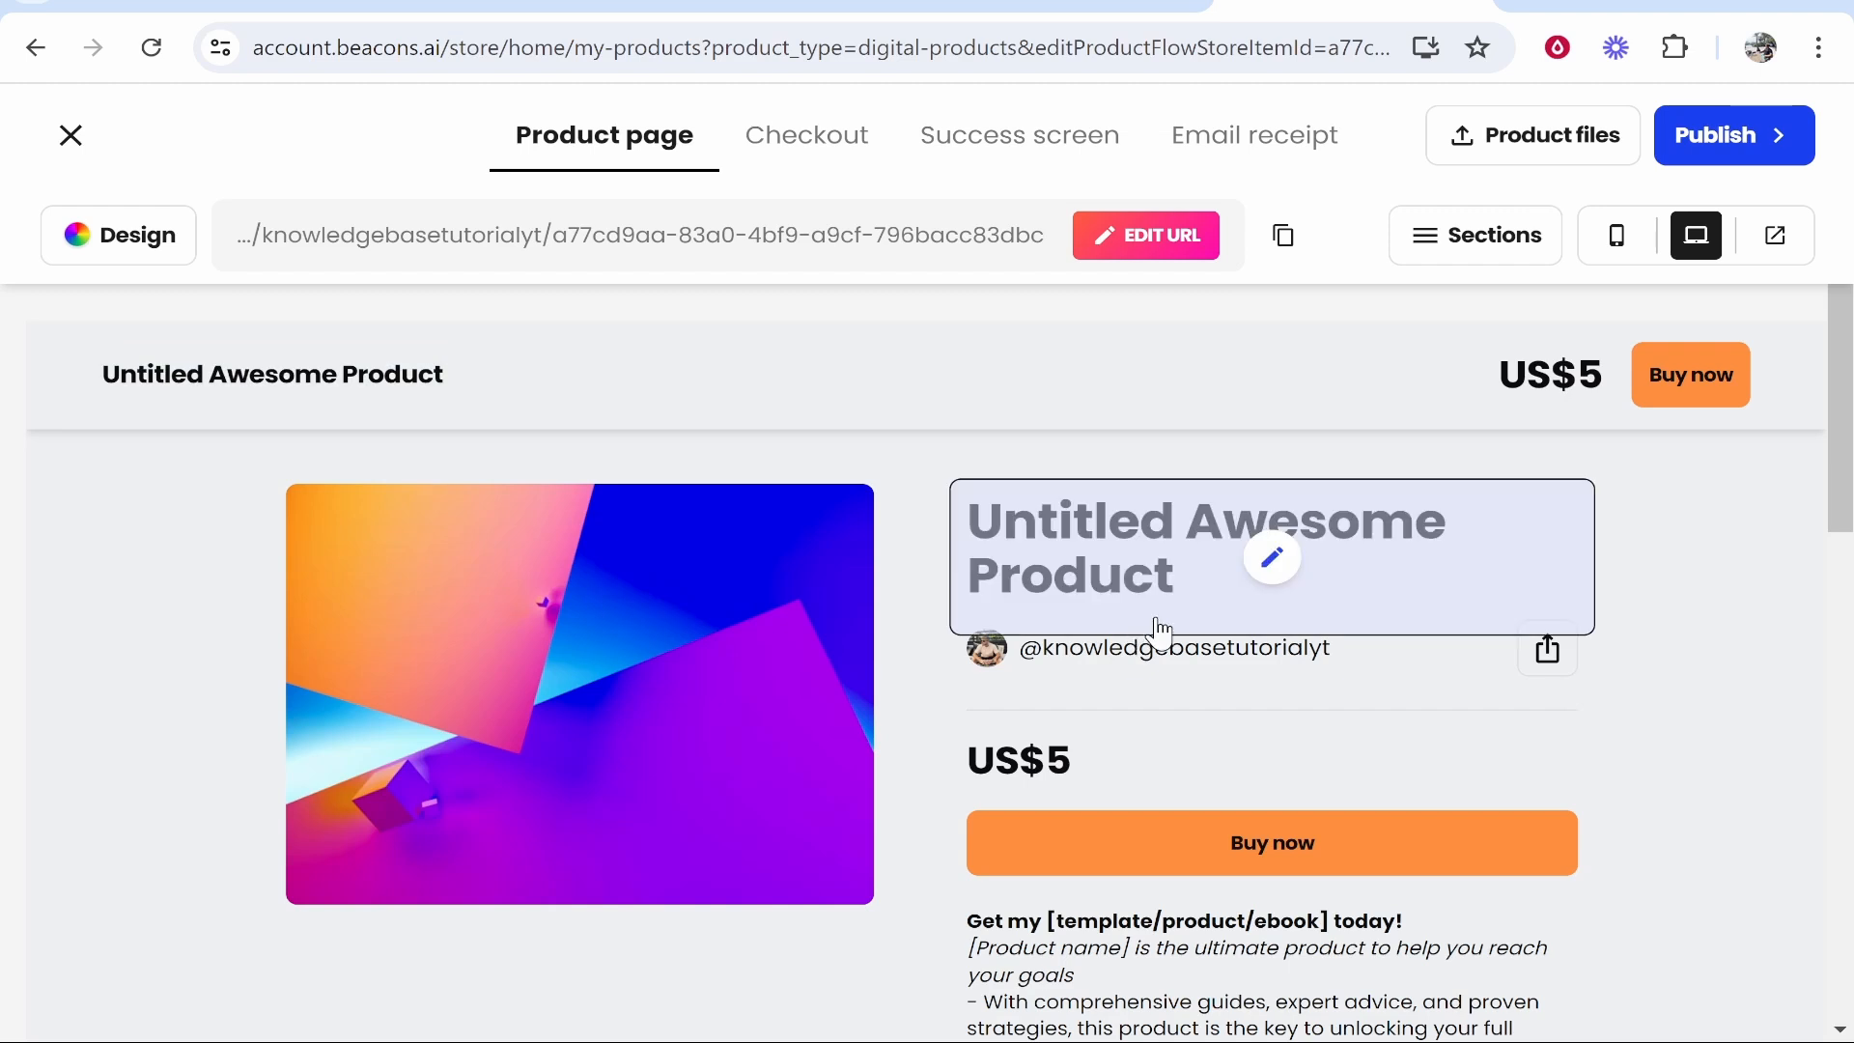
# Set the product title to 'YouTube Search Based Method'
pyautogui.scroll(-3)
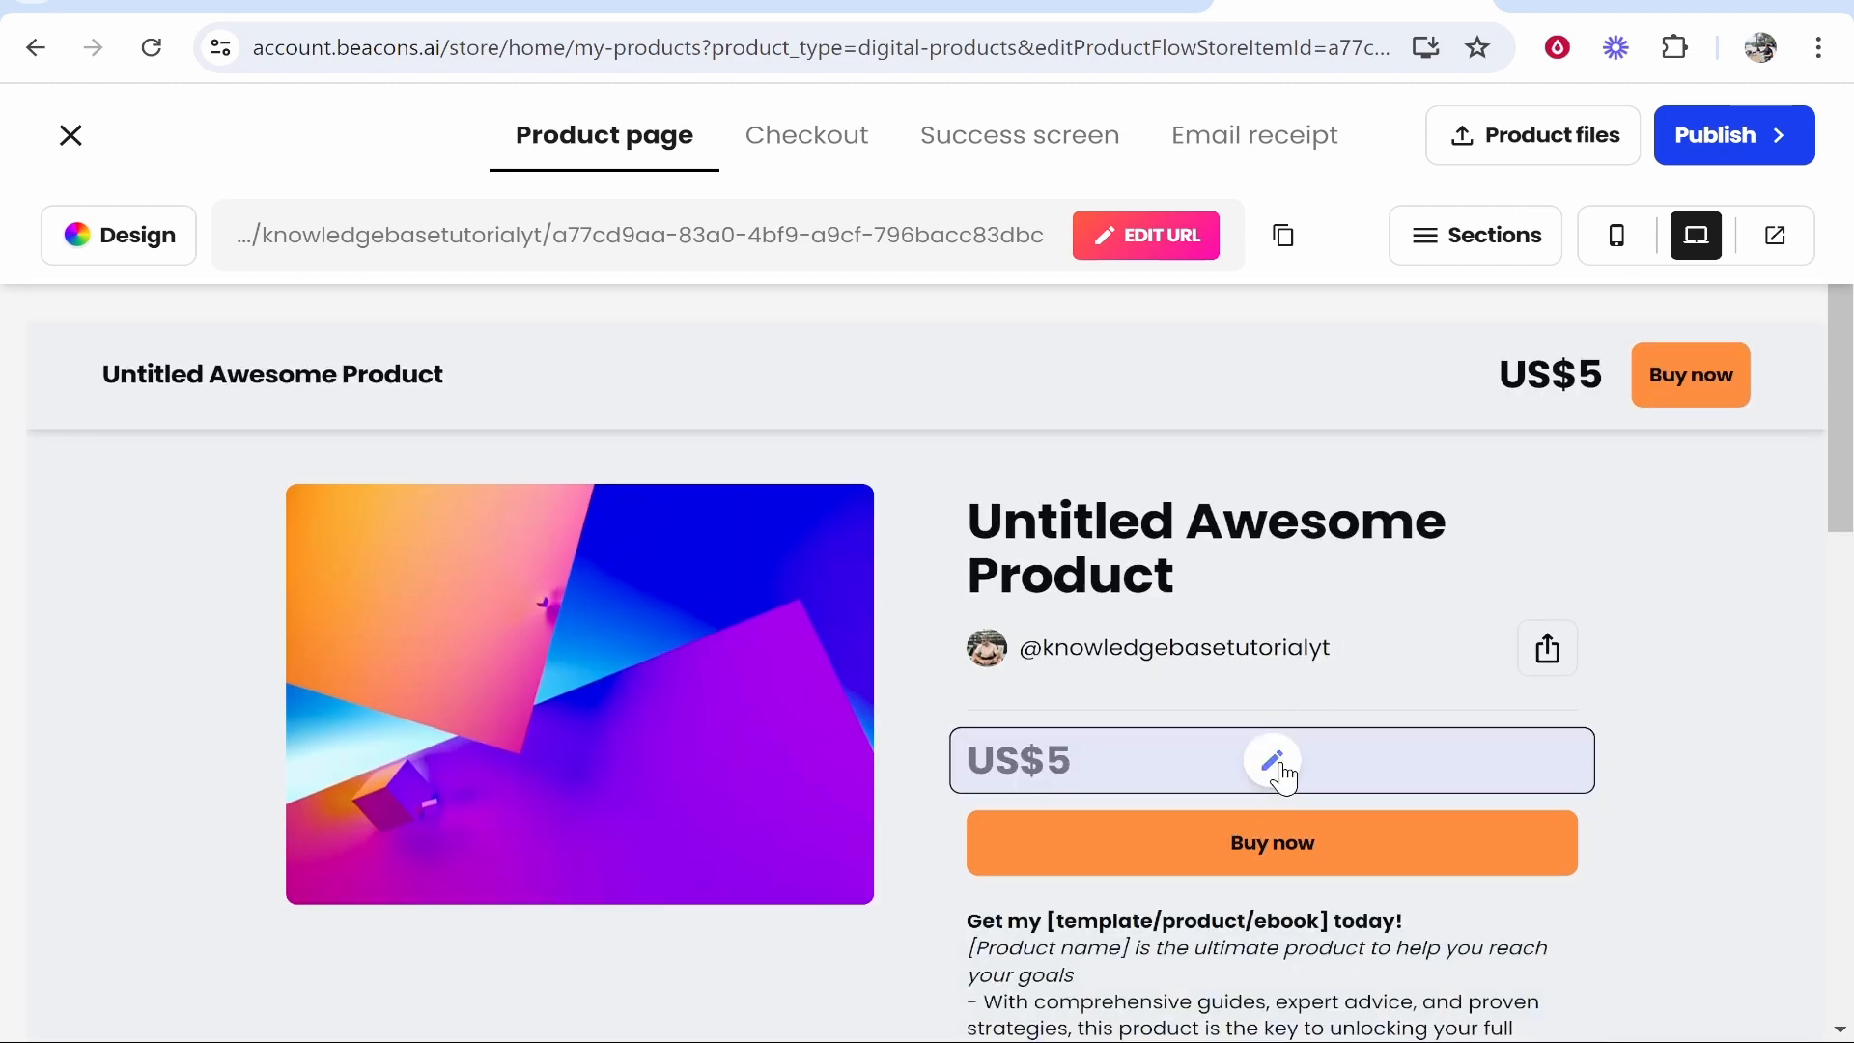
pyautogui.click(272, 373)
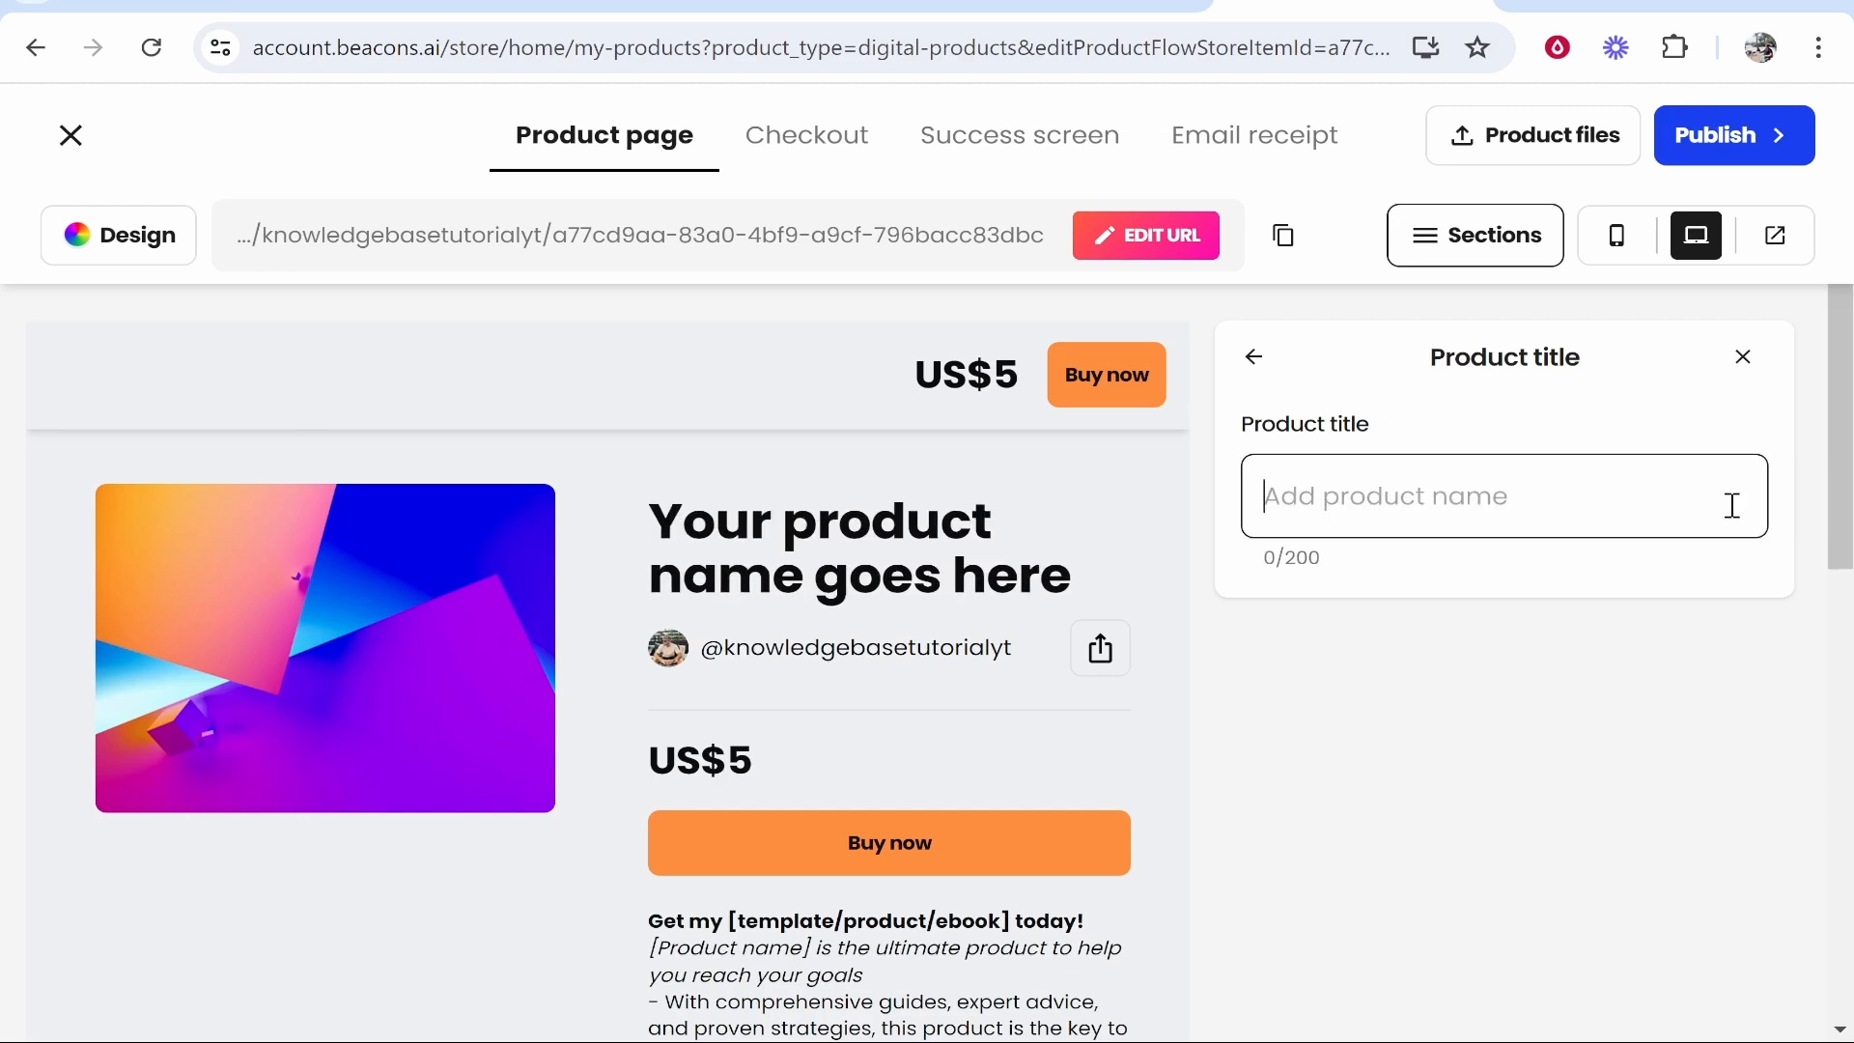
pyautogui.write('F')
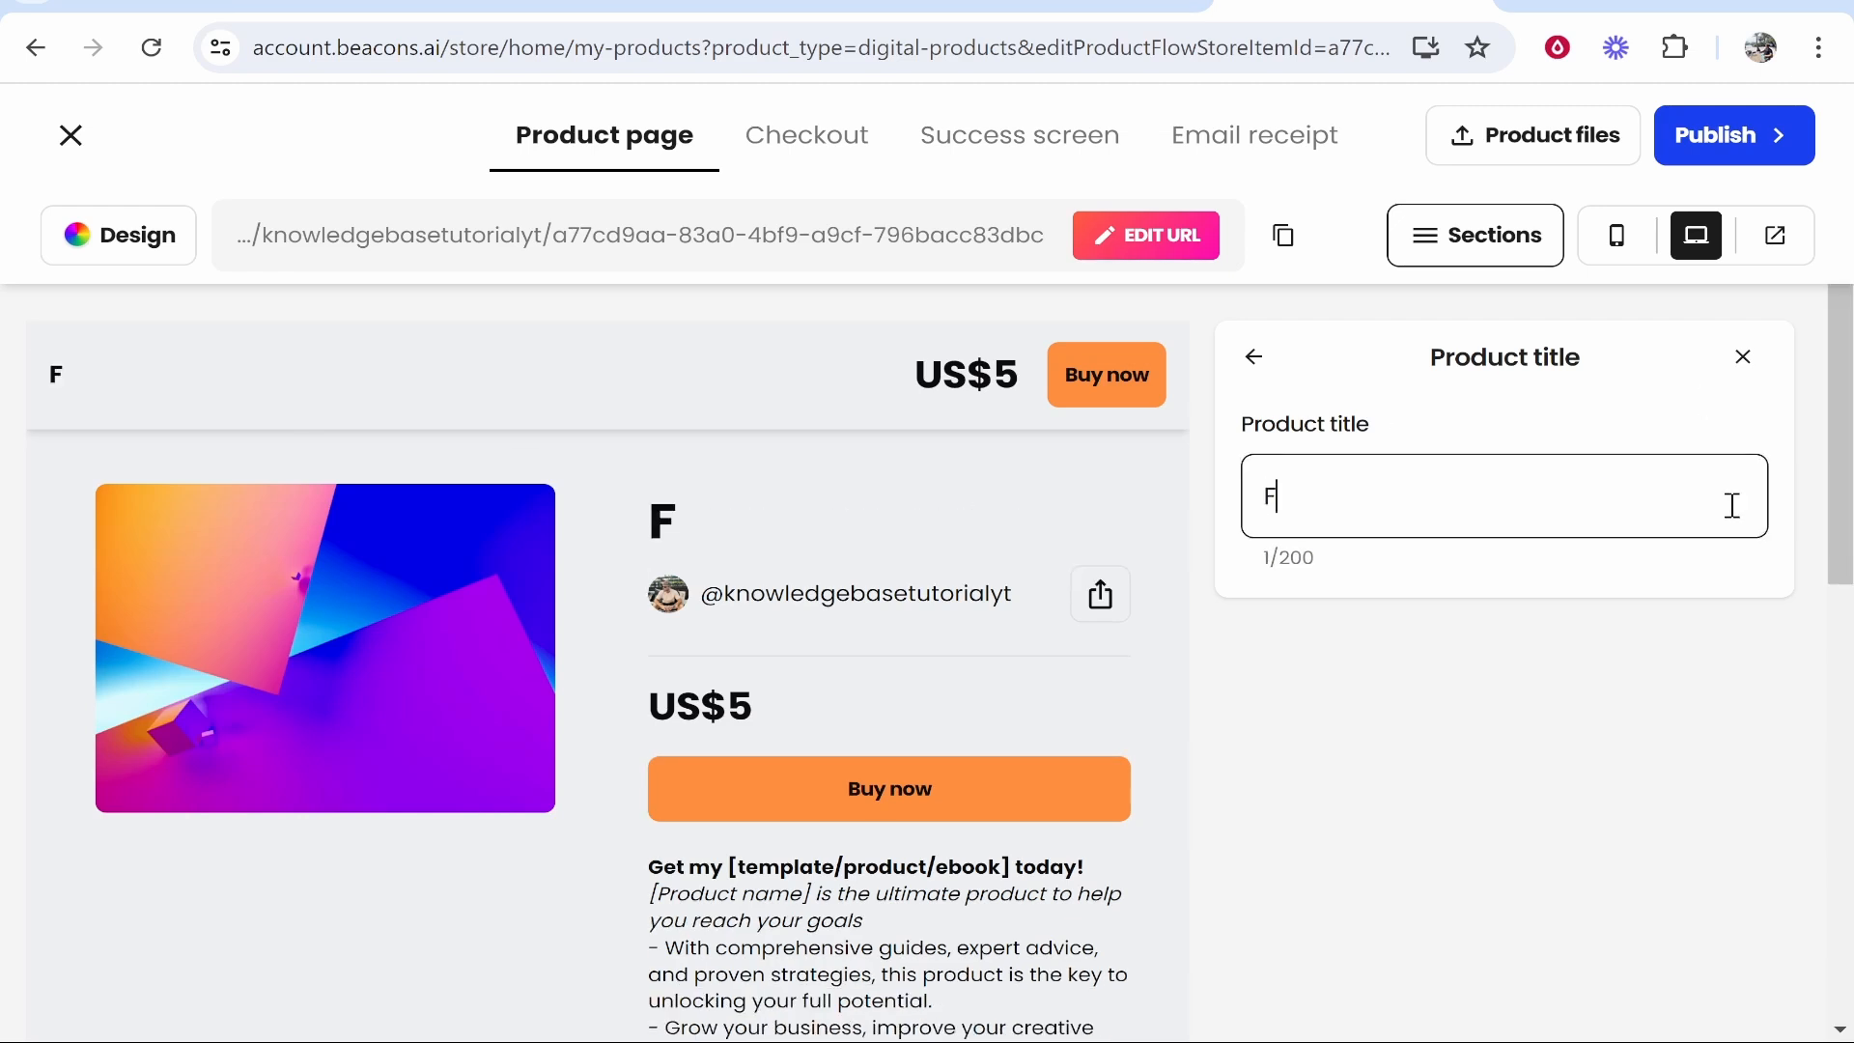
pyautogui.write('u')
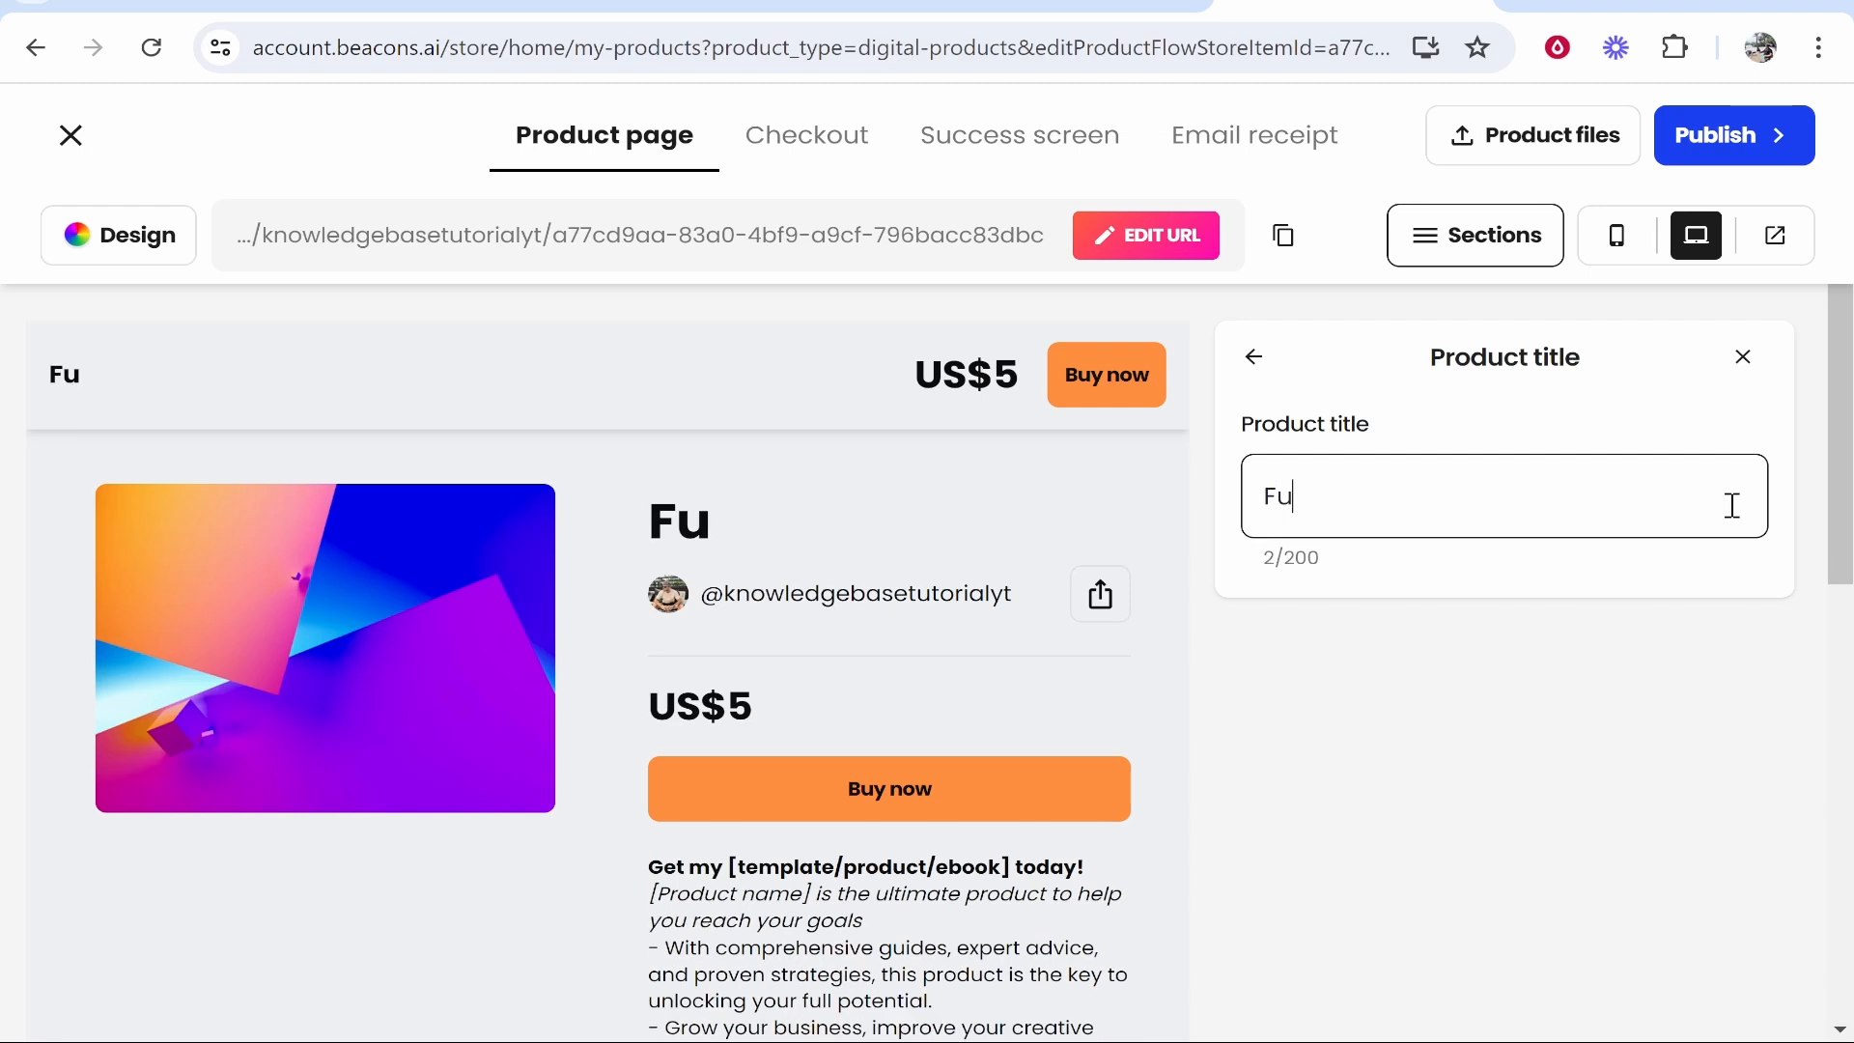
pyautogui.write('YouTube Search Based Method')
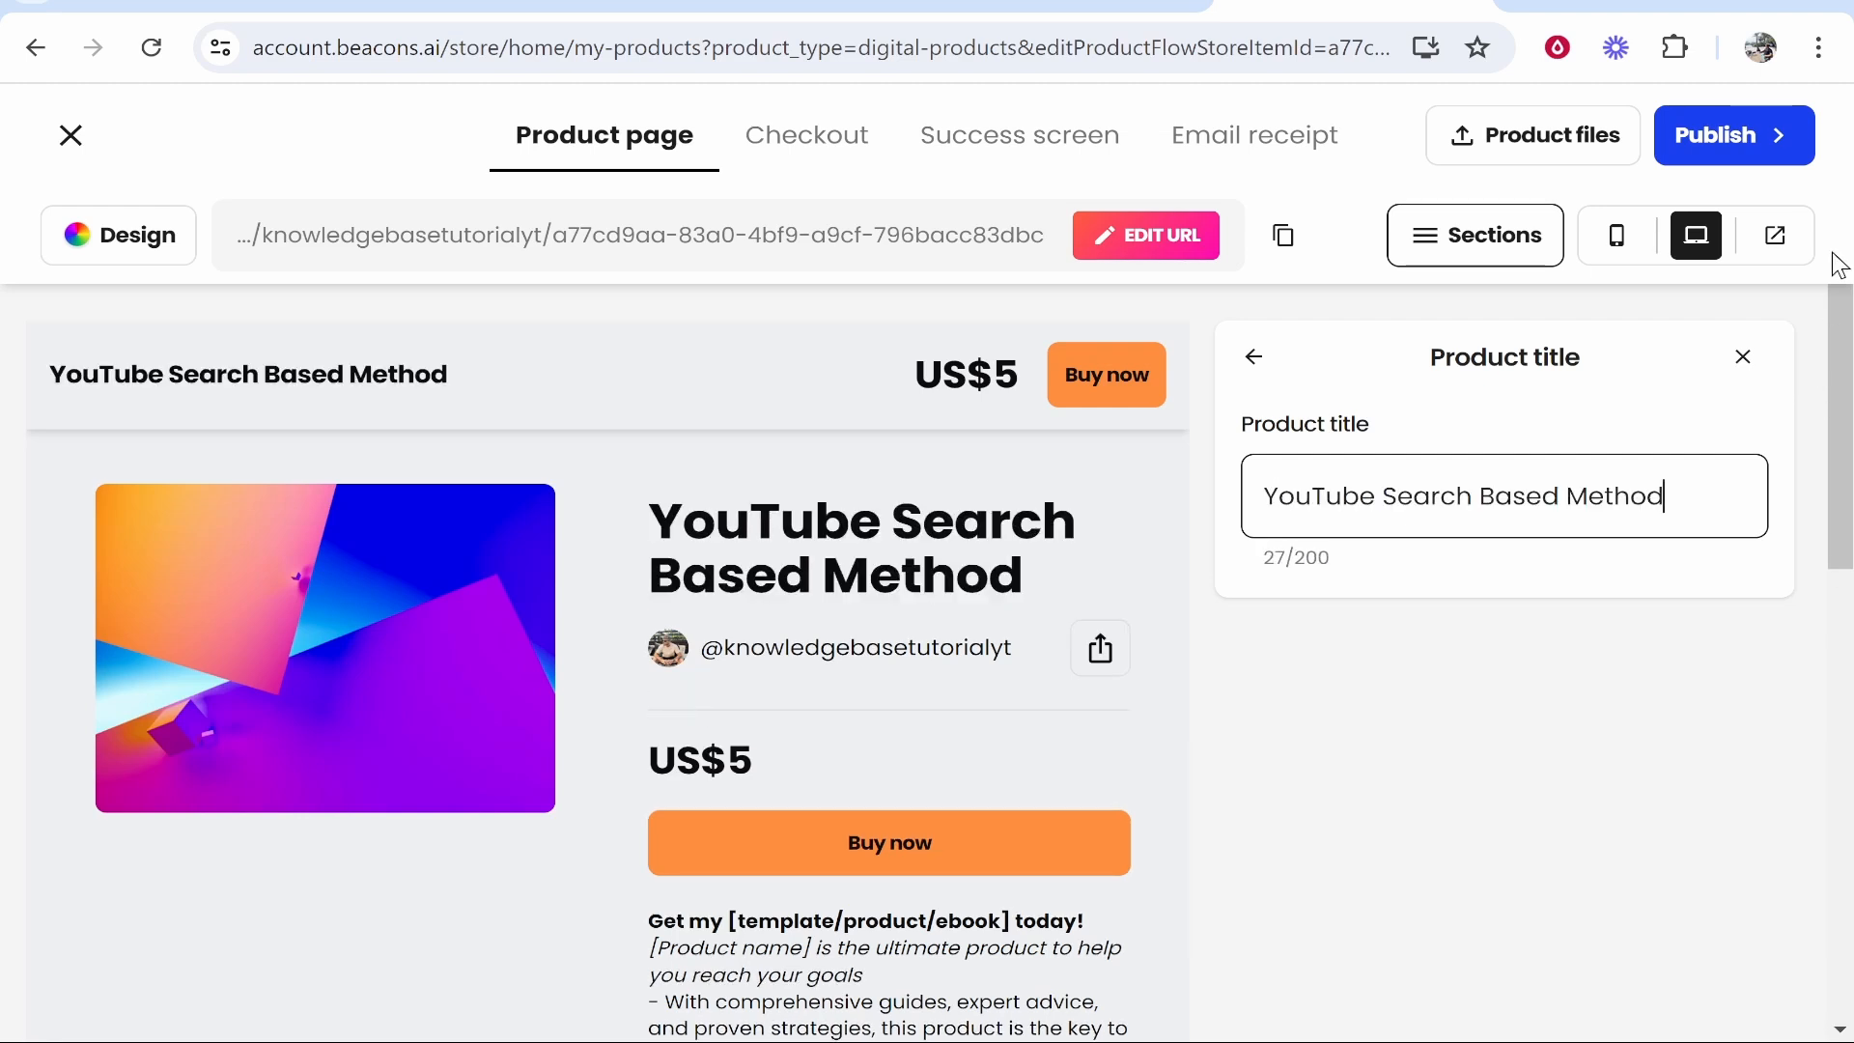
pyautogui.click(1742, 355)
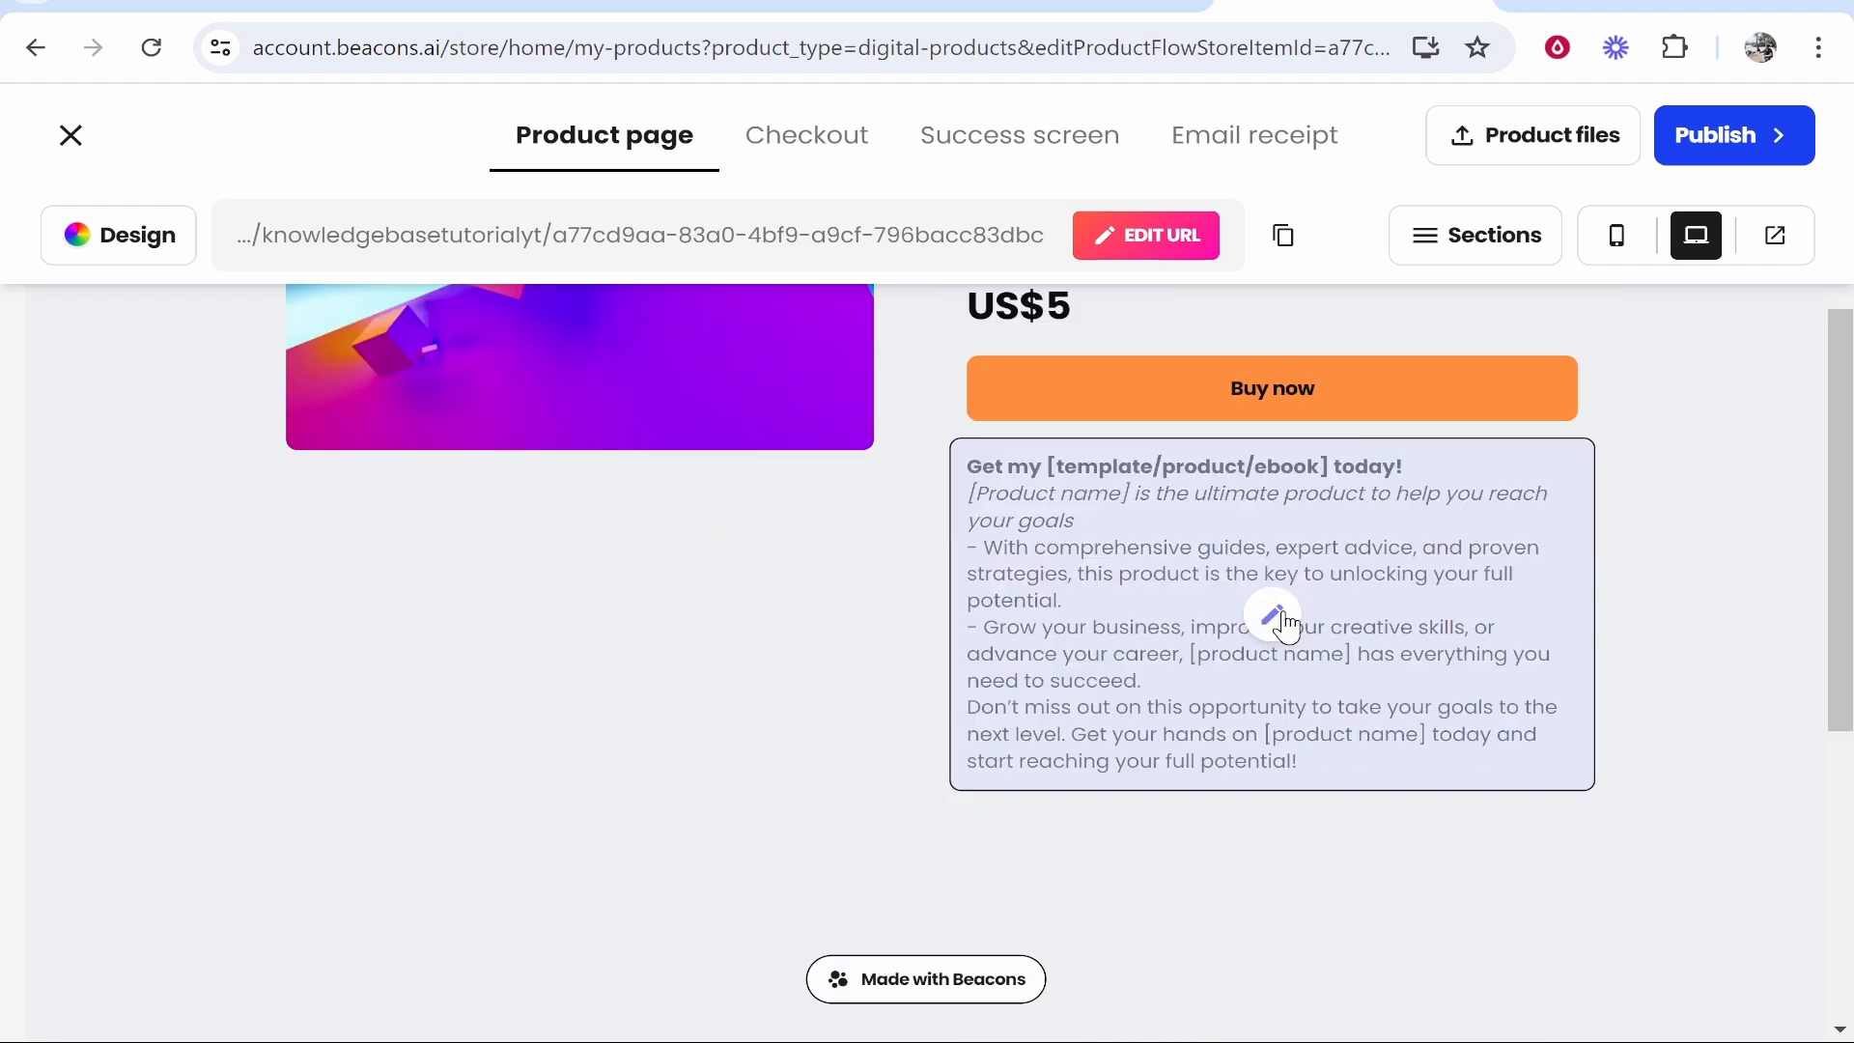
pyautogui.click(1273, 620)
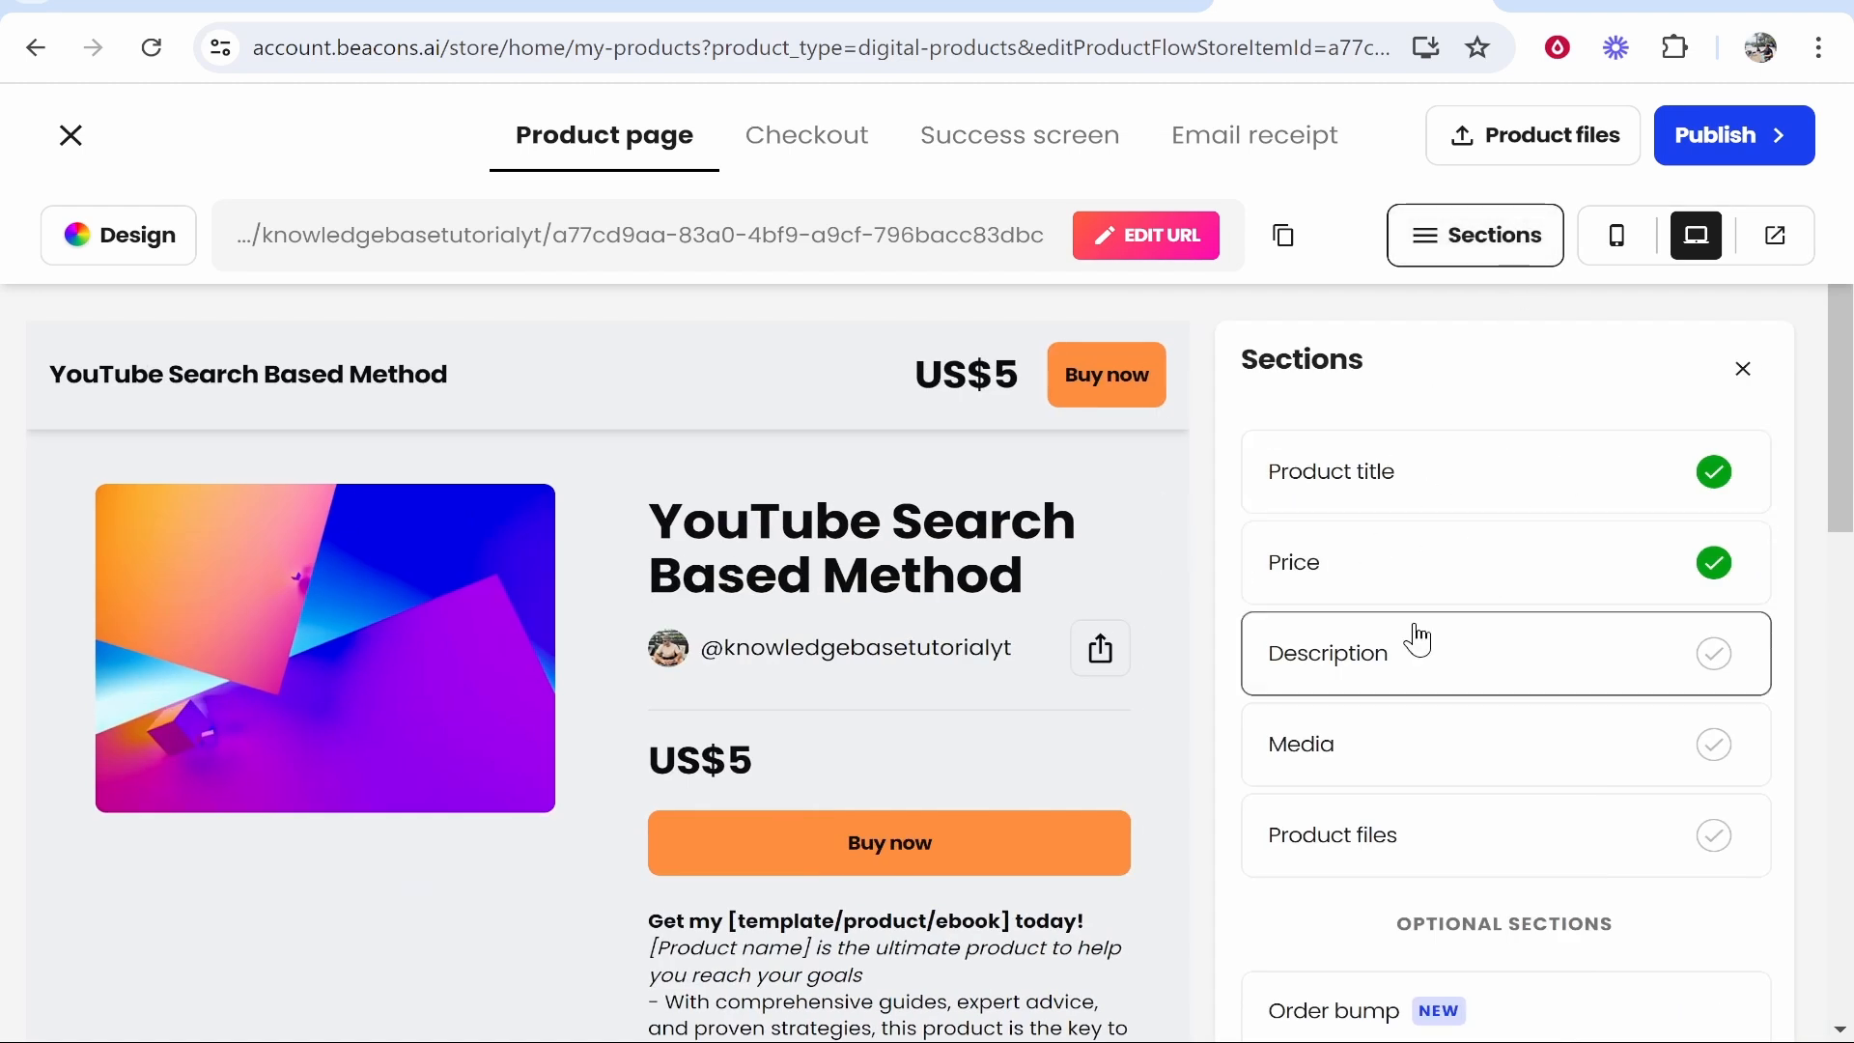
pyautogui.moveTo(1410, 589)
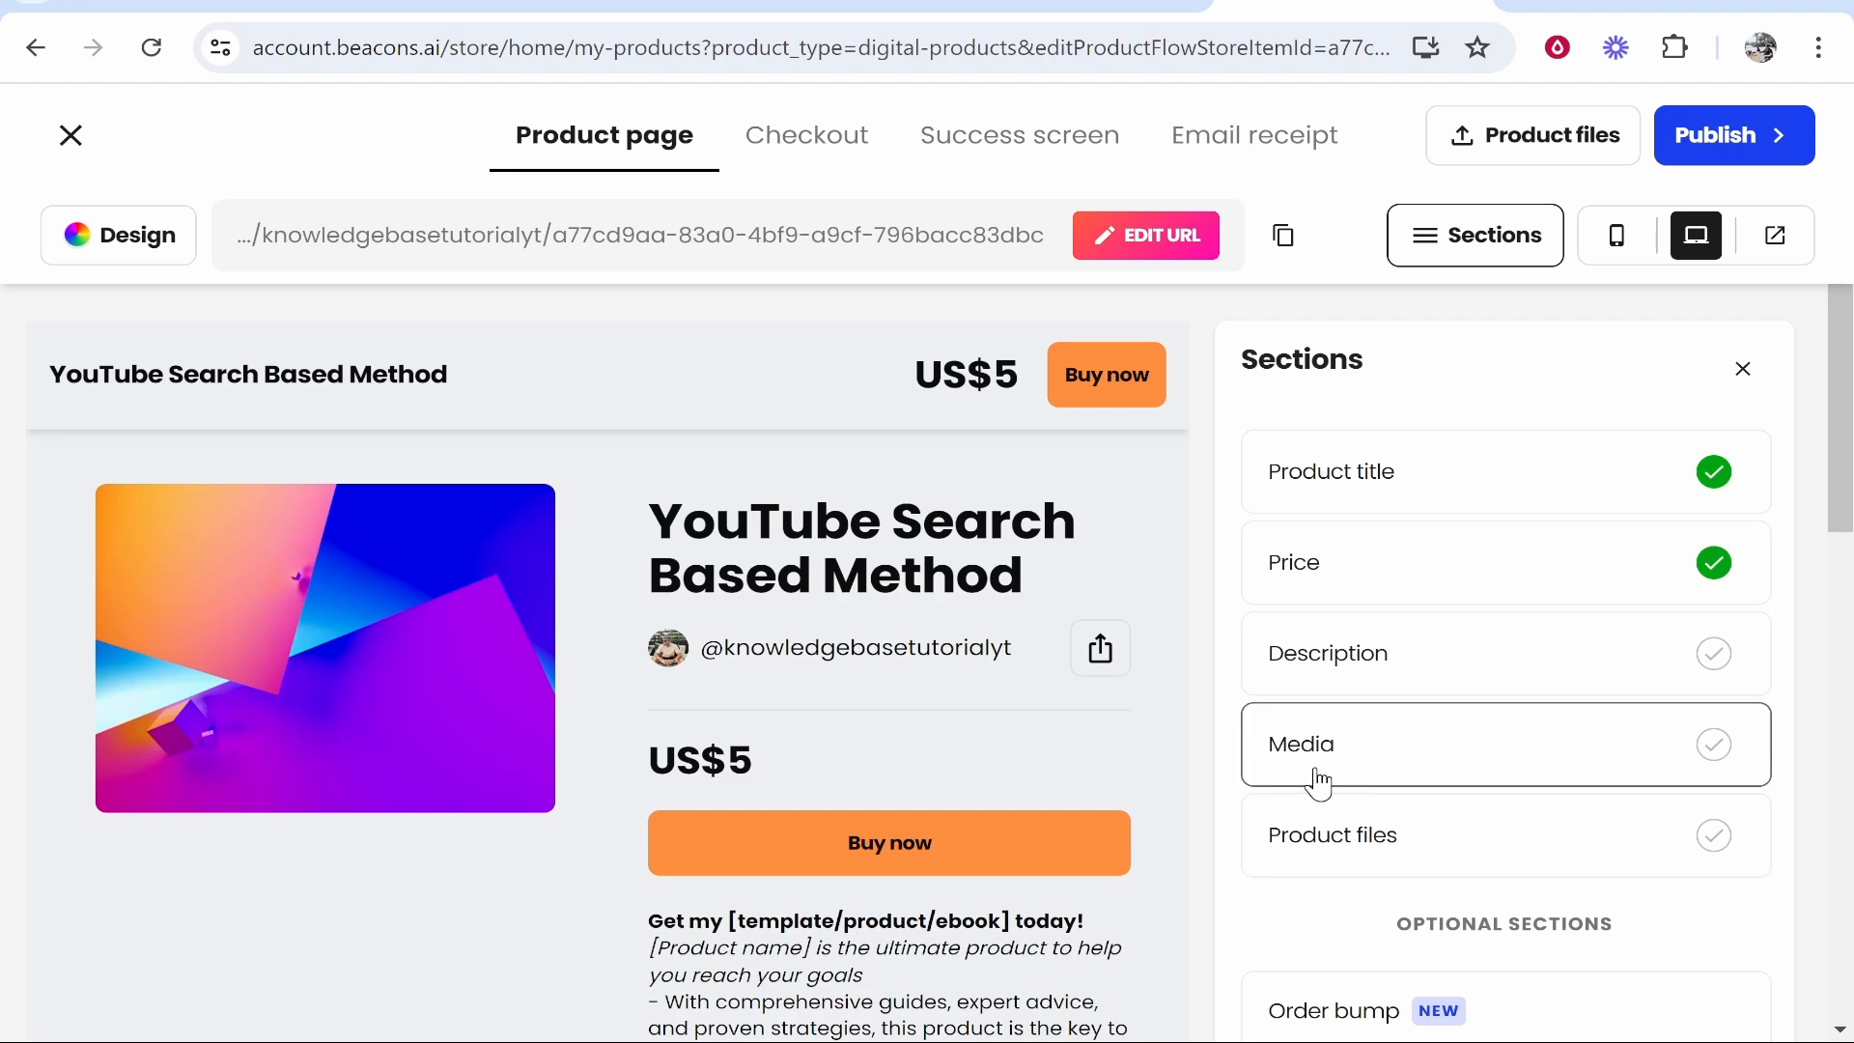
# Enter 197.99 in the Price field so the product costs US$197.99
pyautogui.scroll(-3)
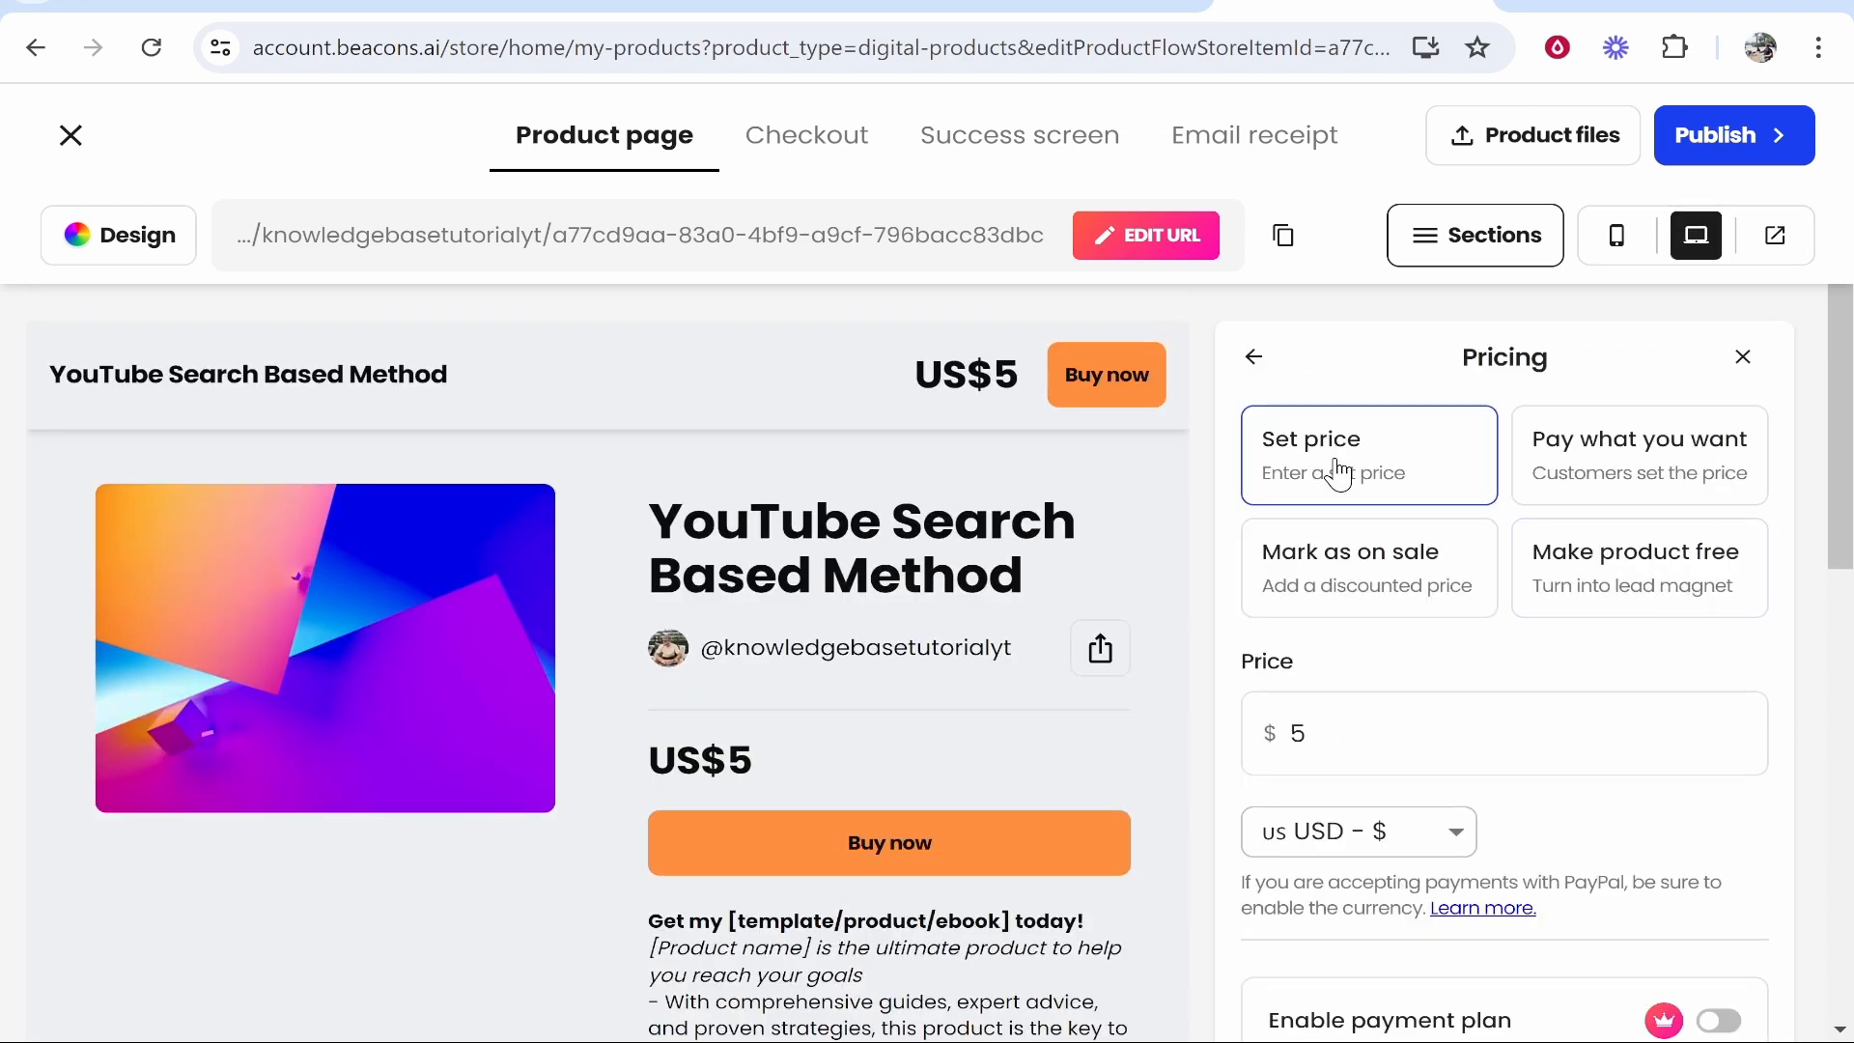
pyautogui.click(1505, 734)
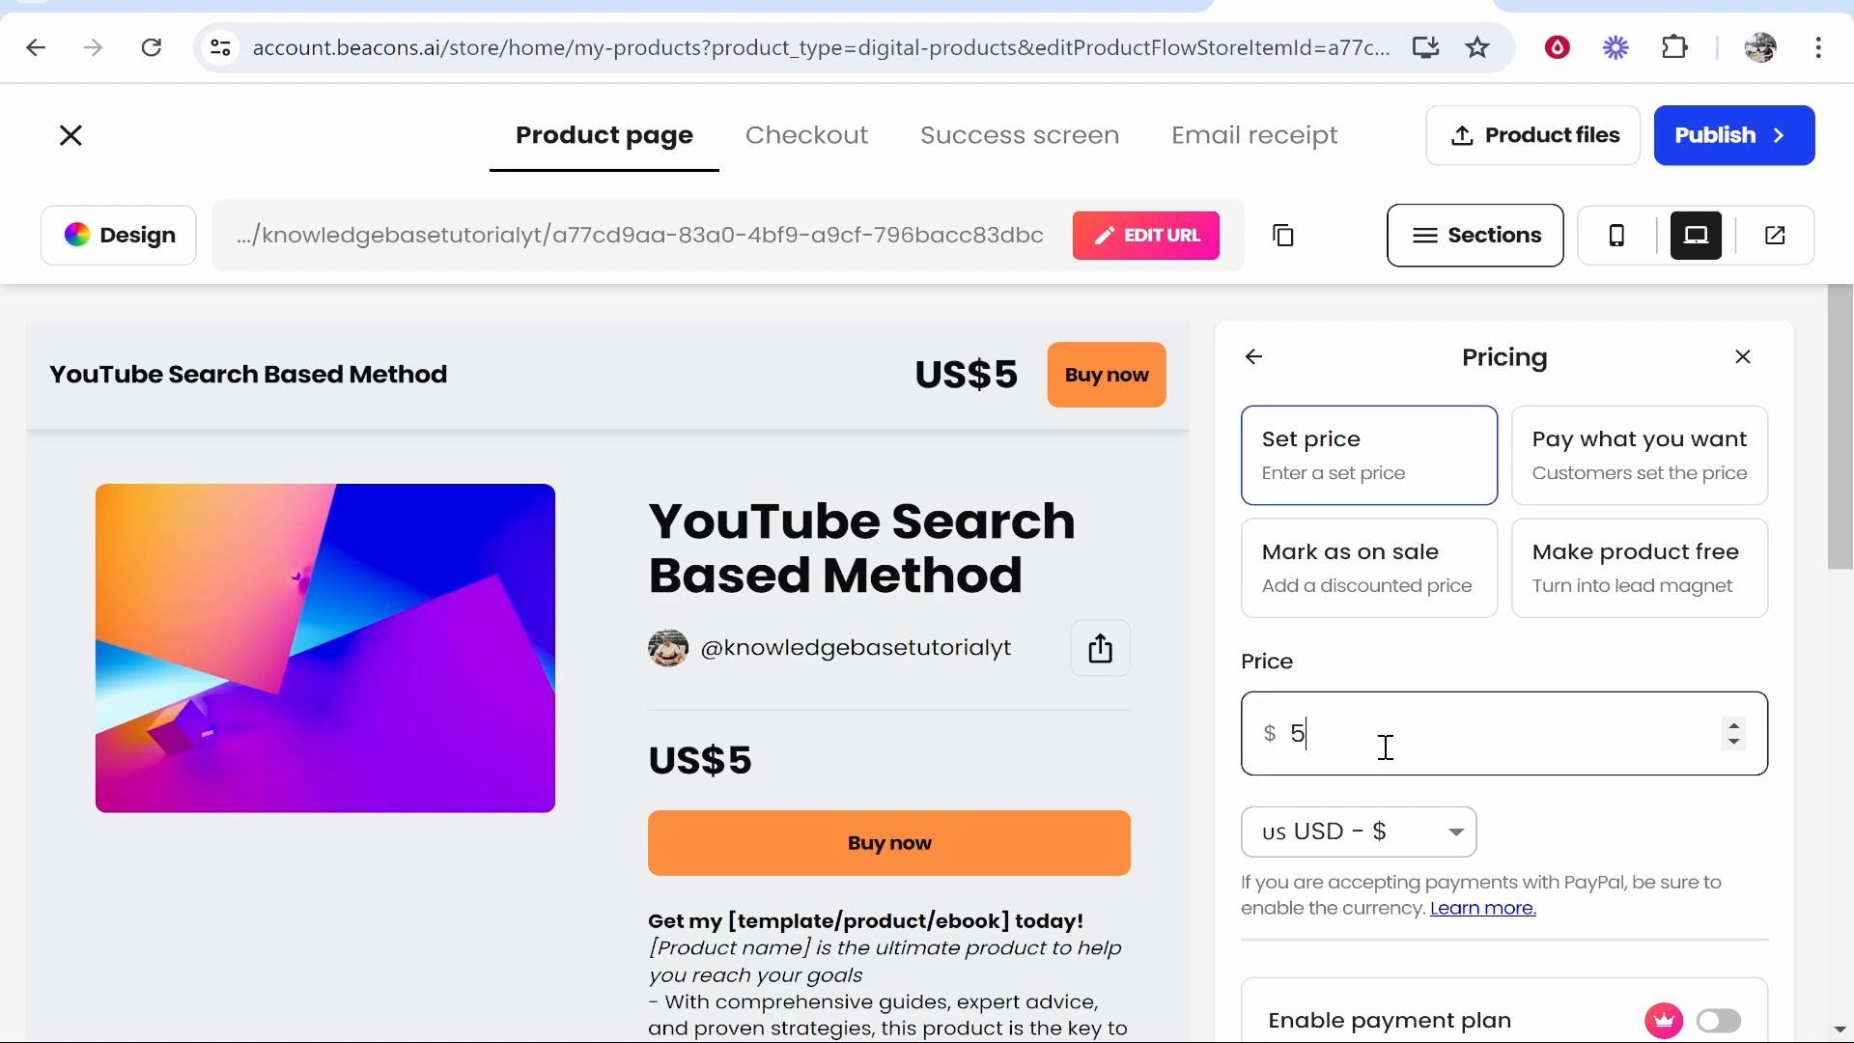
pyautogui.write('197')
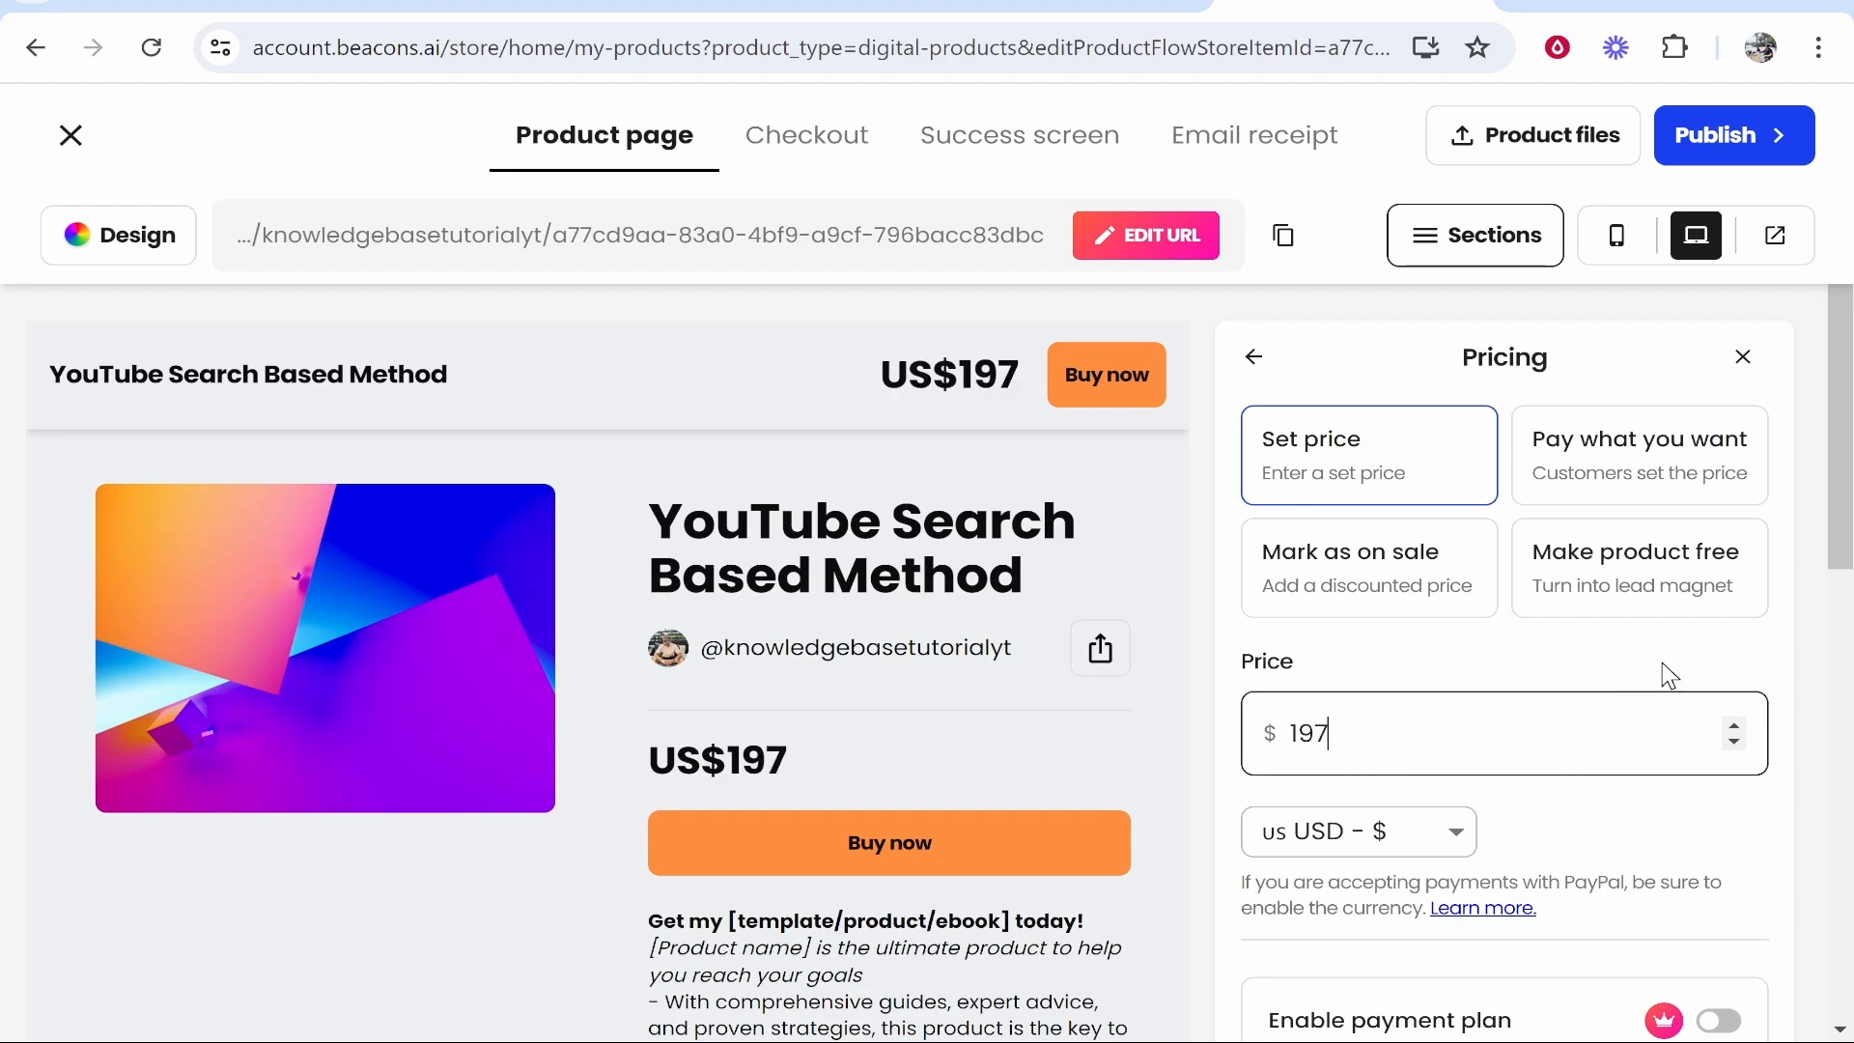
pyautogui.write('.99')
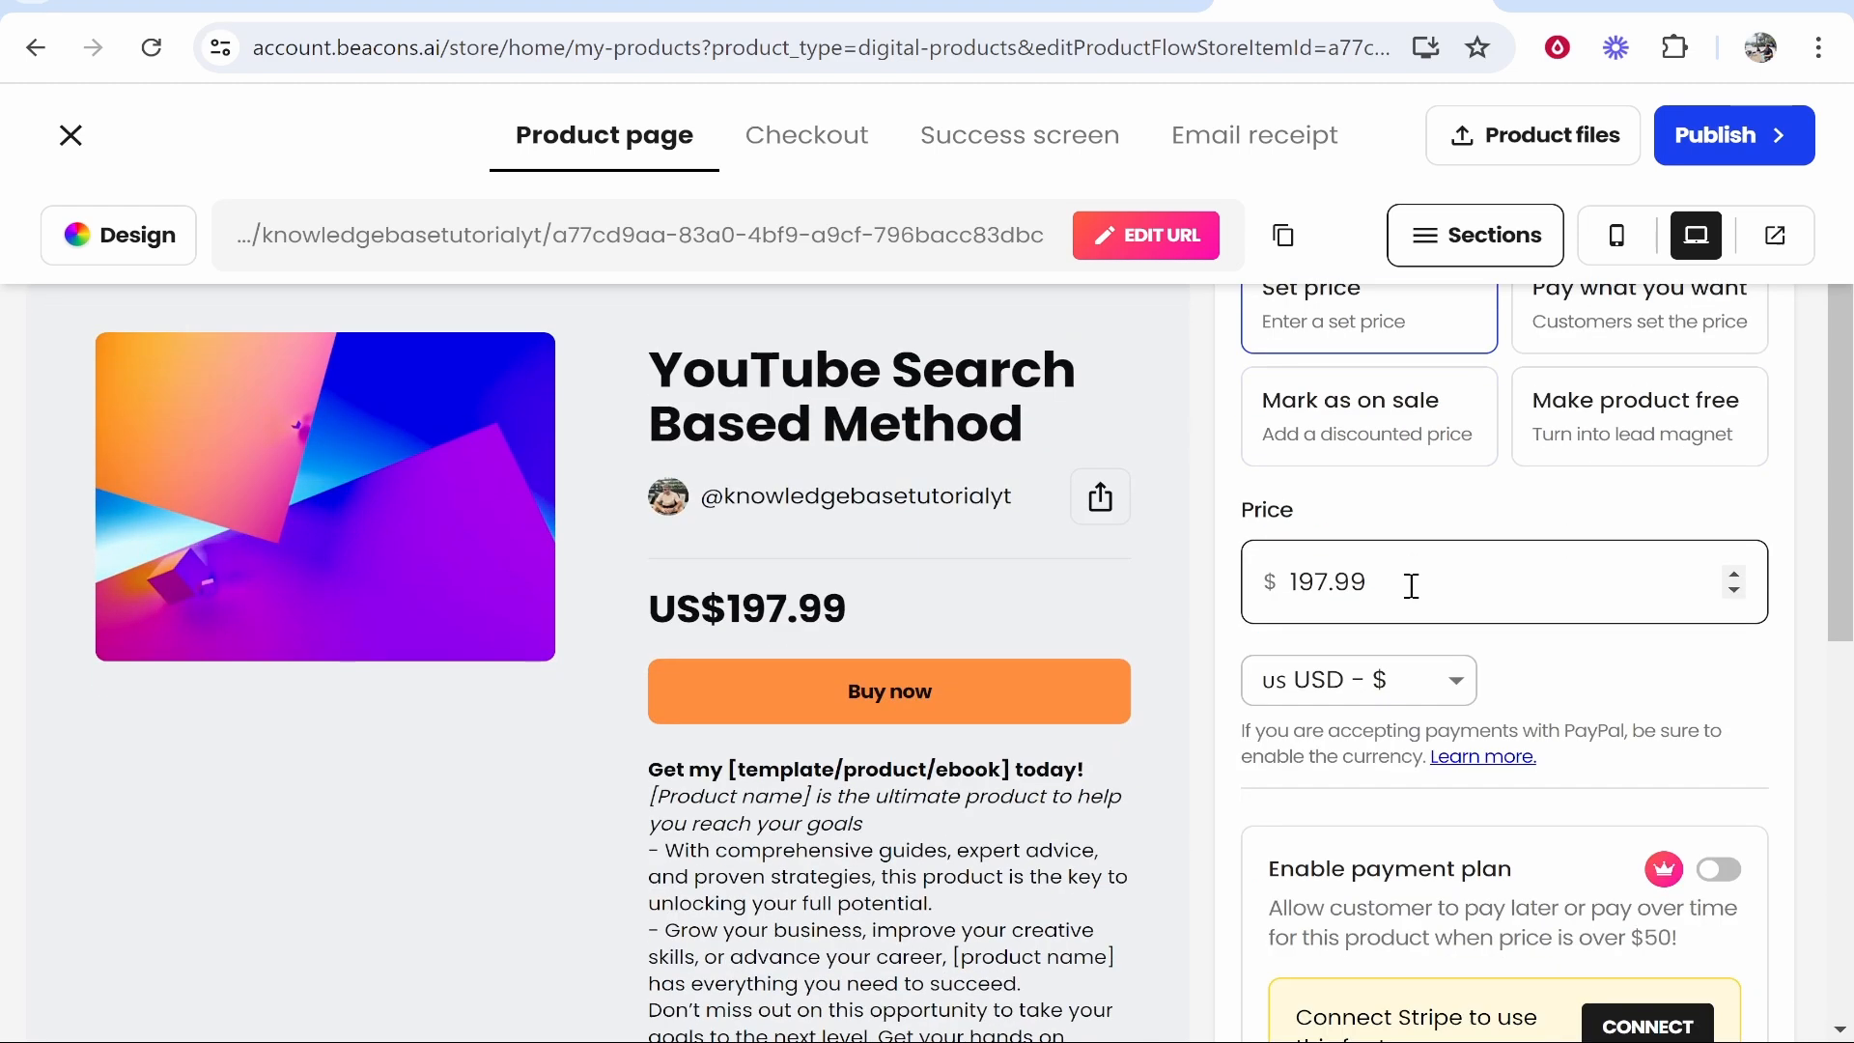
pyautogui.scroll(-3)
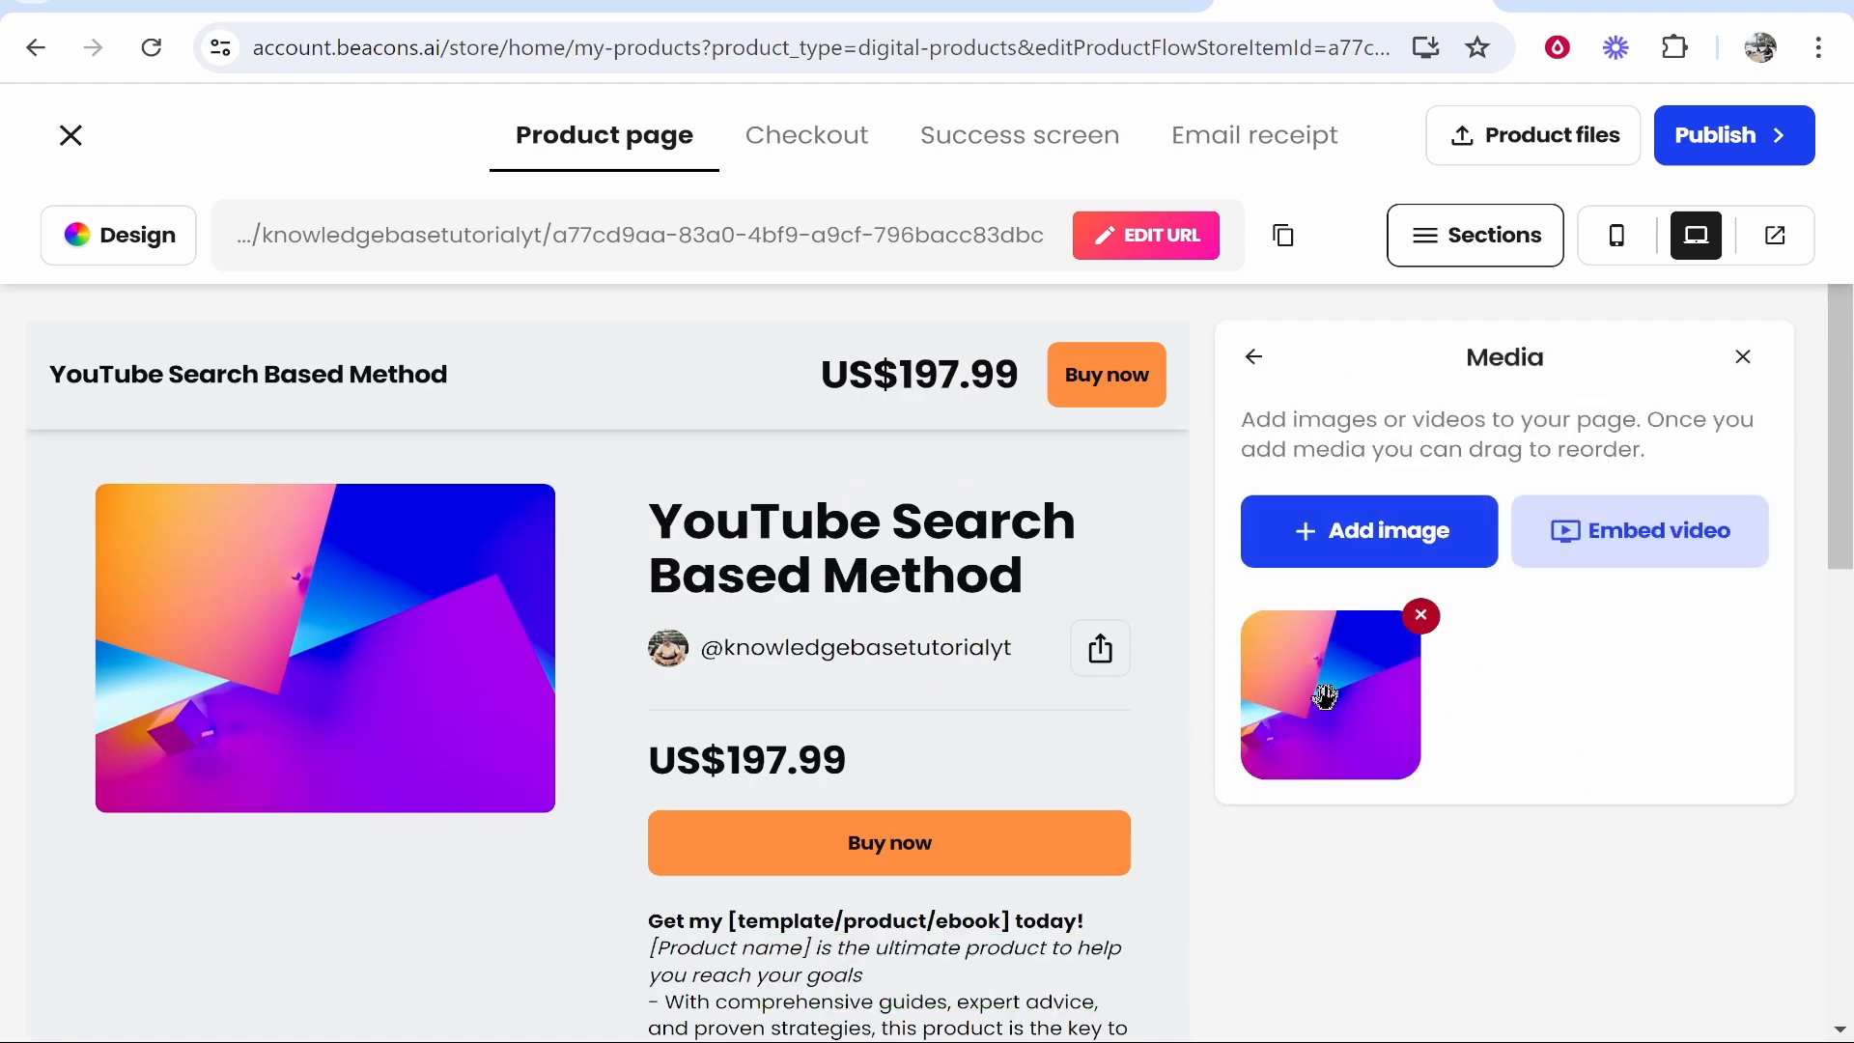
# Try AI image generation with Photorealistic style and 'youtube an' keywords, then return to the image source choices
pyautogui.click(1367, 529)
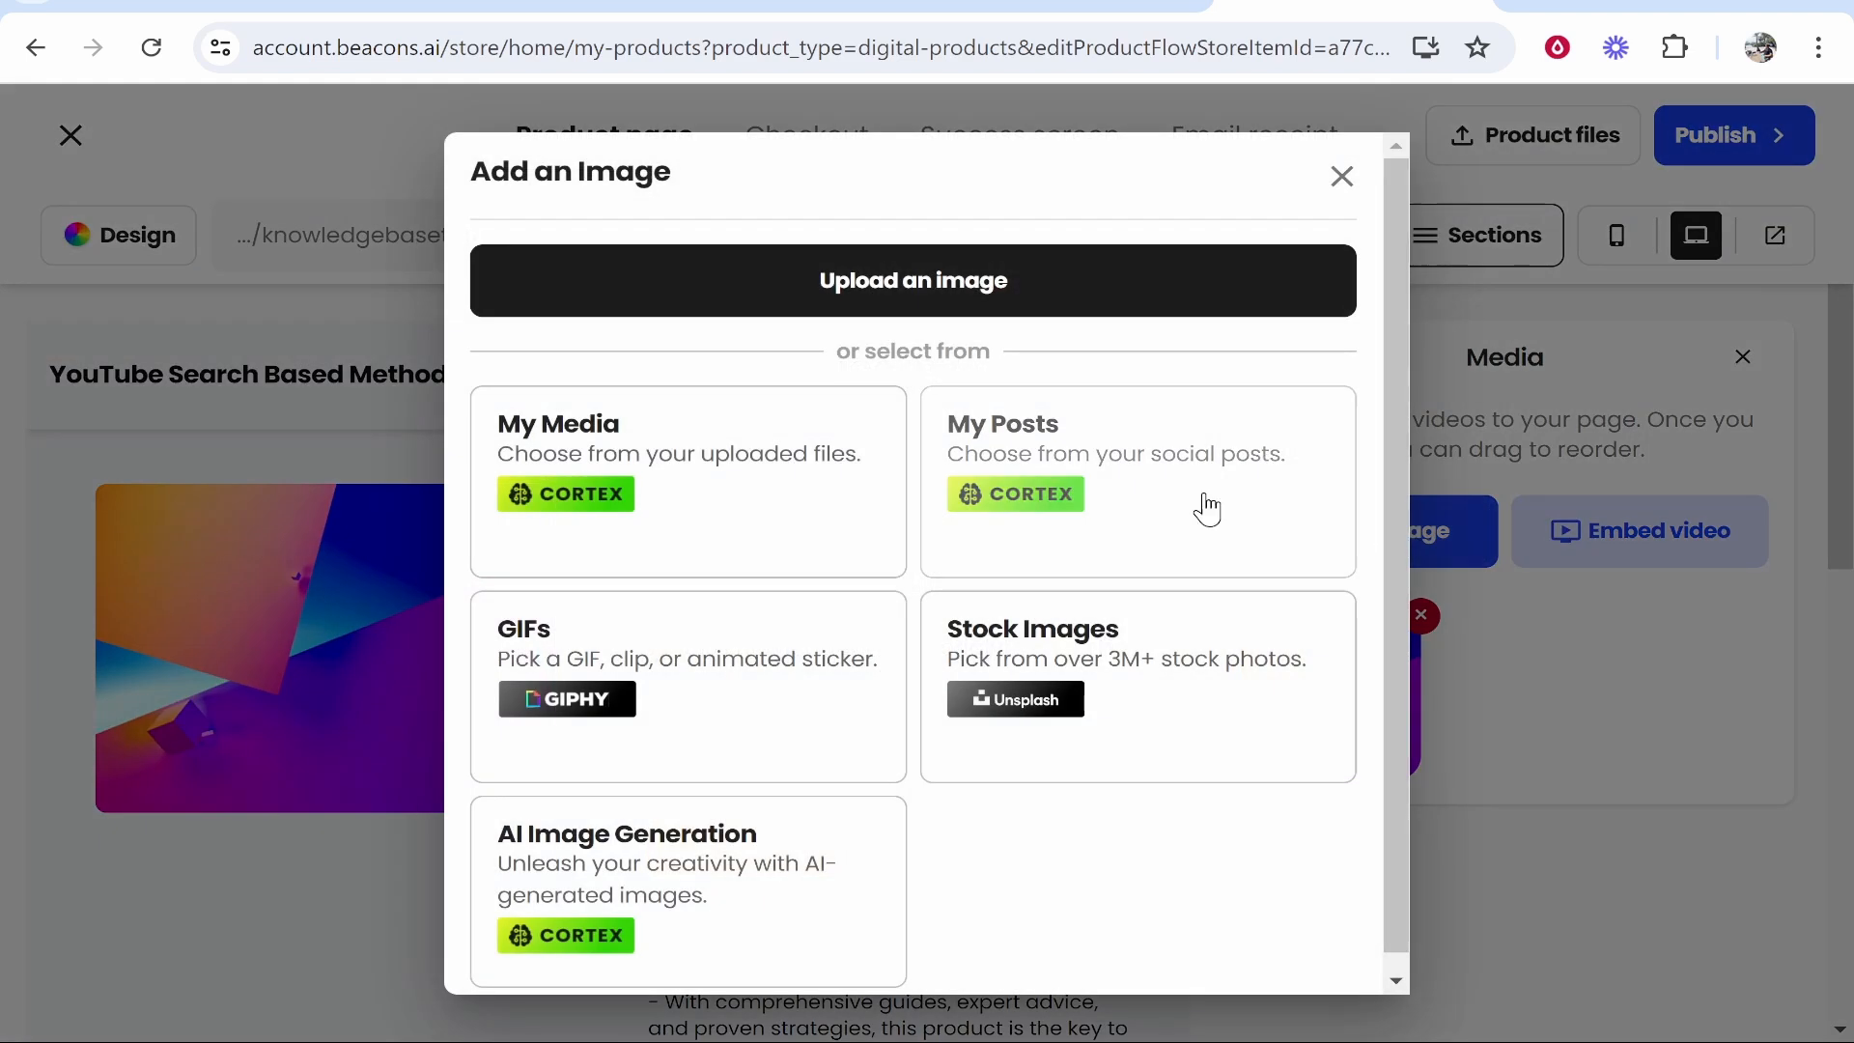
pyautogui.moveTo(622, 817)
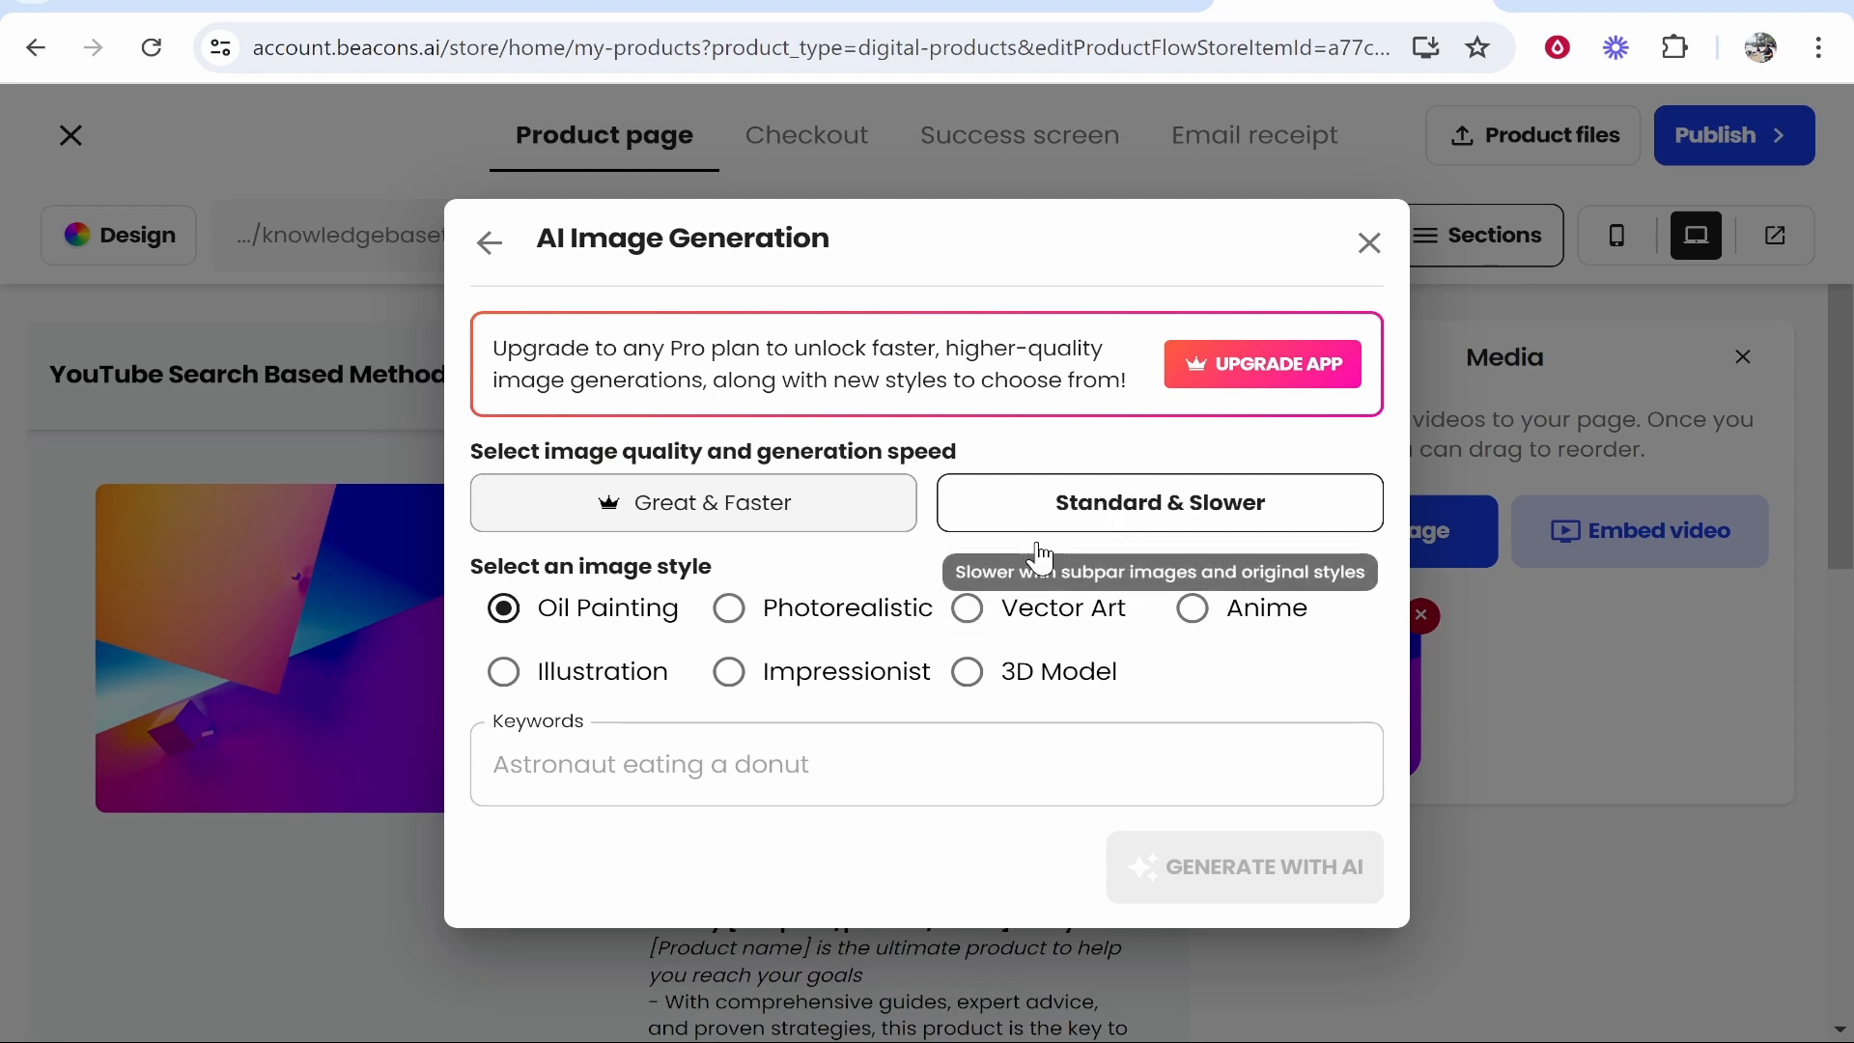
pyautogui.click(729, 608)
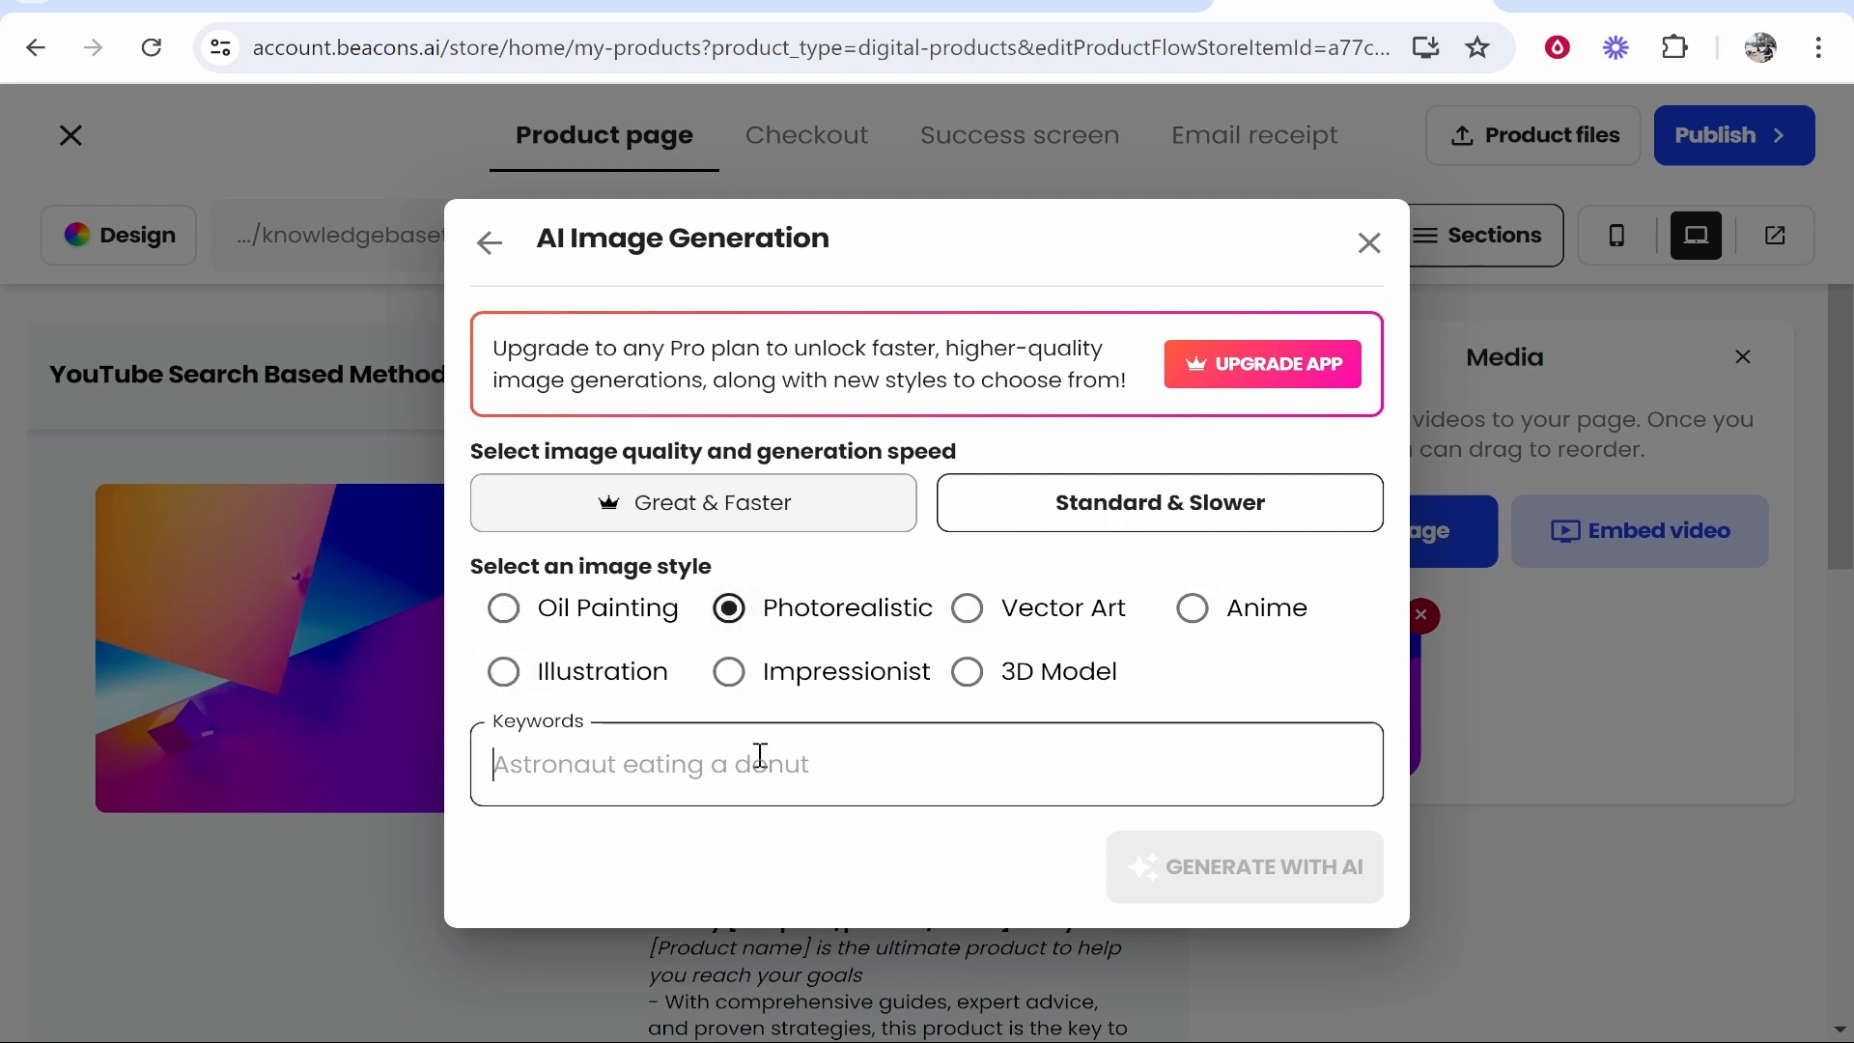
pyautogui.write('youtube analytics, making mon')
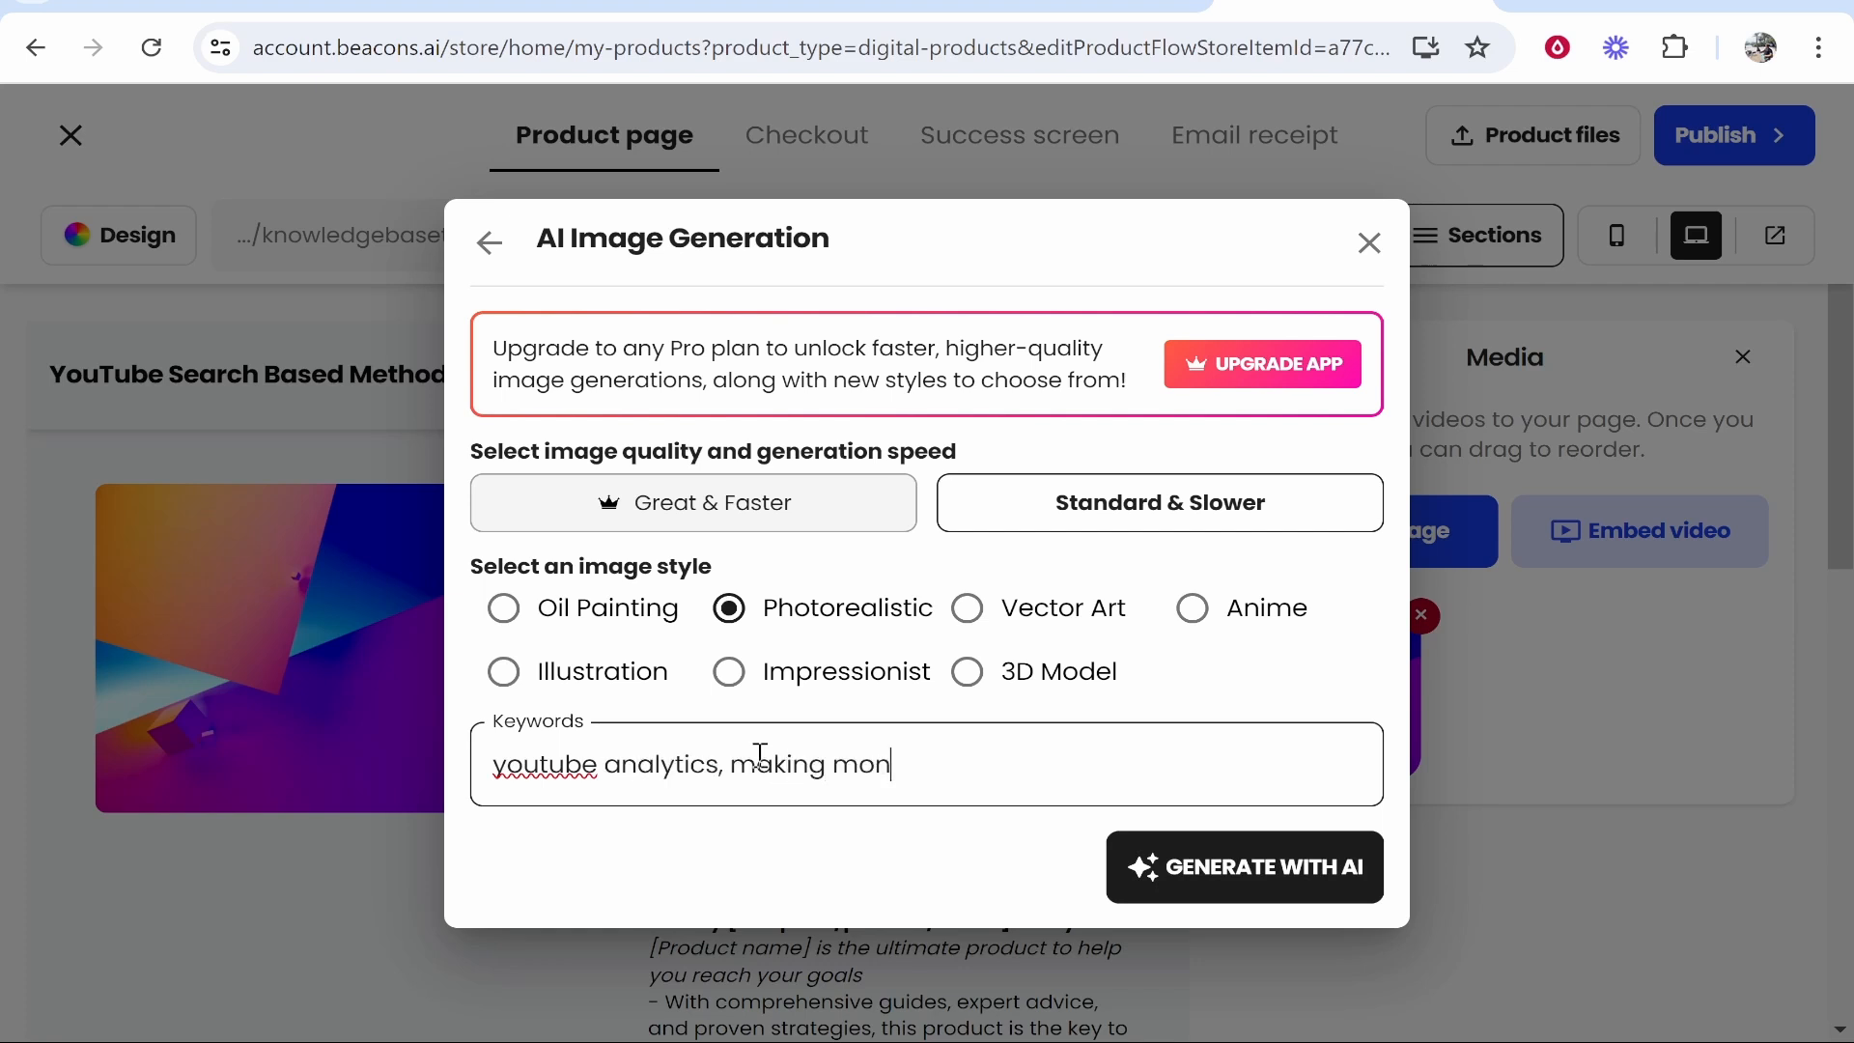
pyautogui.click(1244, 867)
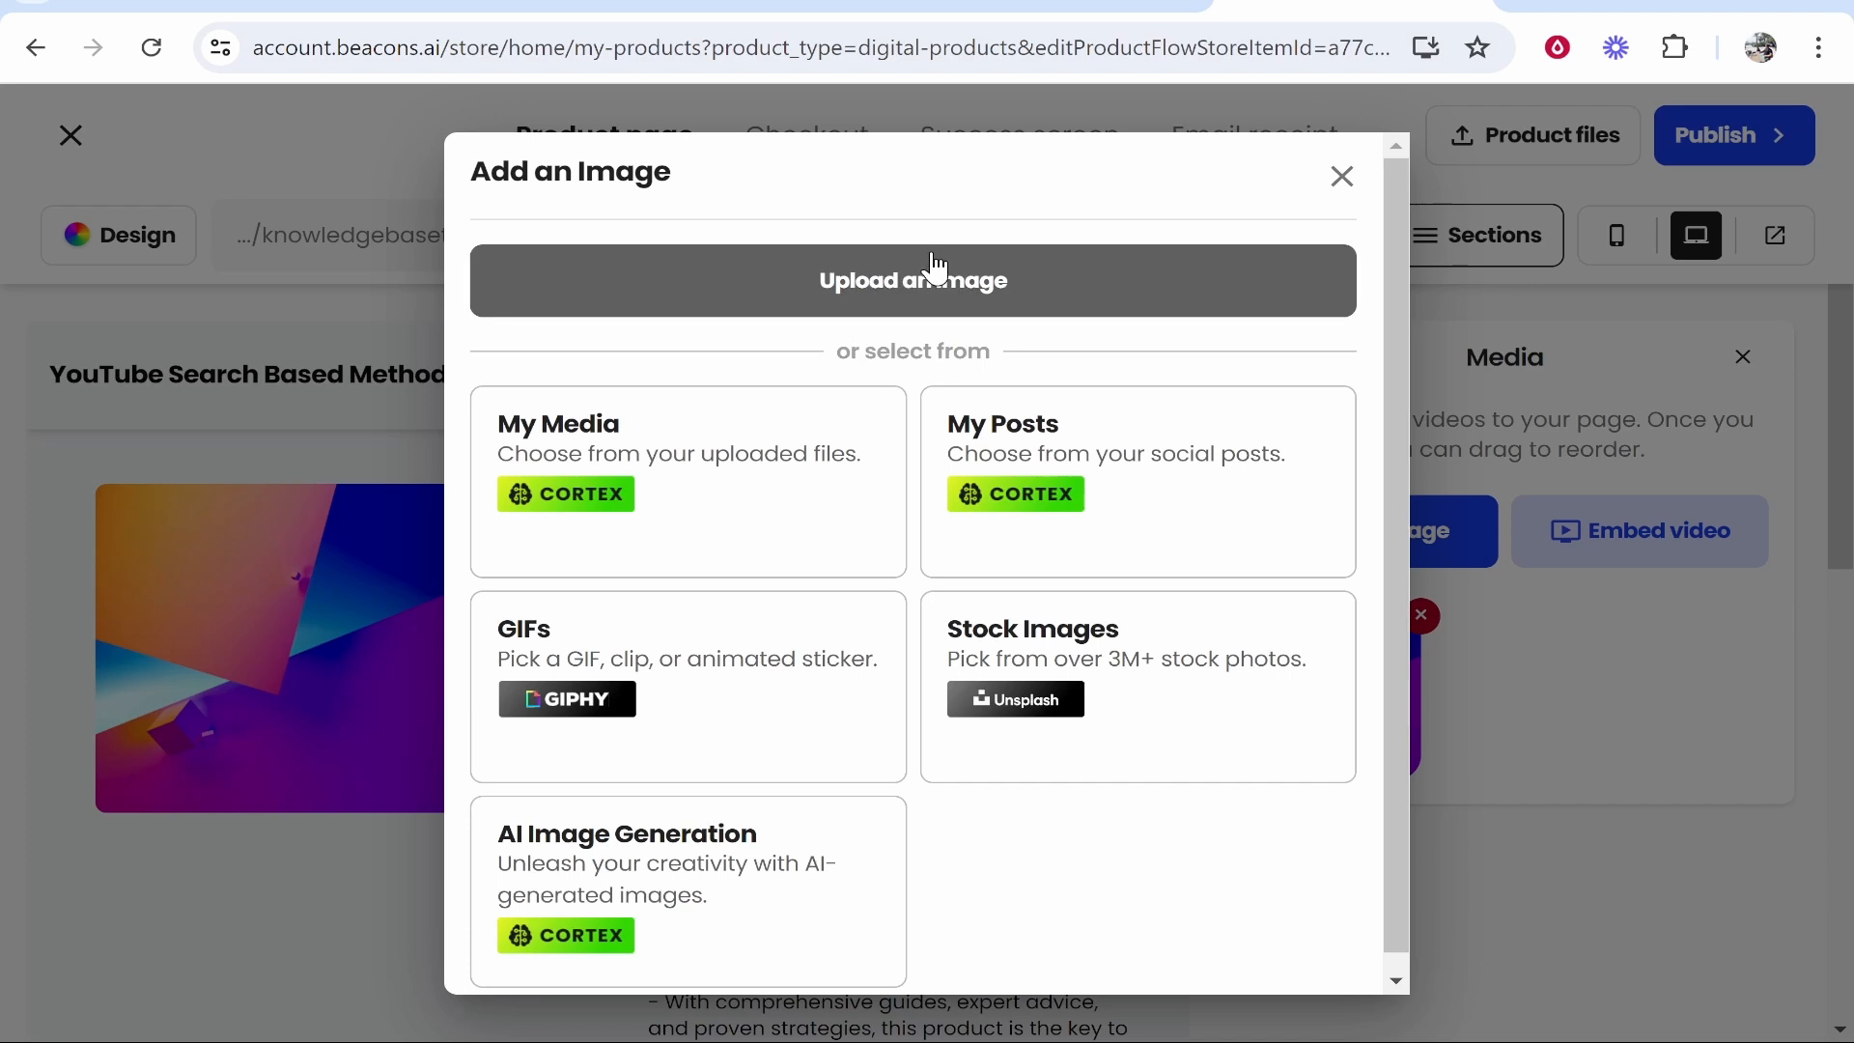
# Upload the pexels-sora-shimazaki handshake photo cropped to landscape 16:9 and accept it
pyautogui.click(911, 280)
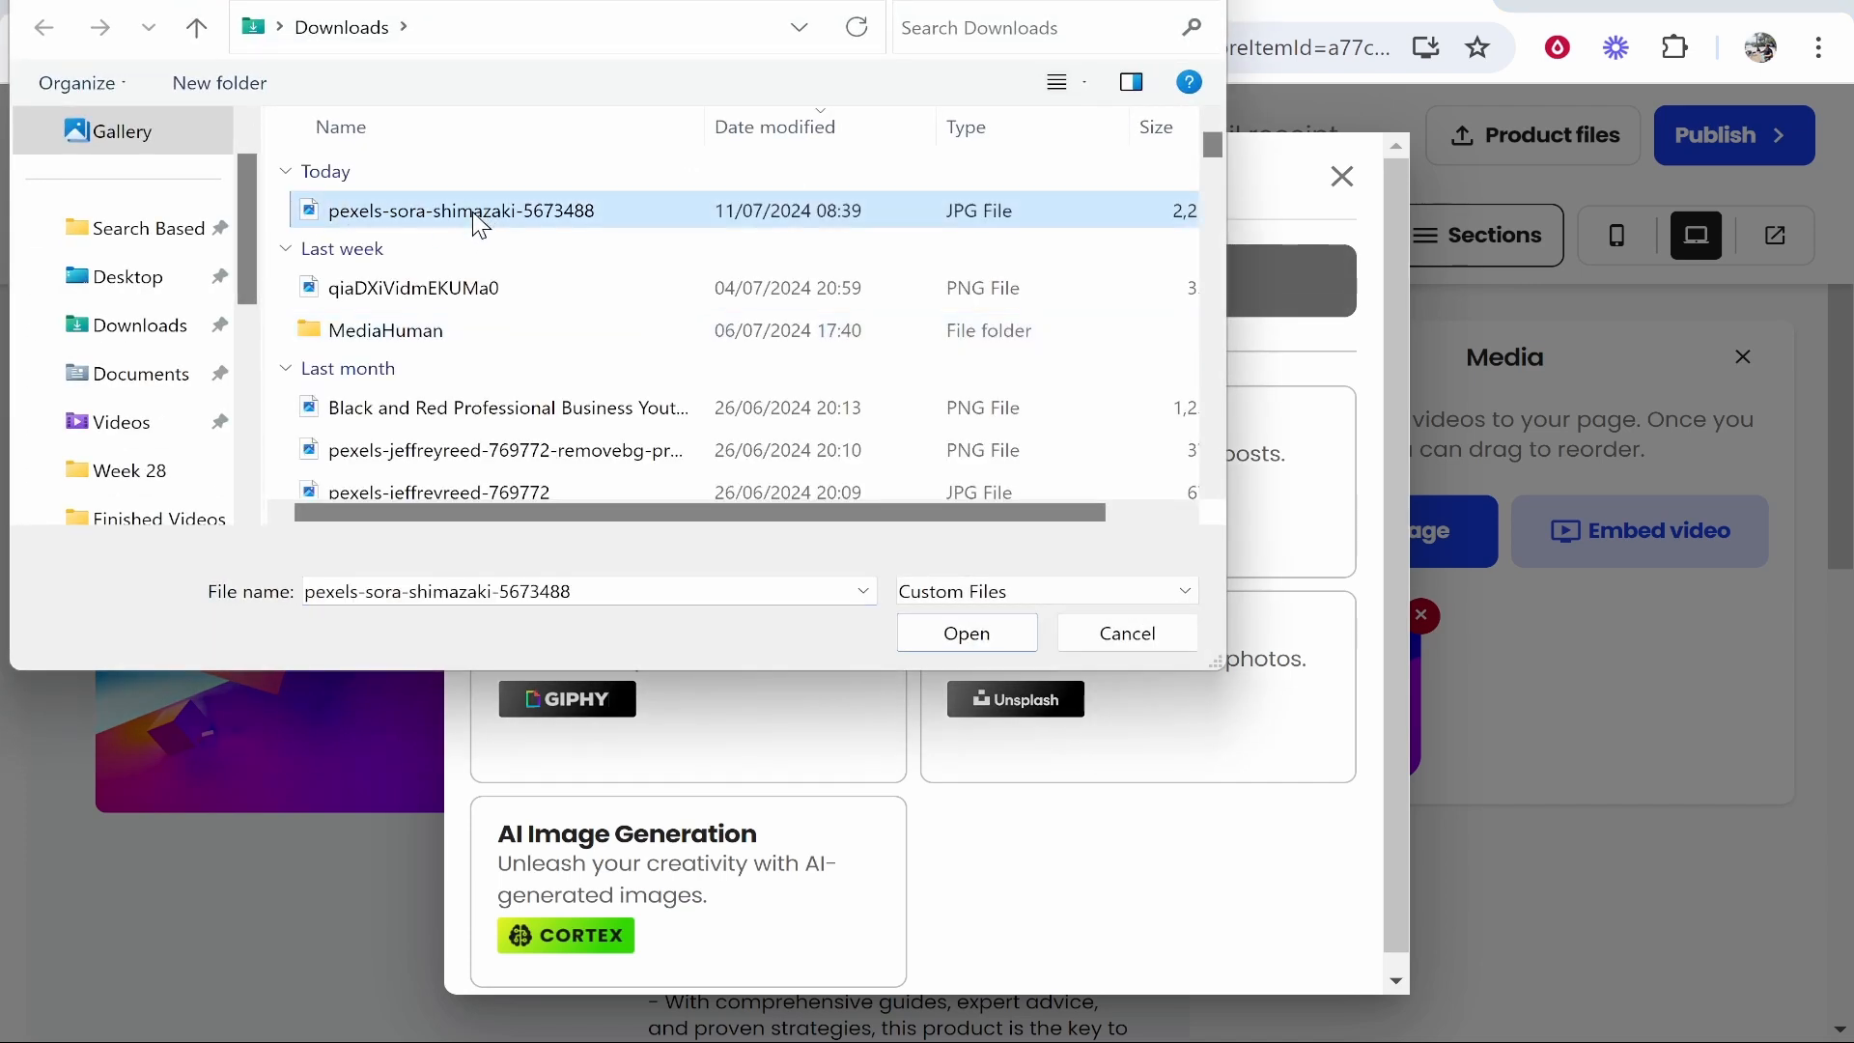
pyautogui.click(965, 634)
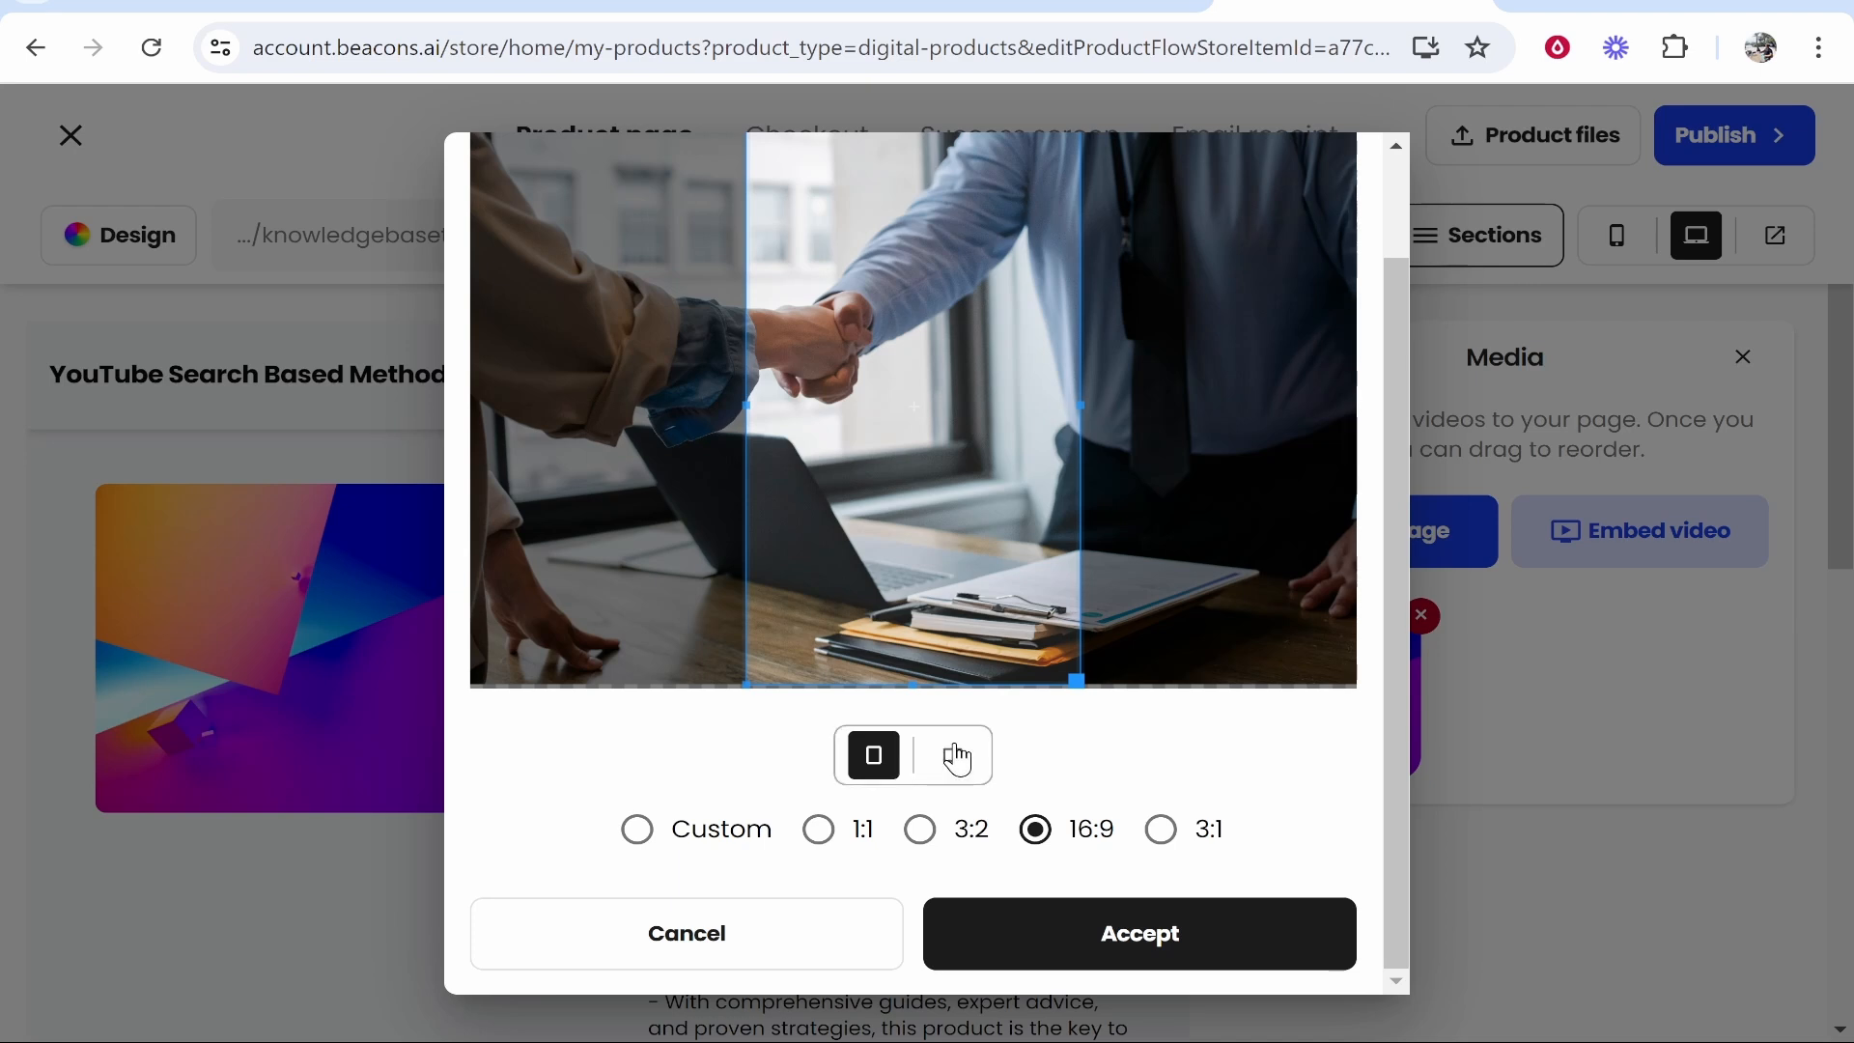
pyautogui.click(952, 755)
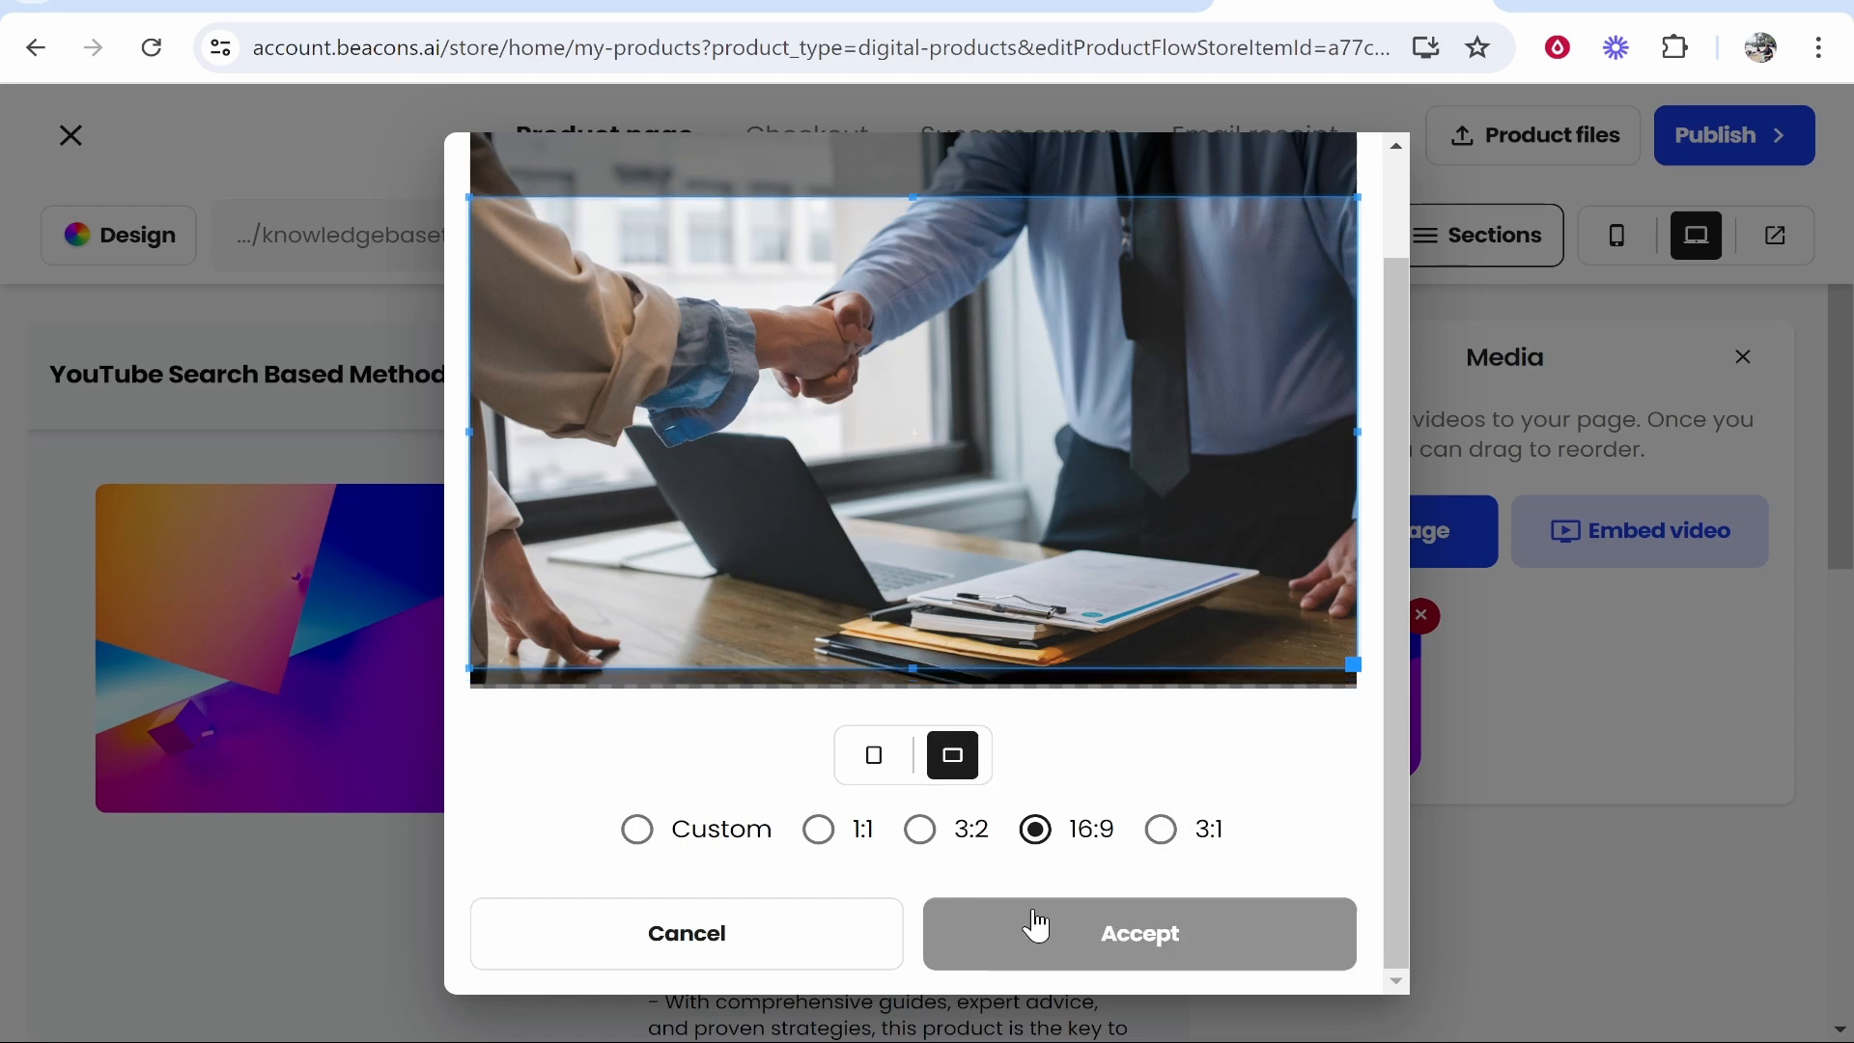
pyautogui.click(1140, 933)
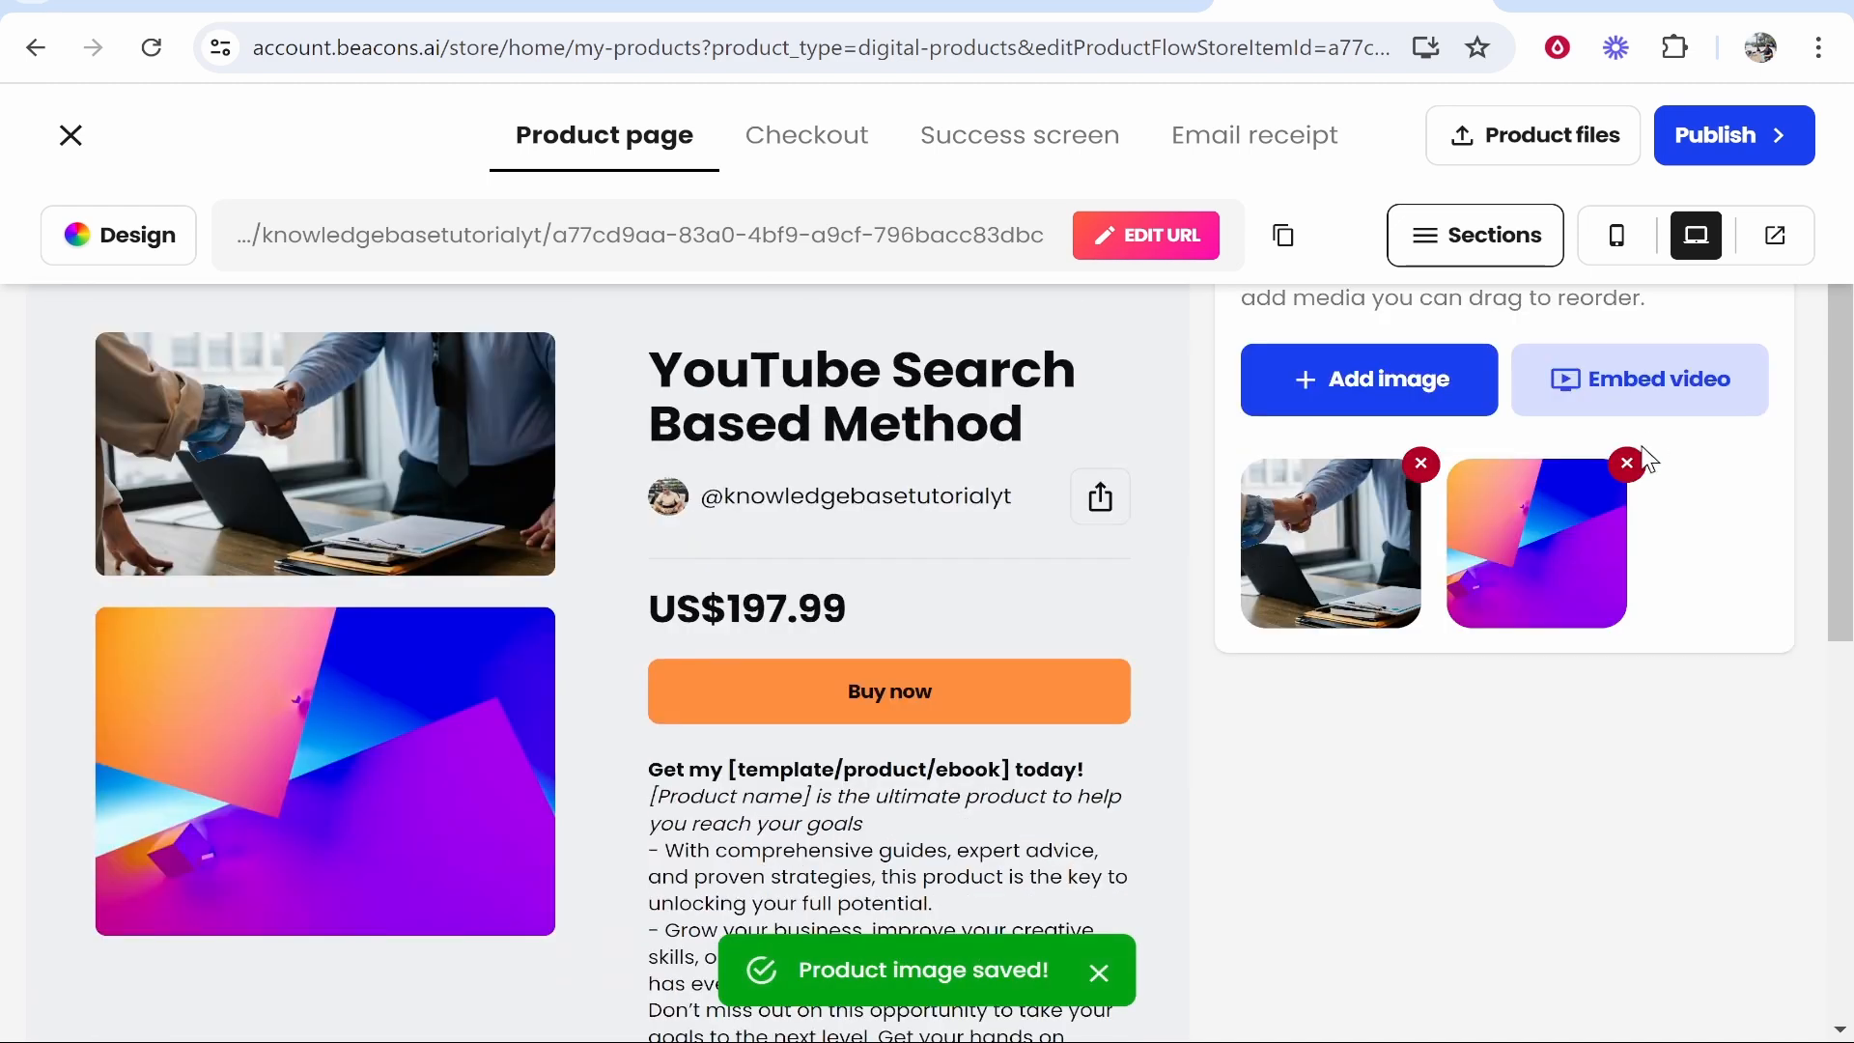
# Remove the colourful placeholder image and return to the sections list
pyautogui.click(1627, 462)
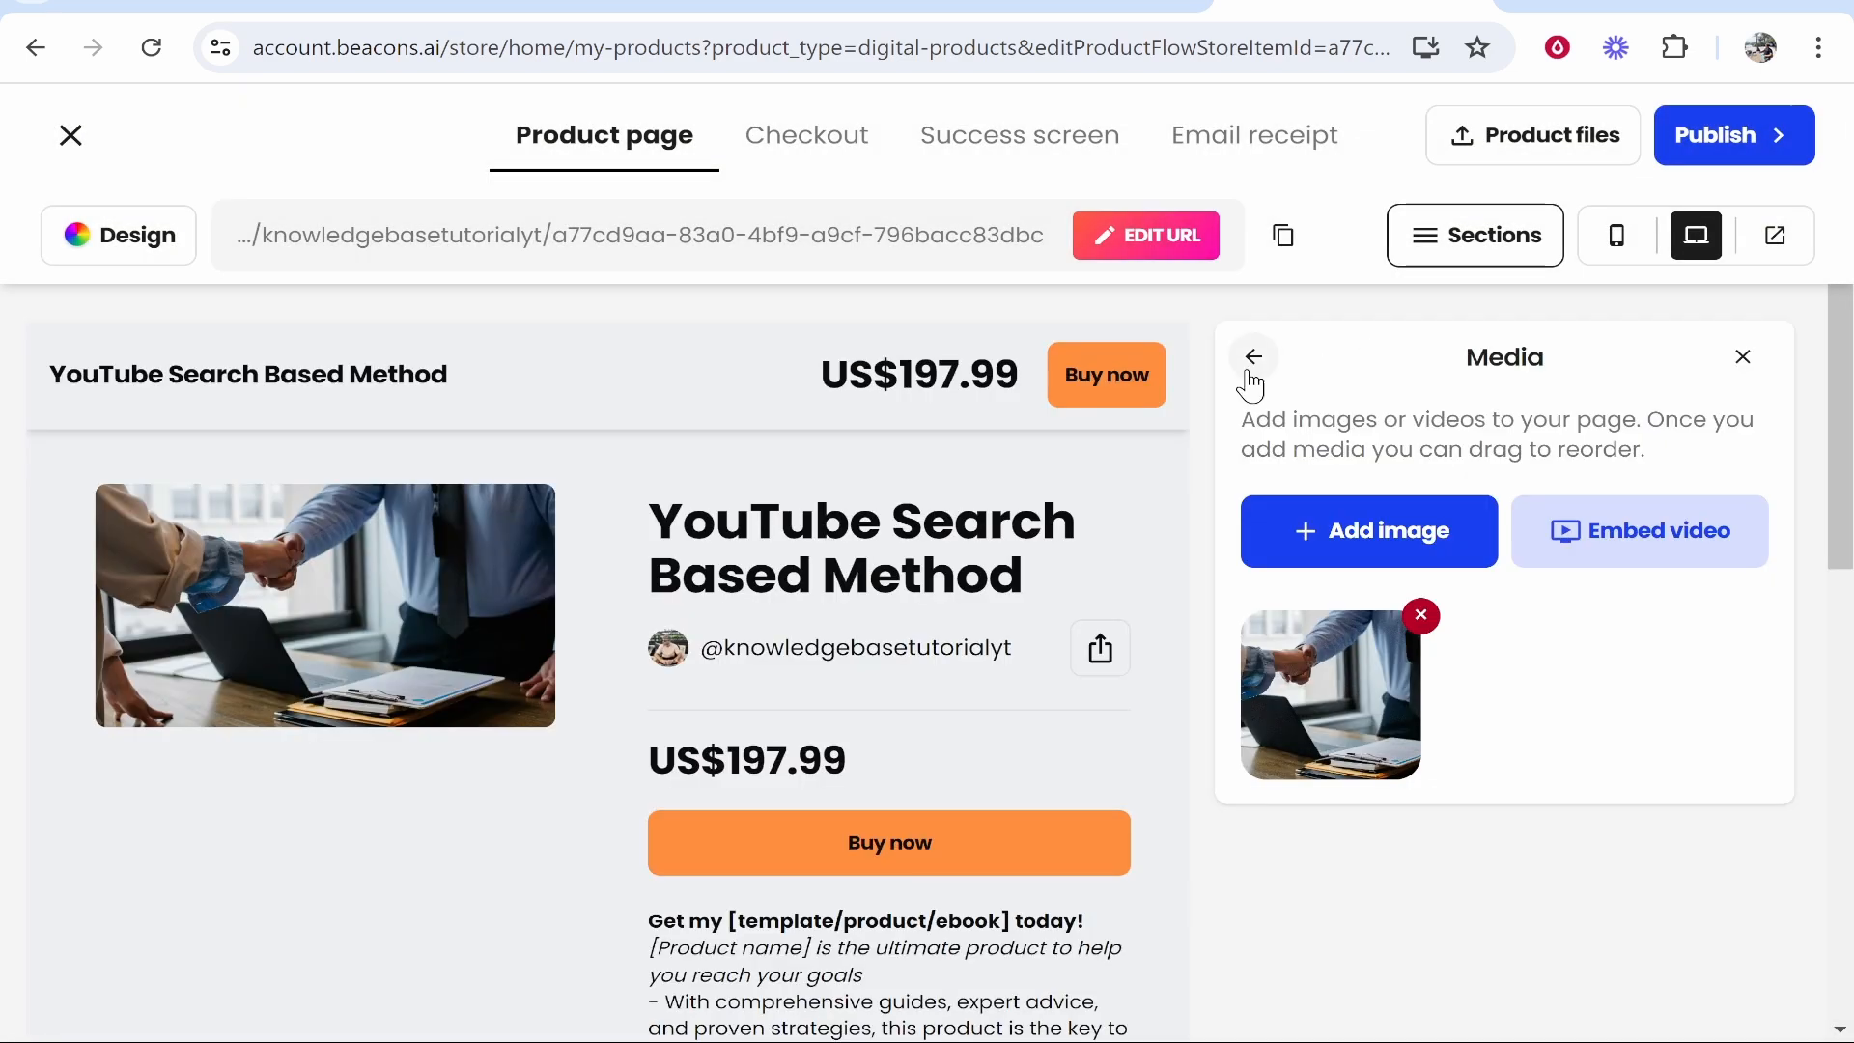
pyautogui.click(1252, 356)
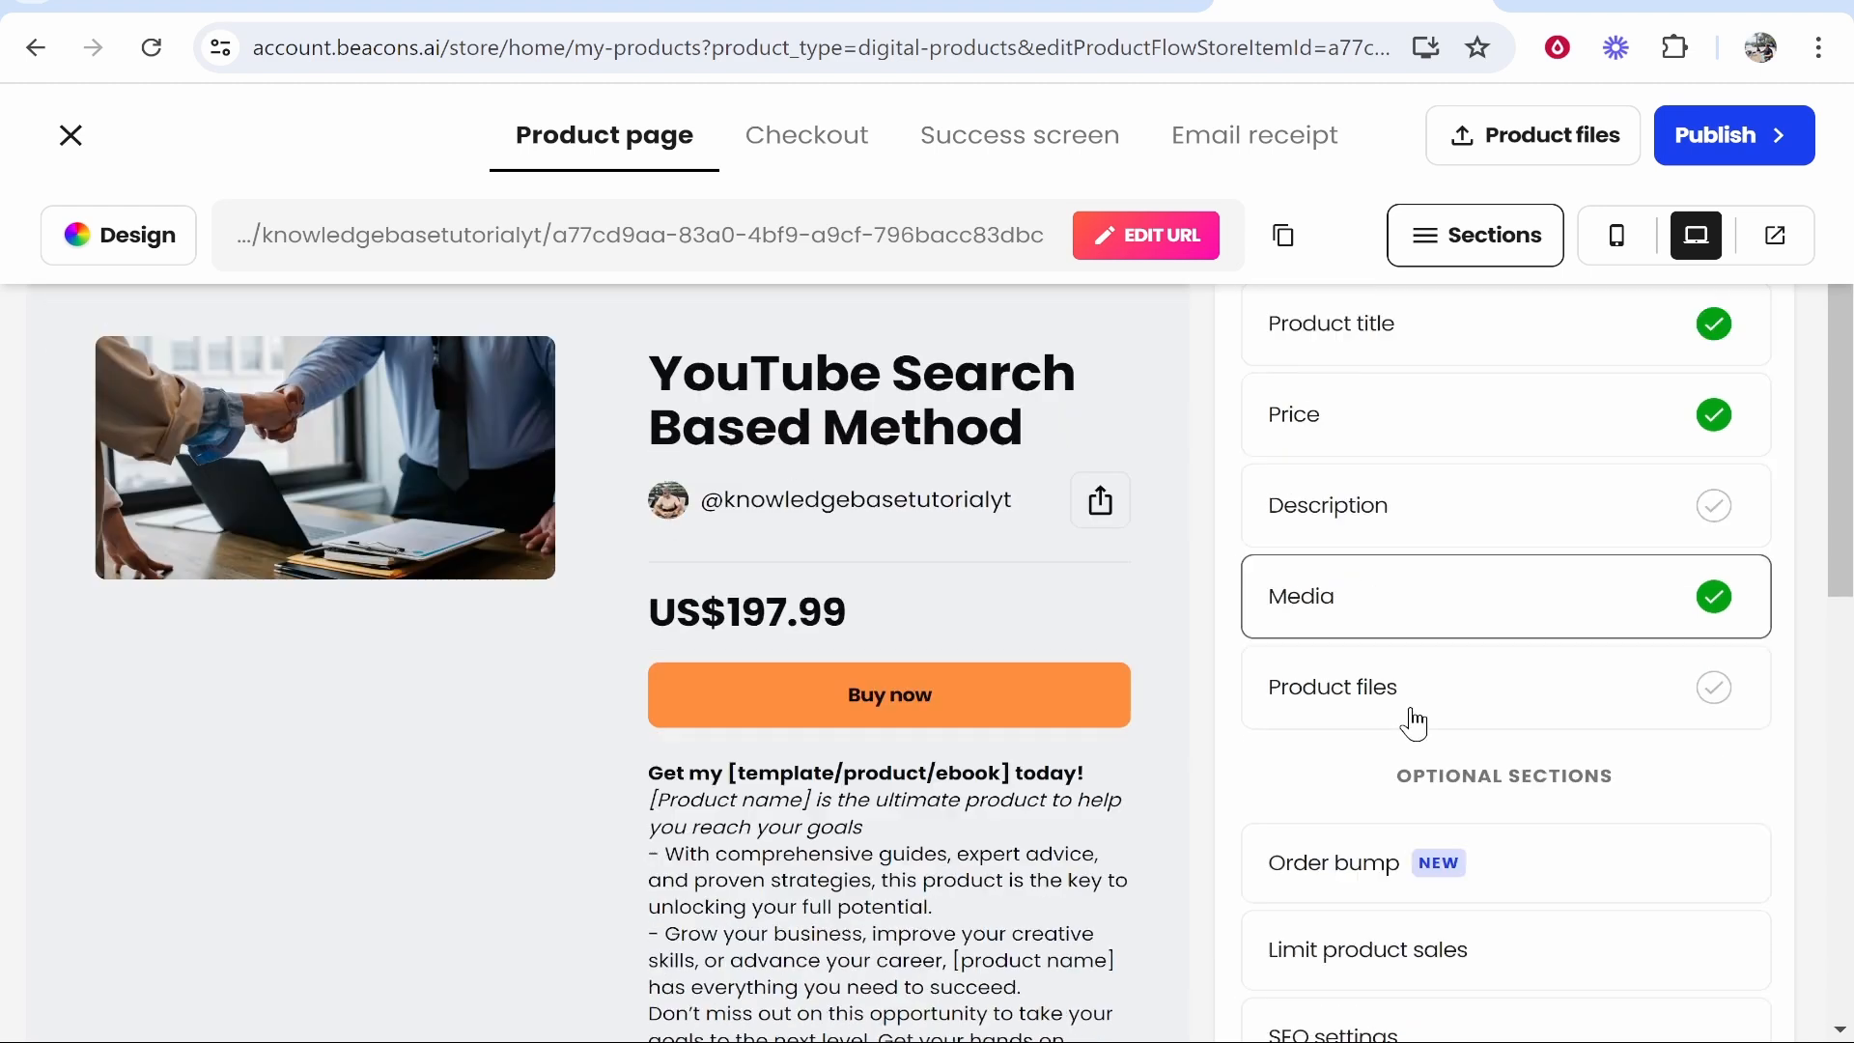
# Upload the Example Document-merged PDF as the product file and return to Sections
pyautogui.click(1333, 687)
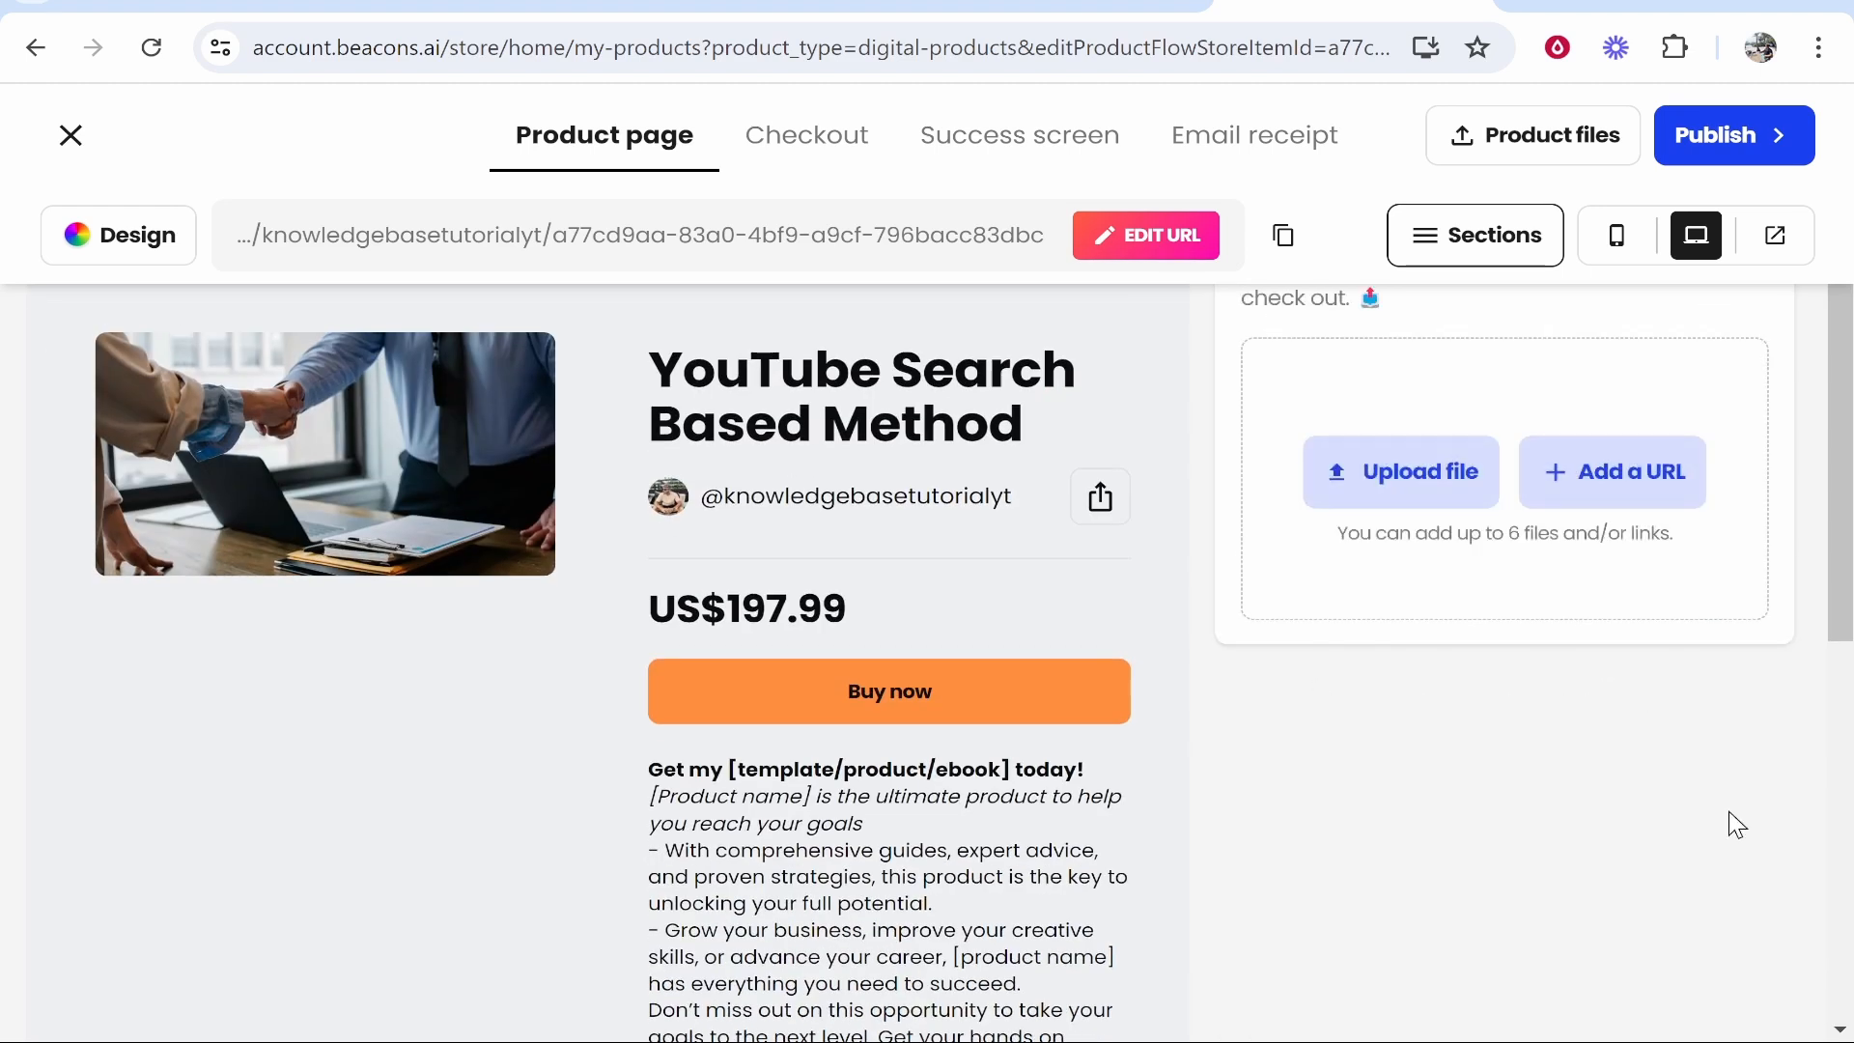
pyautogui.scroll(-3)
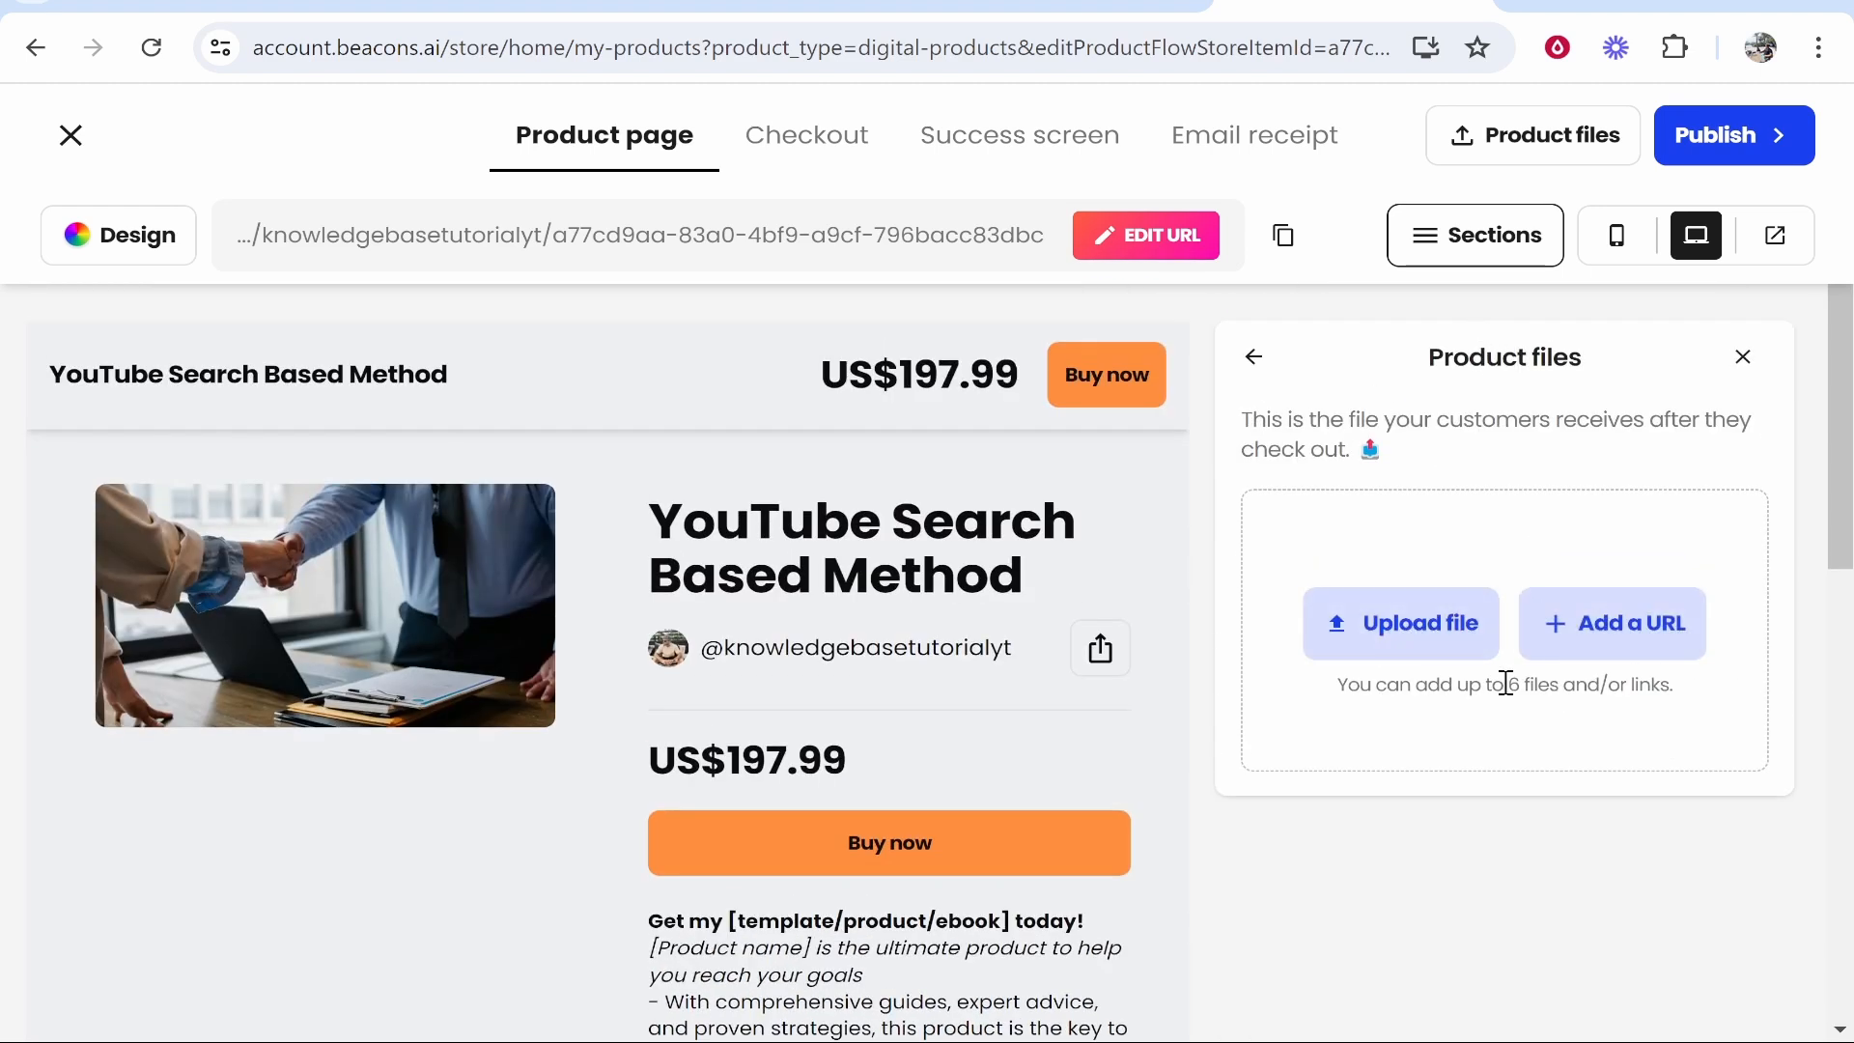
pyautogui.click(1400, 624)
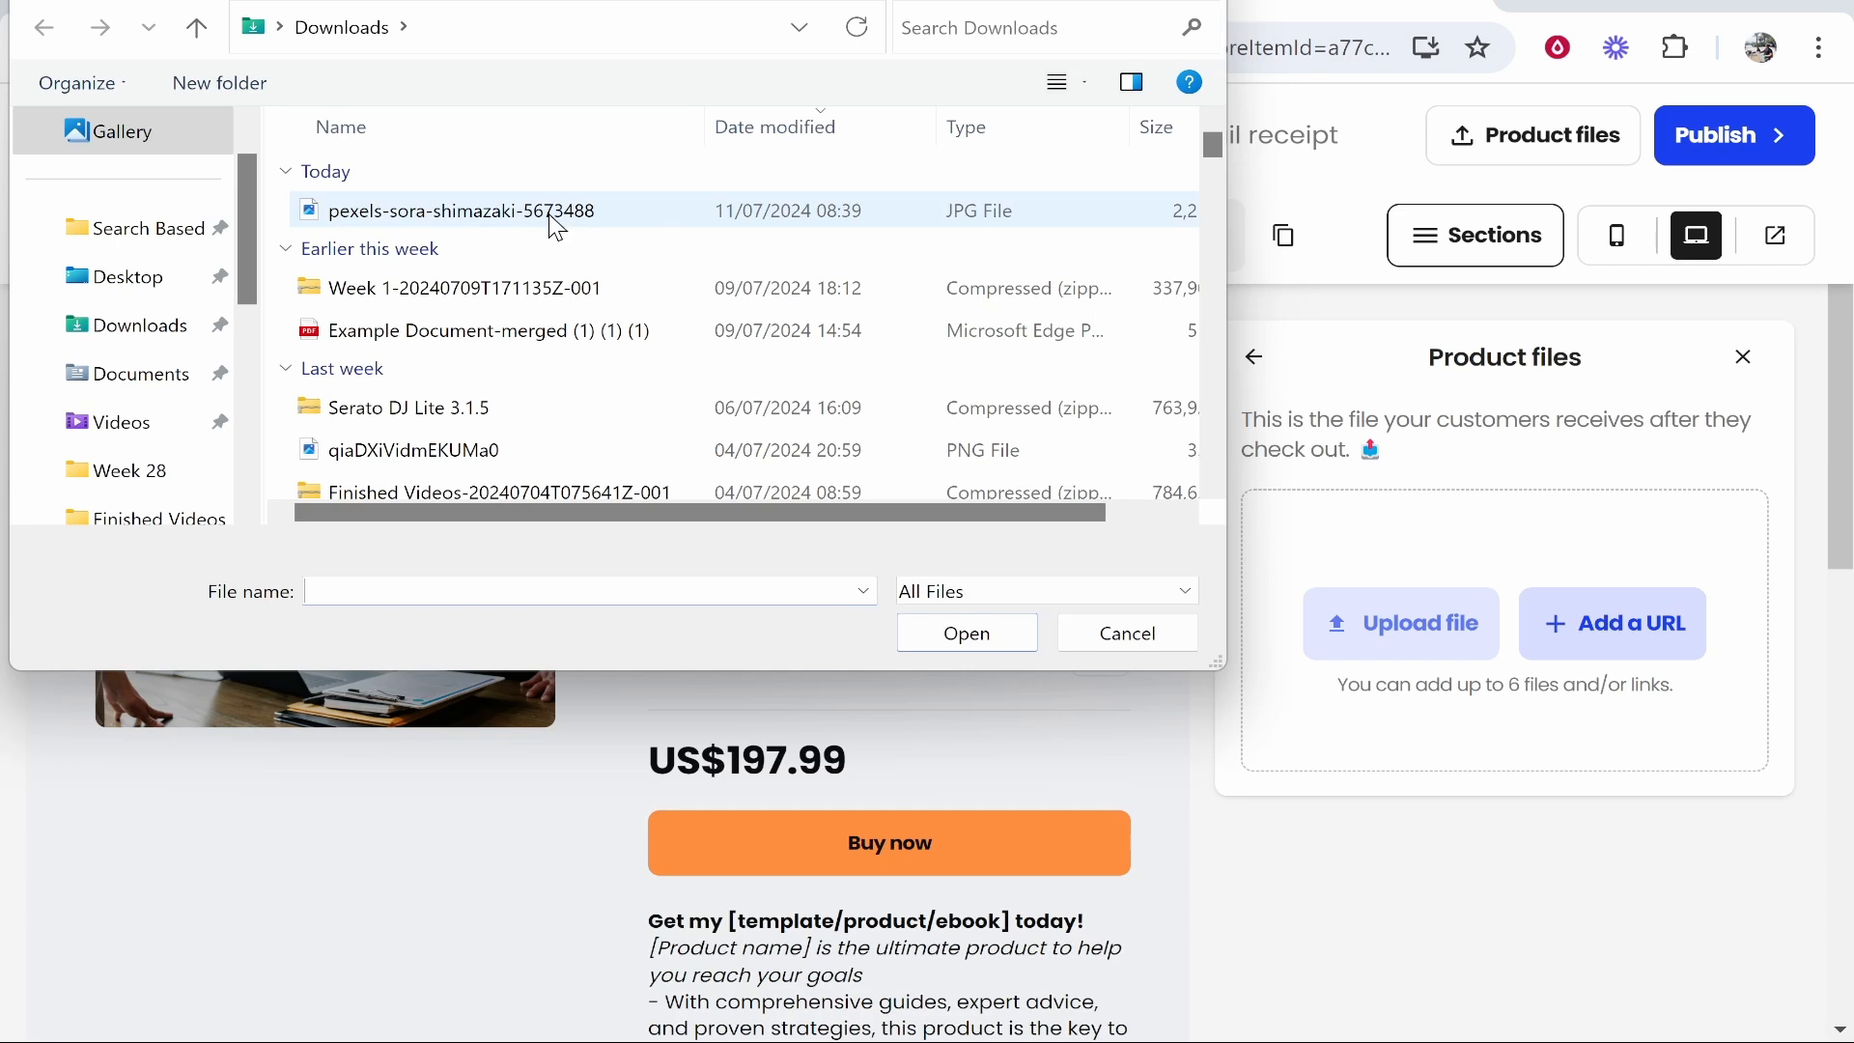
pyautogui.click(473, 330)
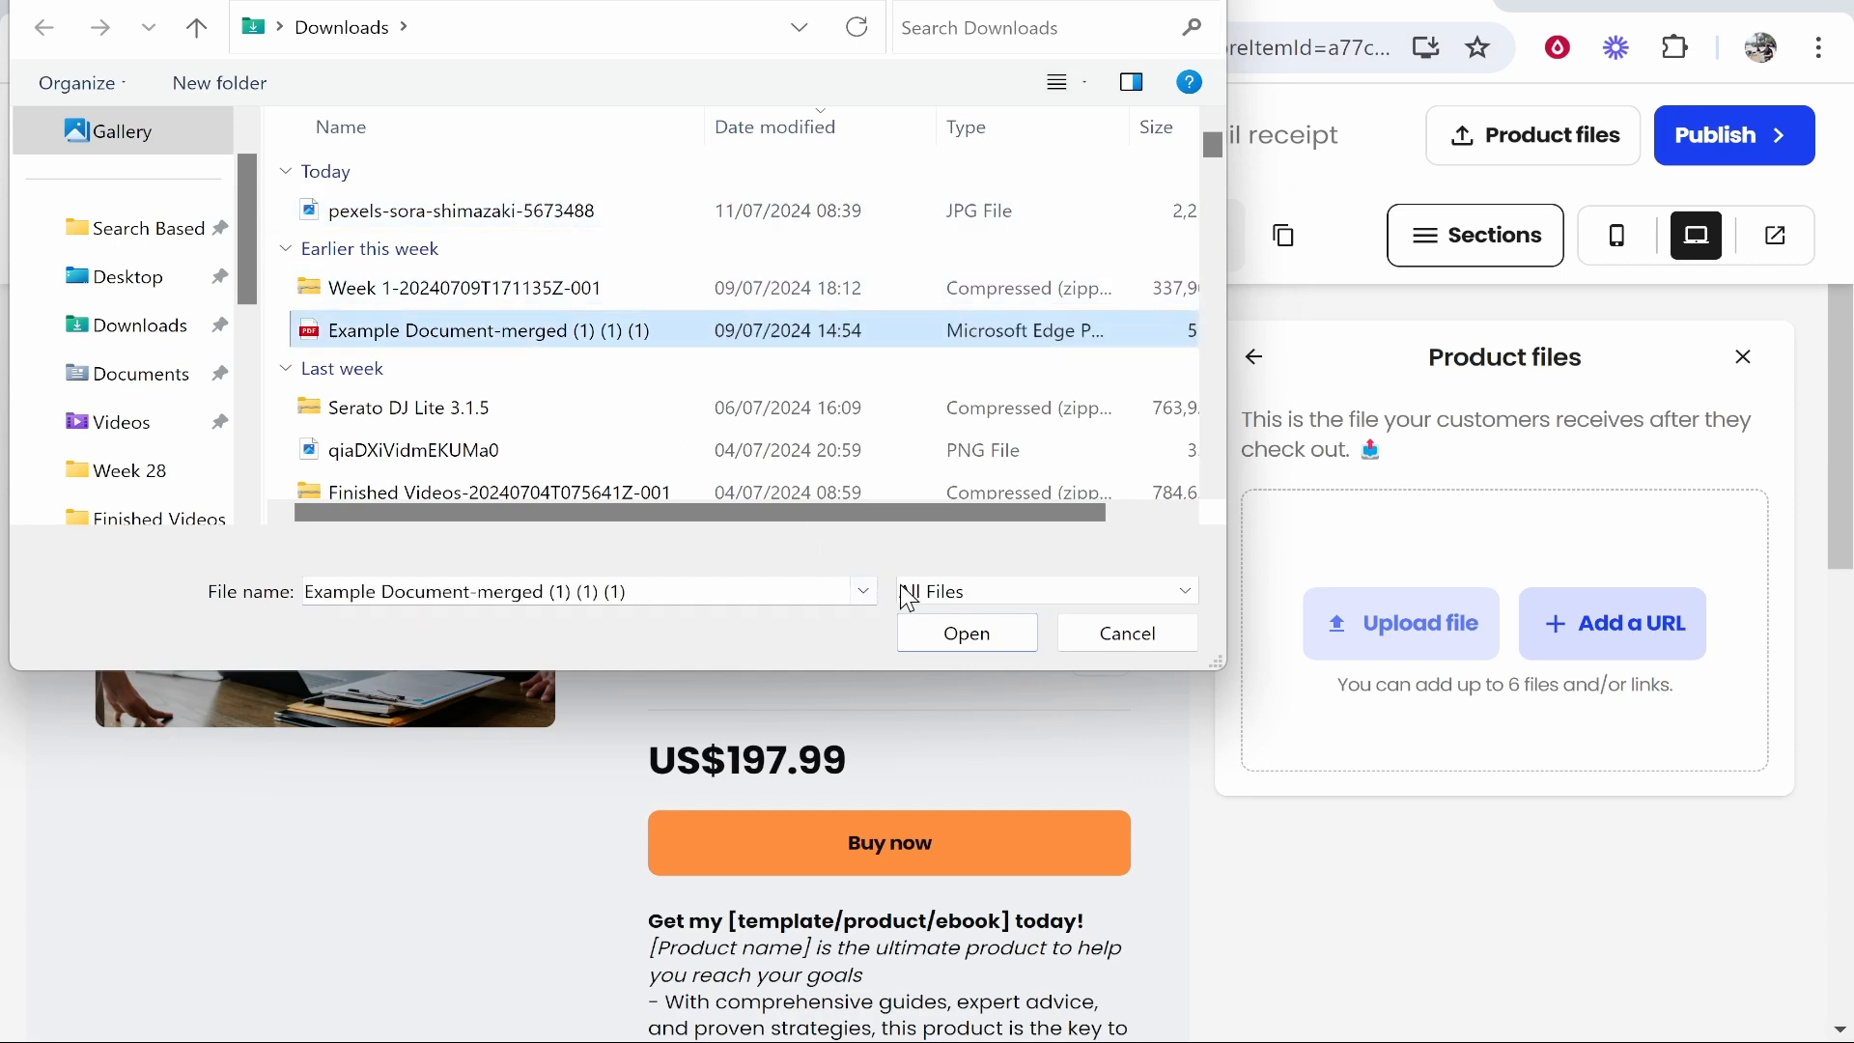
pyautogui.click(966, 634)
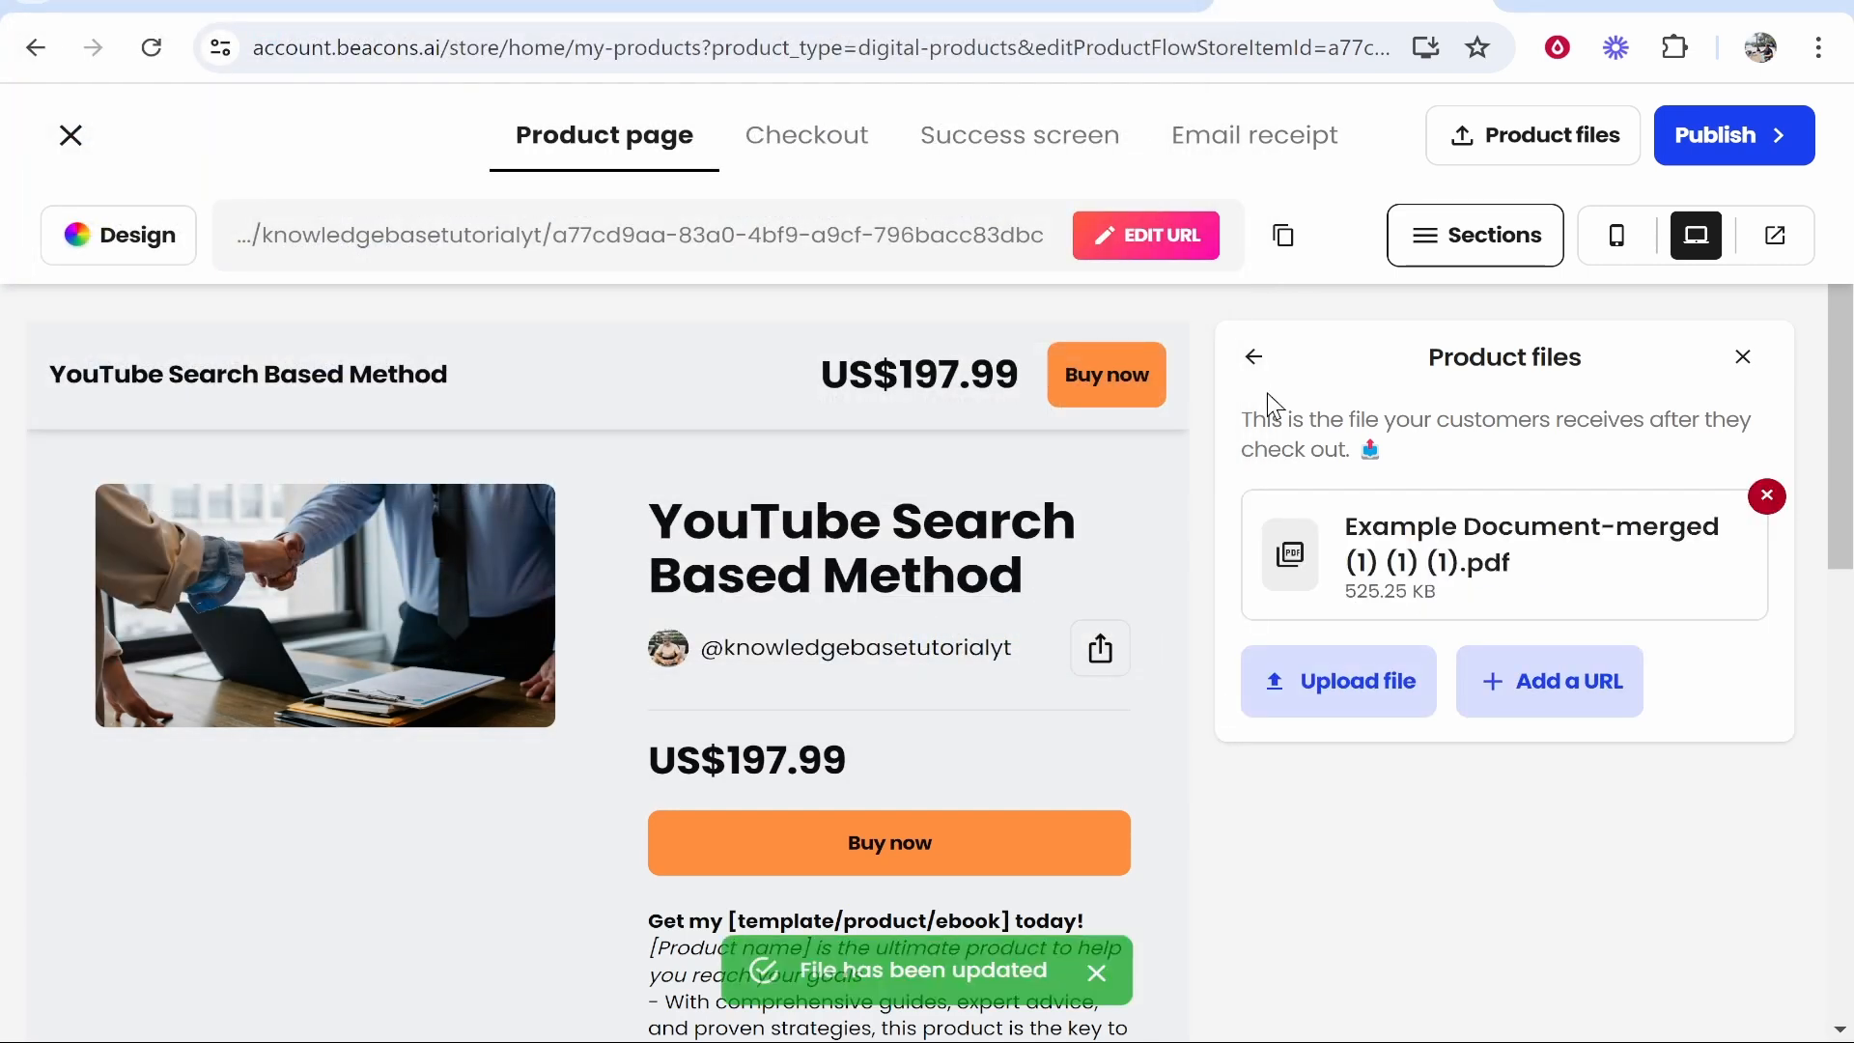
pyautogui.click(1252, 355)
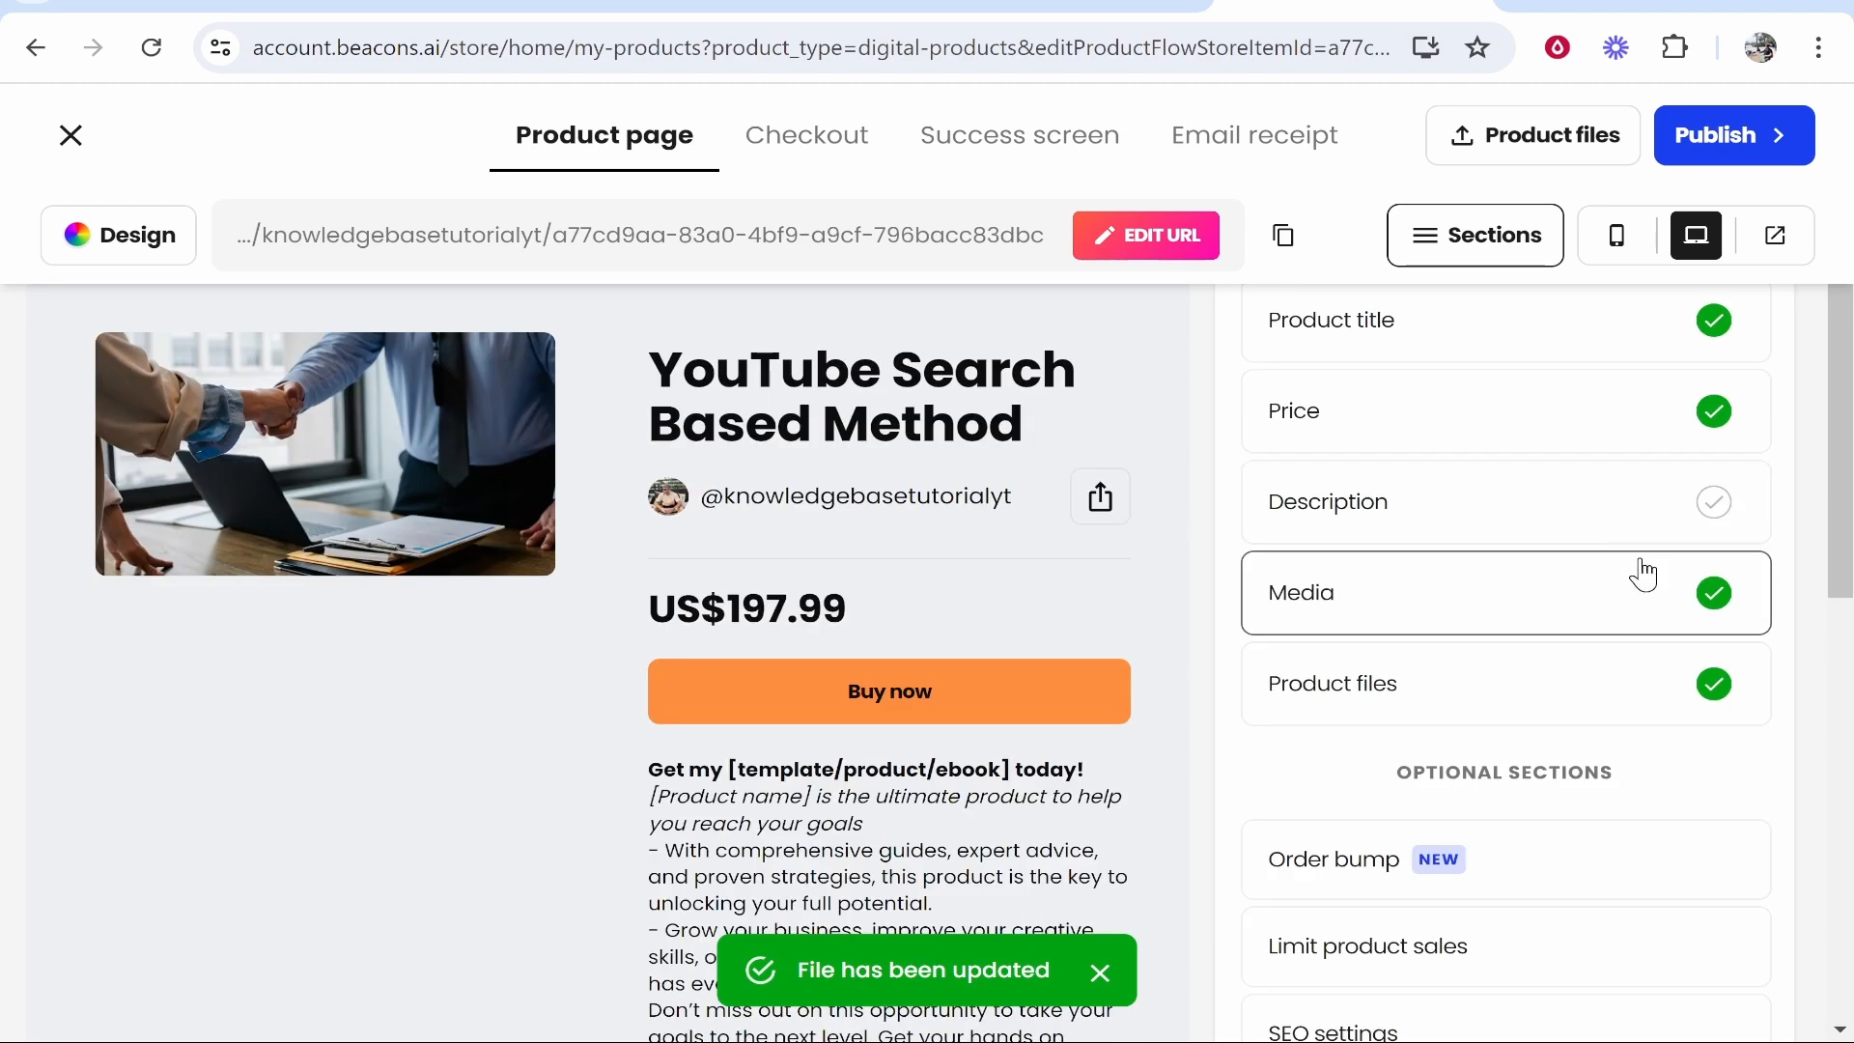
# Scroll through the optional sections and open the Email receipt editor
pyautogui.scroll(-3)
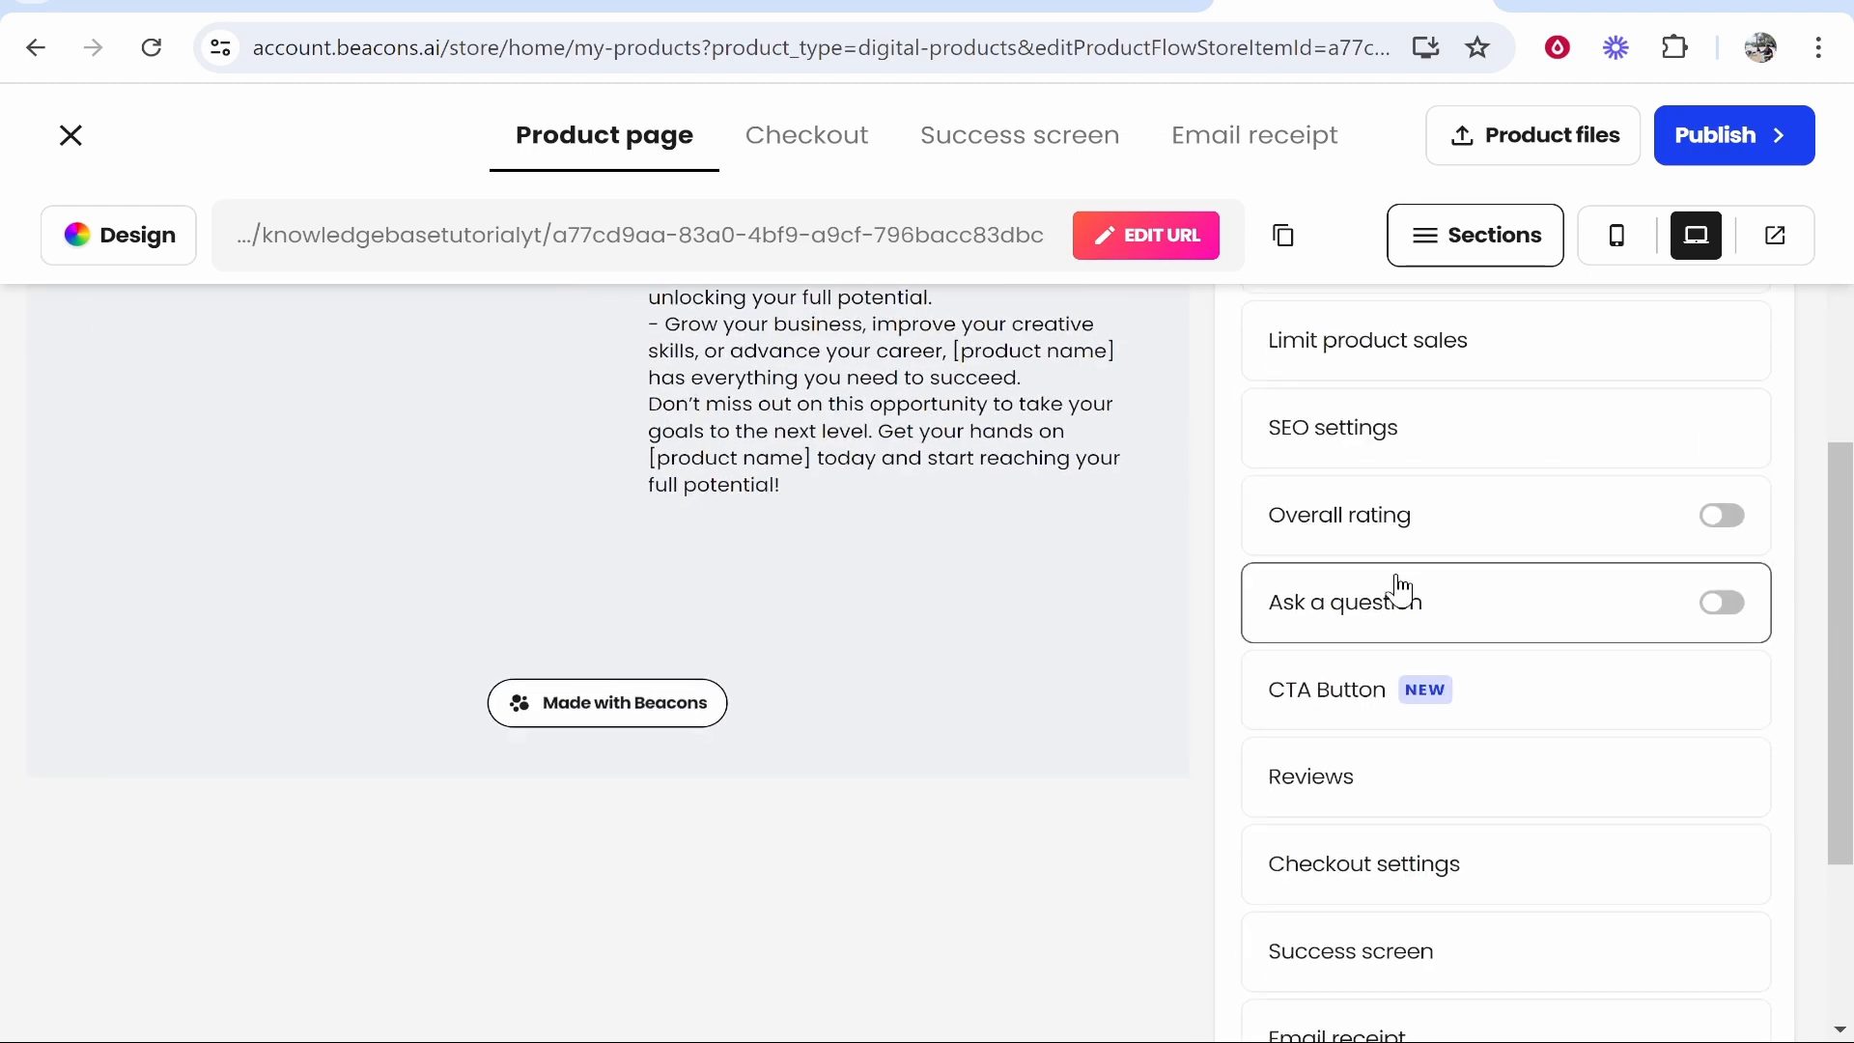
pyautogui.moveTo(1267, 620)
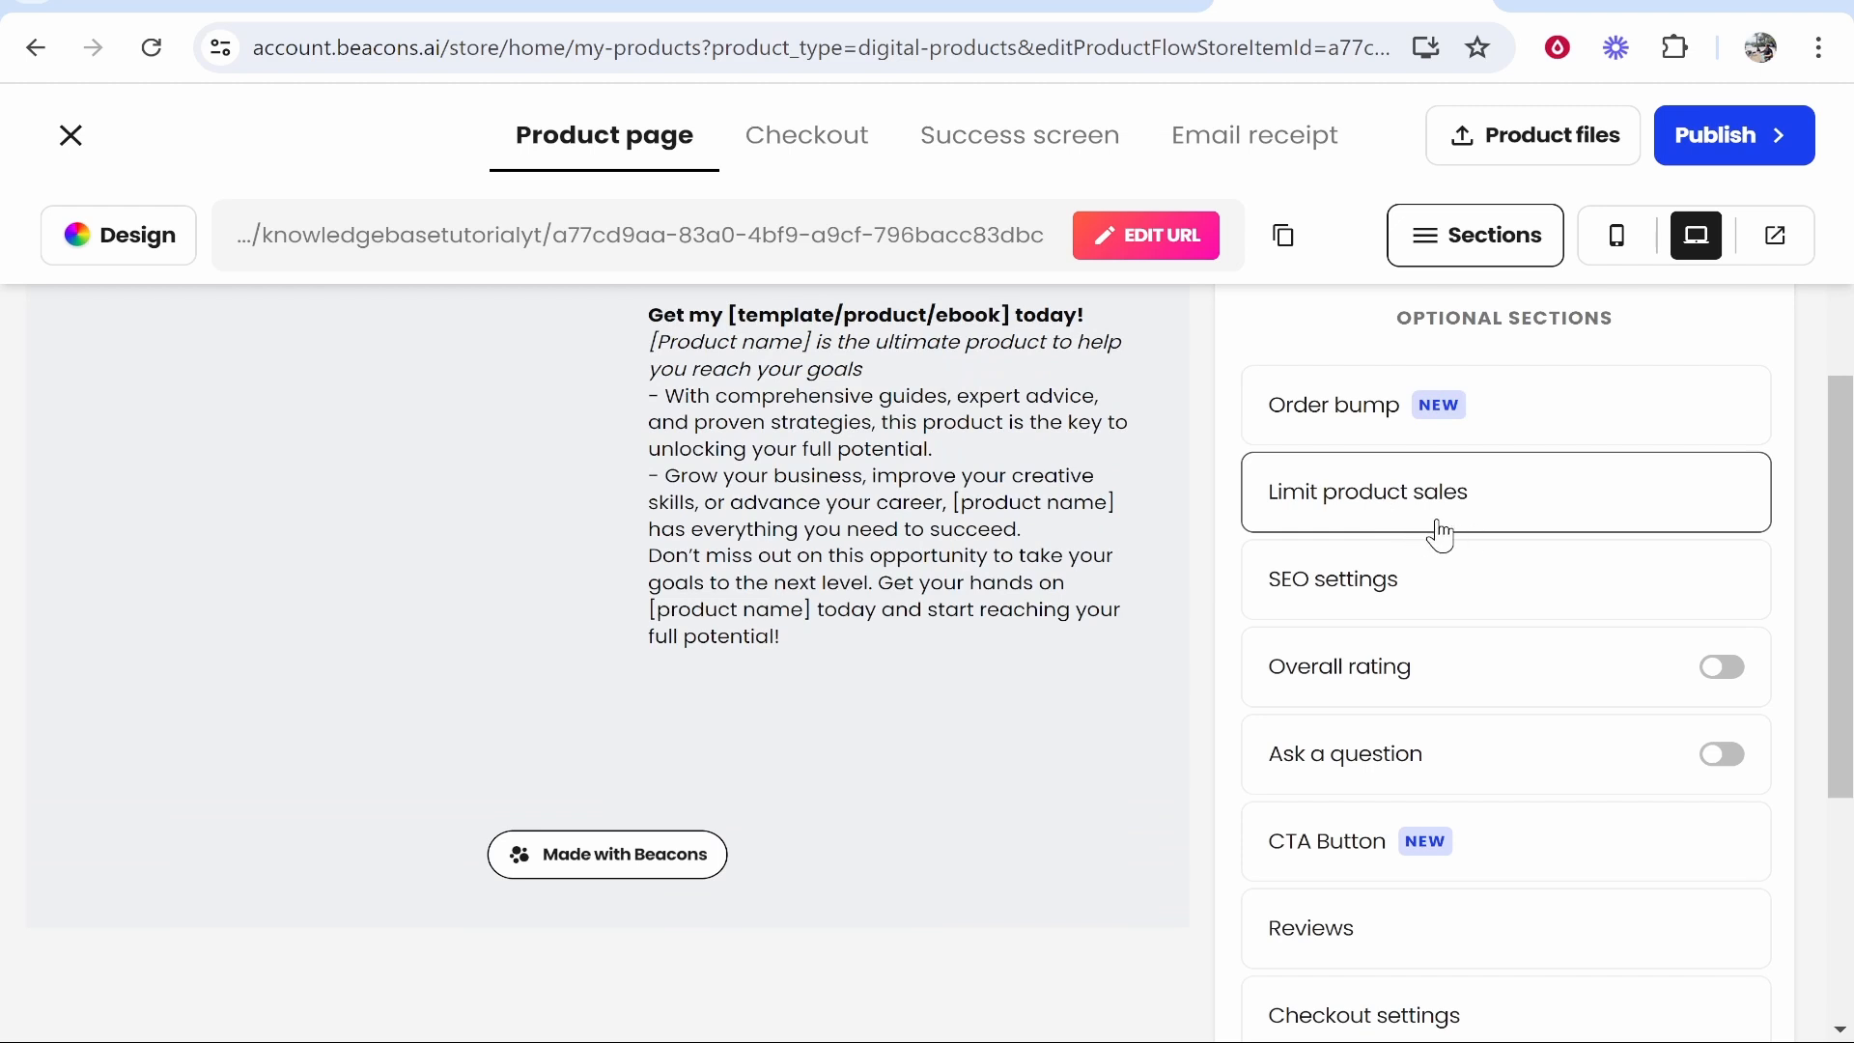
pyautogui.scroll(-3)
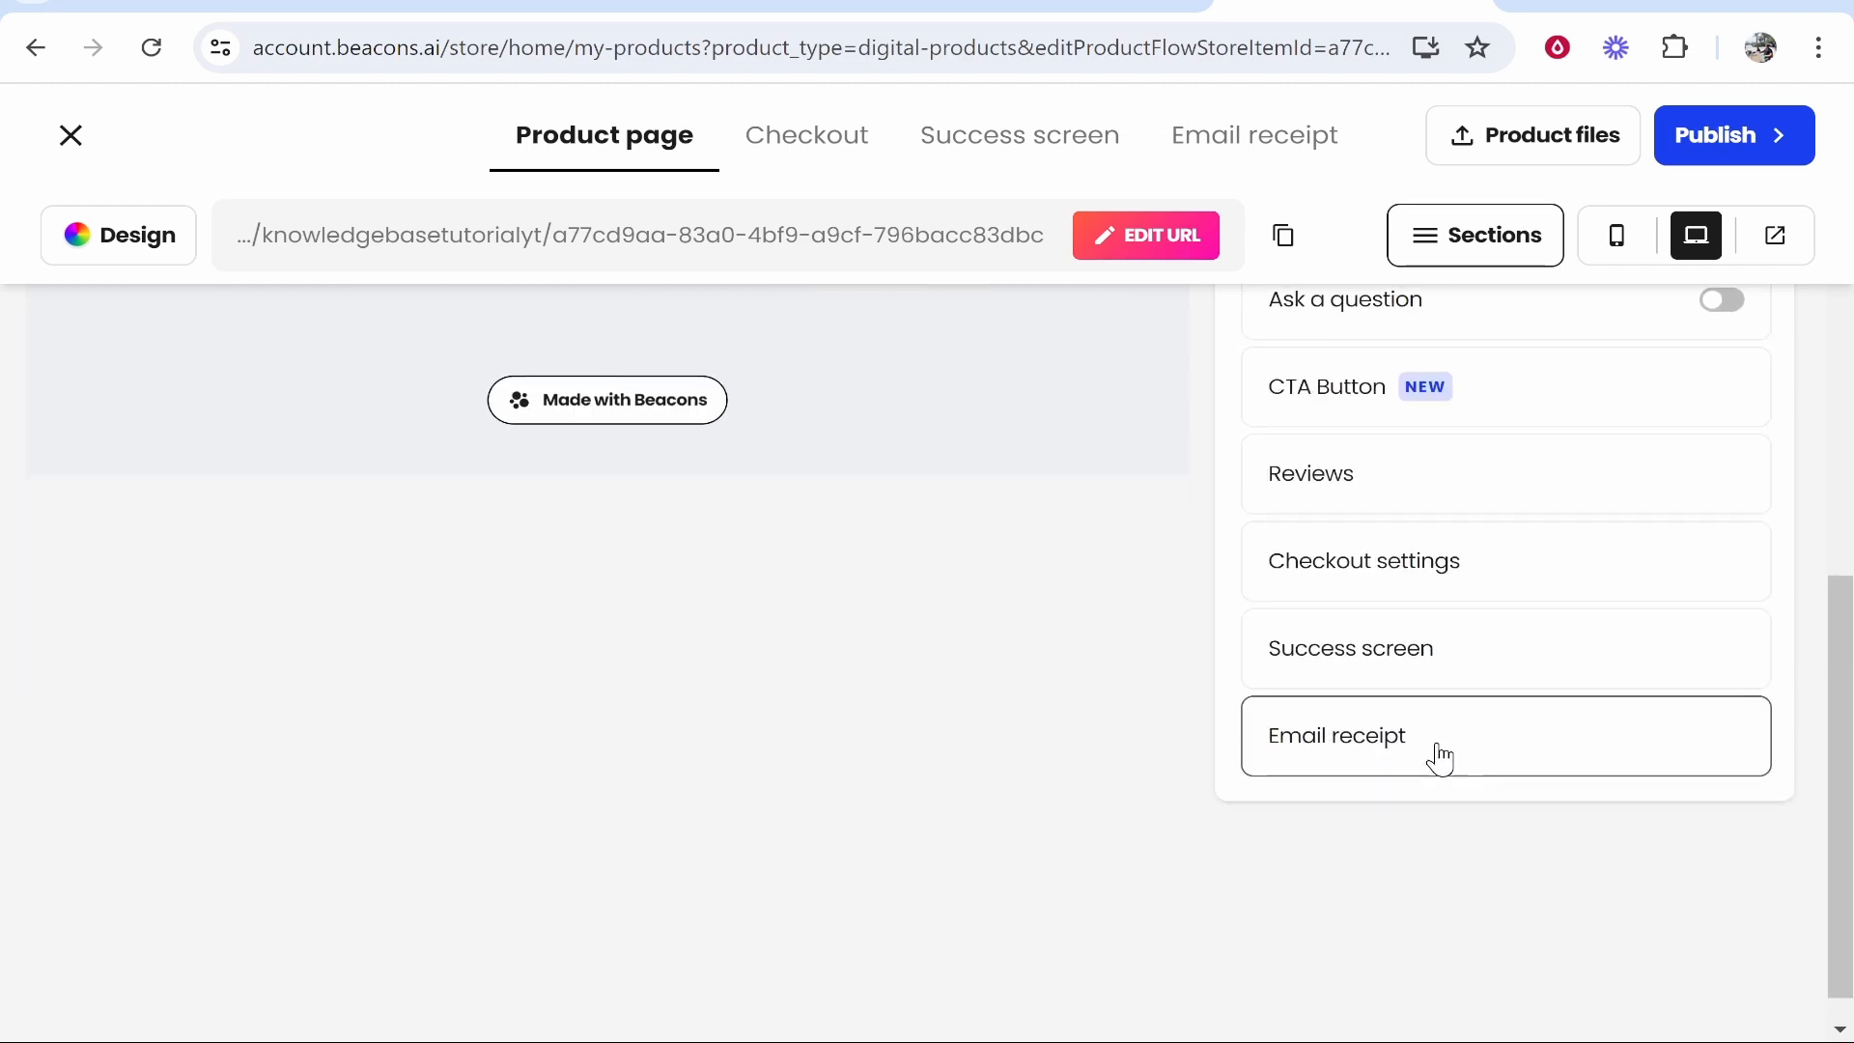
pyautogui.click(1336, 734)
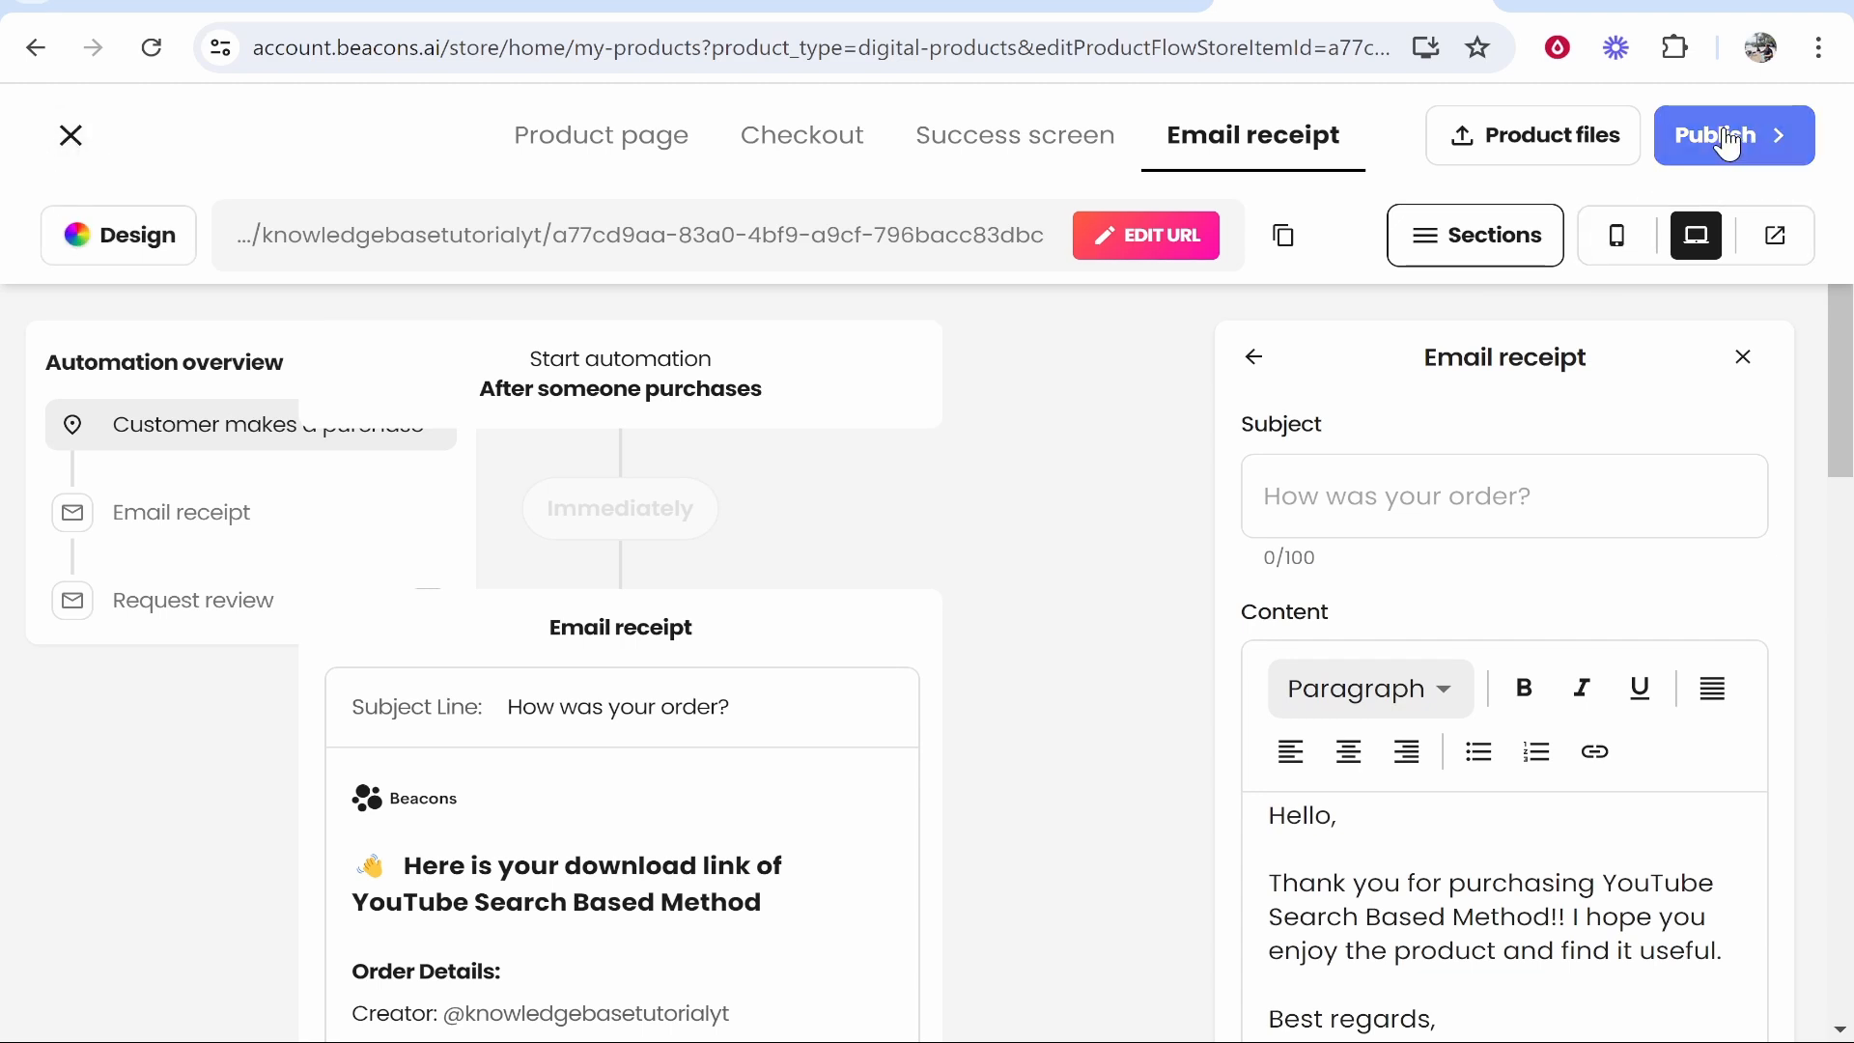
# Publish the product, copy its store page URL and start a new incognito window
pyautogui.click(1731, 135)
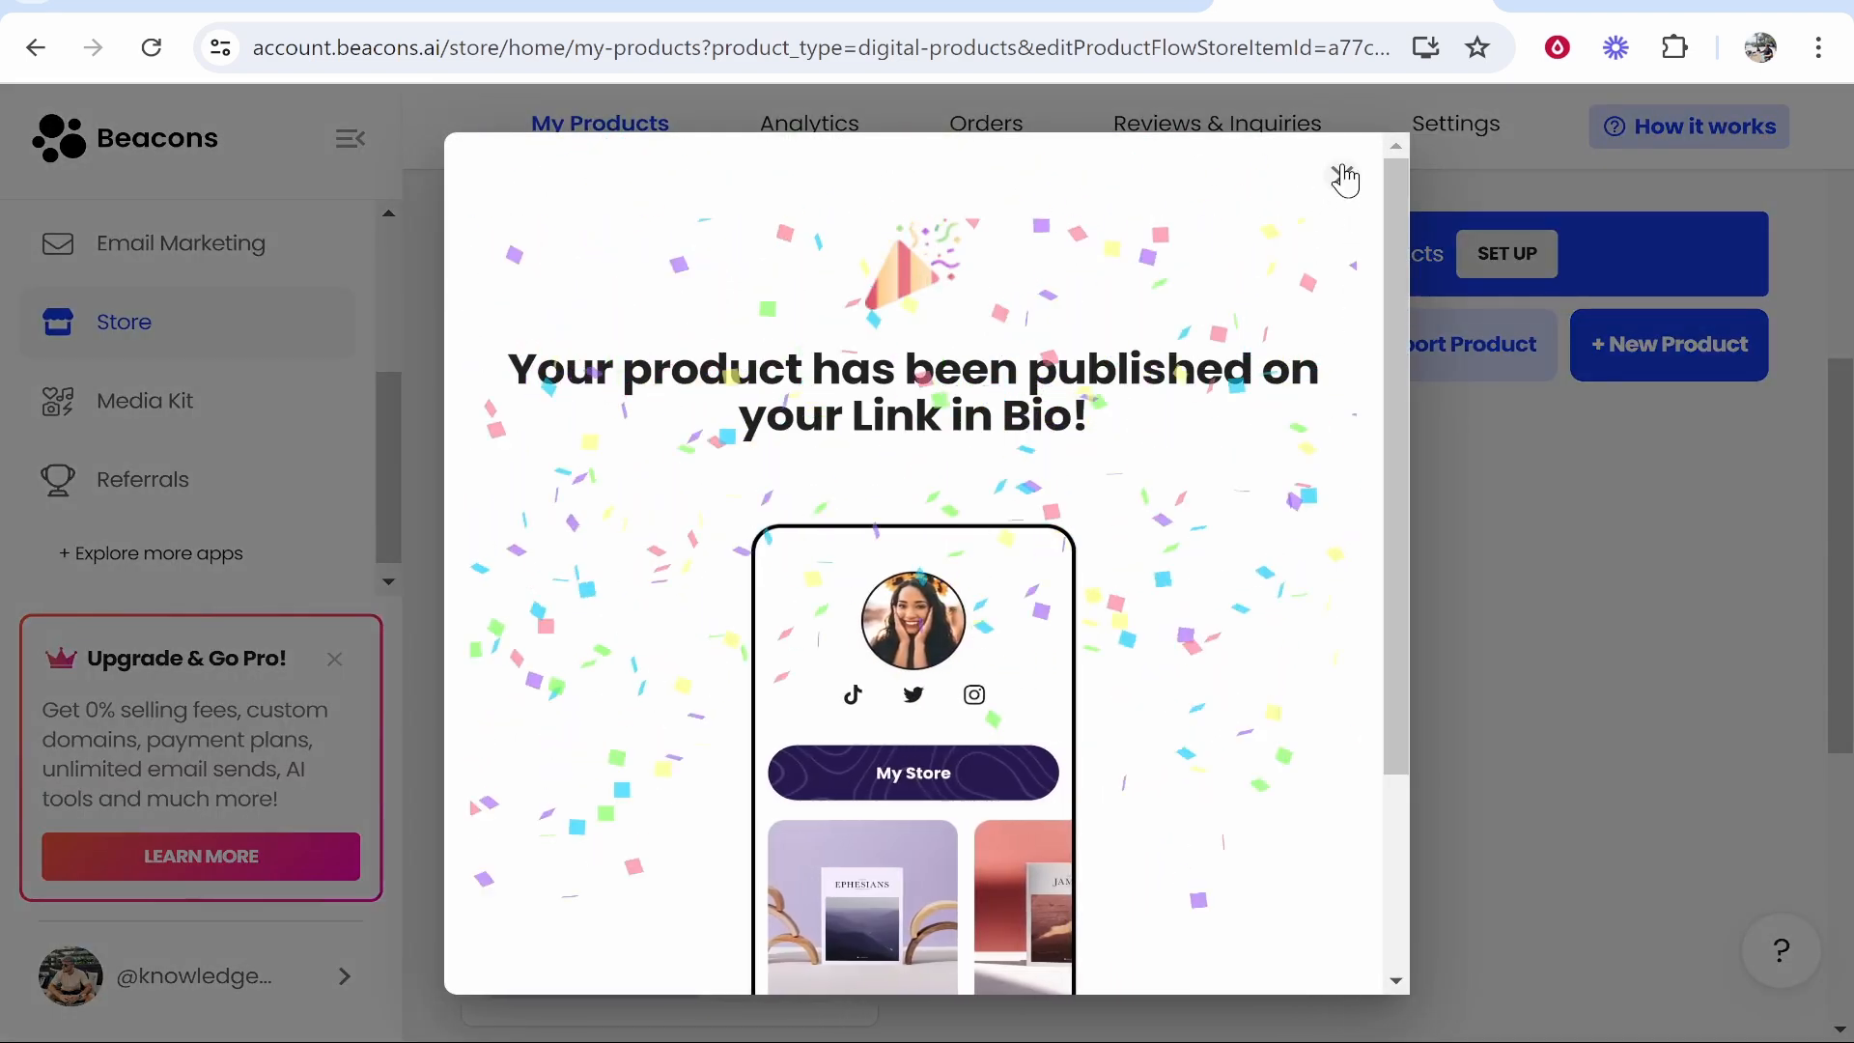
pyautogui.click(1346, 178)
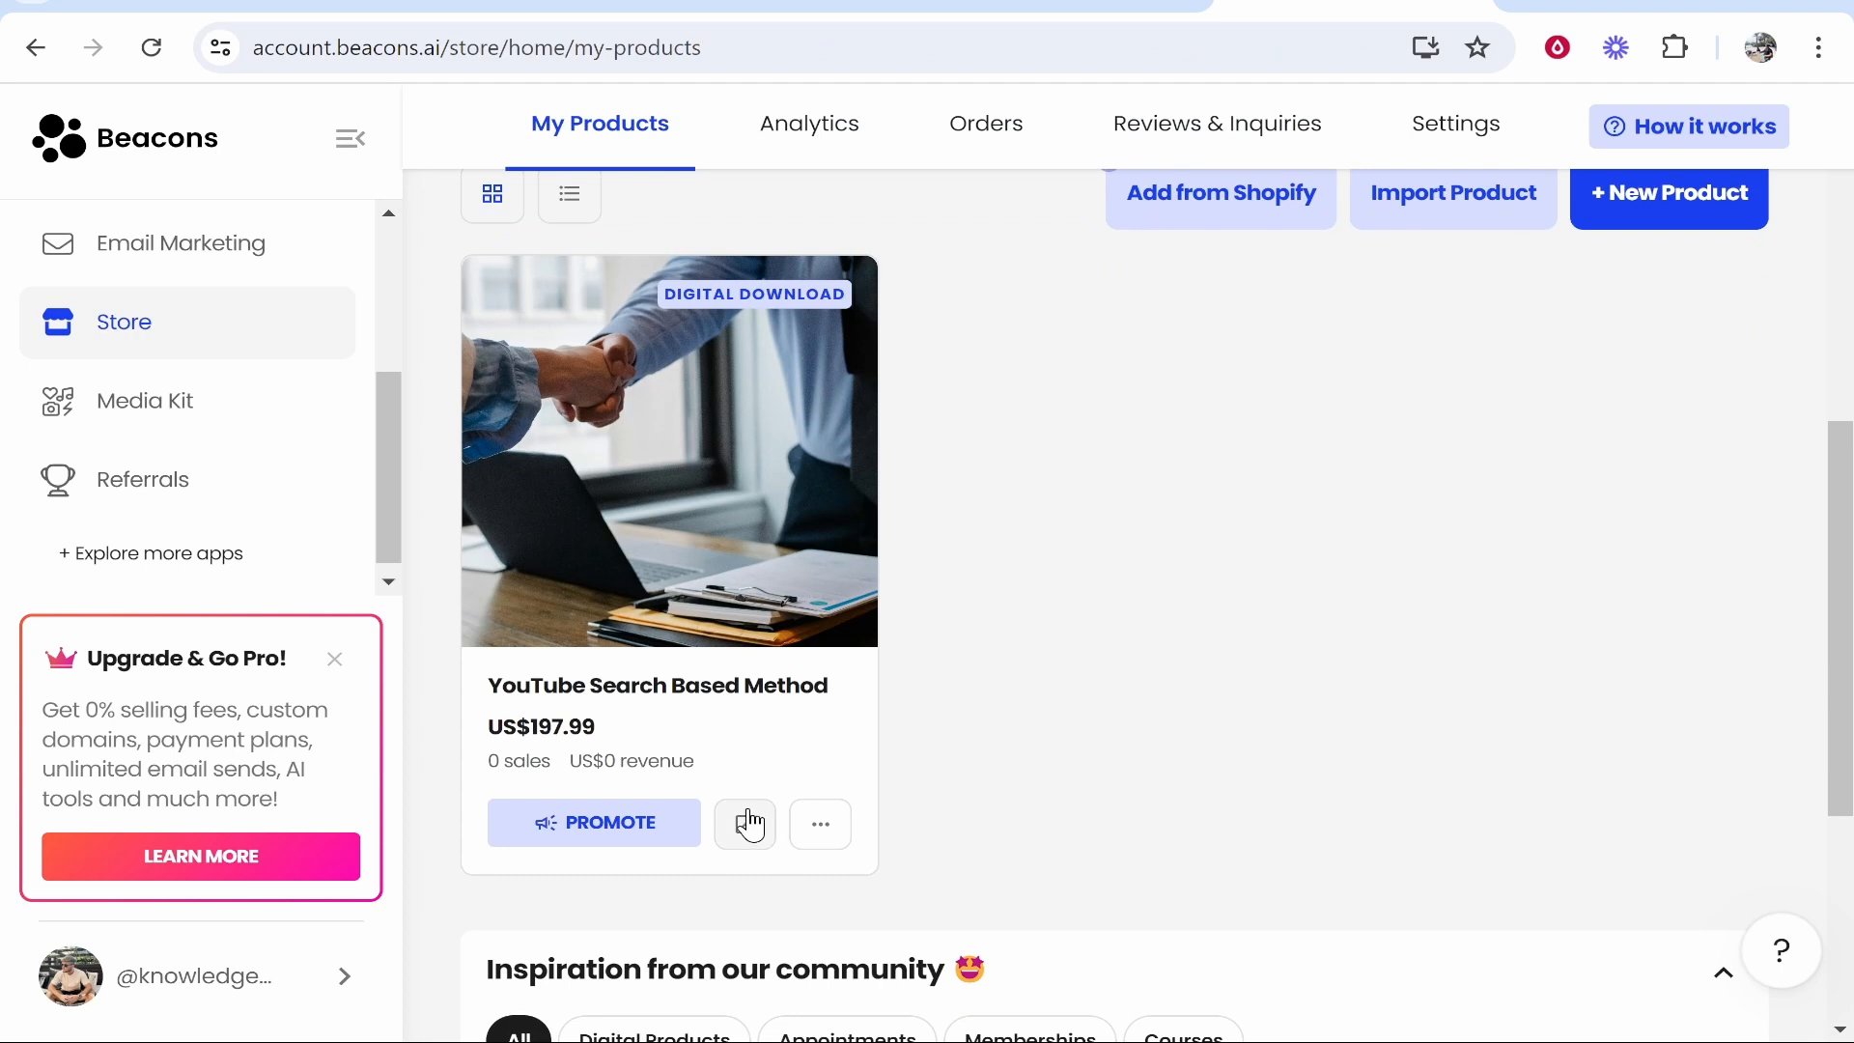
pyautogui.click(819, 823)
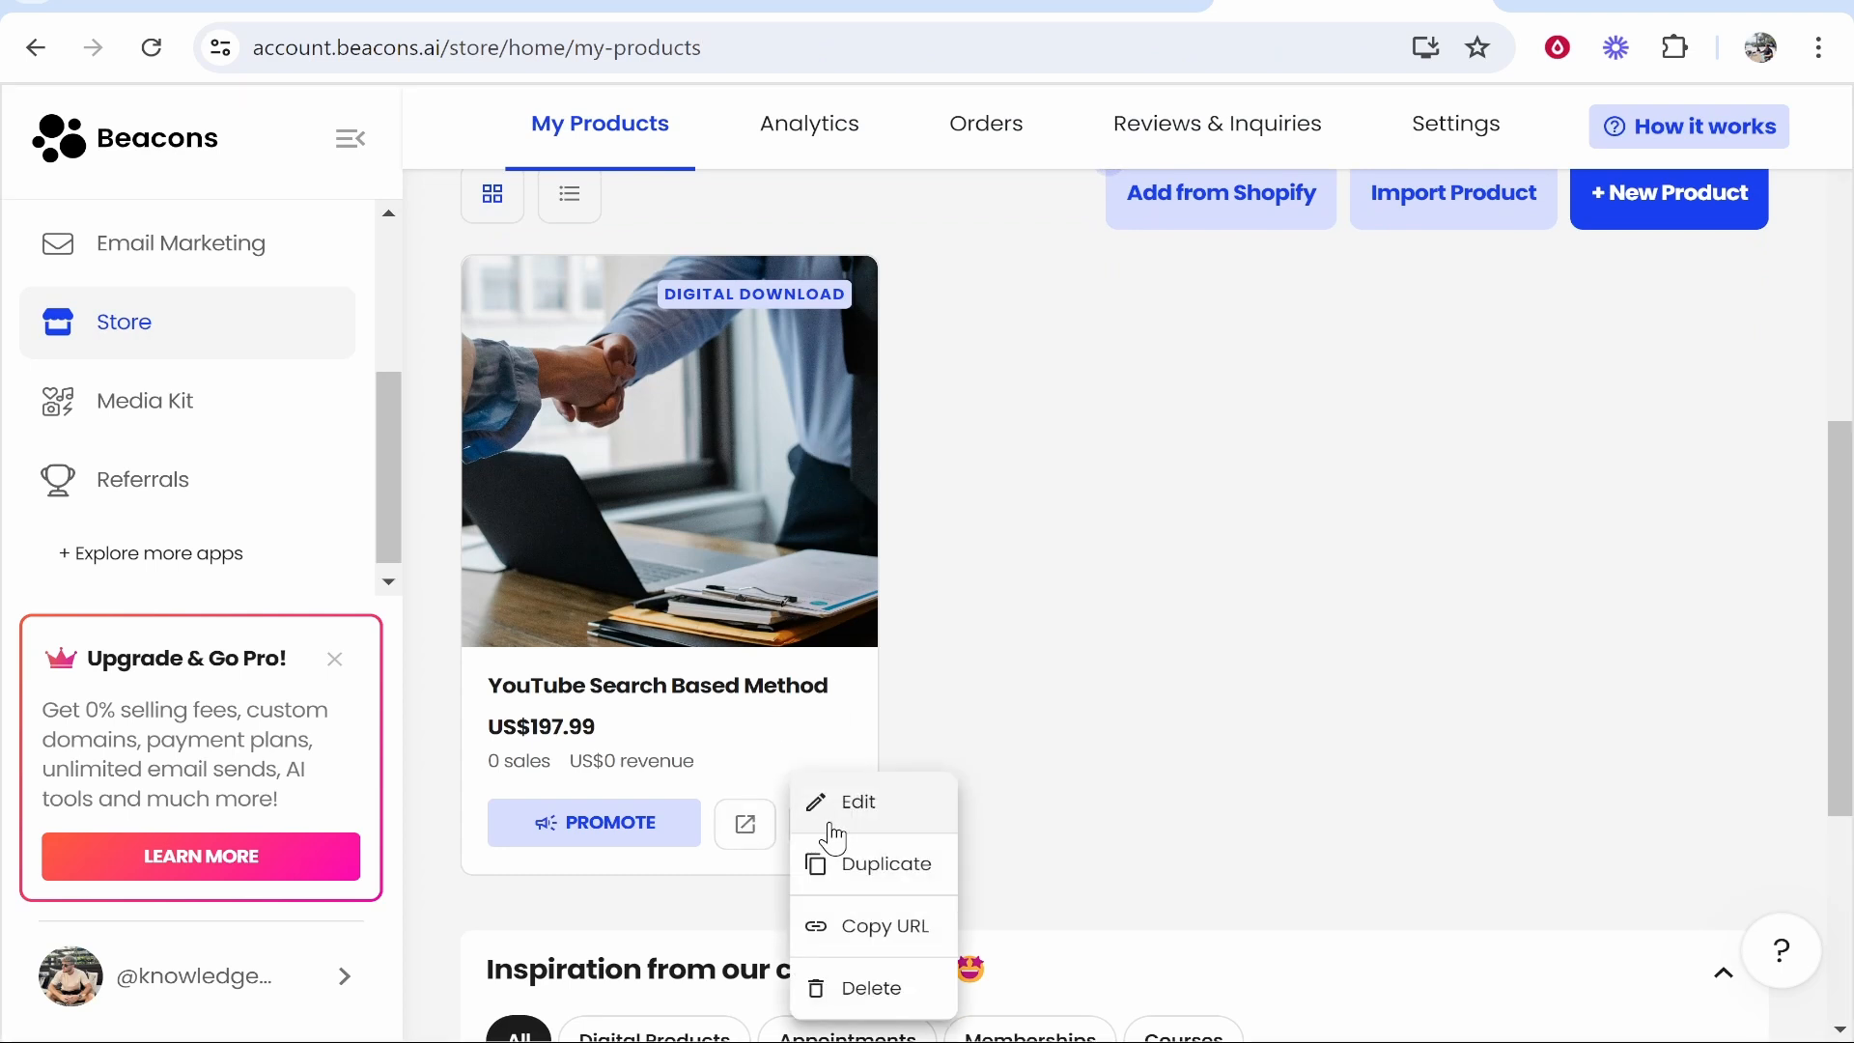
pyautogui.moveTo(819, 935)
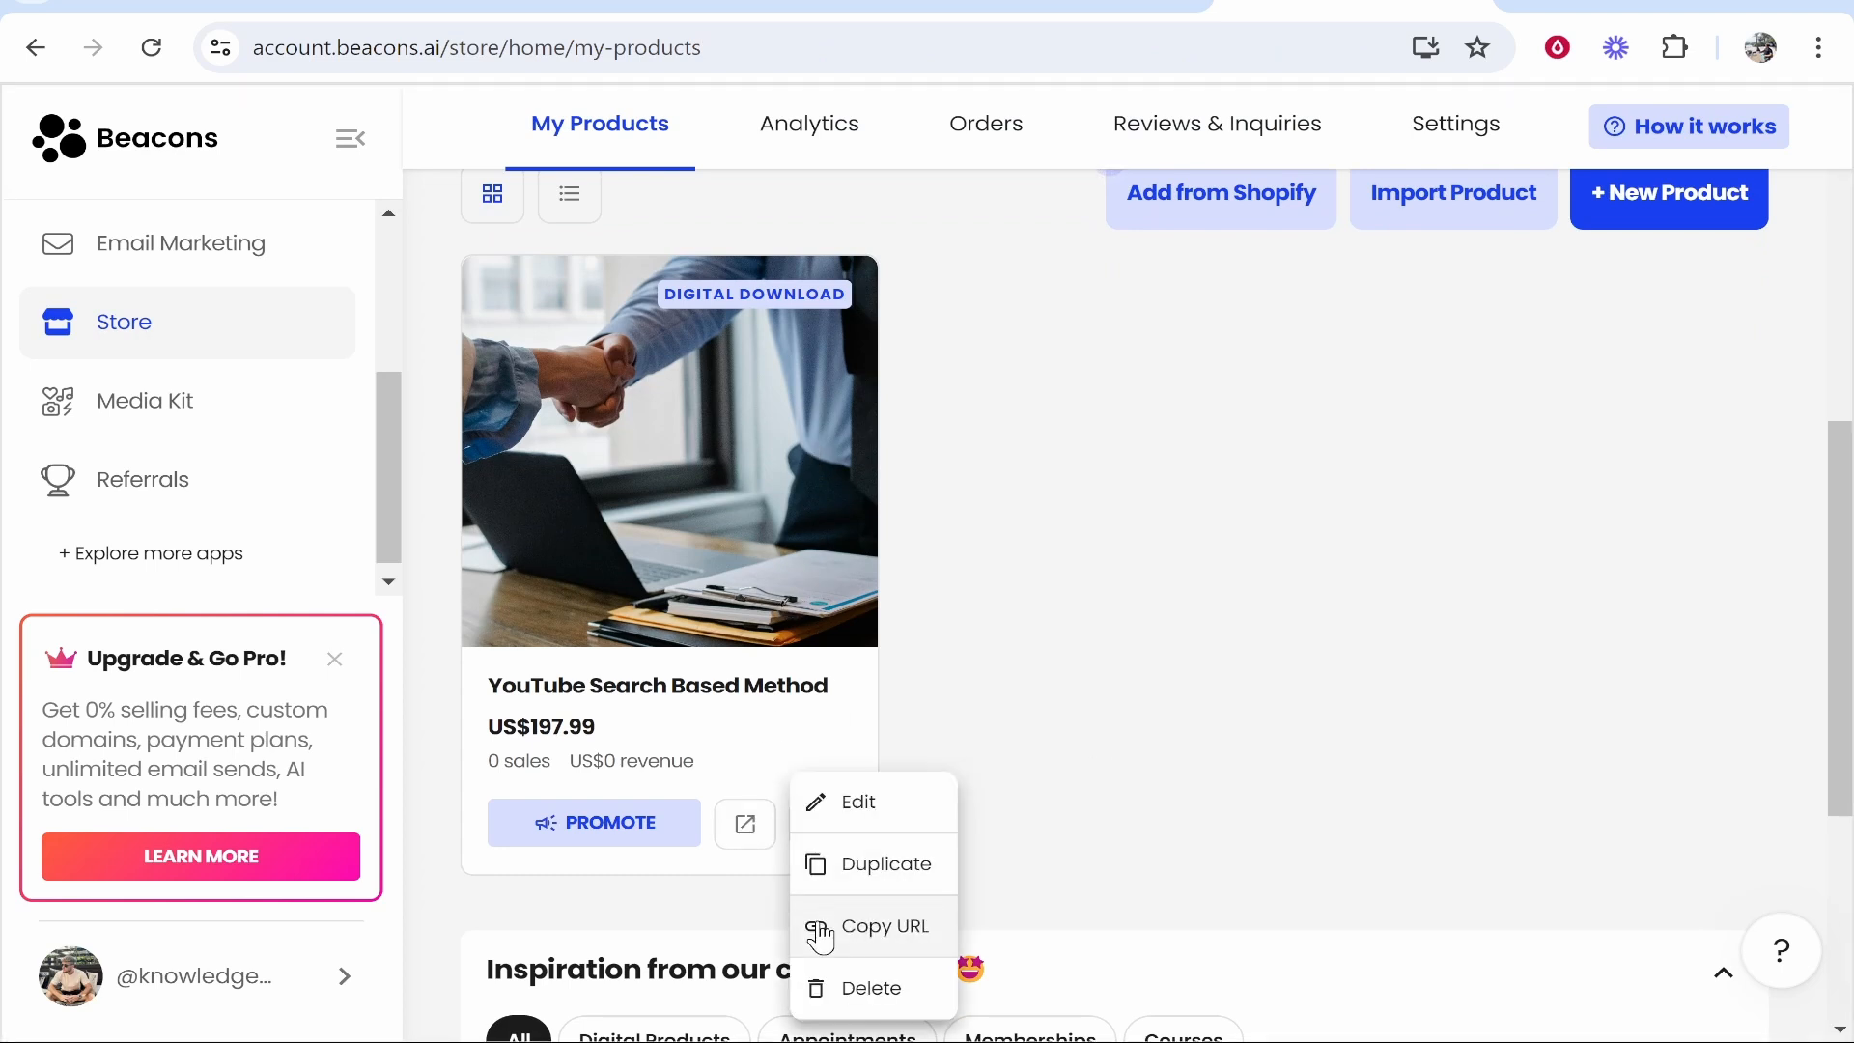
pyautogui.click(1820, 47)
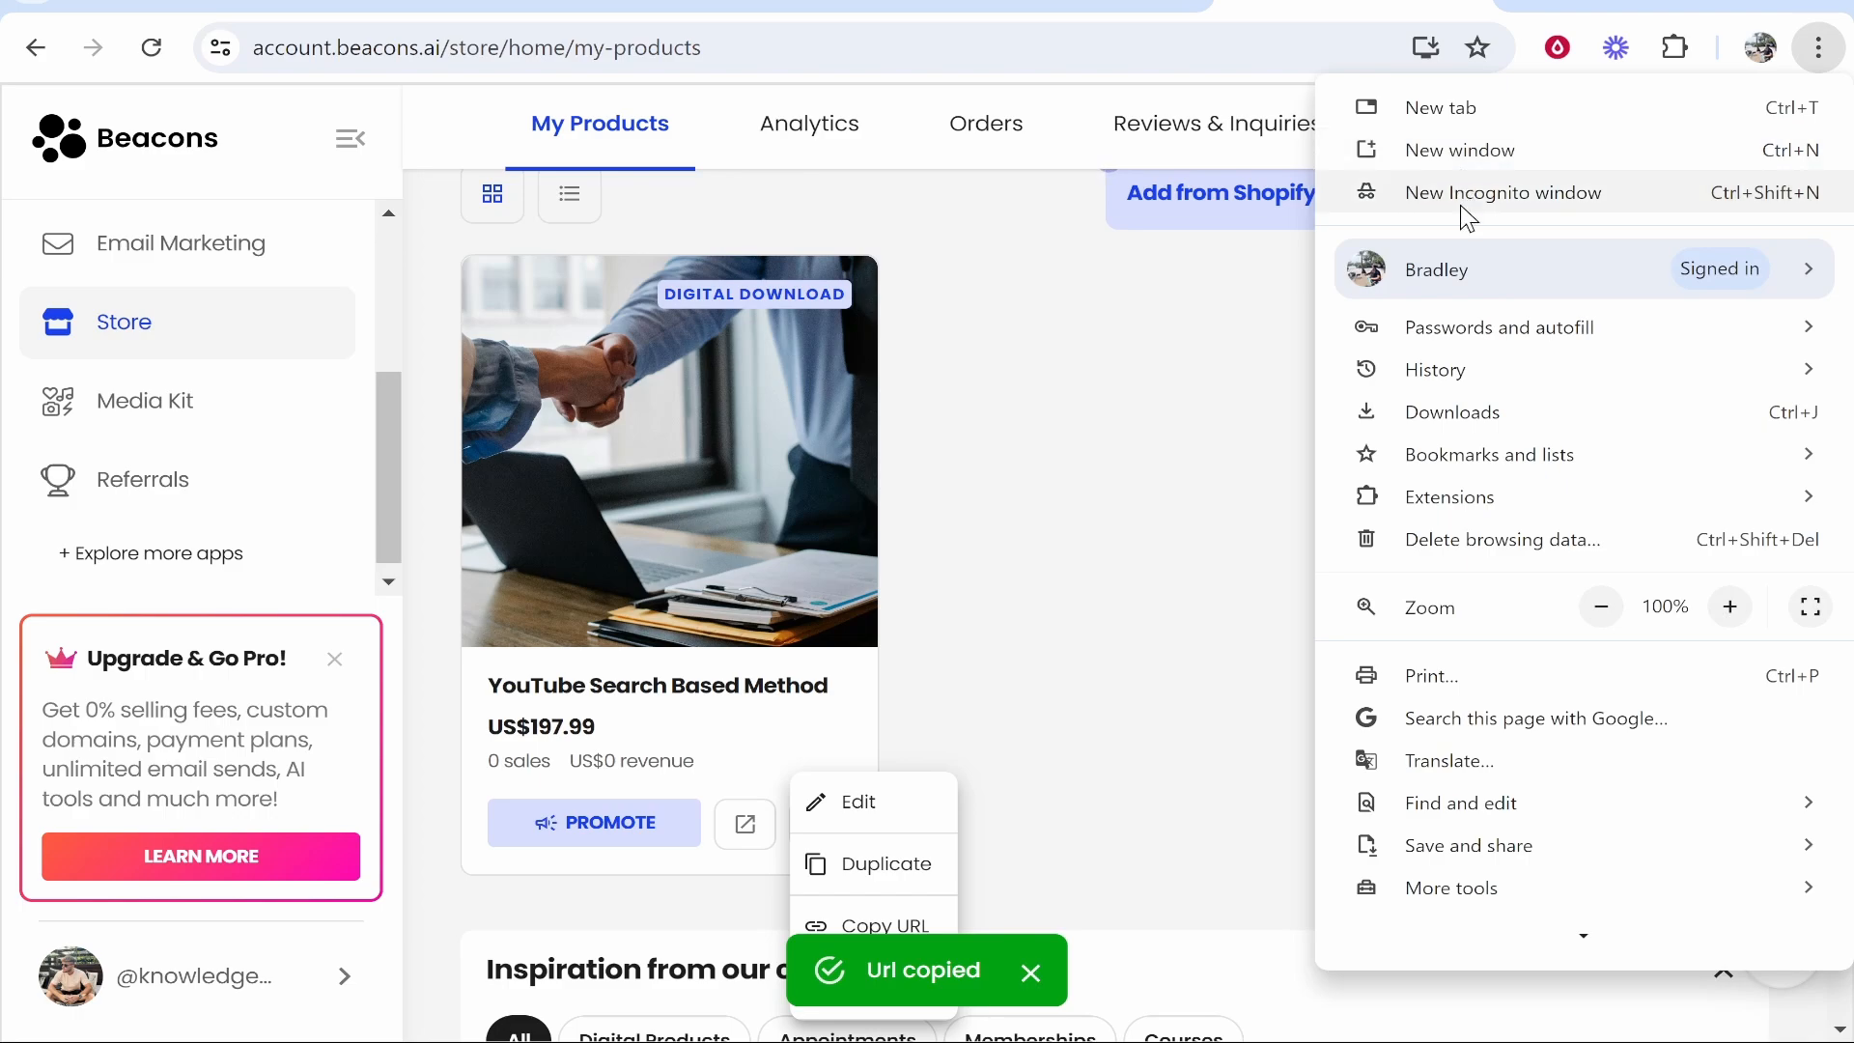
pyautogui.click(1503, 191)
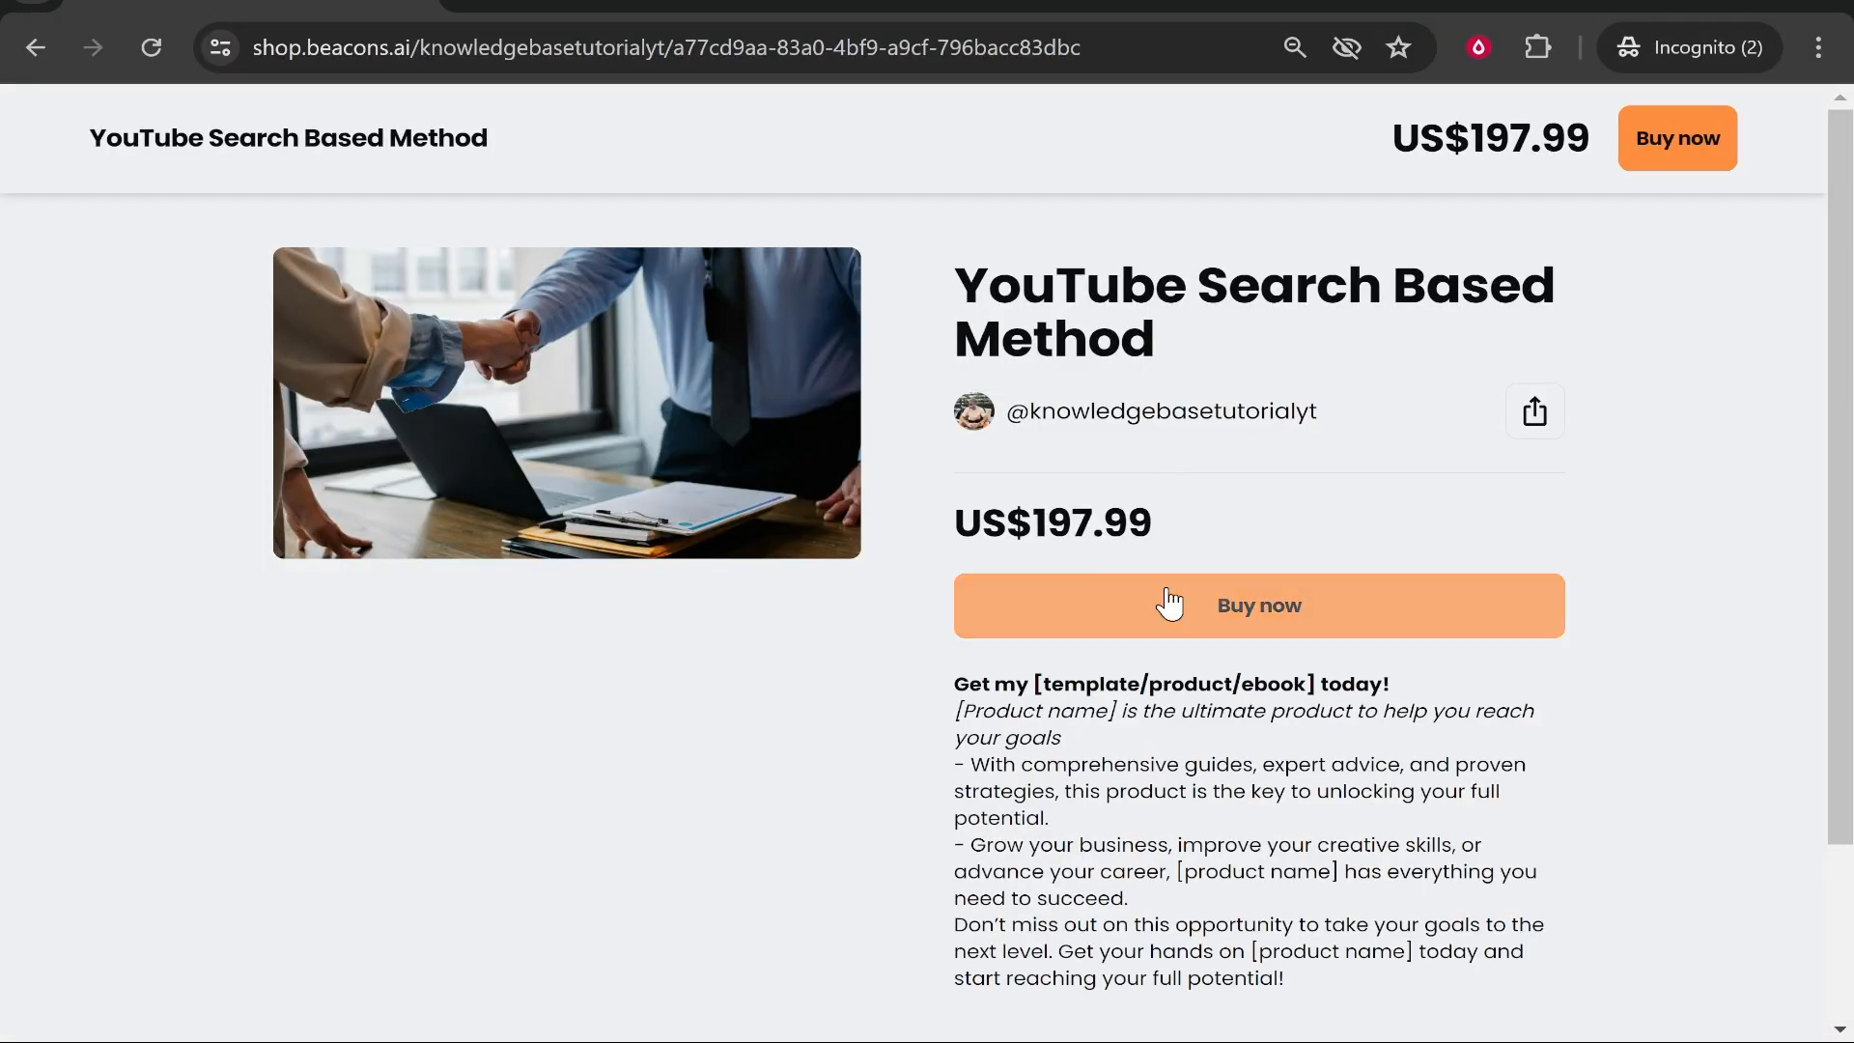
# Test Buy now on the live page, see checkout has no payment method, and close it
pyautogui.click(1257, 605)
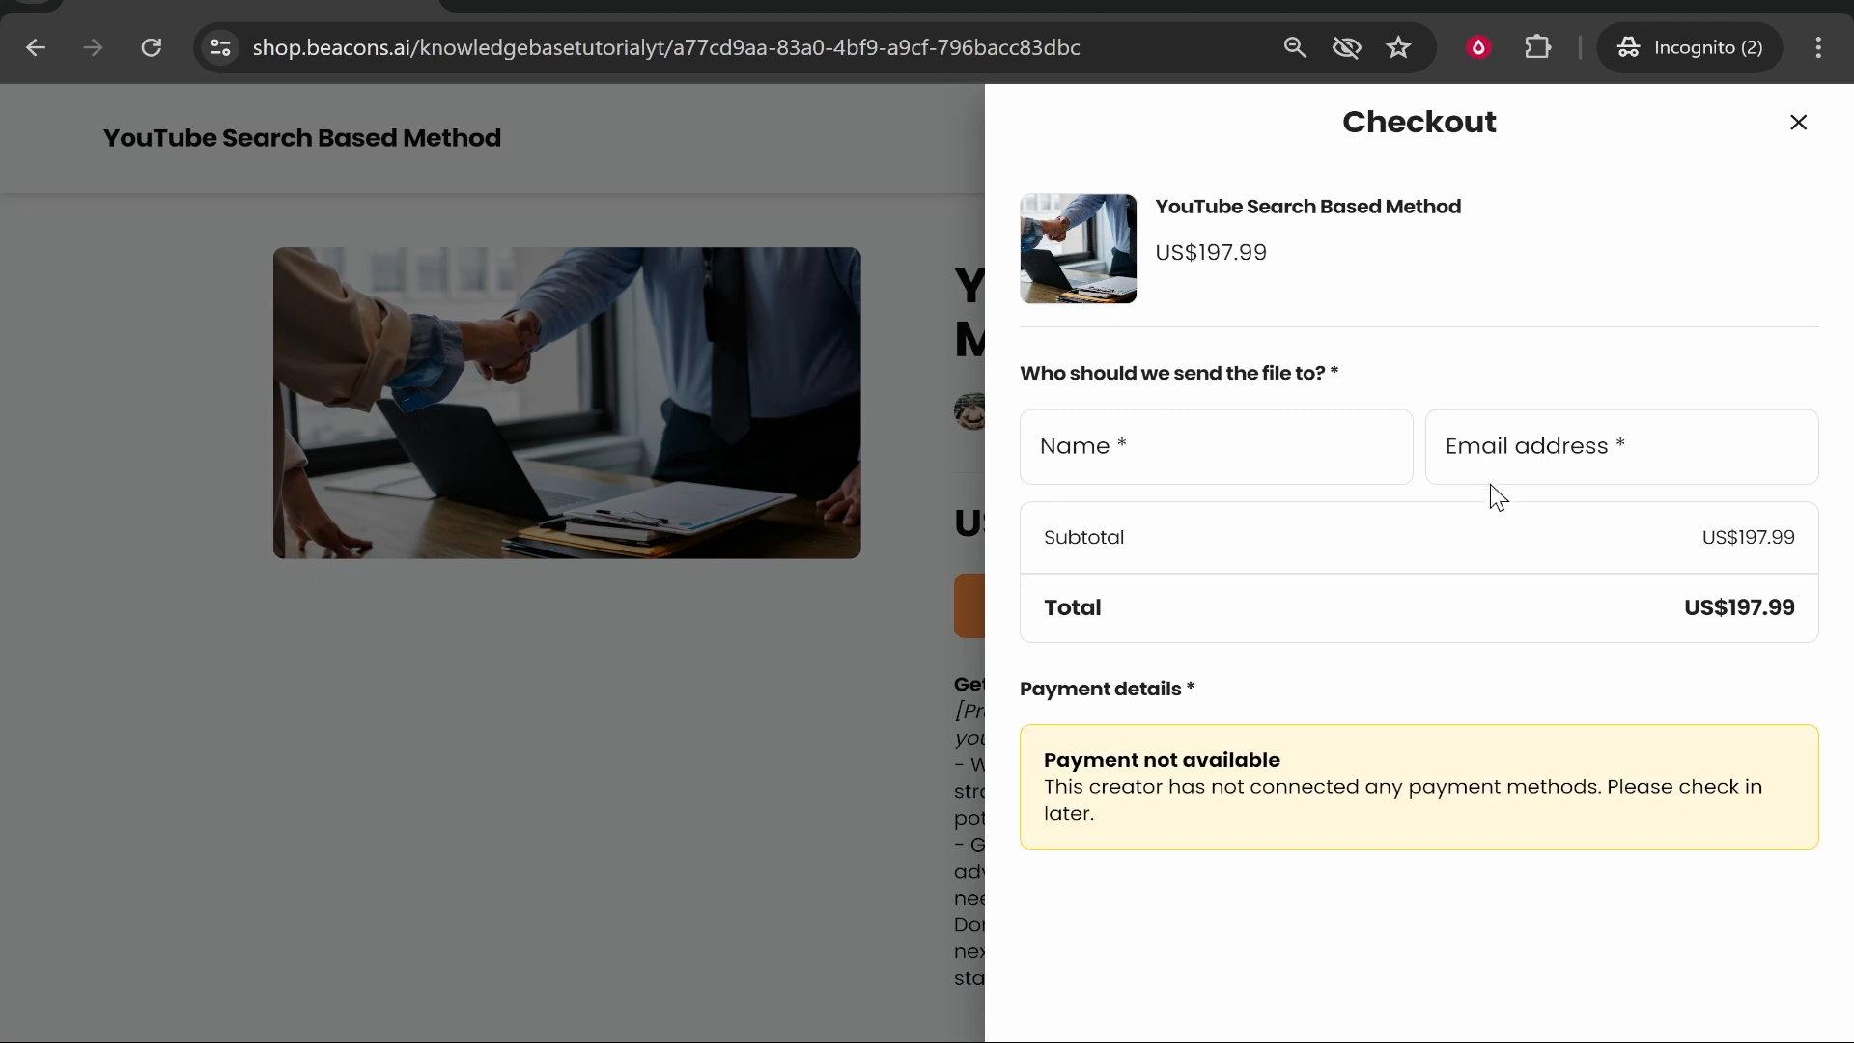
pyautogui.moveTo(1615, 262)
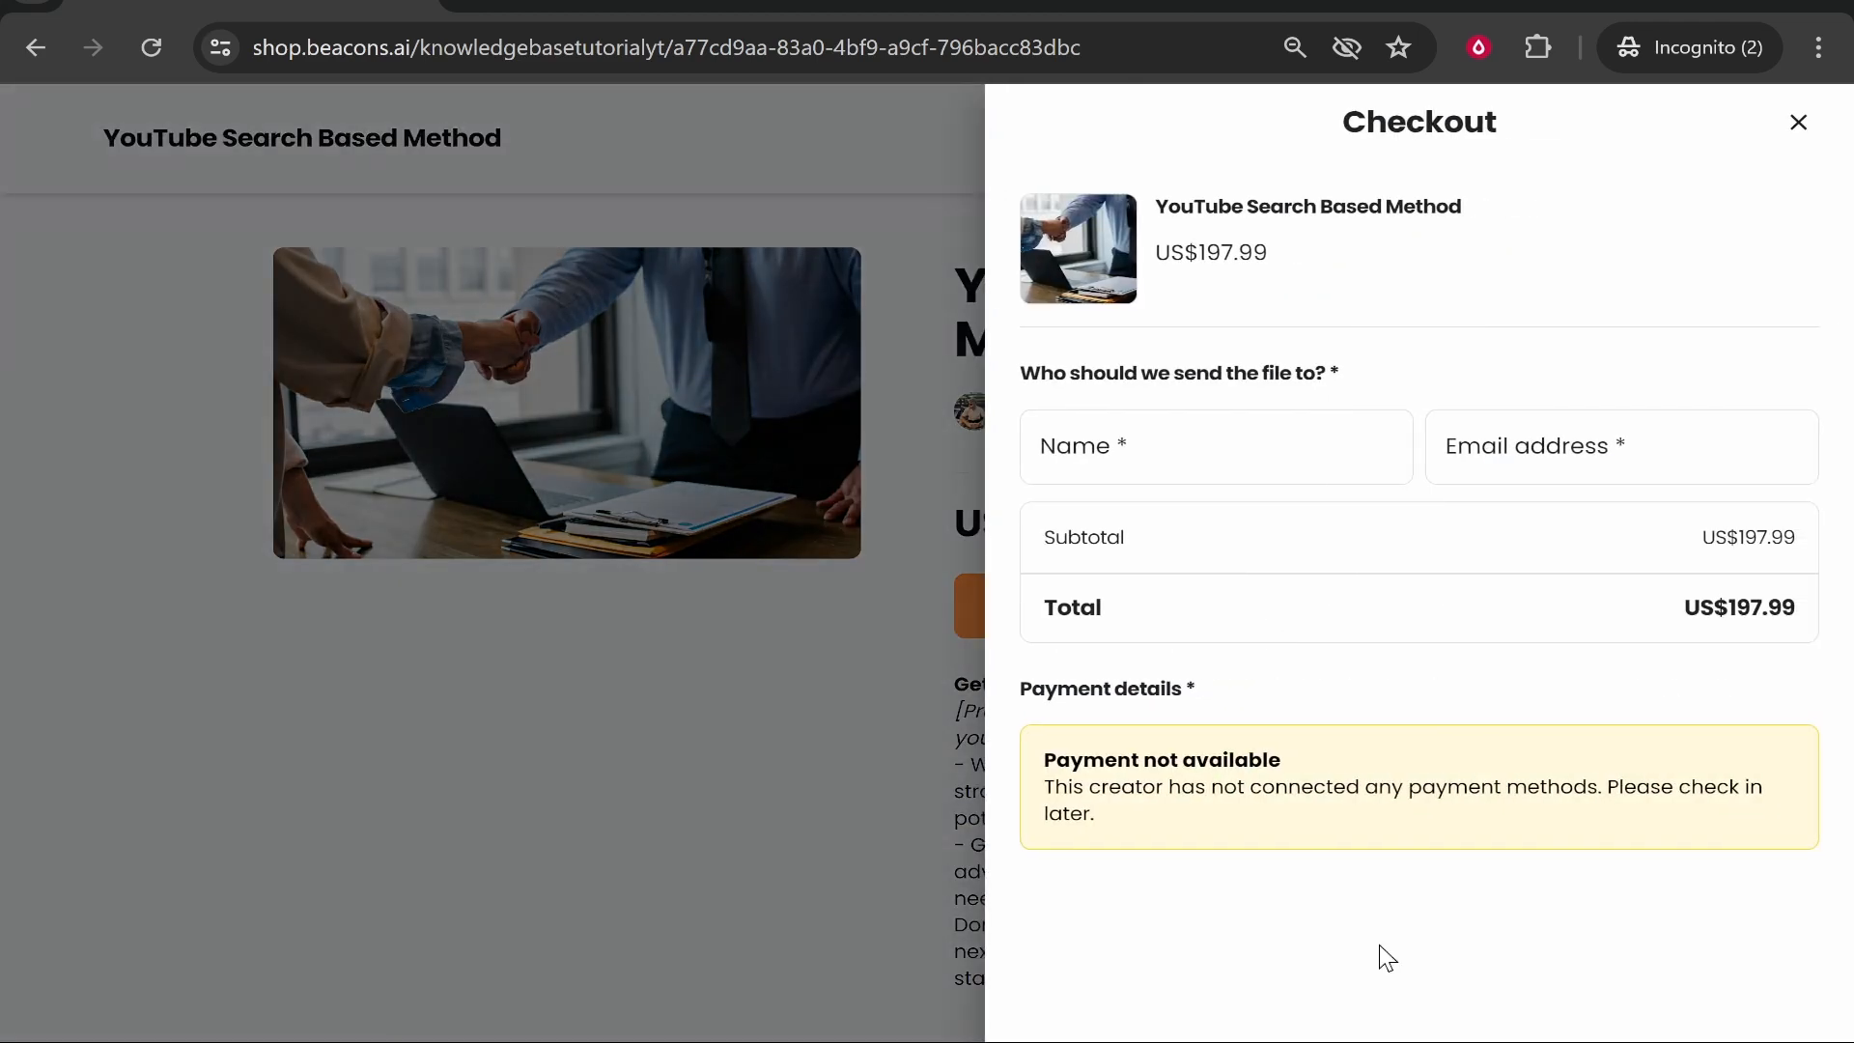
pyautogui.click(1798, 122)
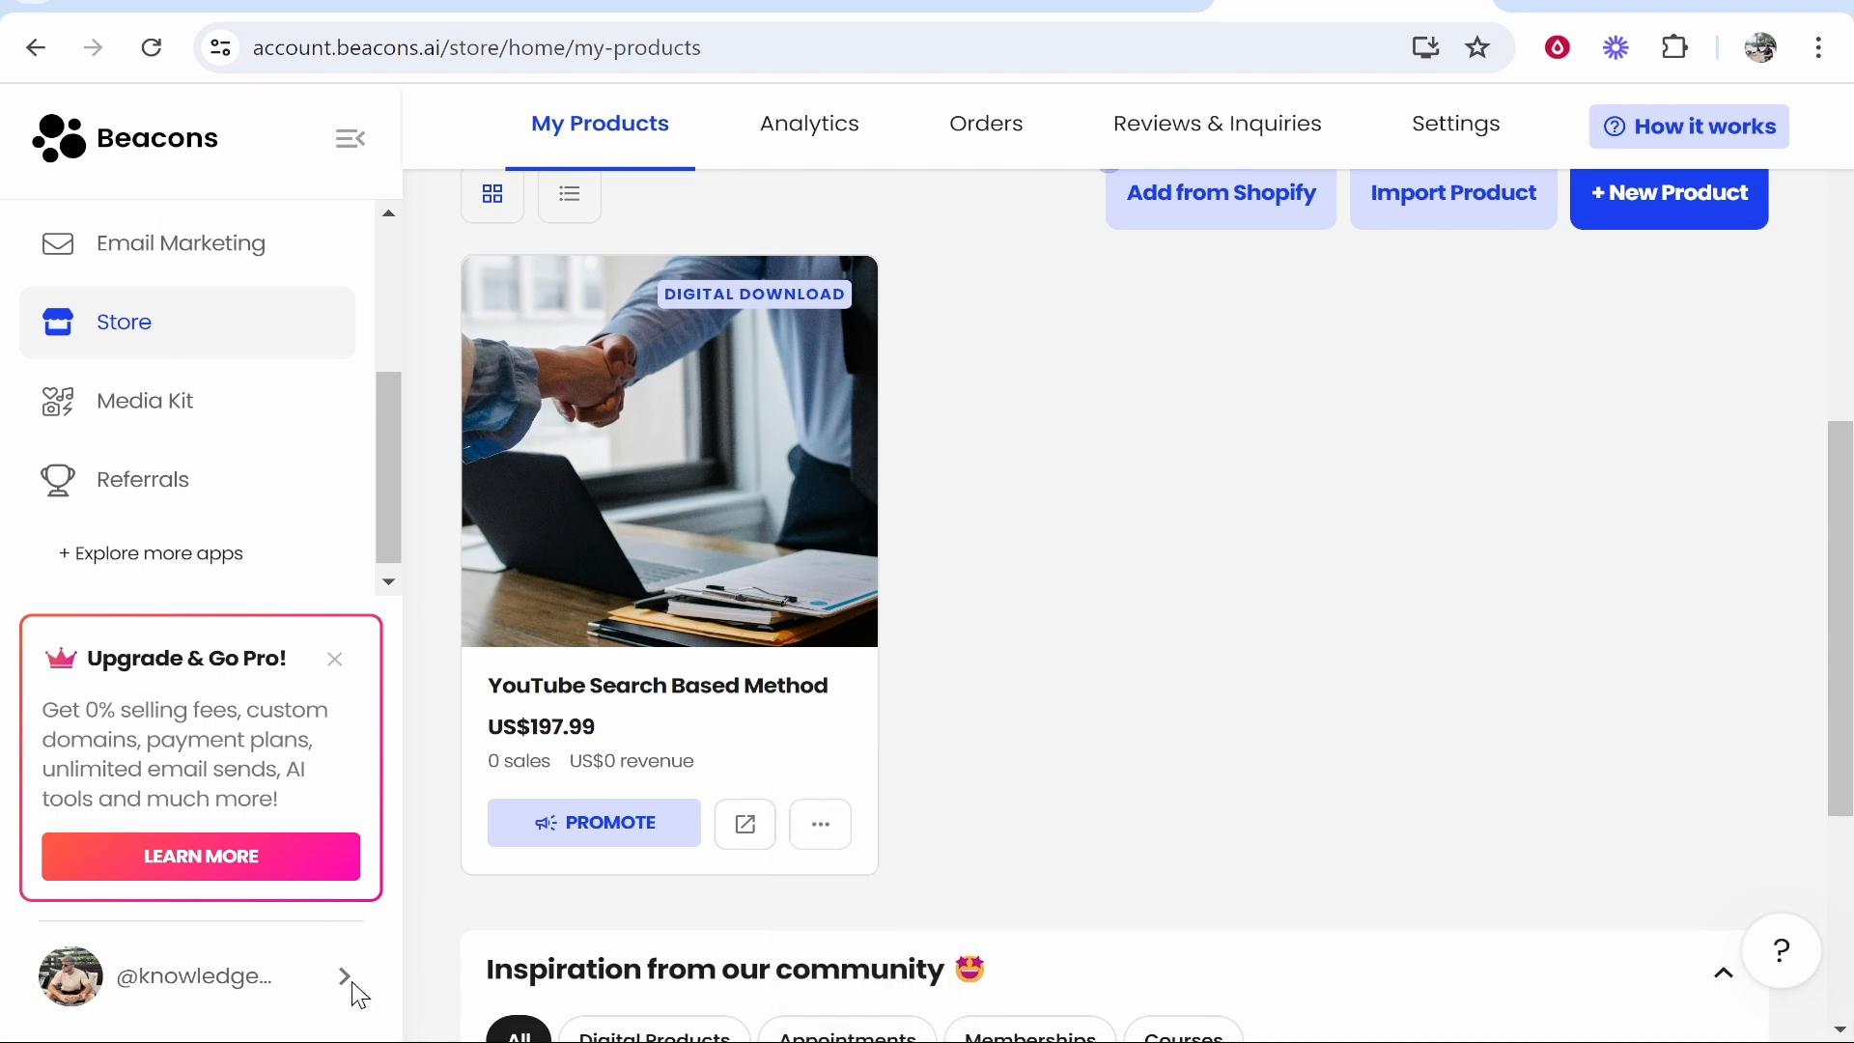
# Go to Account settings from the profile menu to reach the Payments providers
pyautogui.click(344, 976)
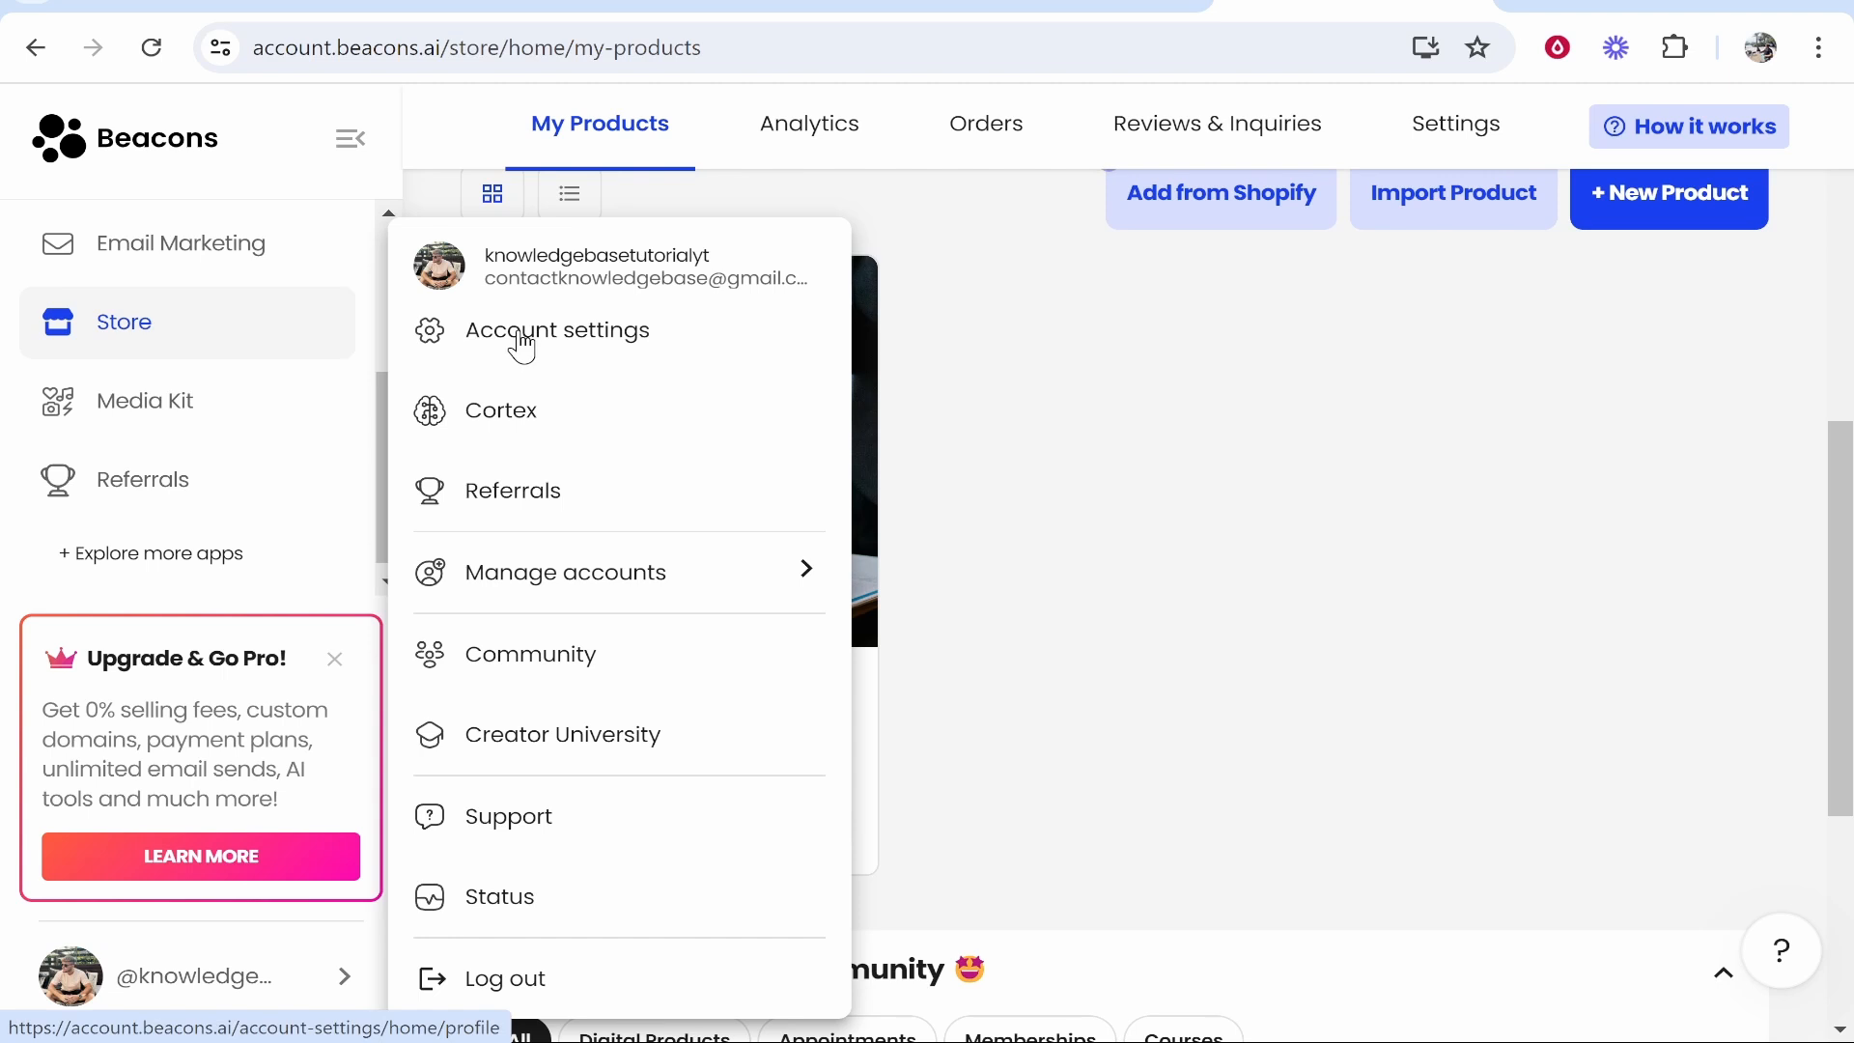
pyautogui.click(556, 331)
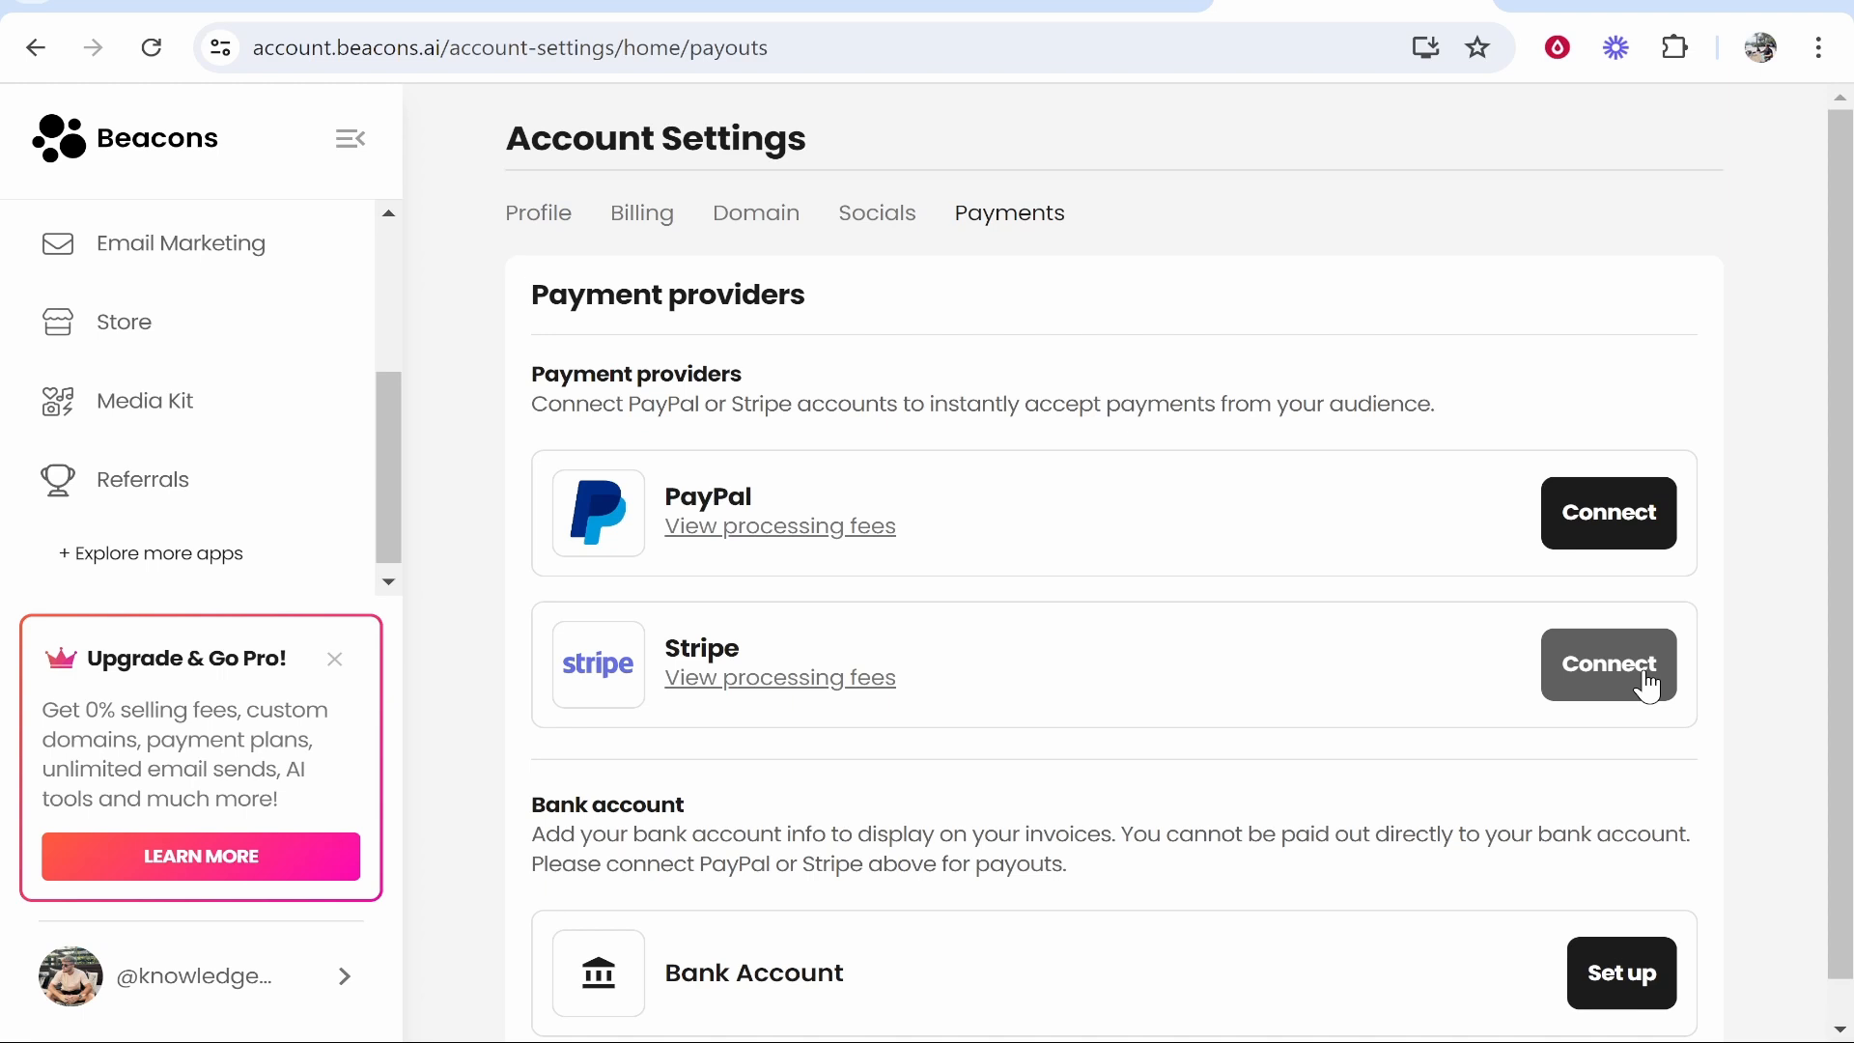
pyautogui.moveTo(1476, 450)
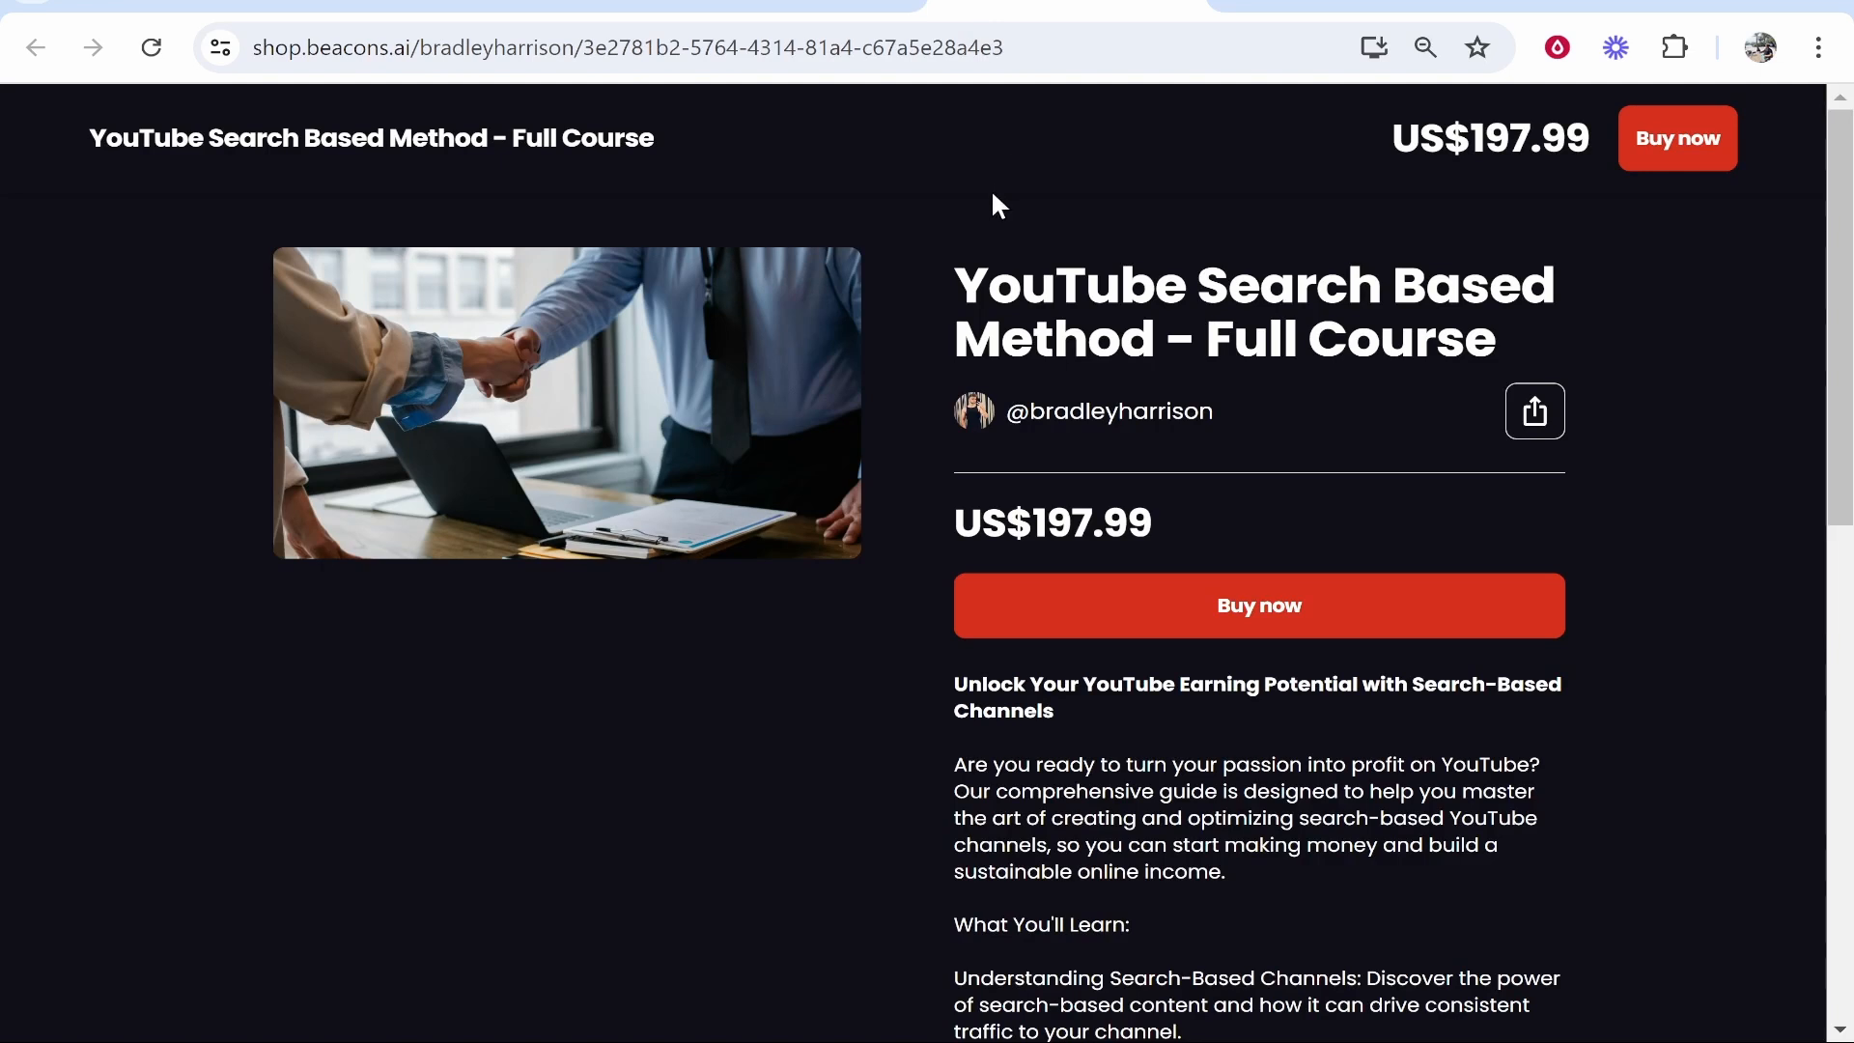
pyautogui.moveTo(1014, 210)
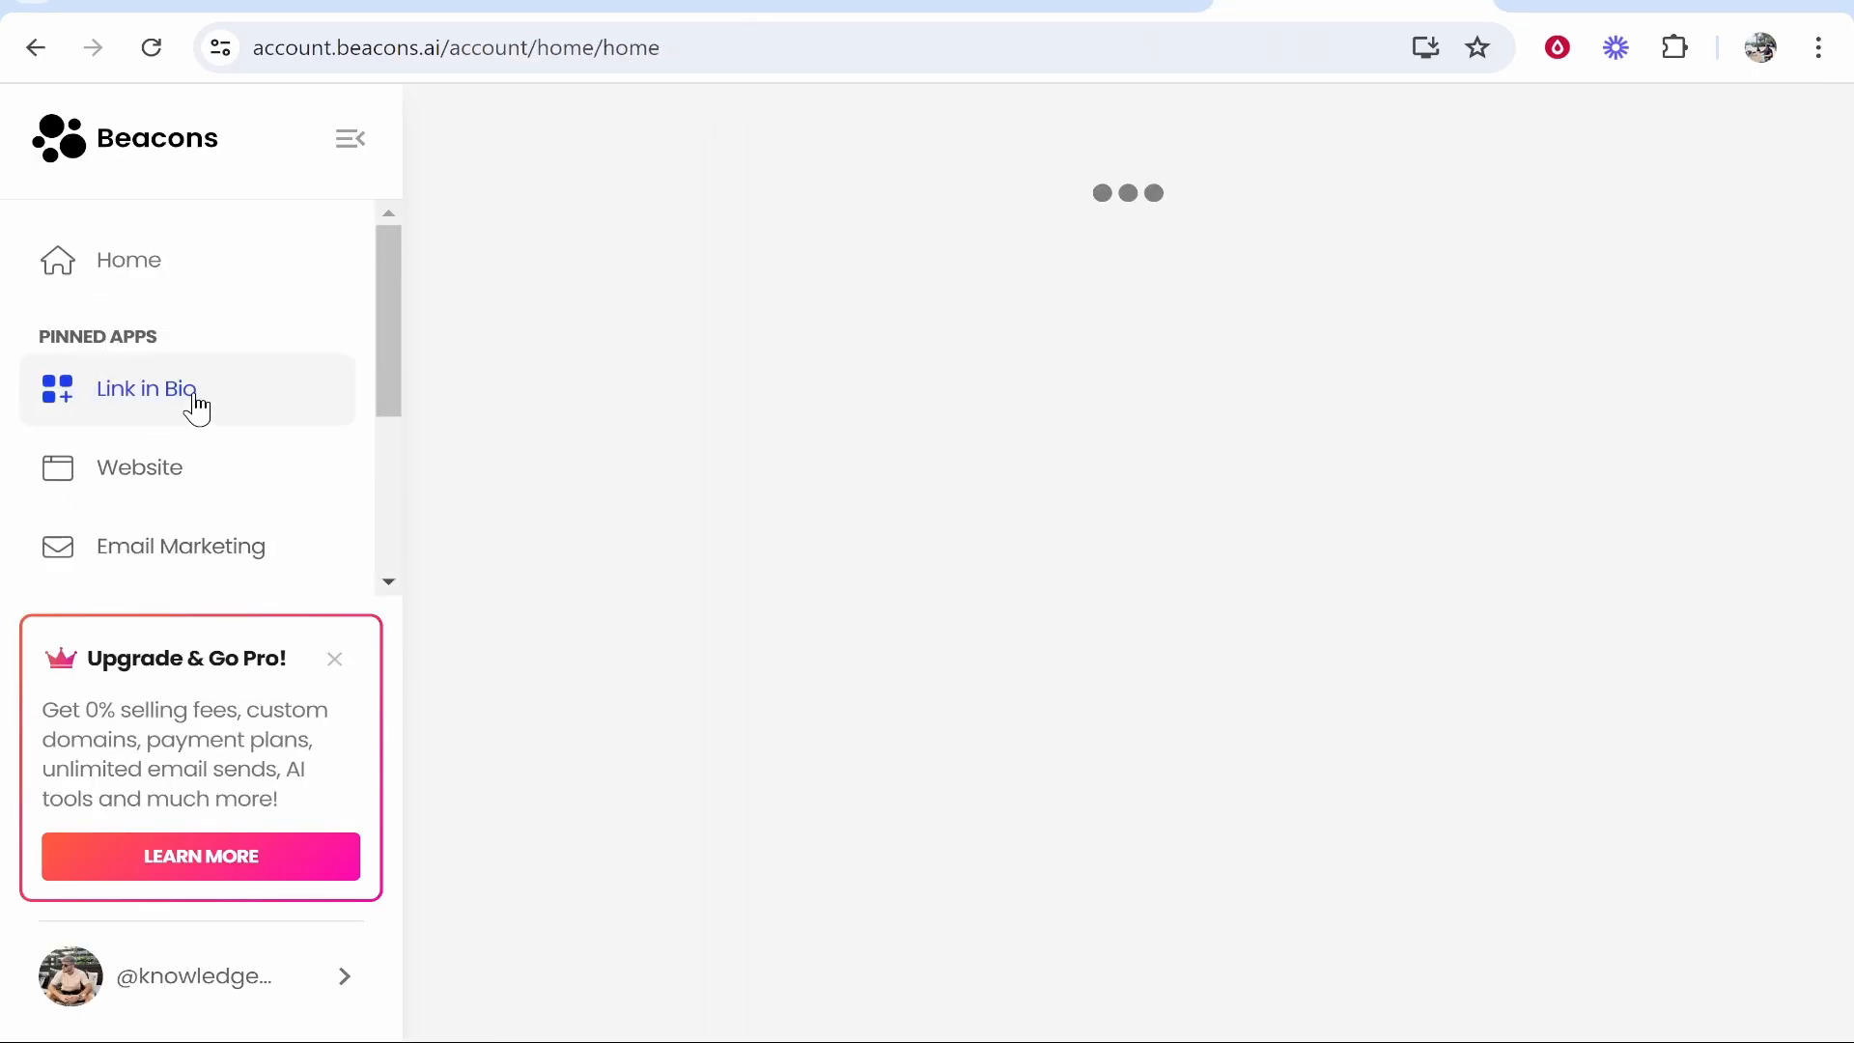
# Open Link in Bio and scroll the My Pages list of Header, Links, Email Signup and Store blocks
pyautogui.click(147, 388)
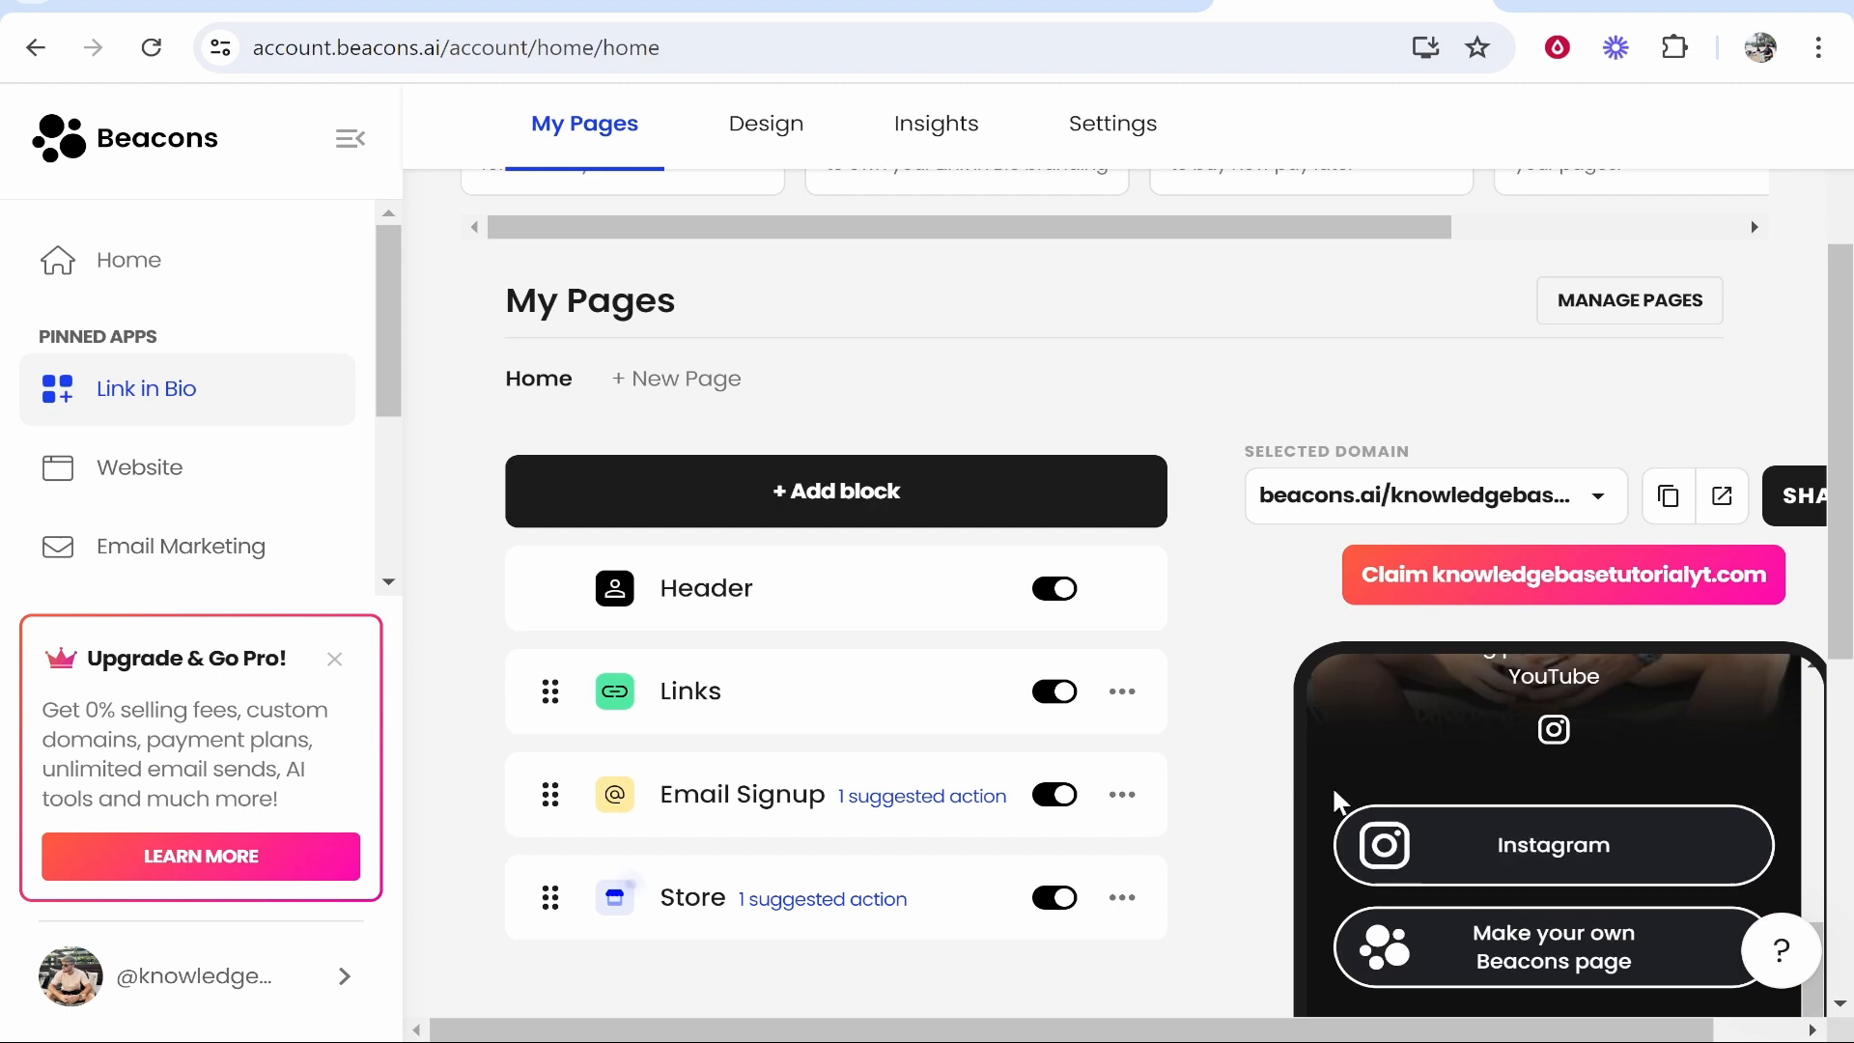
pyautogui.scroll(-3)
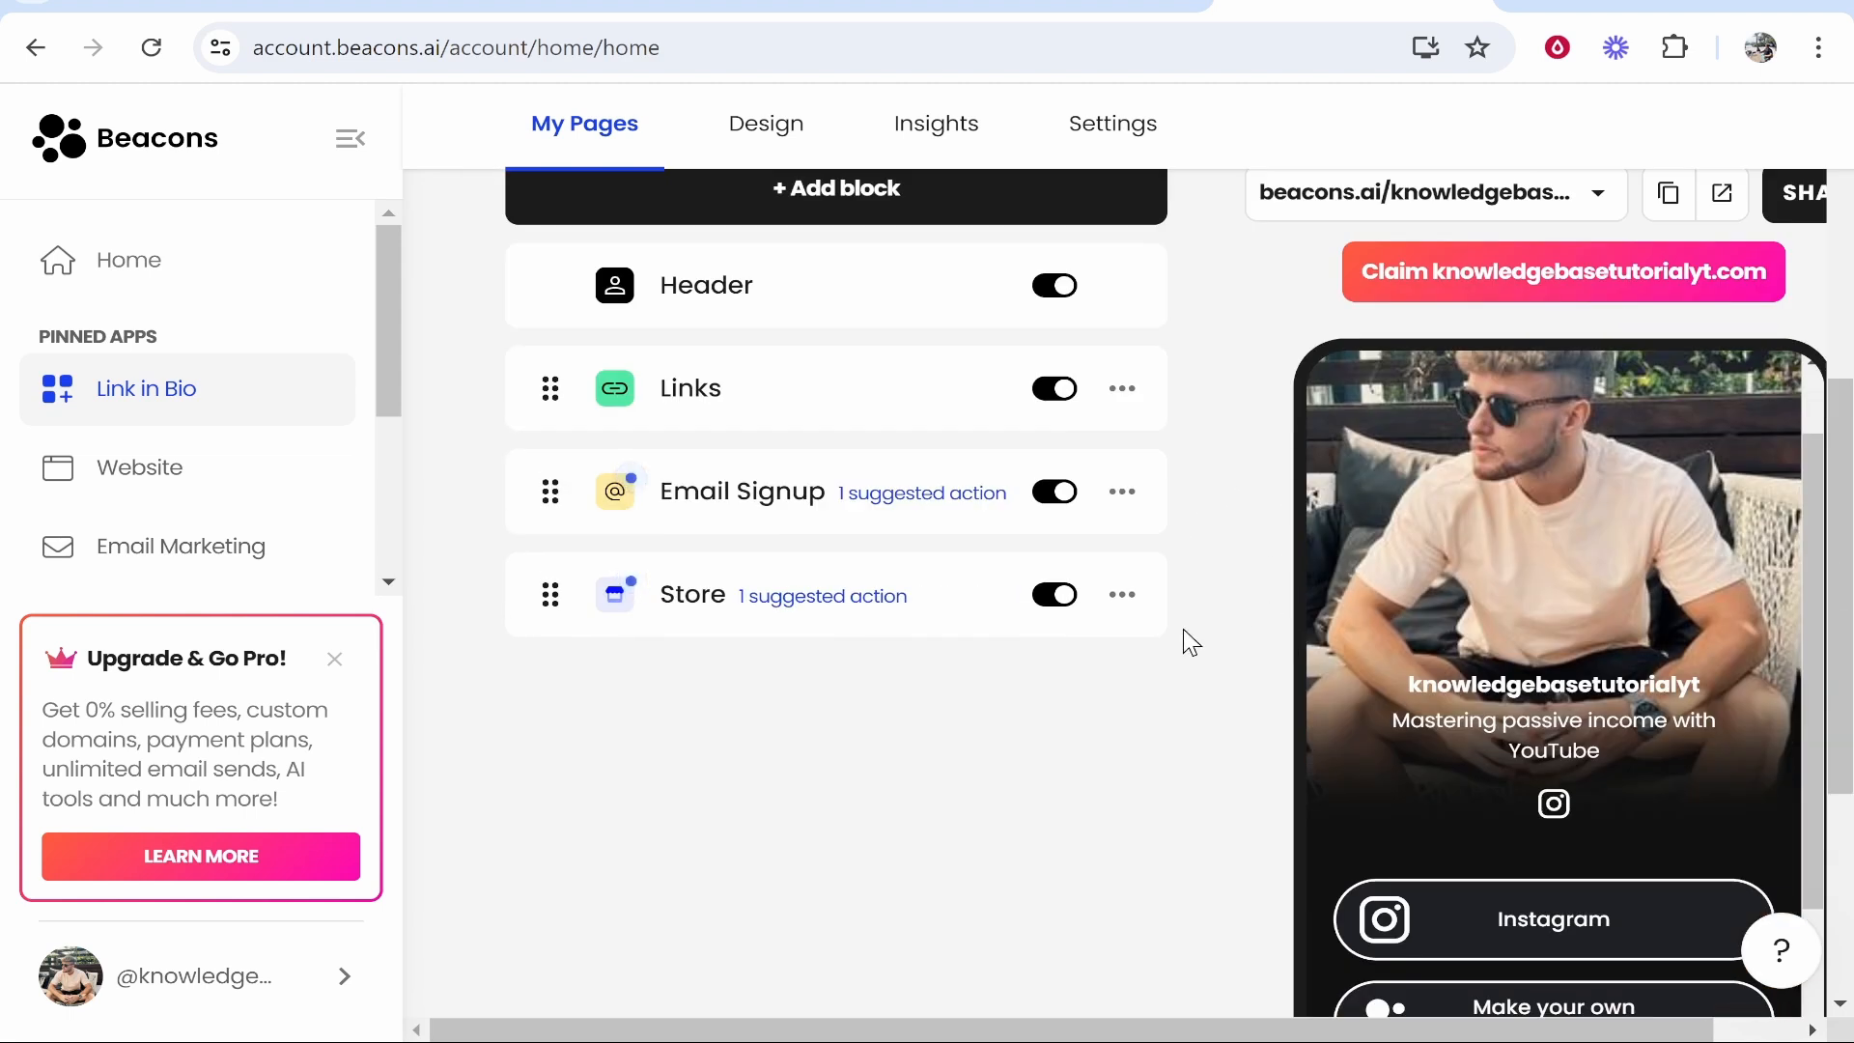